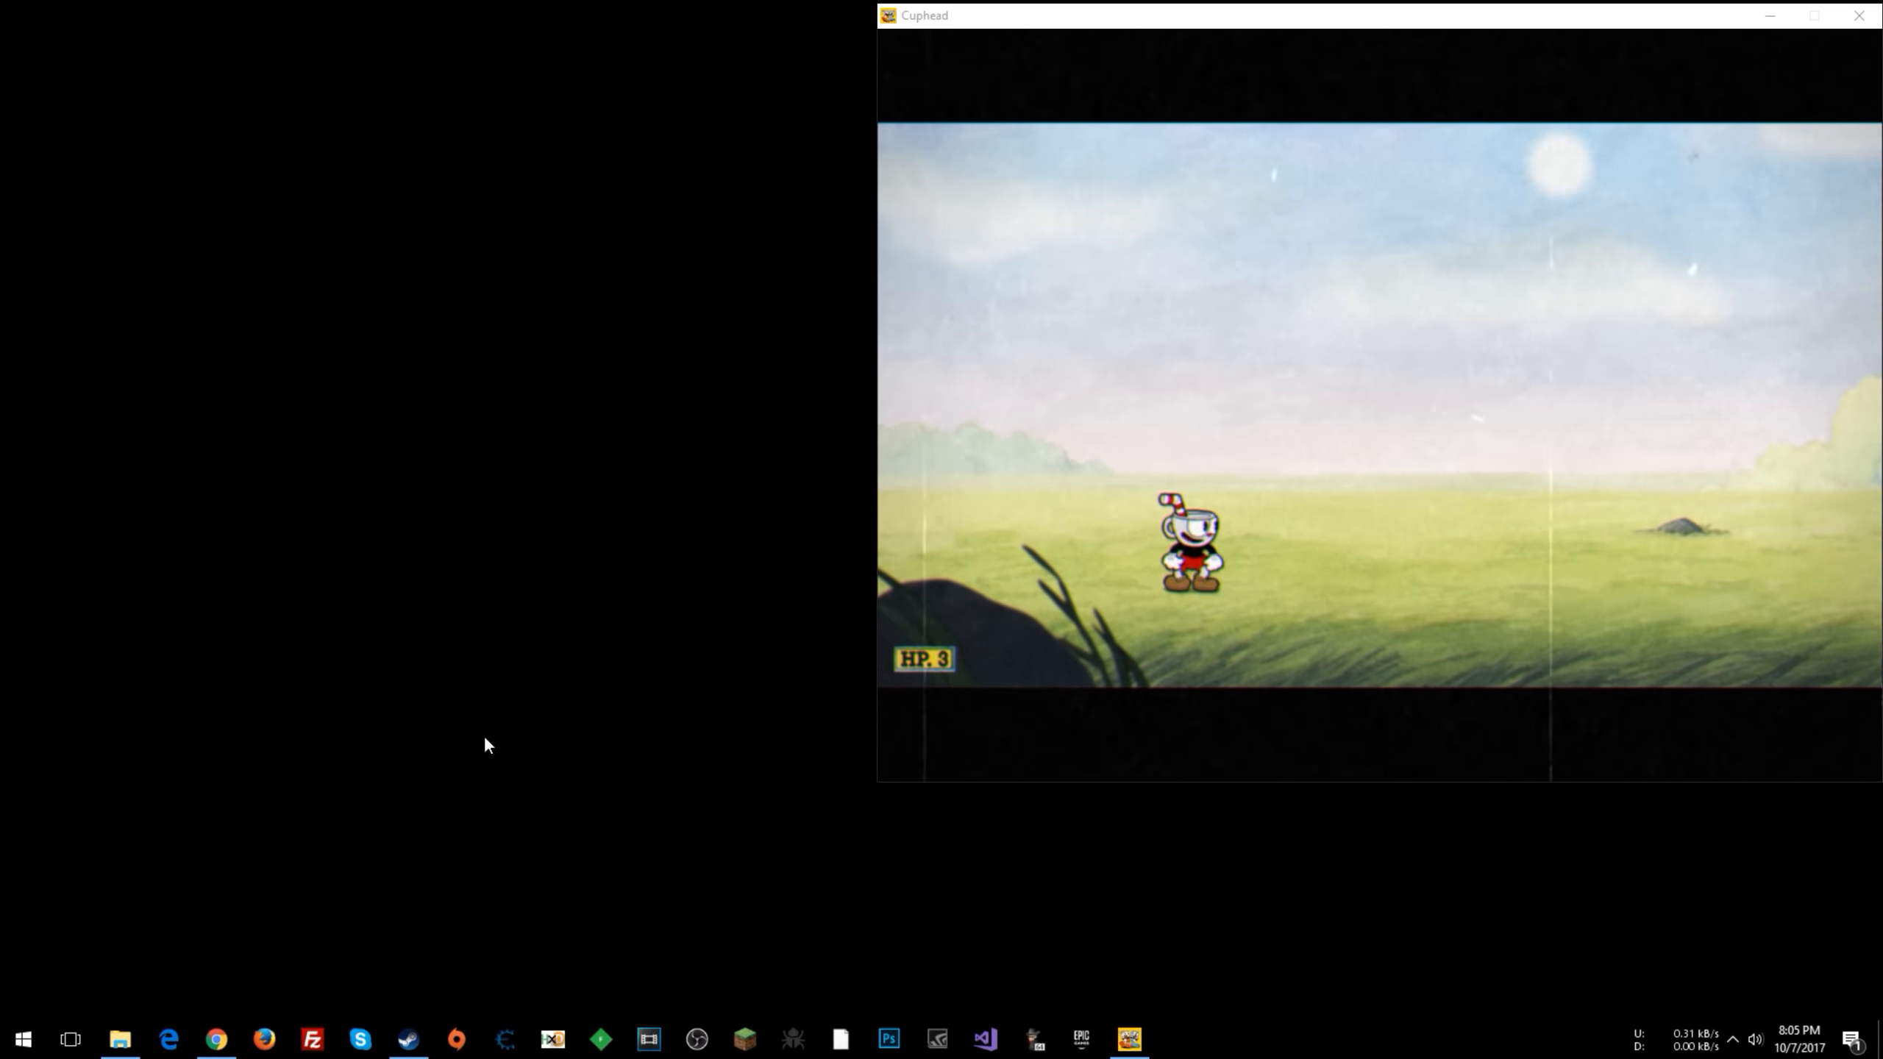
mouse_move(634, 944)
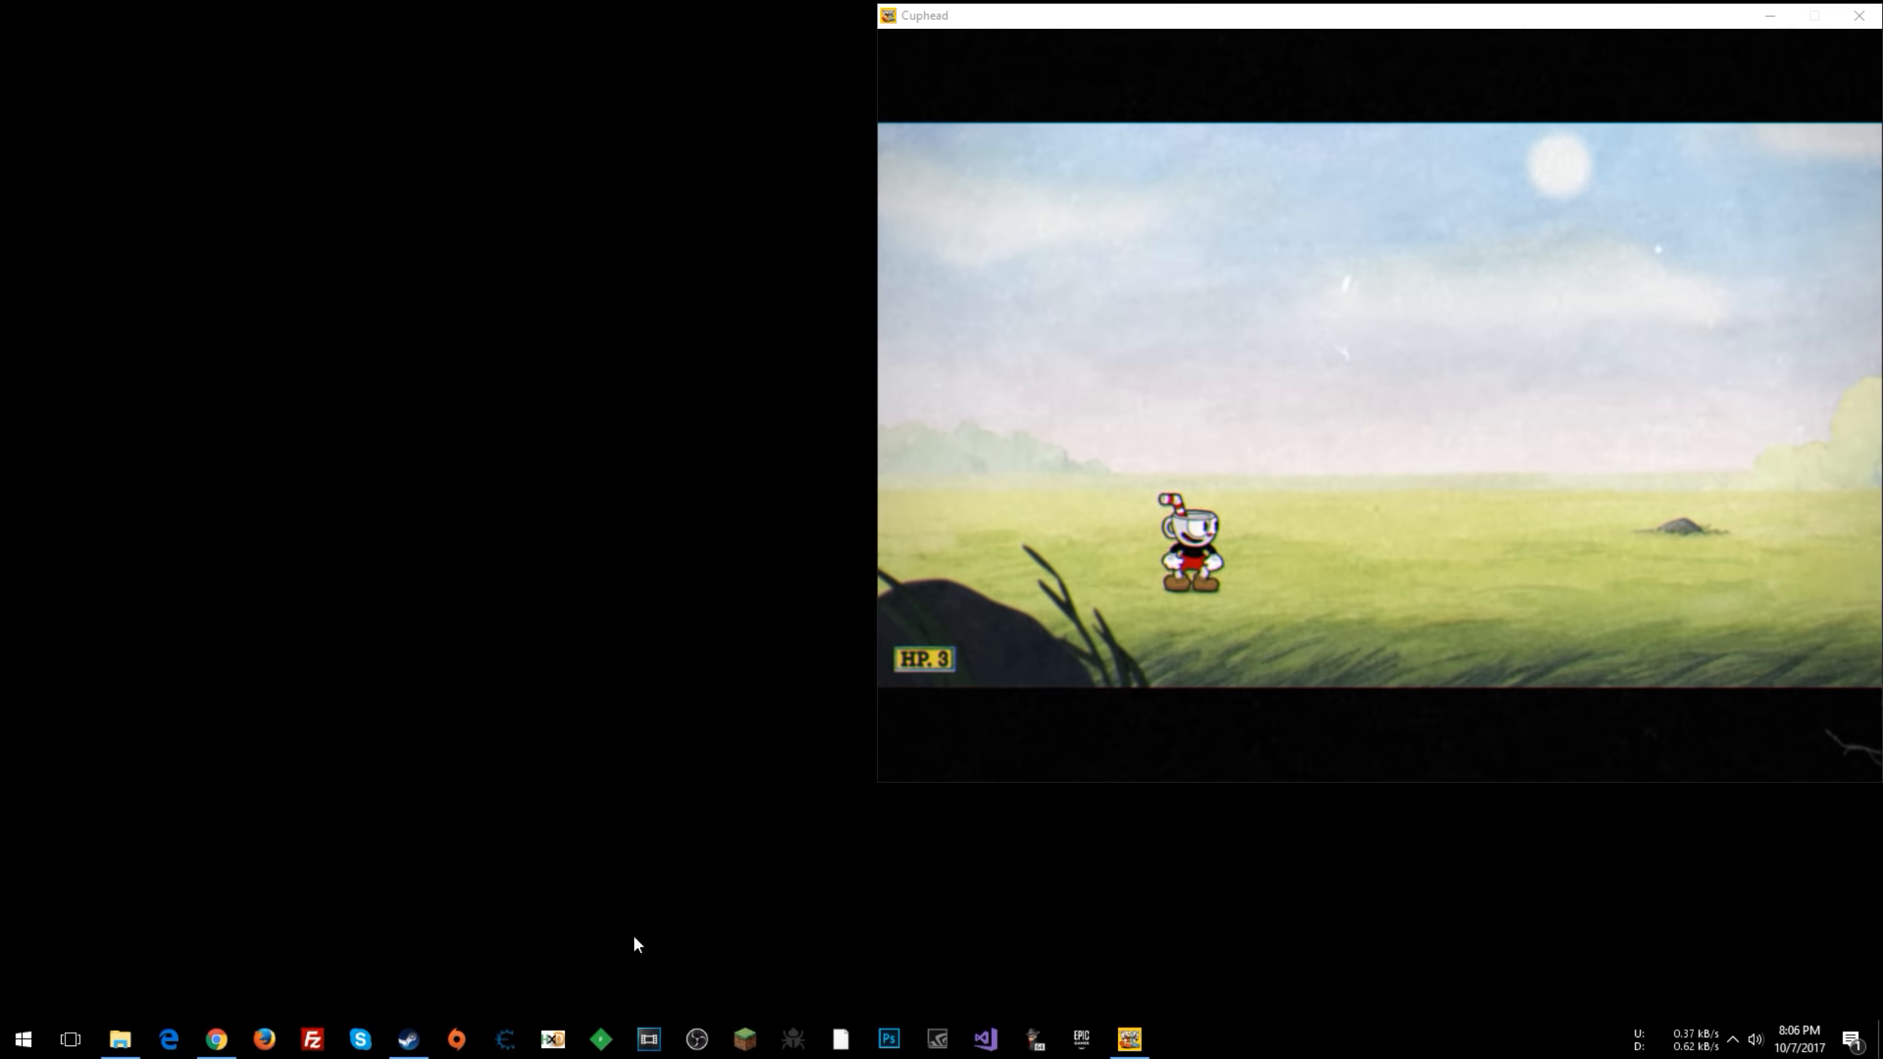
mouse_move(547, 952)
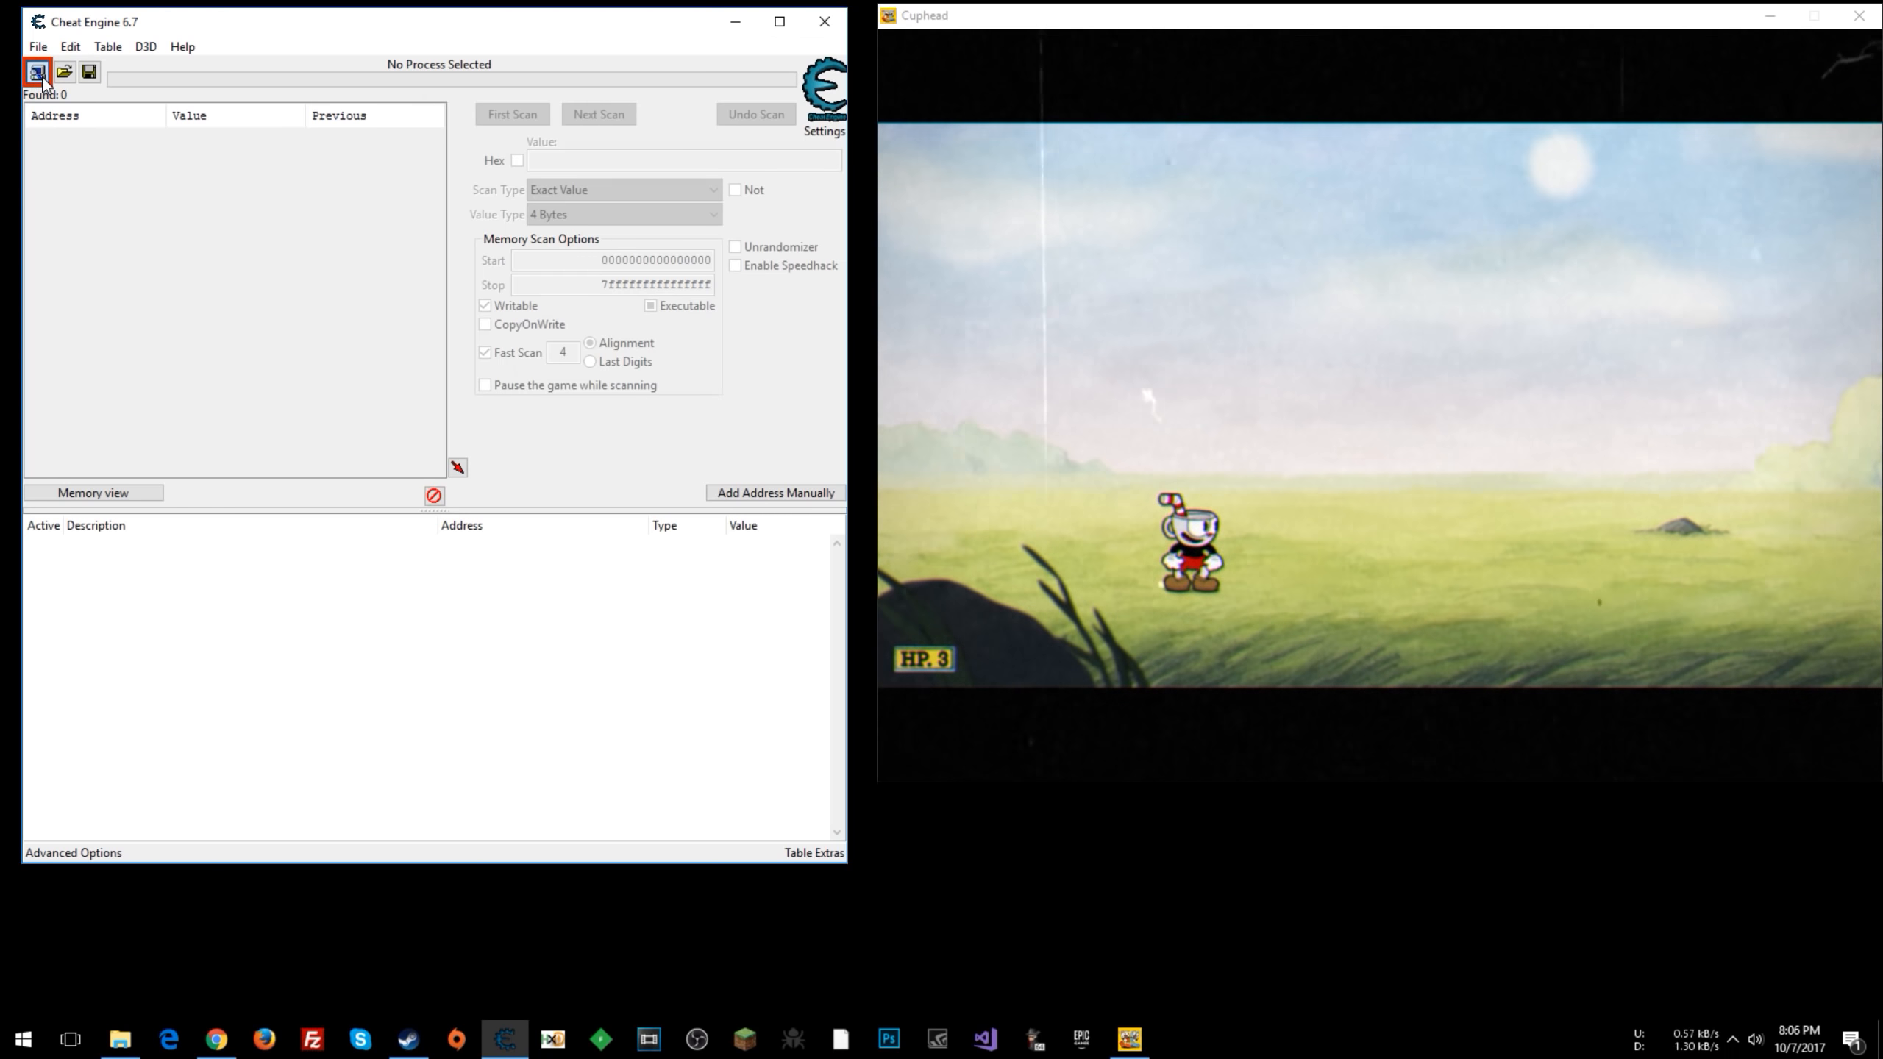
- Attach Cheat Engine to the Cuphead game chosen from the process/window list
left_click(35, 72)
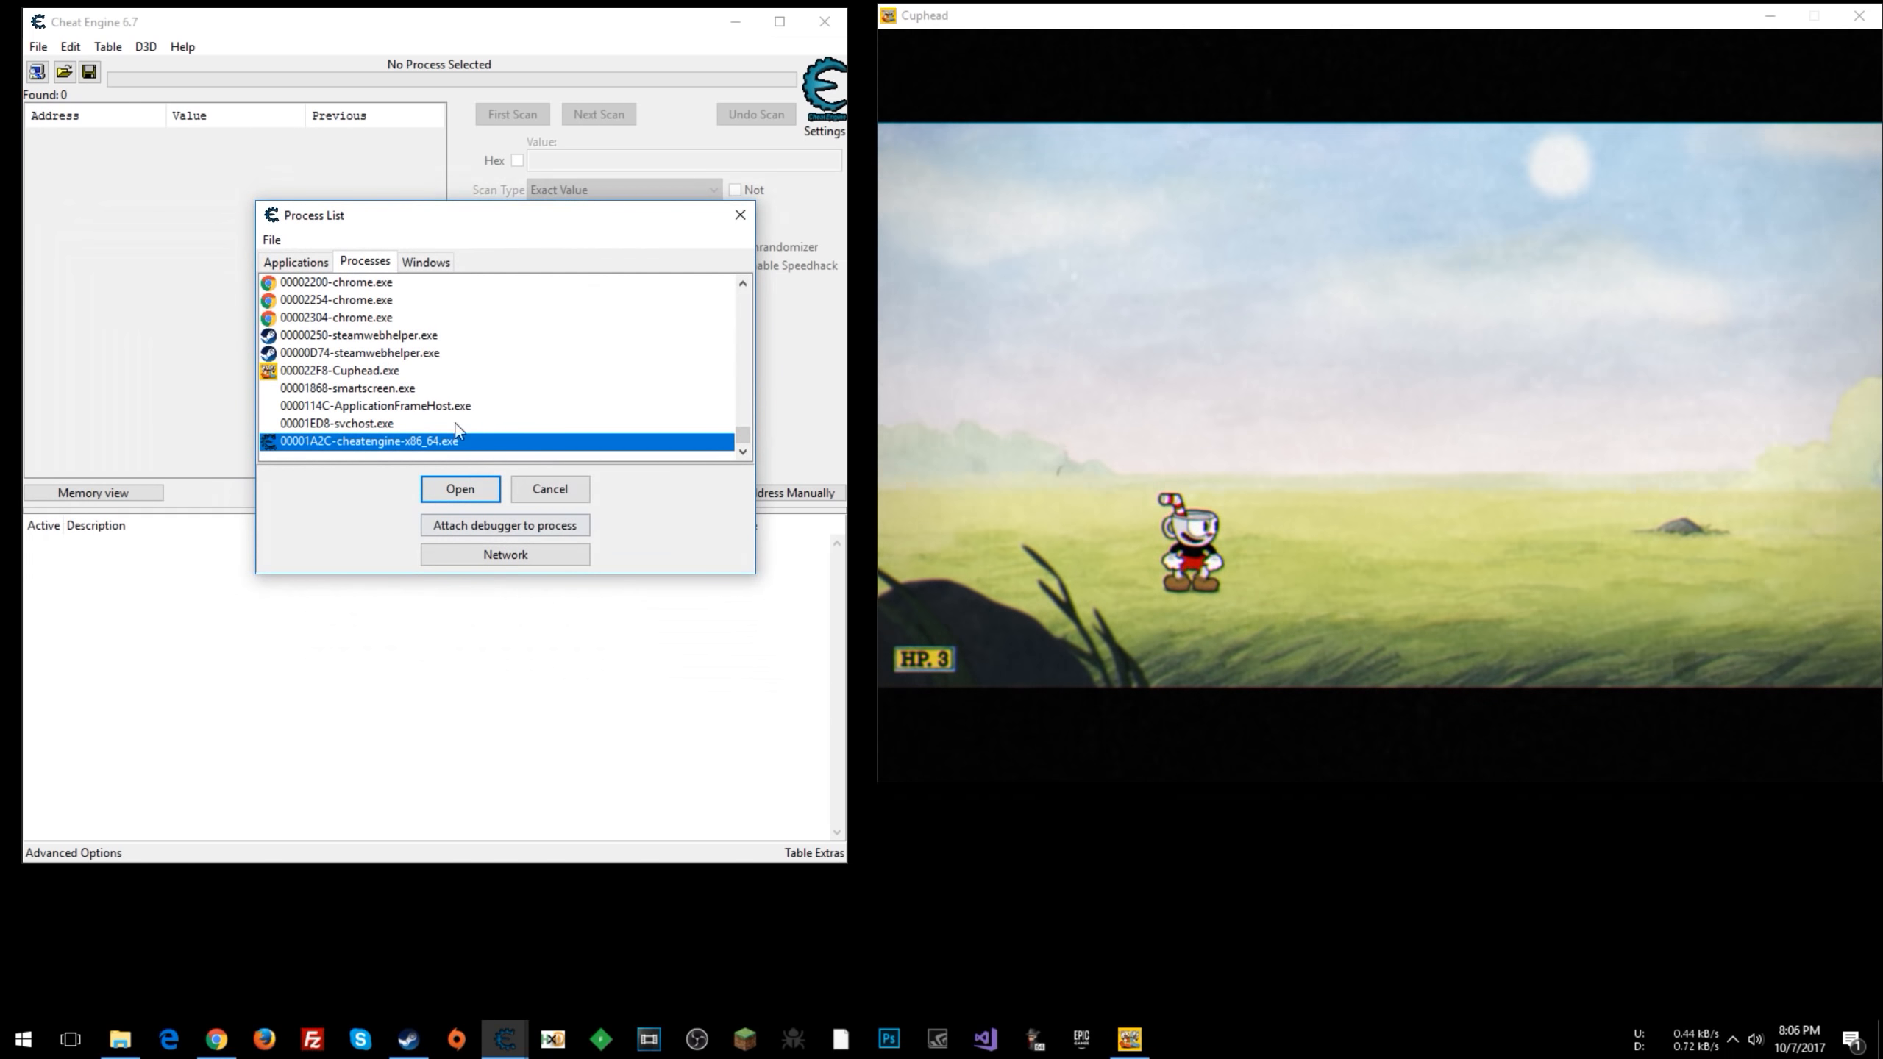
left_click(340, 370)
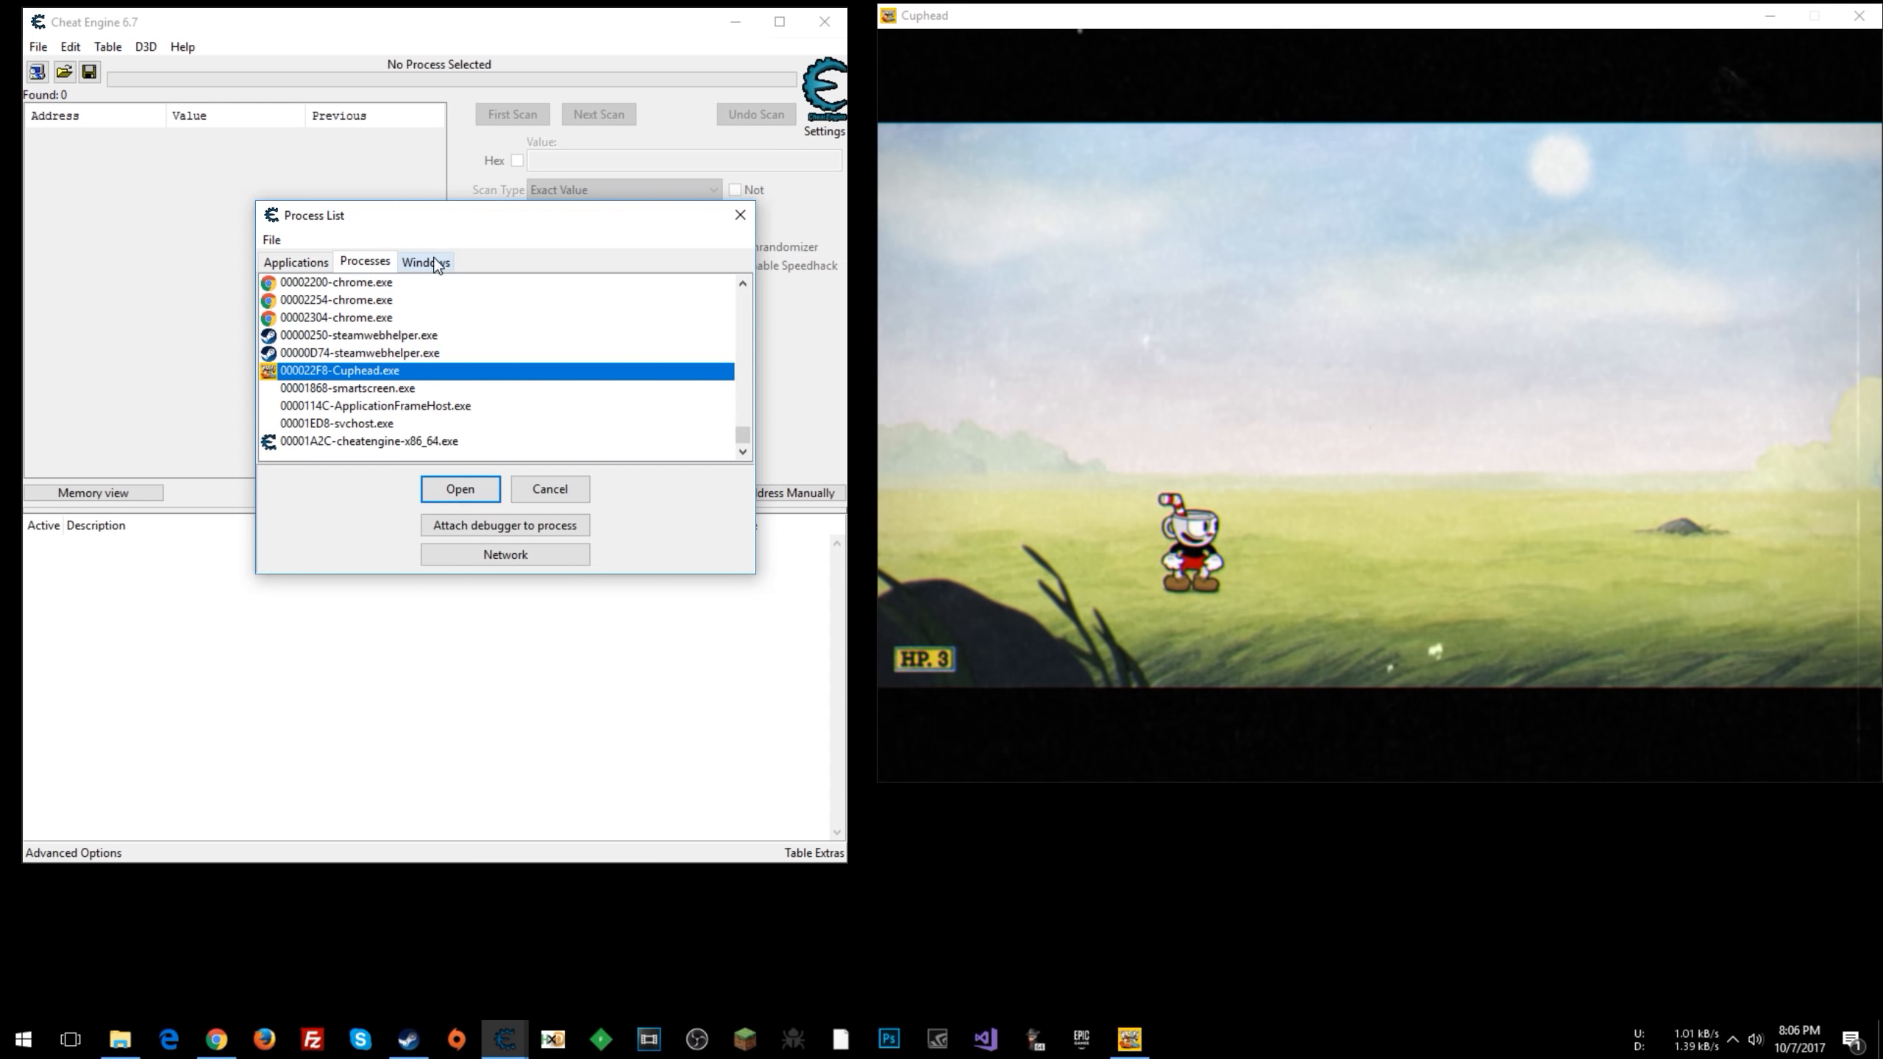
left_click(425, 261)
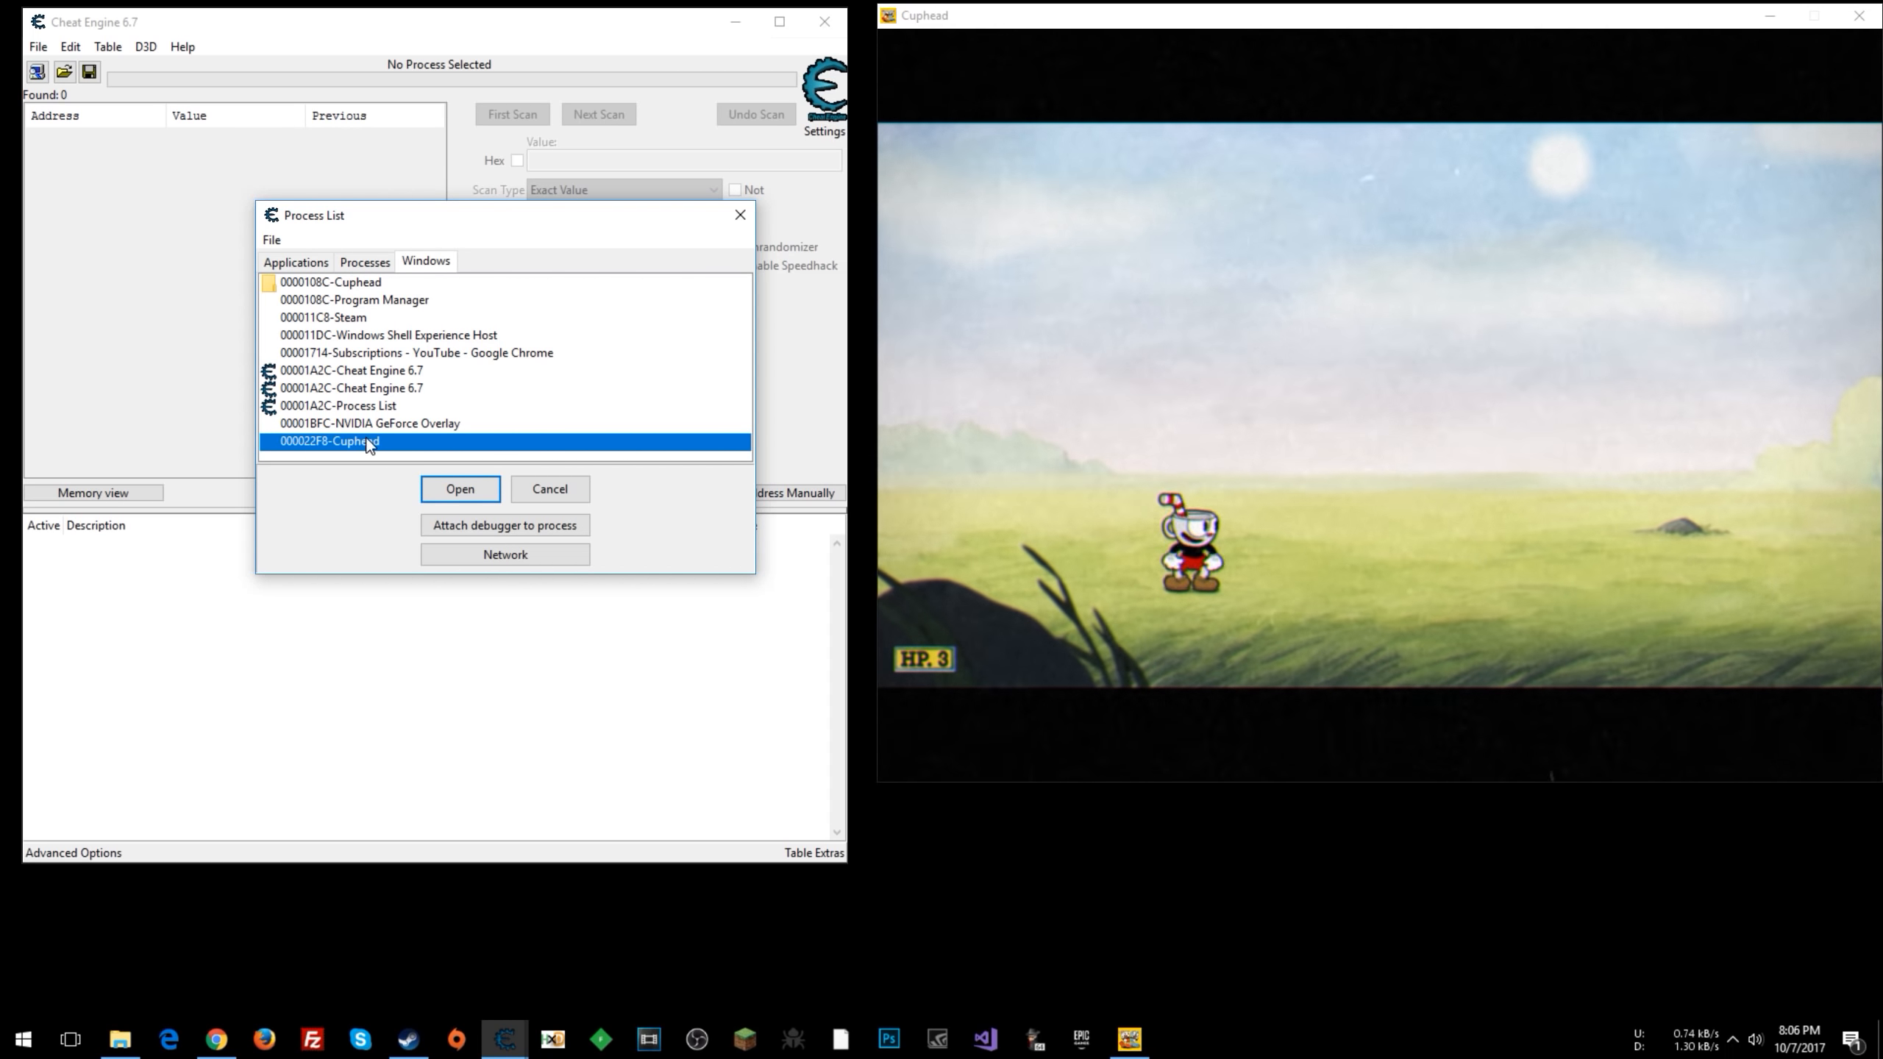
left_click(459, 489)
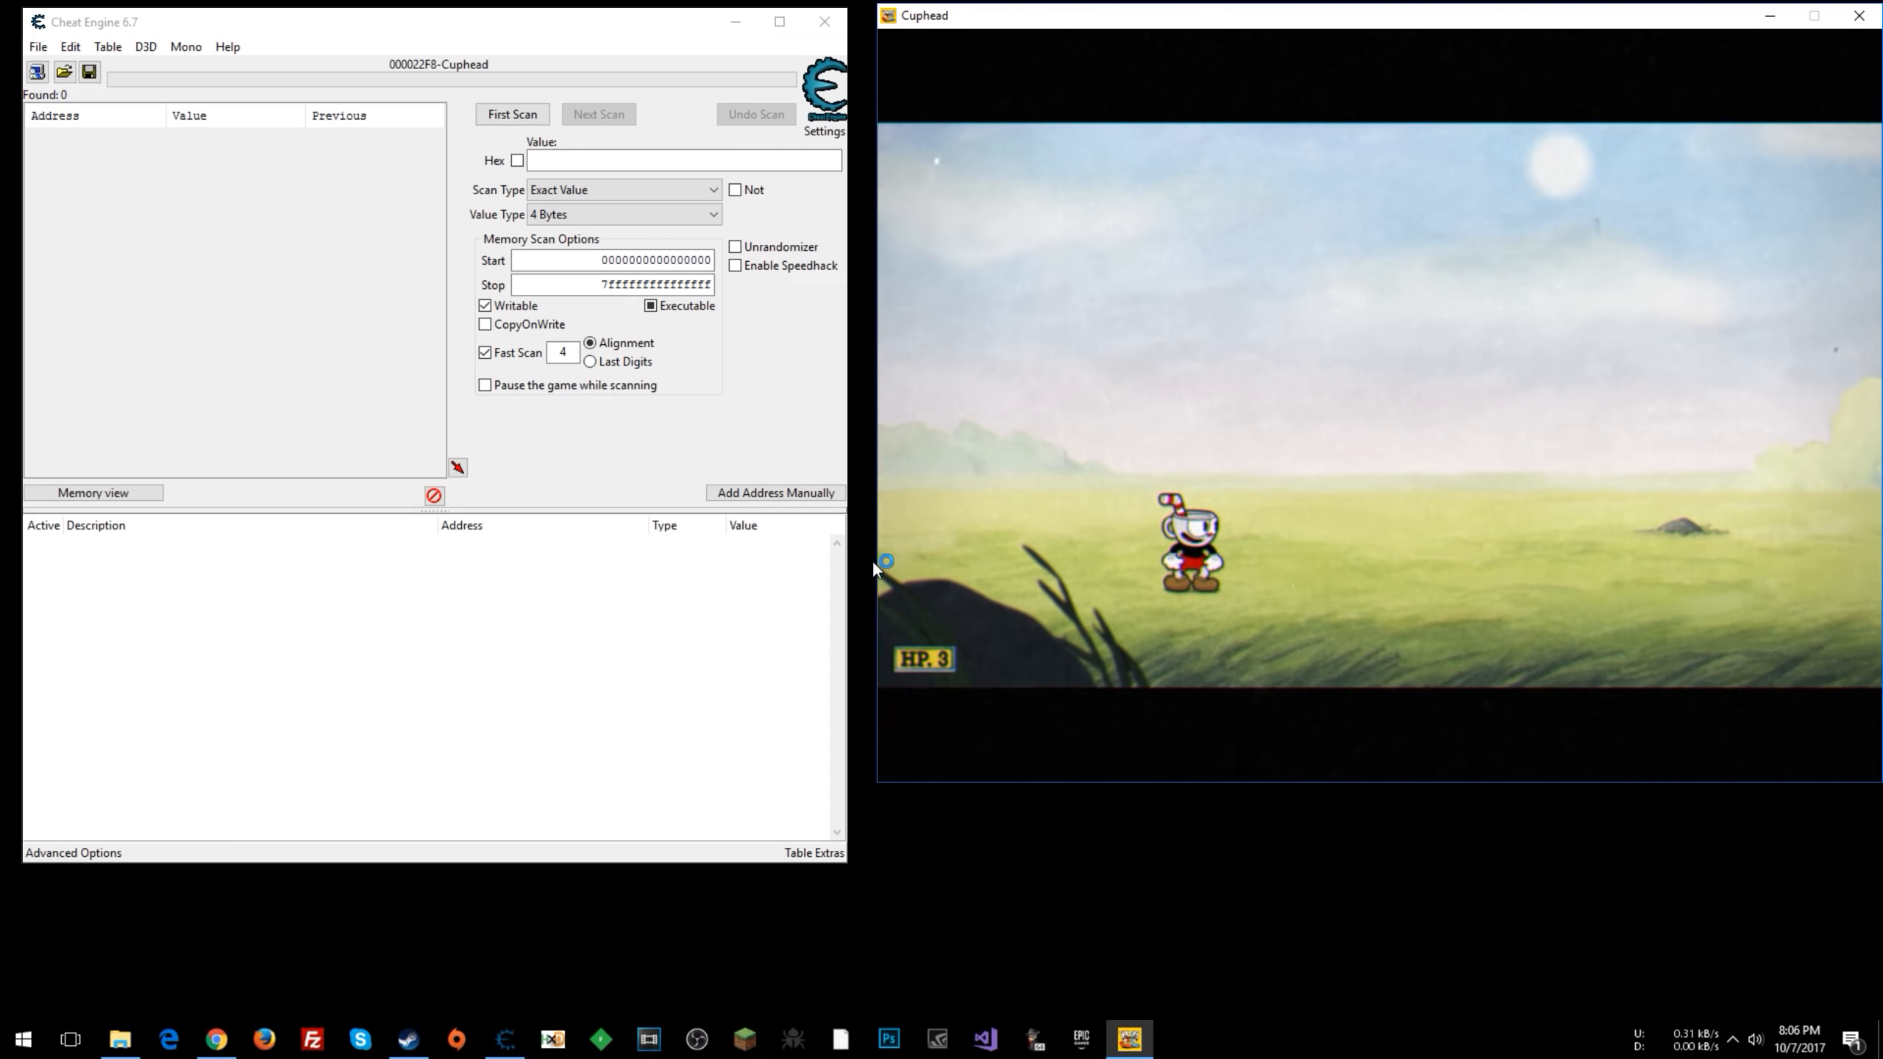
- Run a first scan for the health value 3, then enter 2 as the next value
left_click(624, 213)
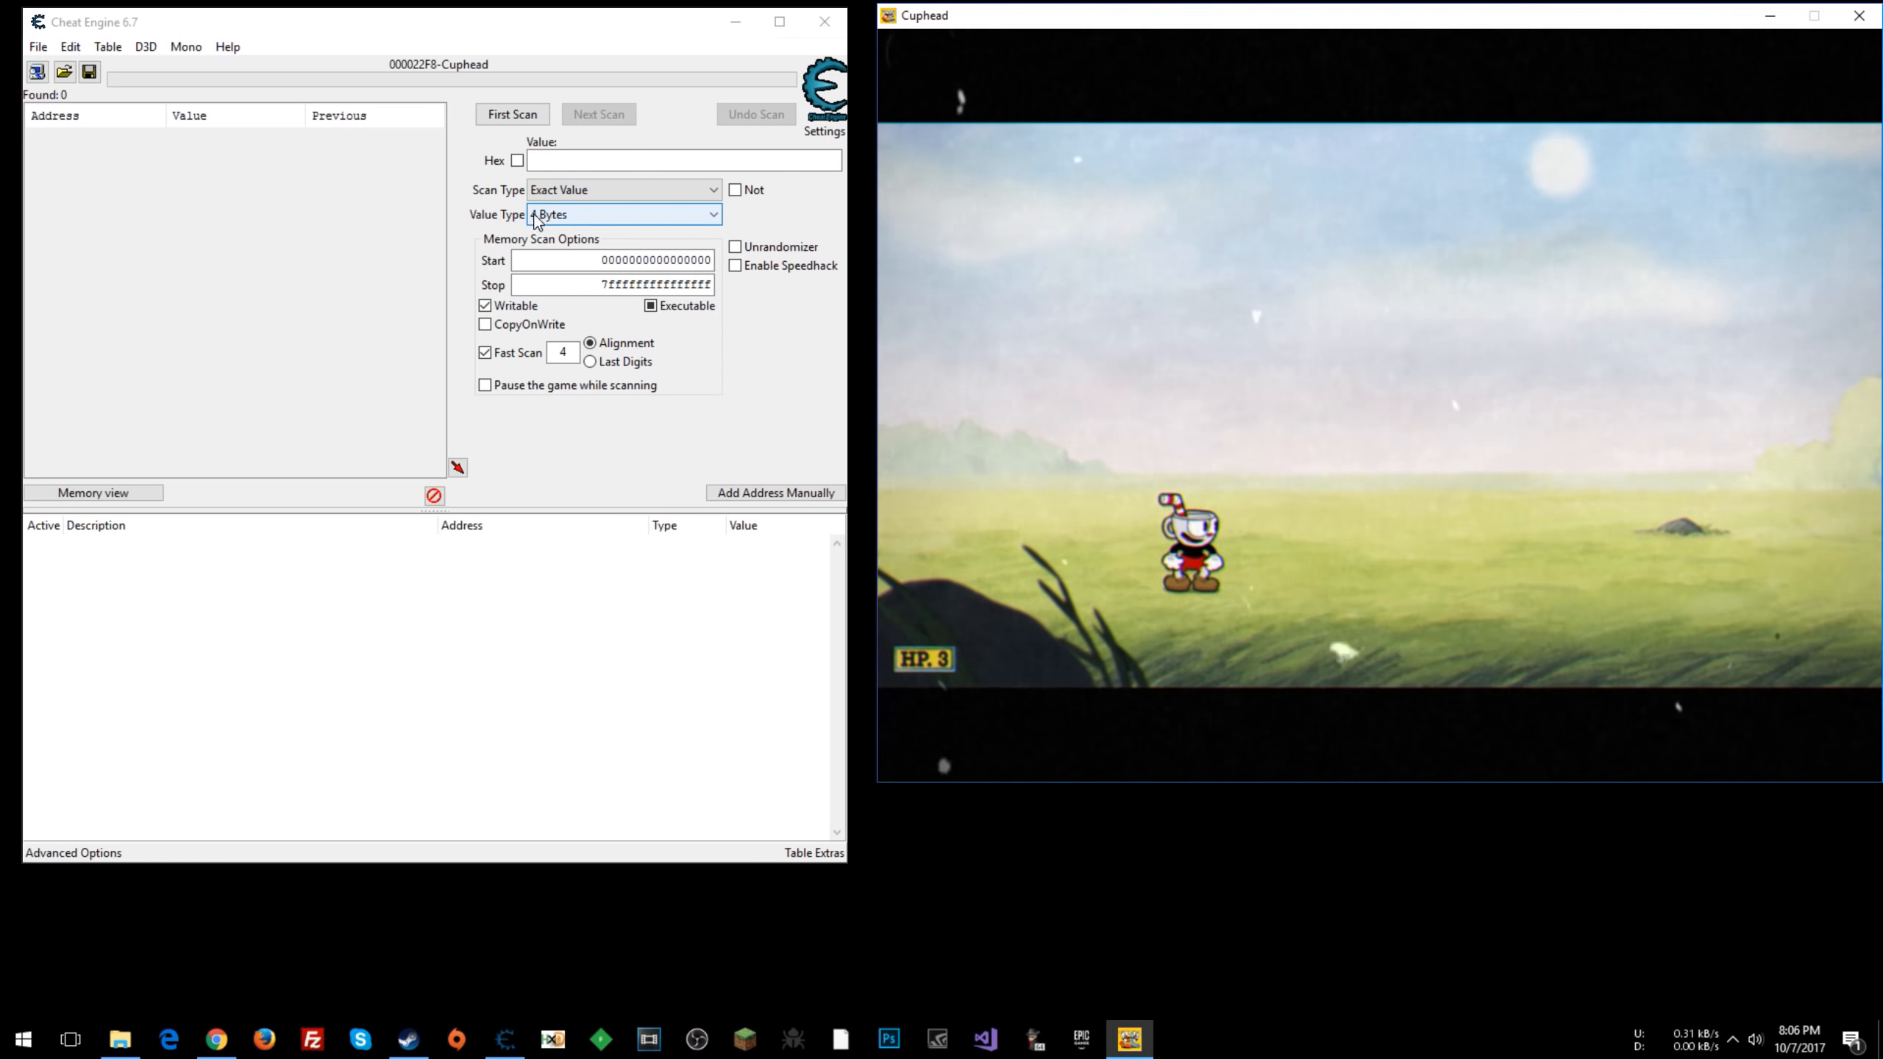
type("3")
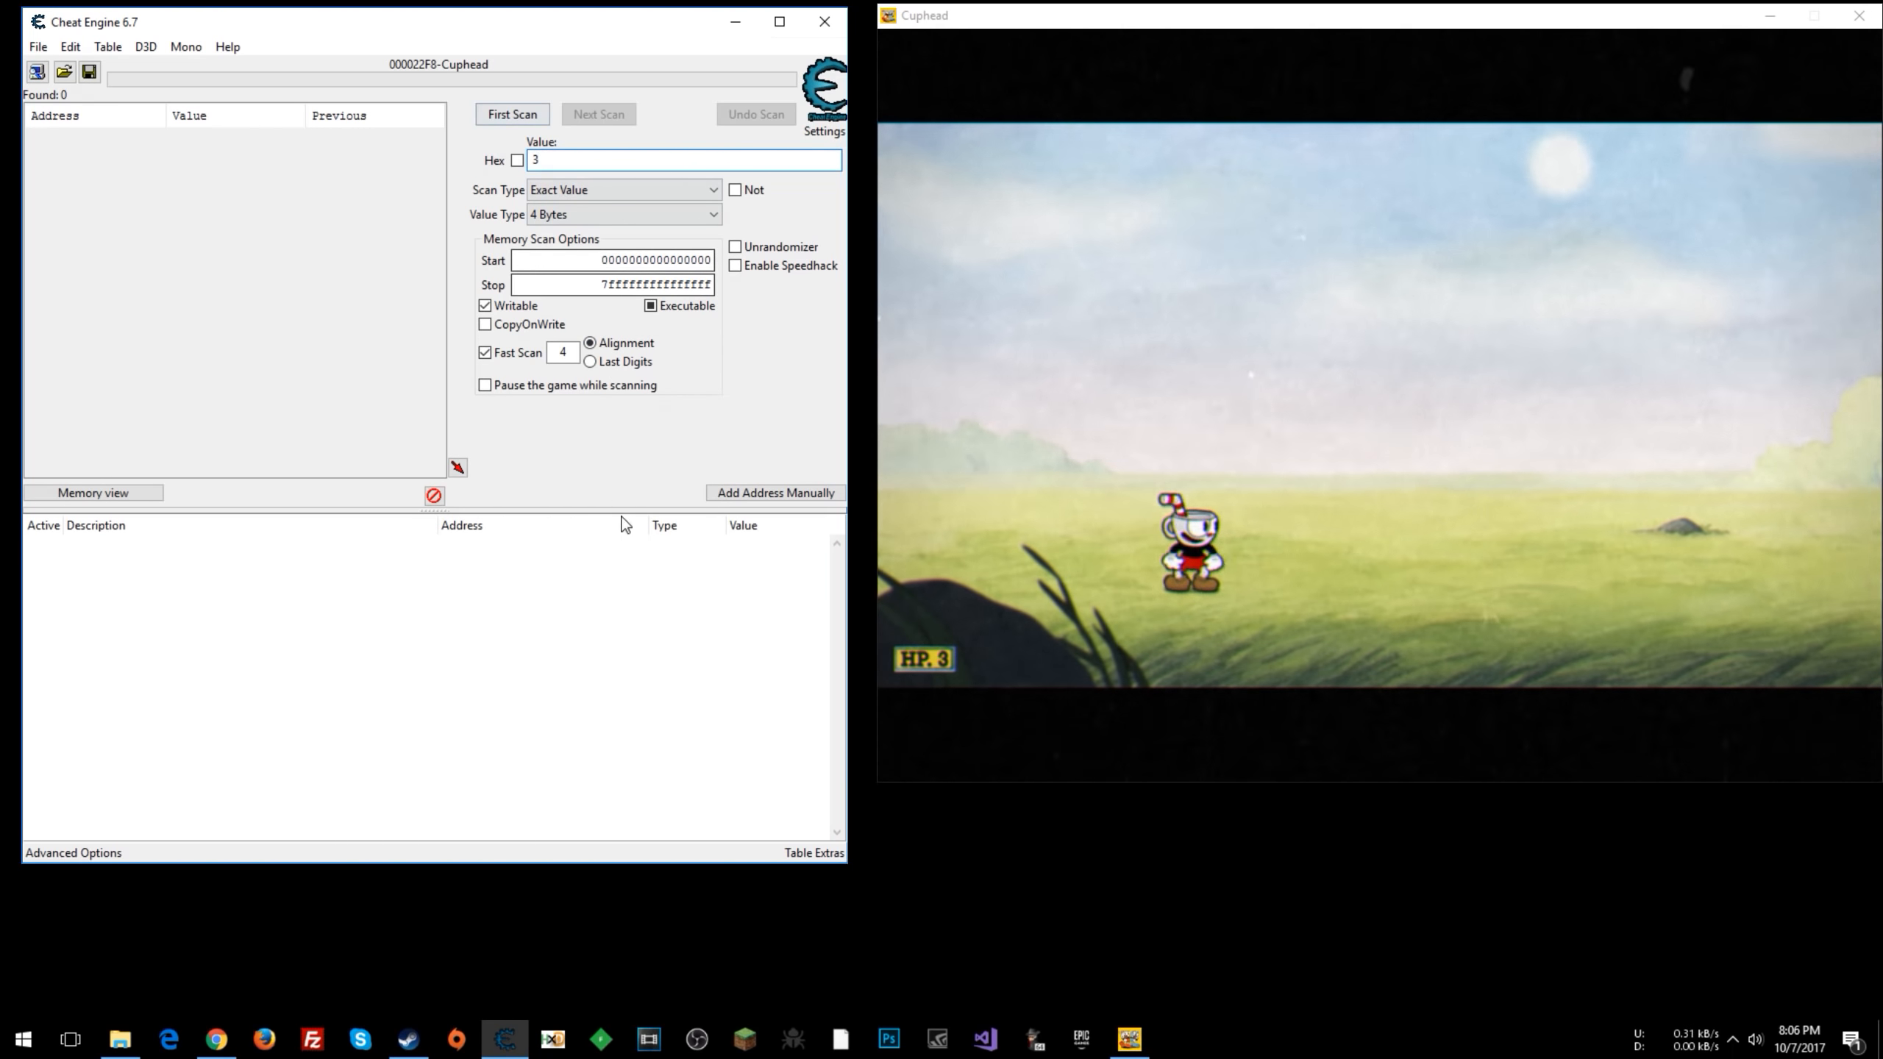
left_click(510, 113)
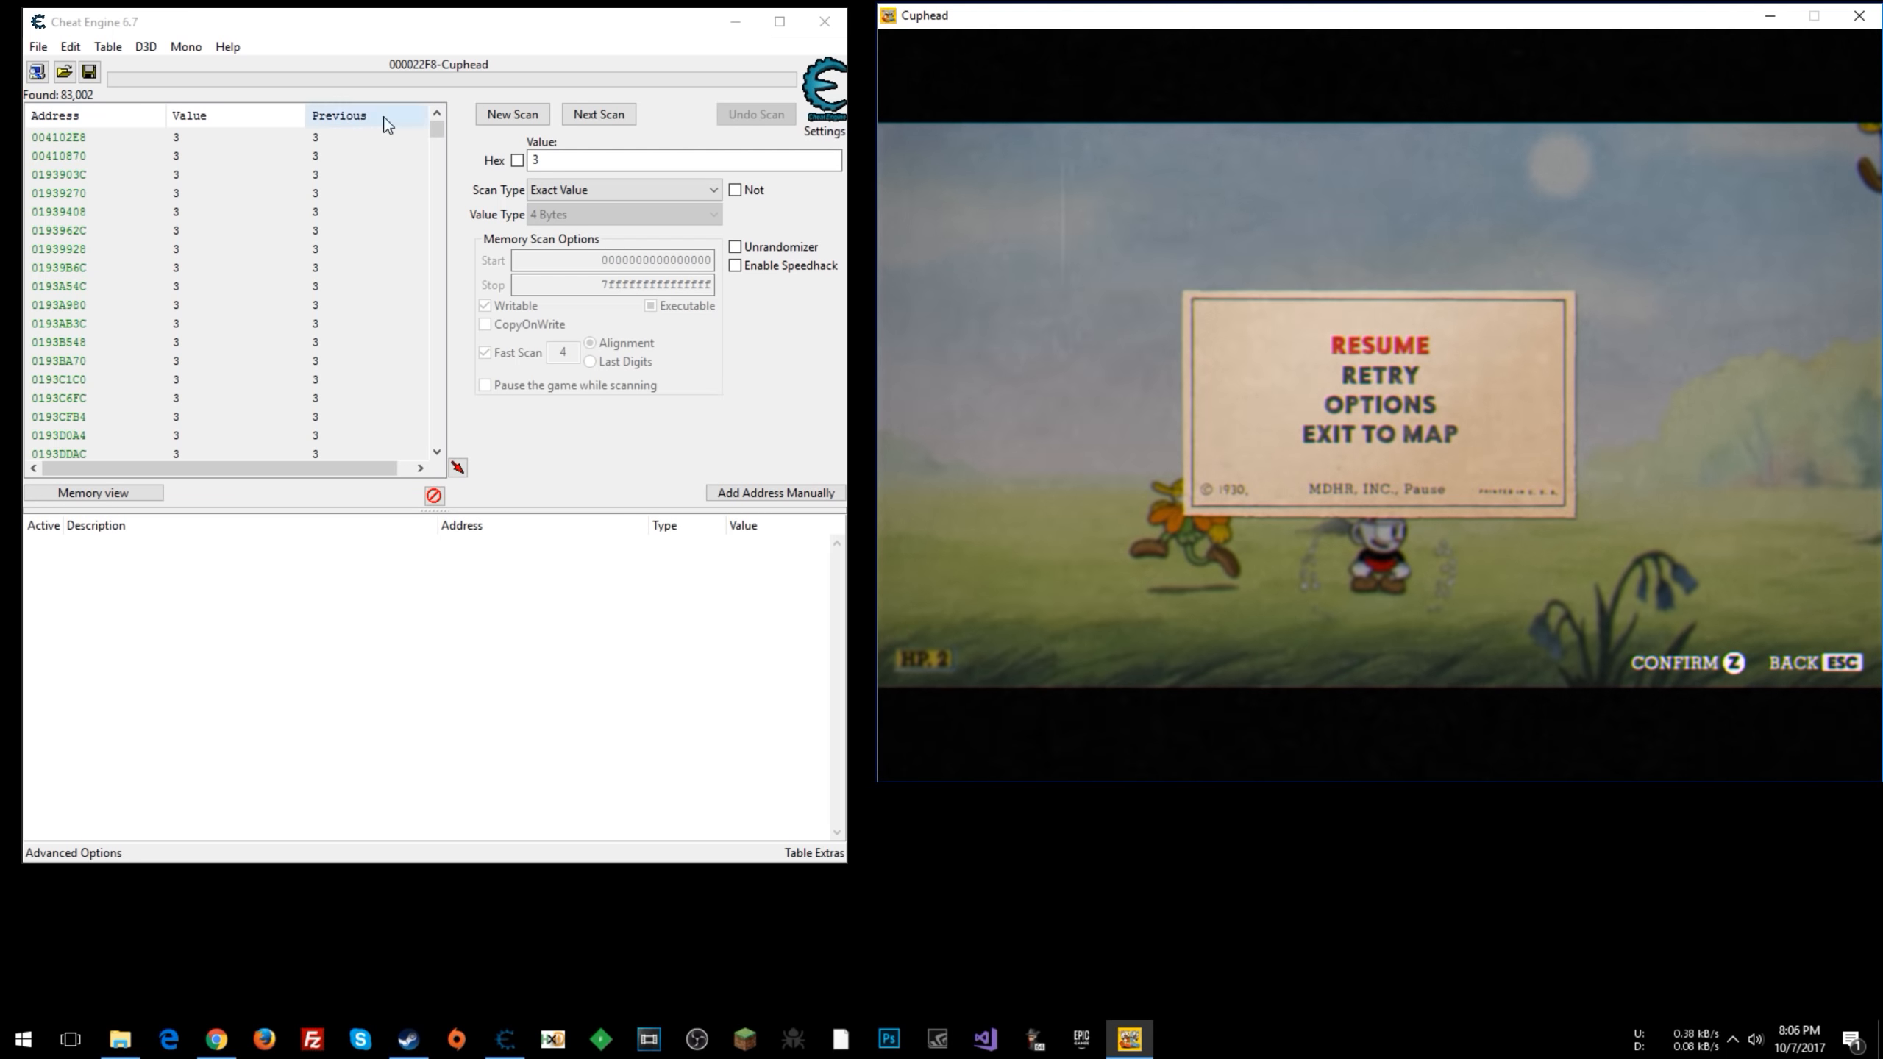
type("2")
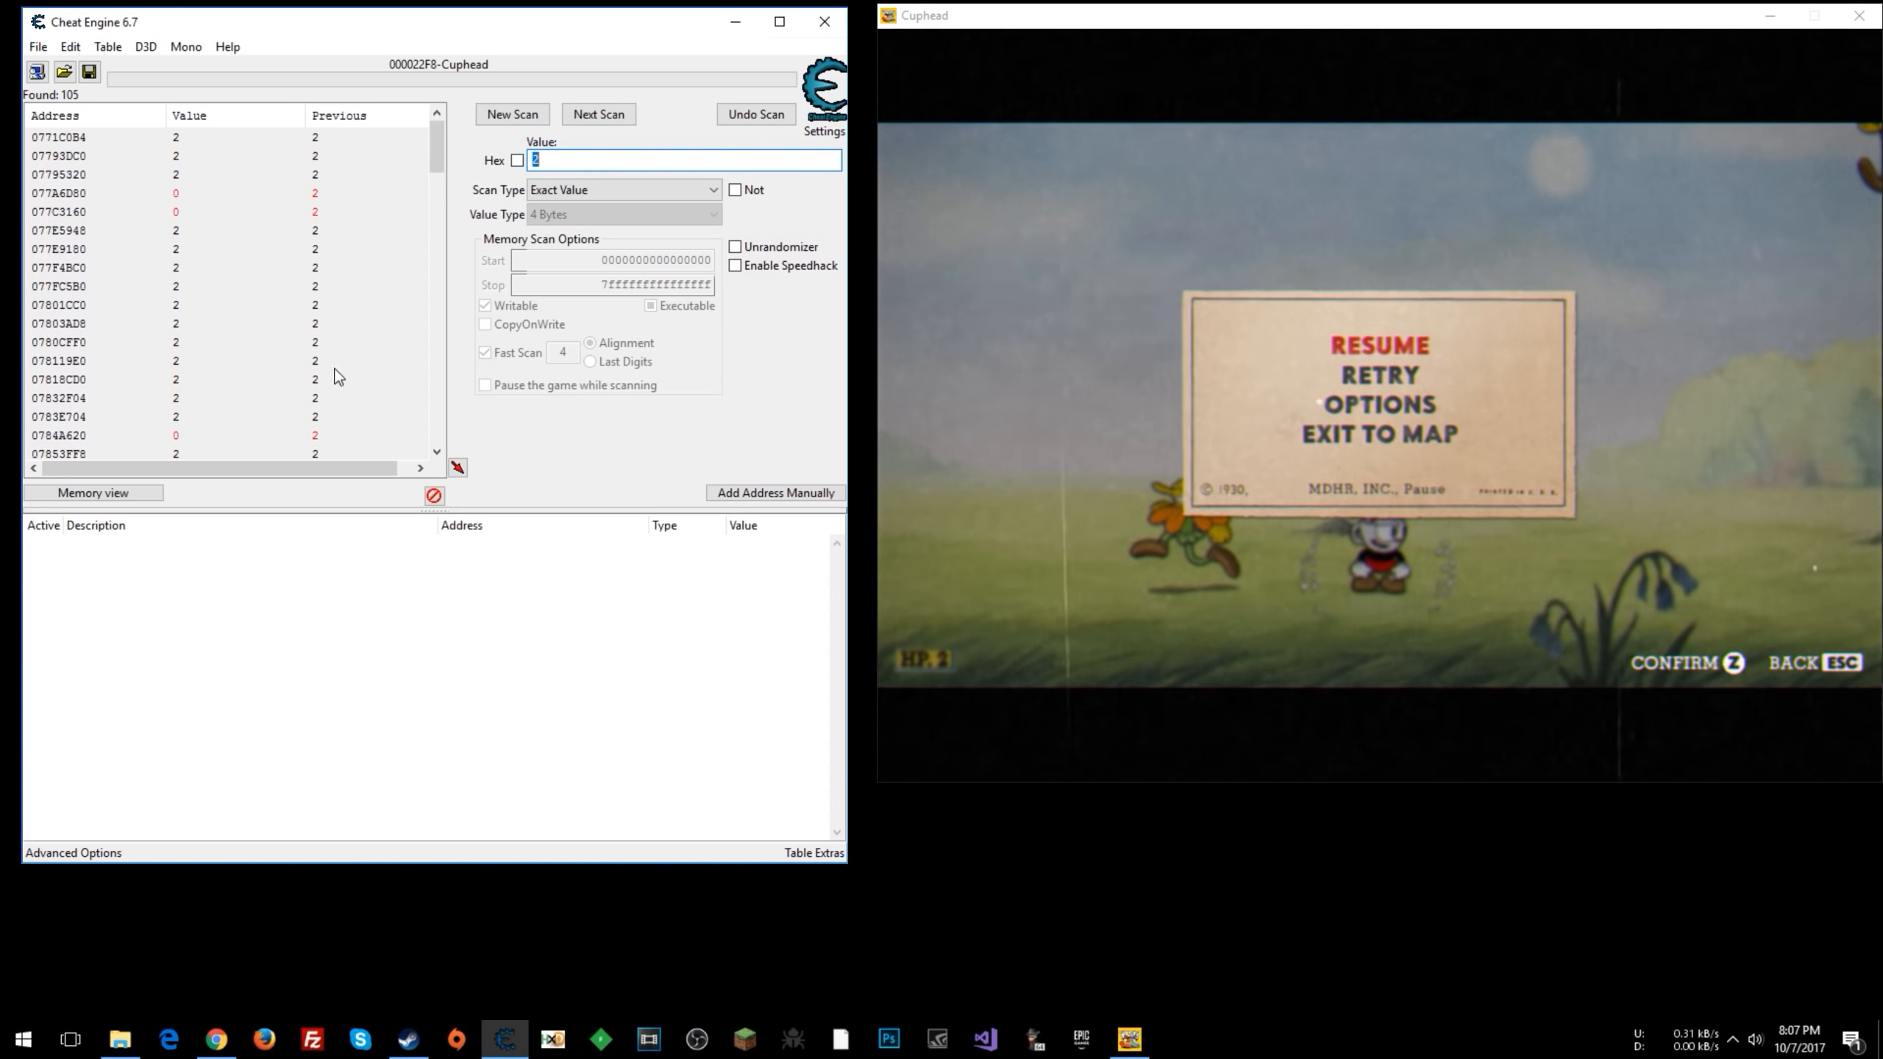
- Narrow the results with repeated Unchanged value next scans
left_click(620, 190)
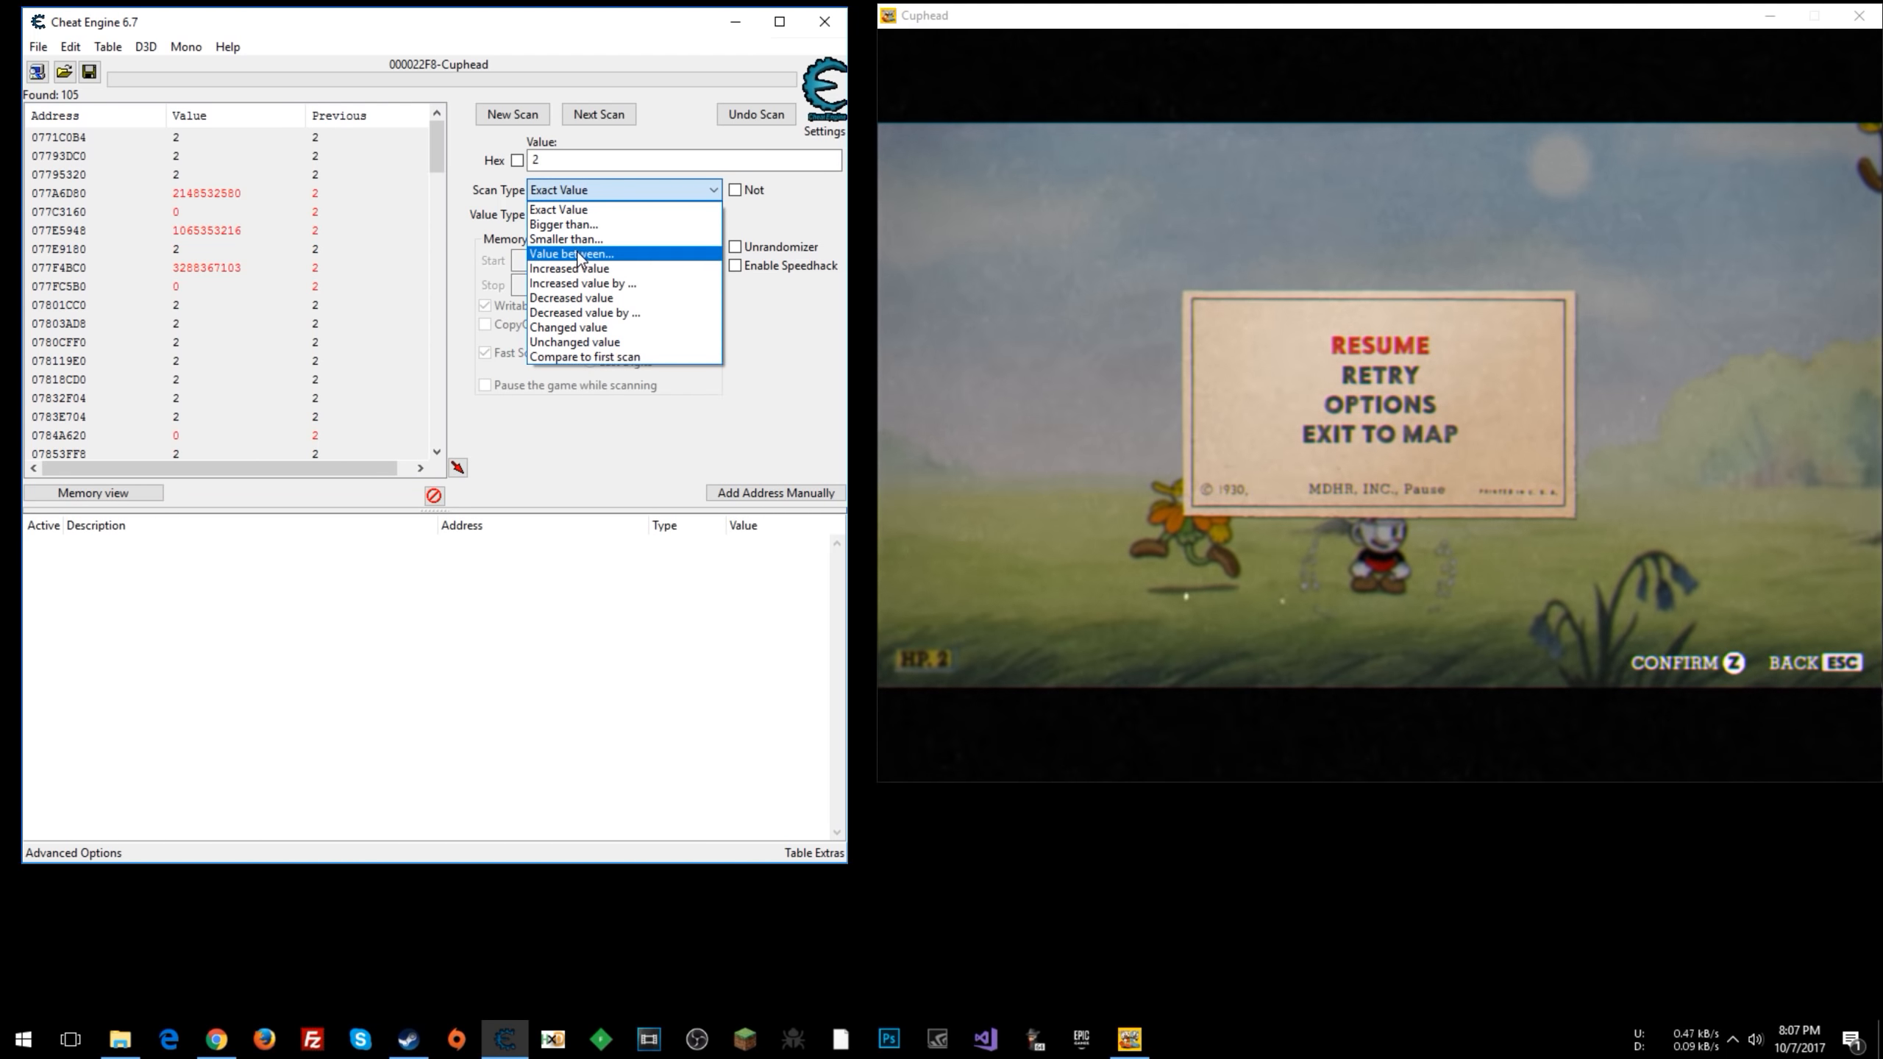
mouse_move(574, 341)
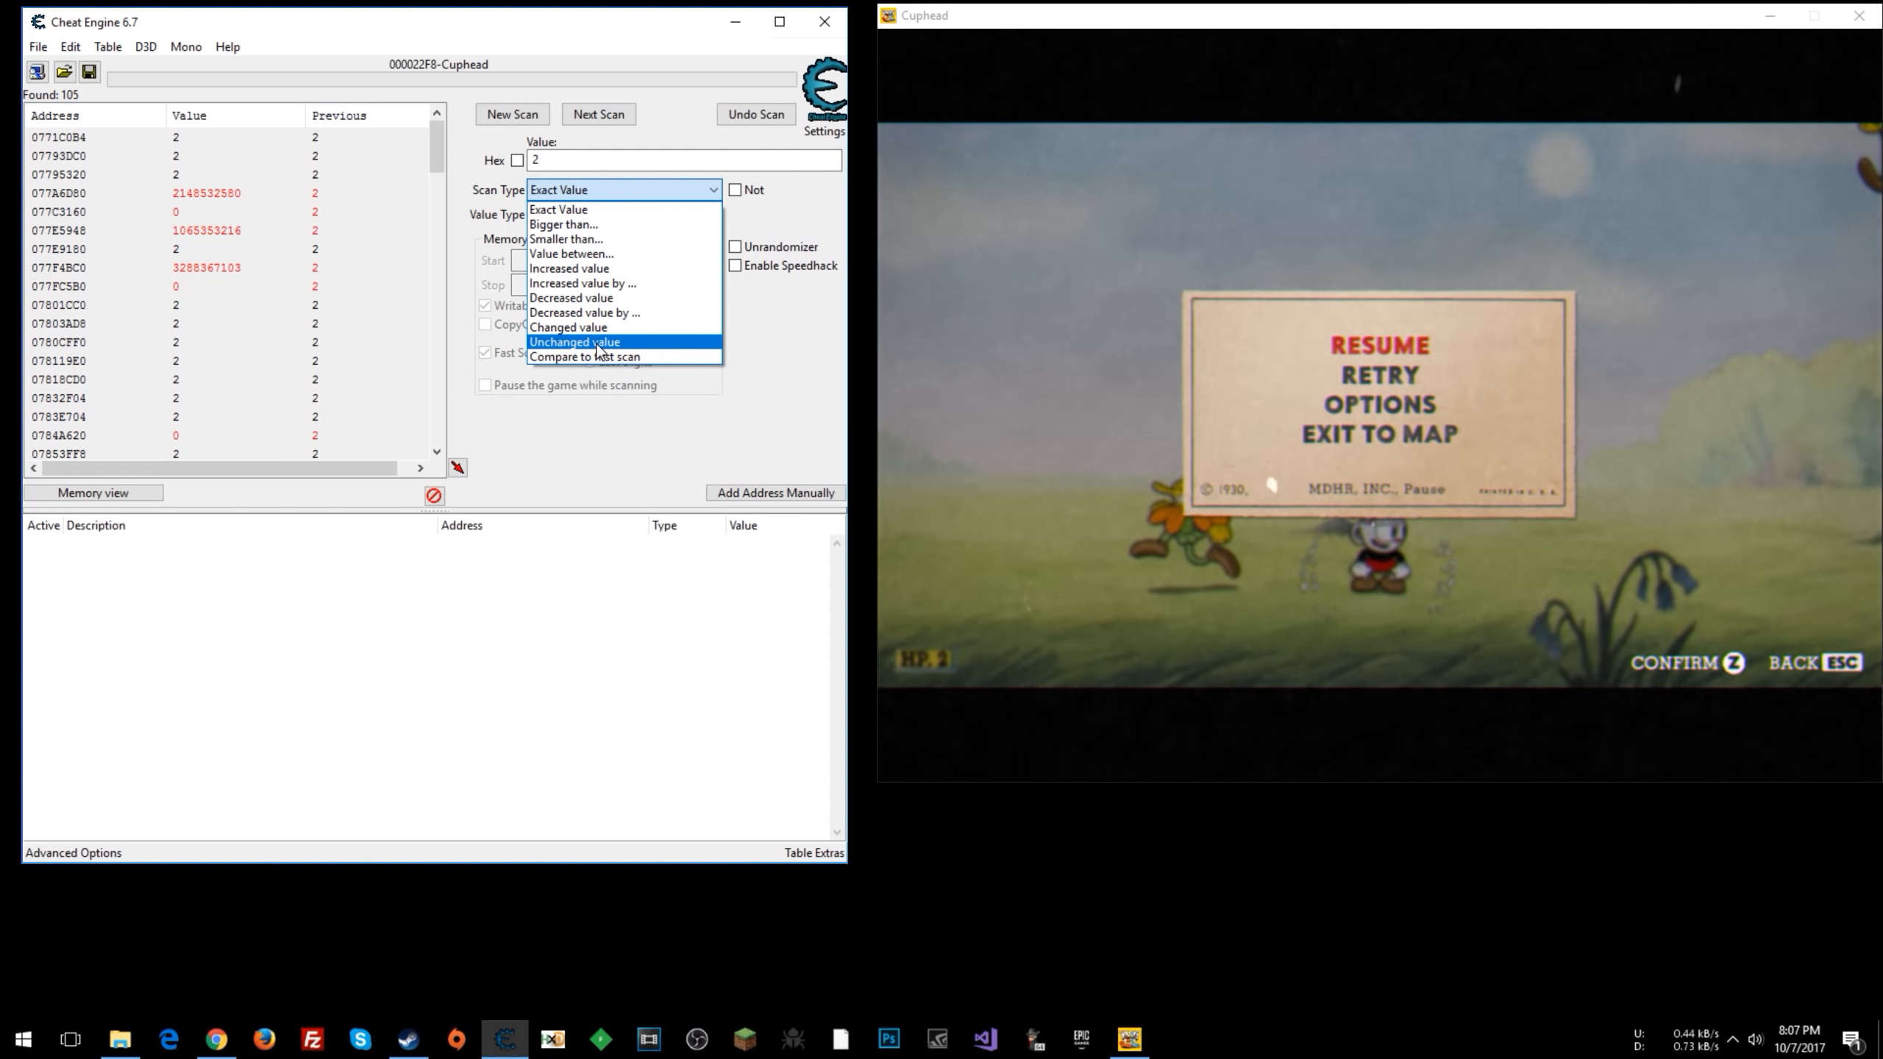
left_click(573, 341)
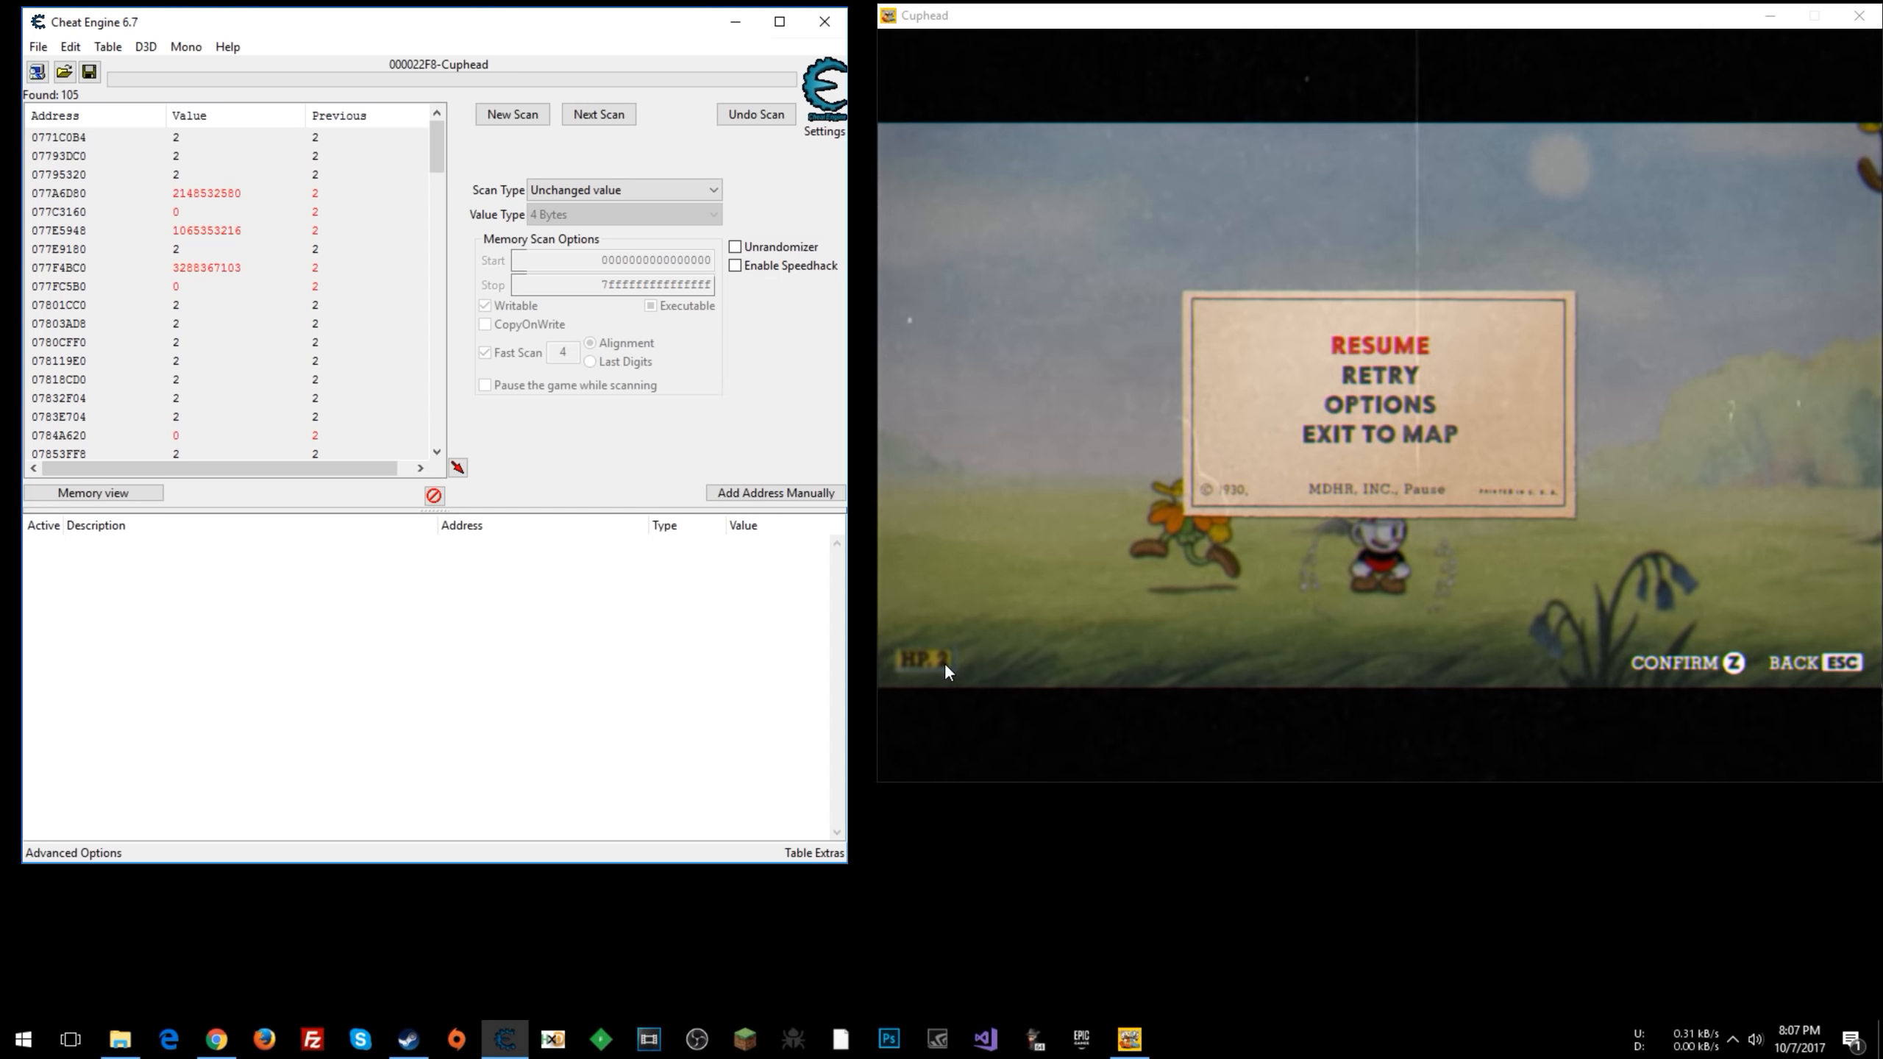
mouse_move(172, 177)
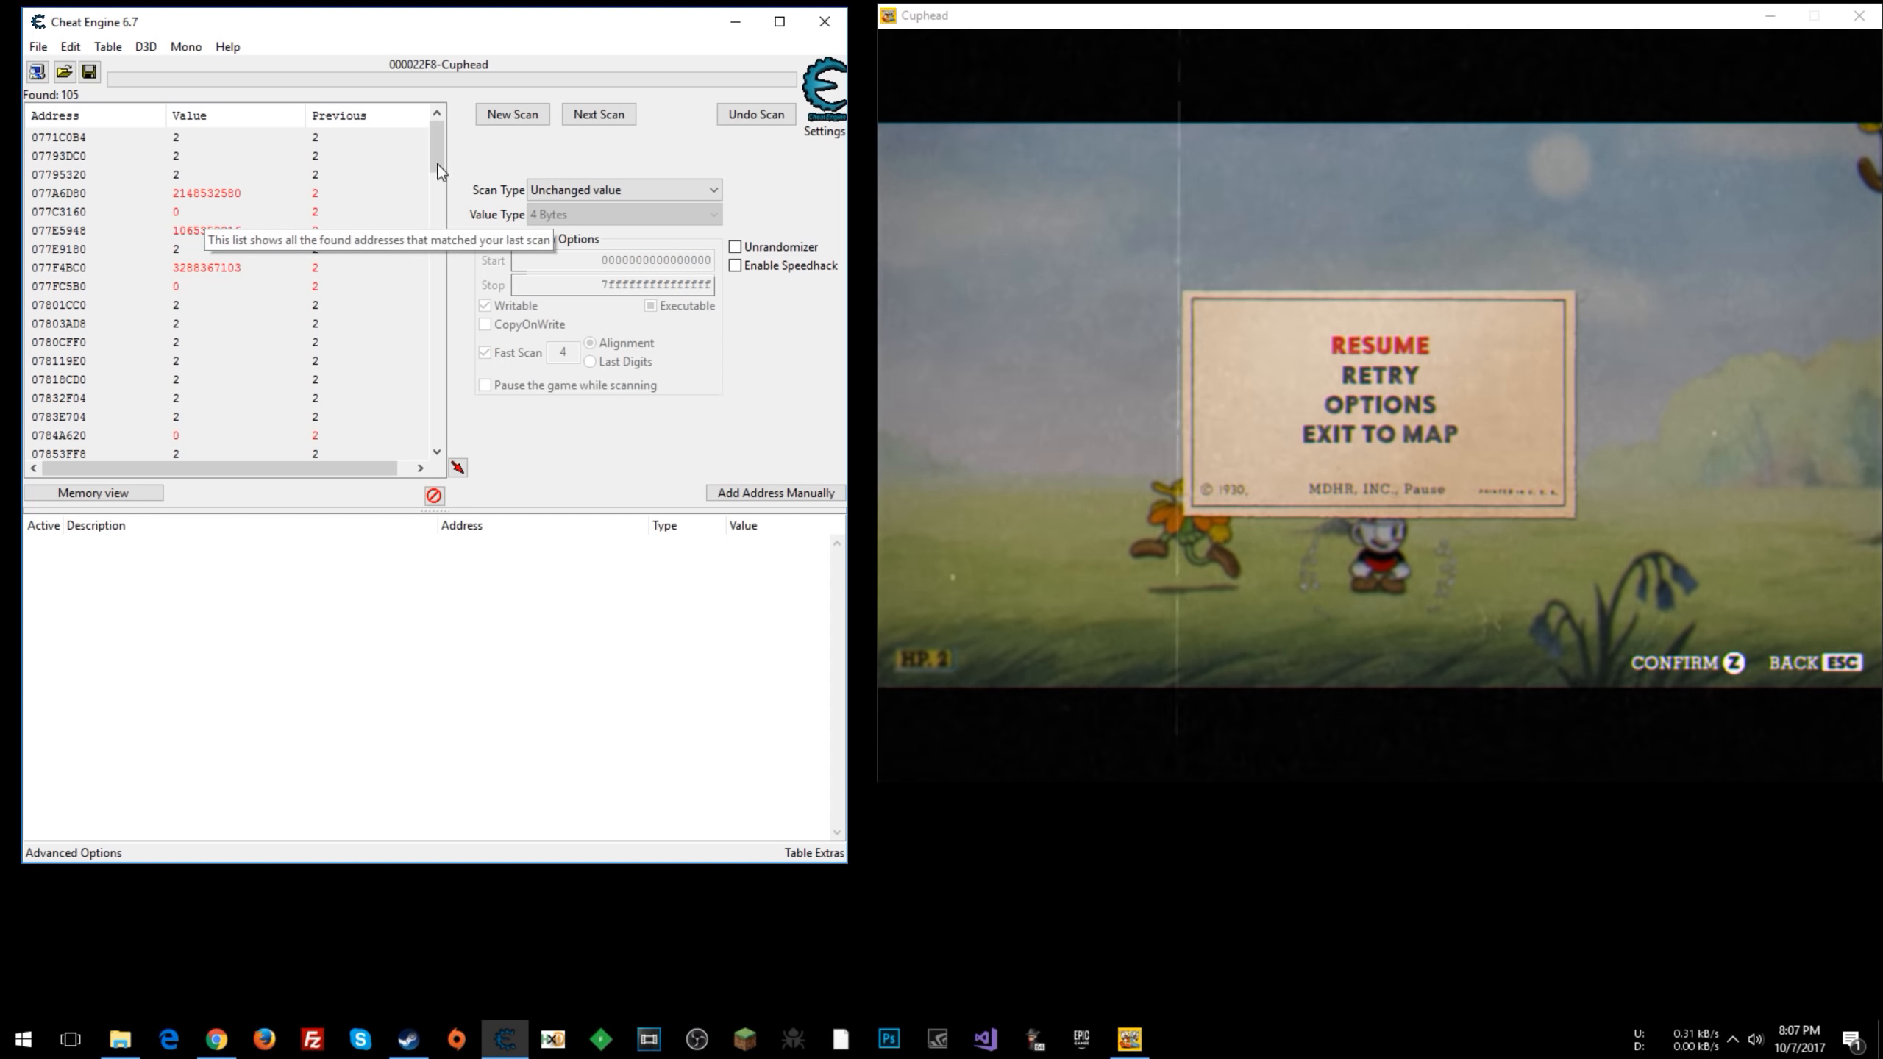
left_click(598, 115)
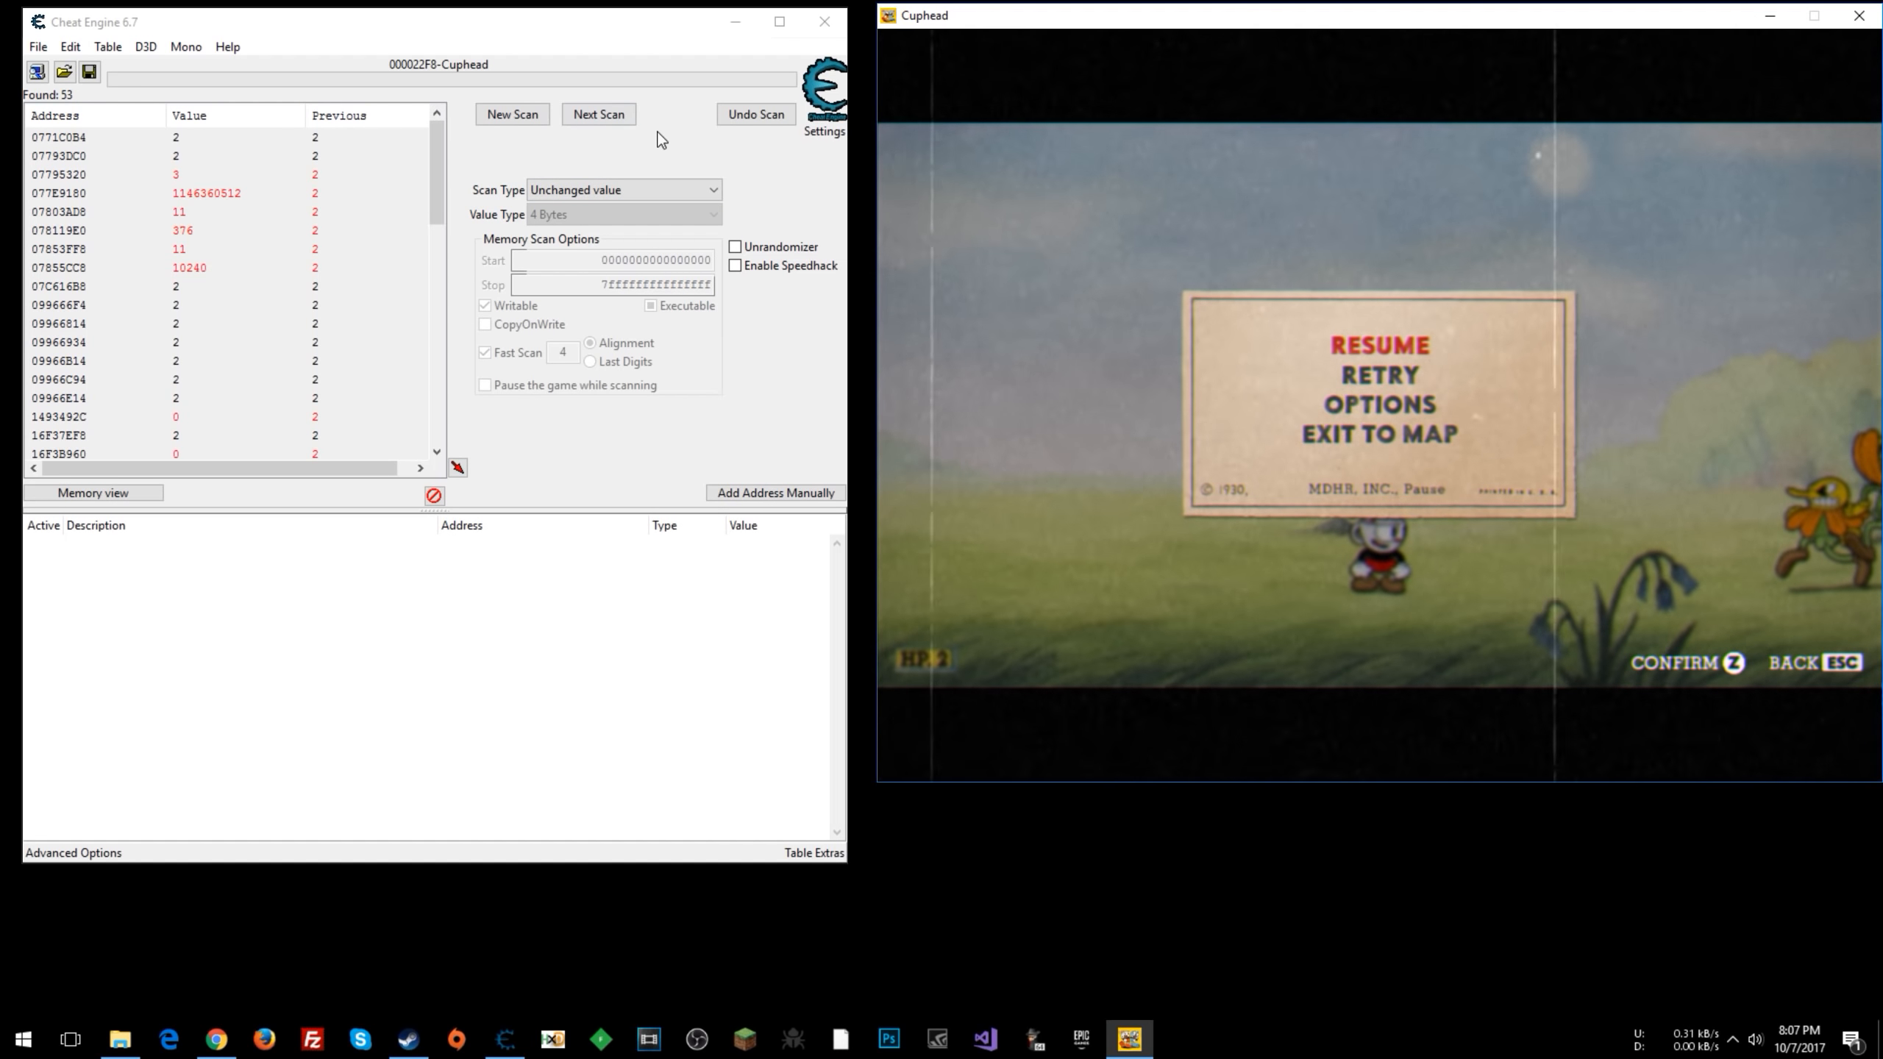
left_click(599, 113)
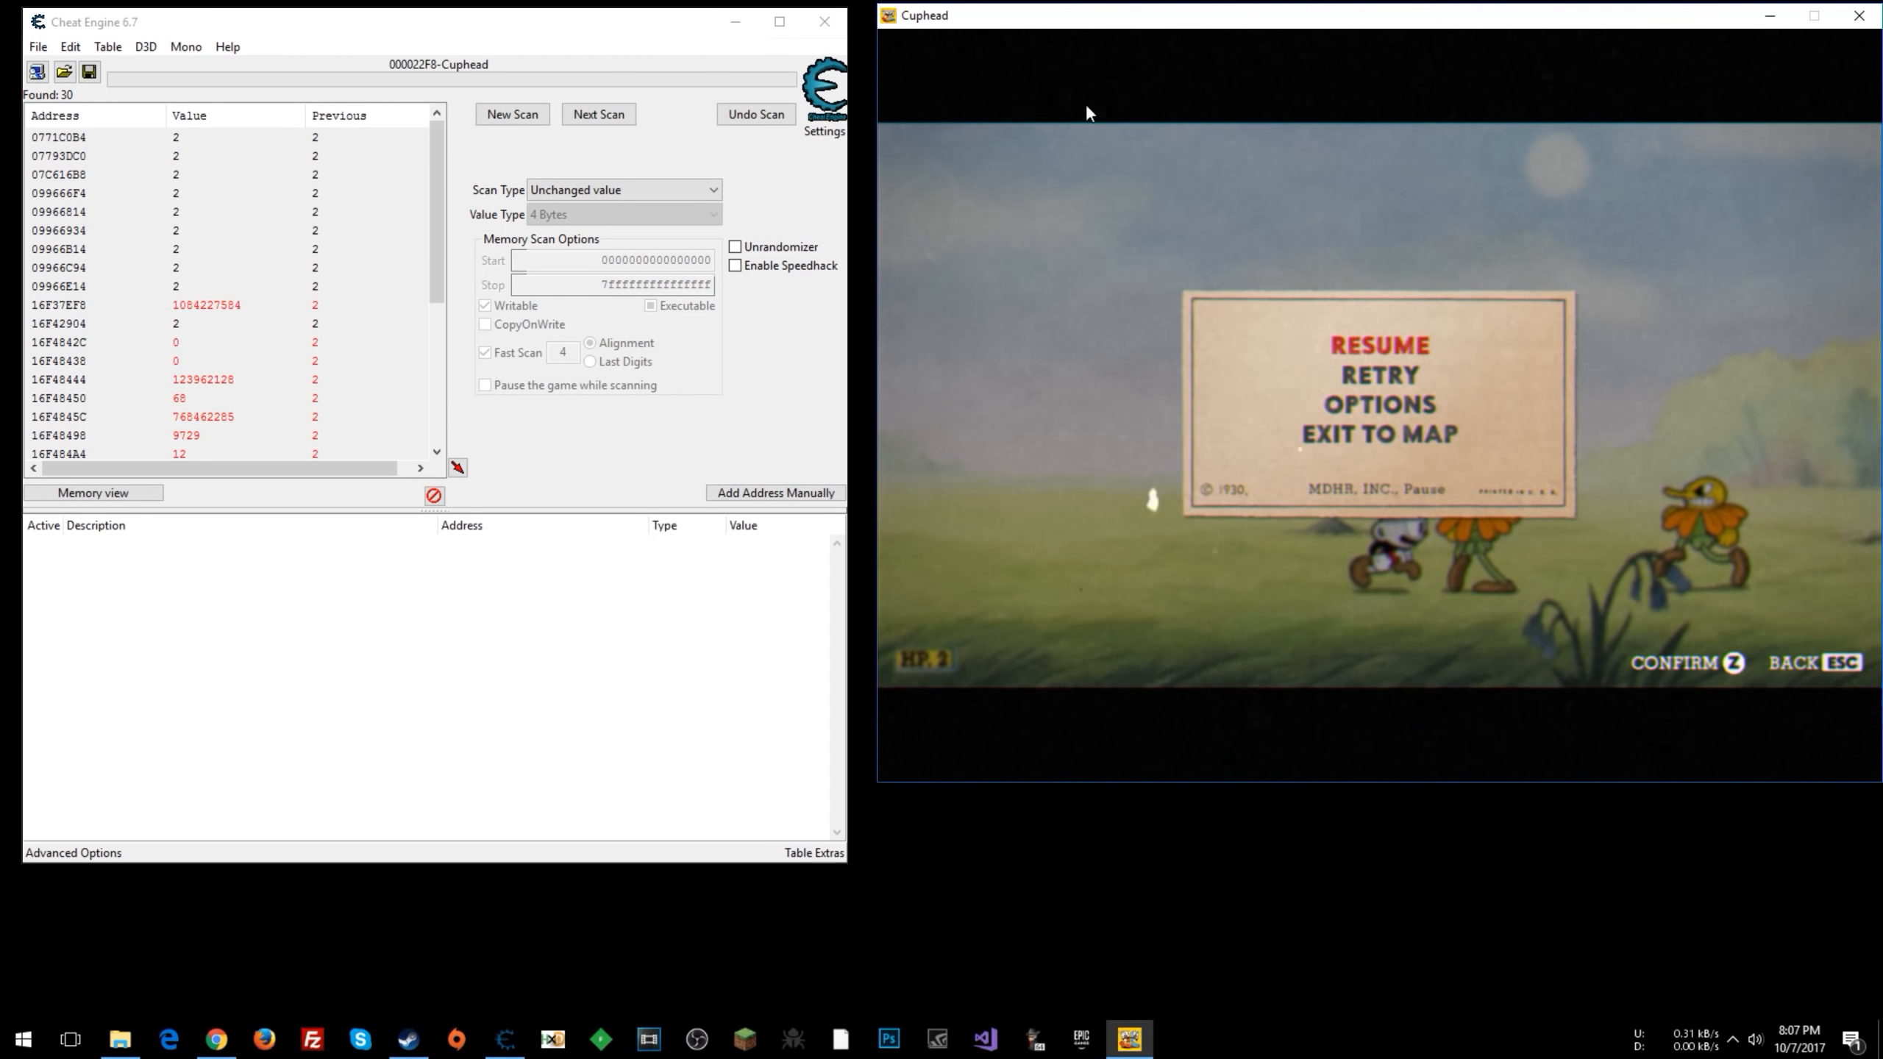
mouse_move(265, 344)
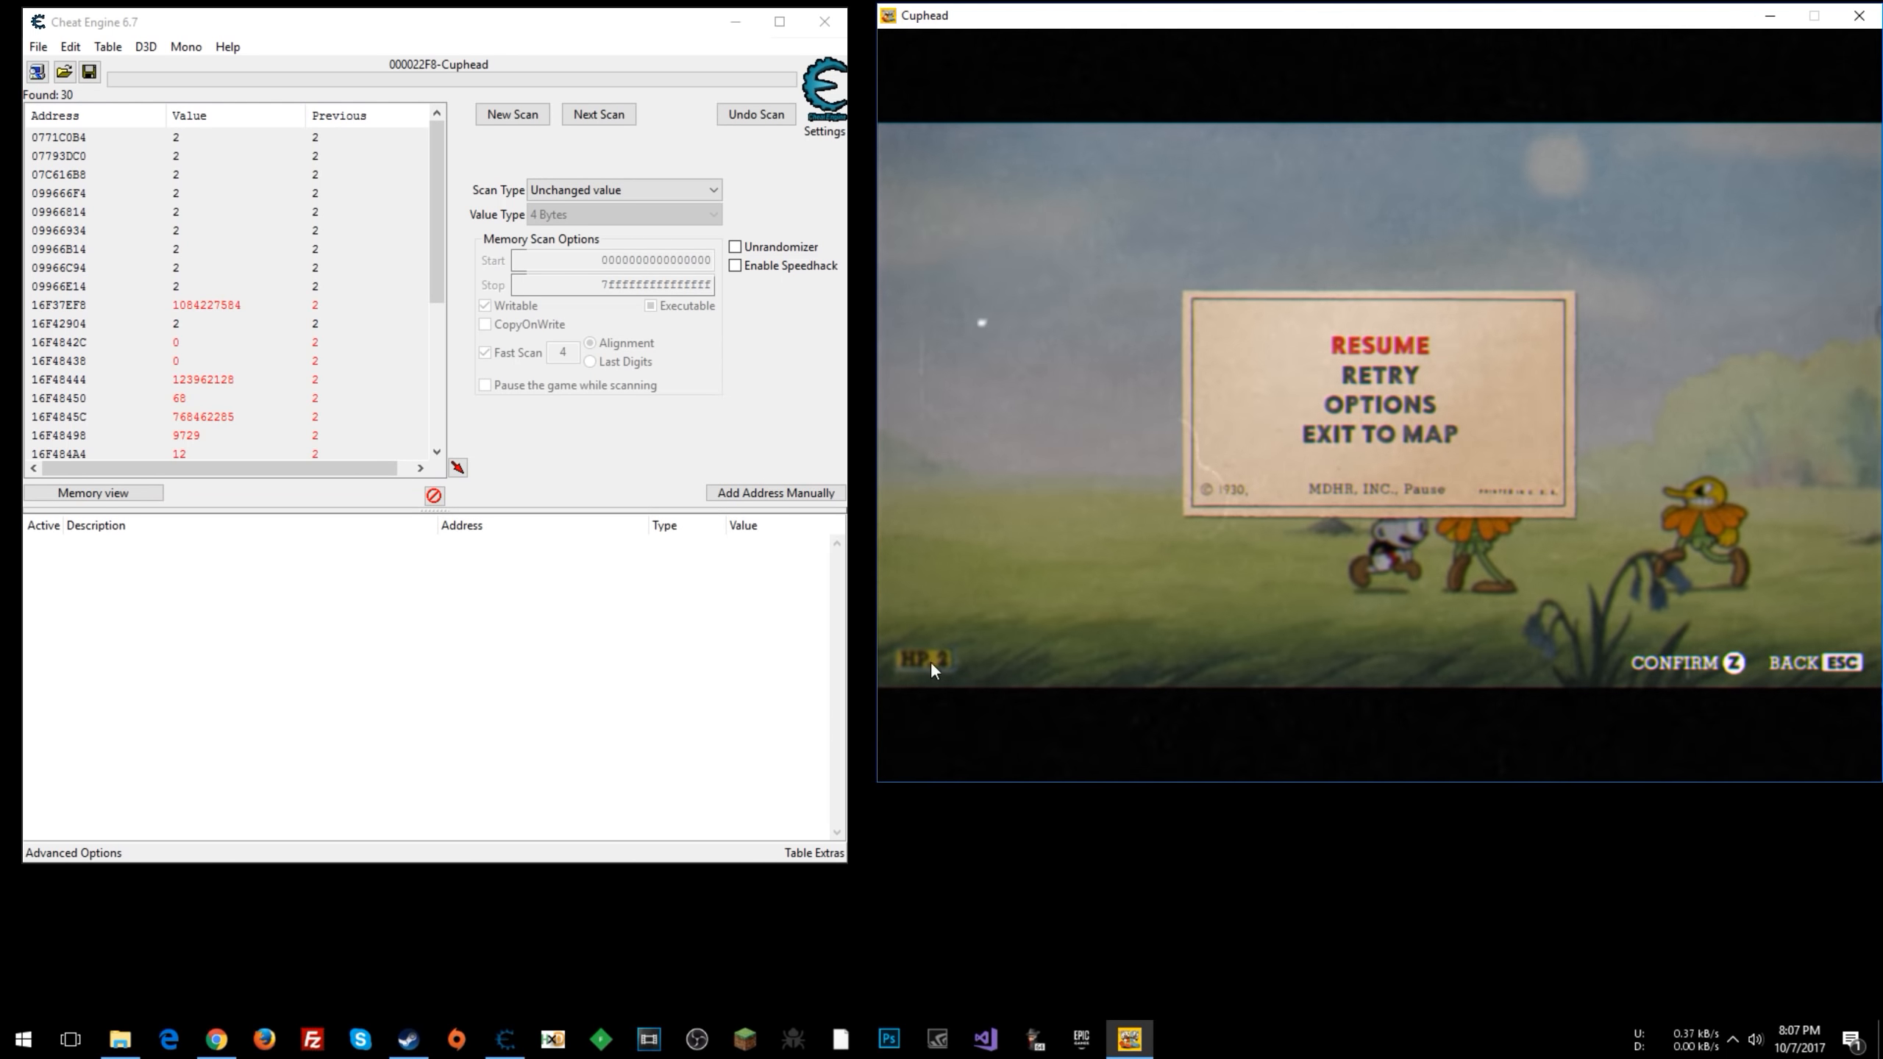
scroll("down", 3)
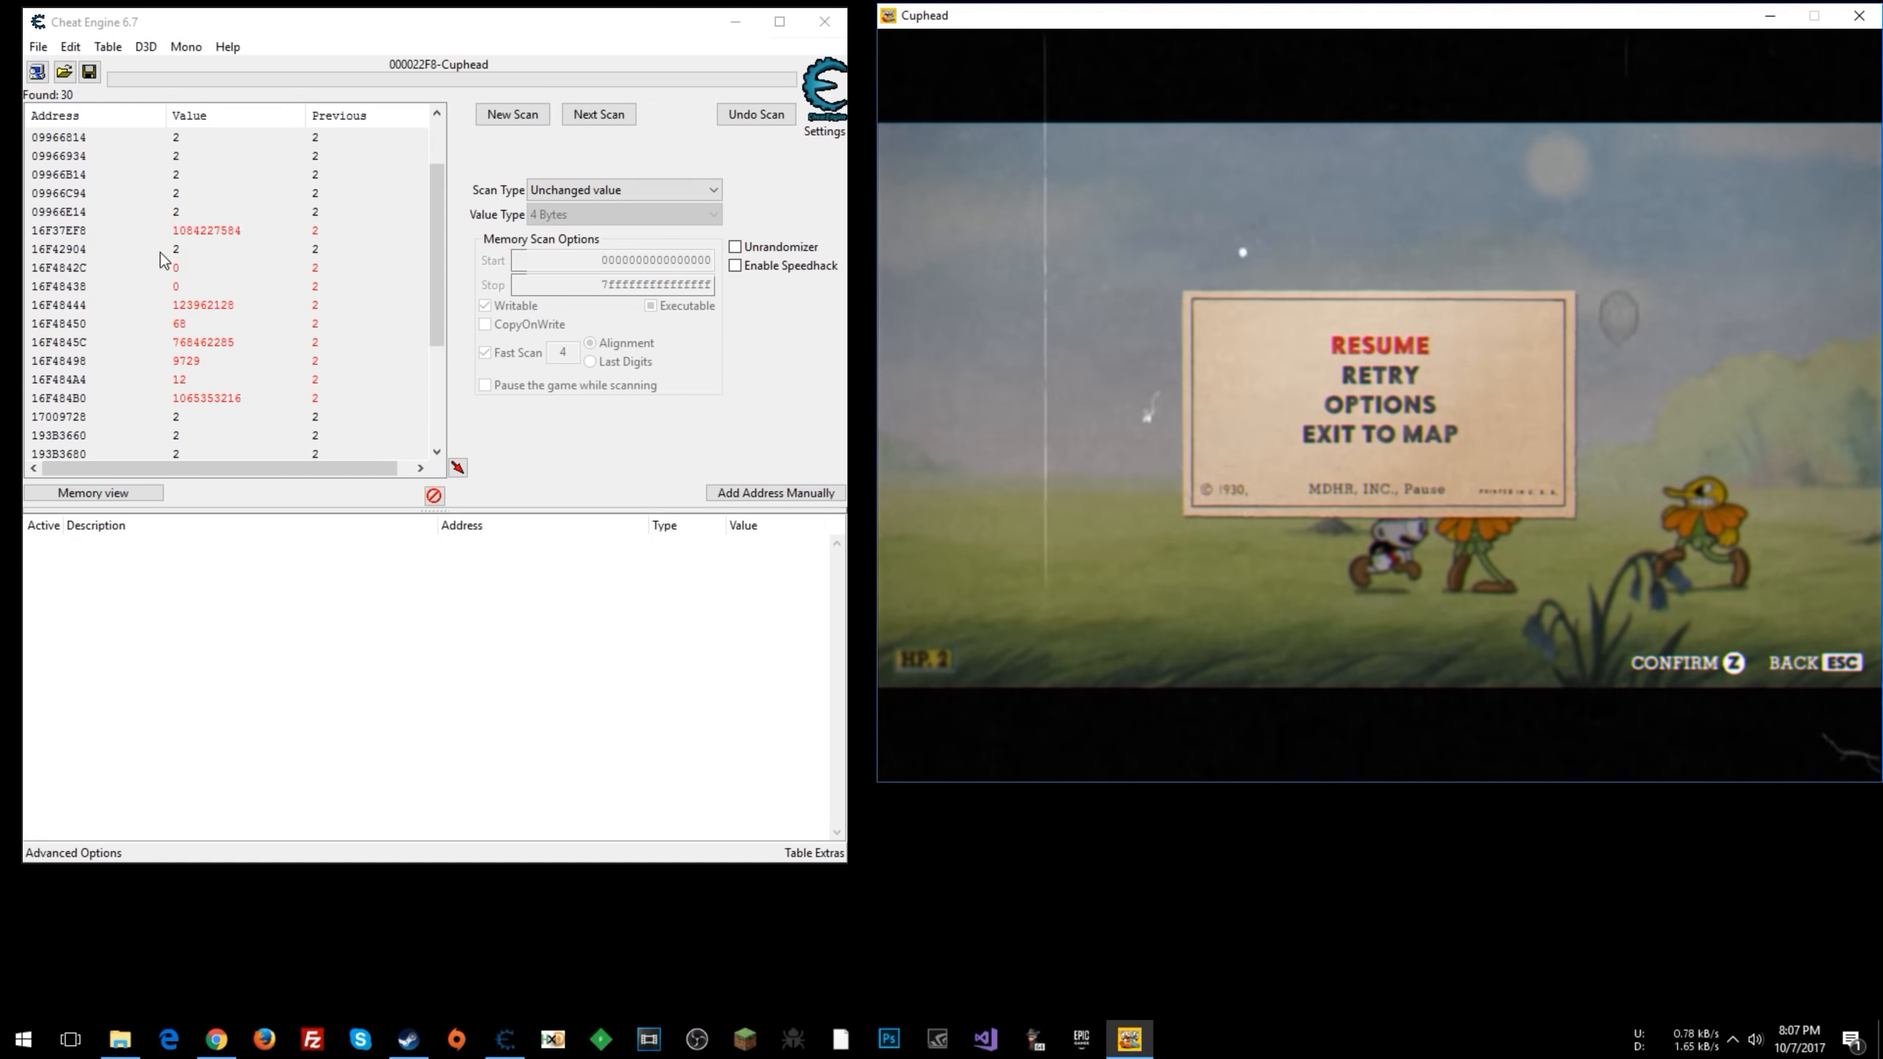
left_click(599, 115)
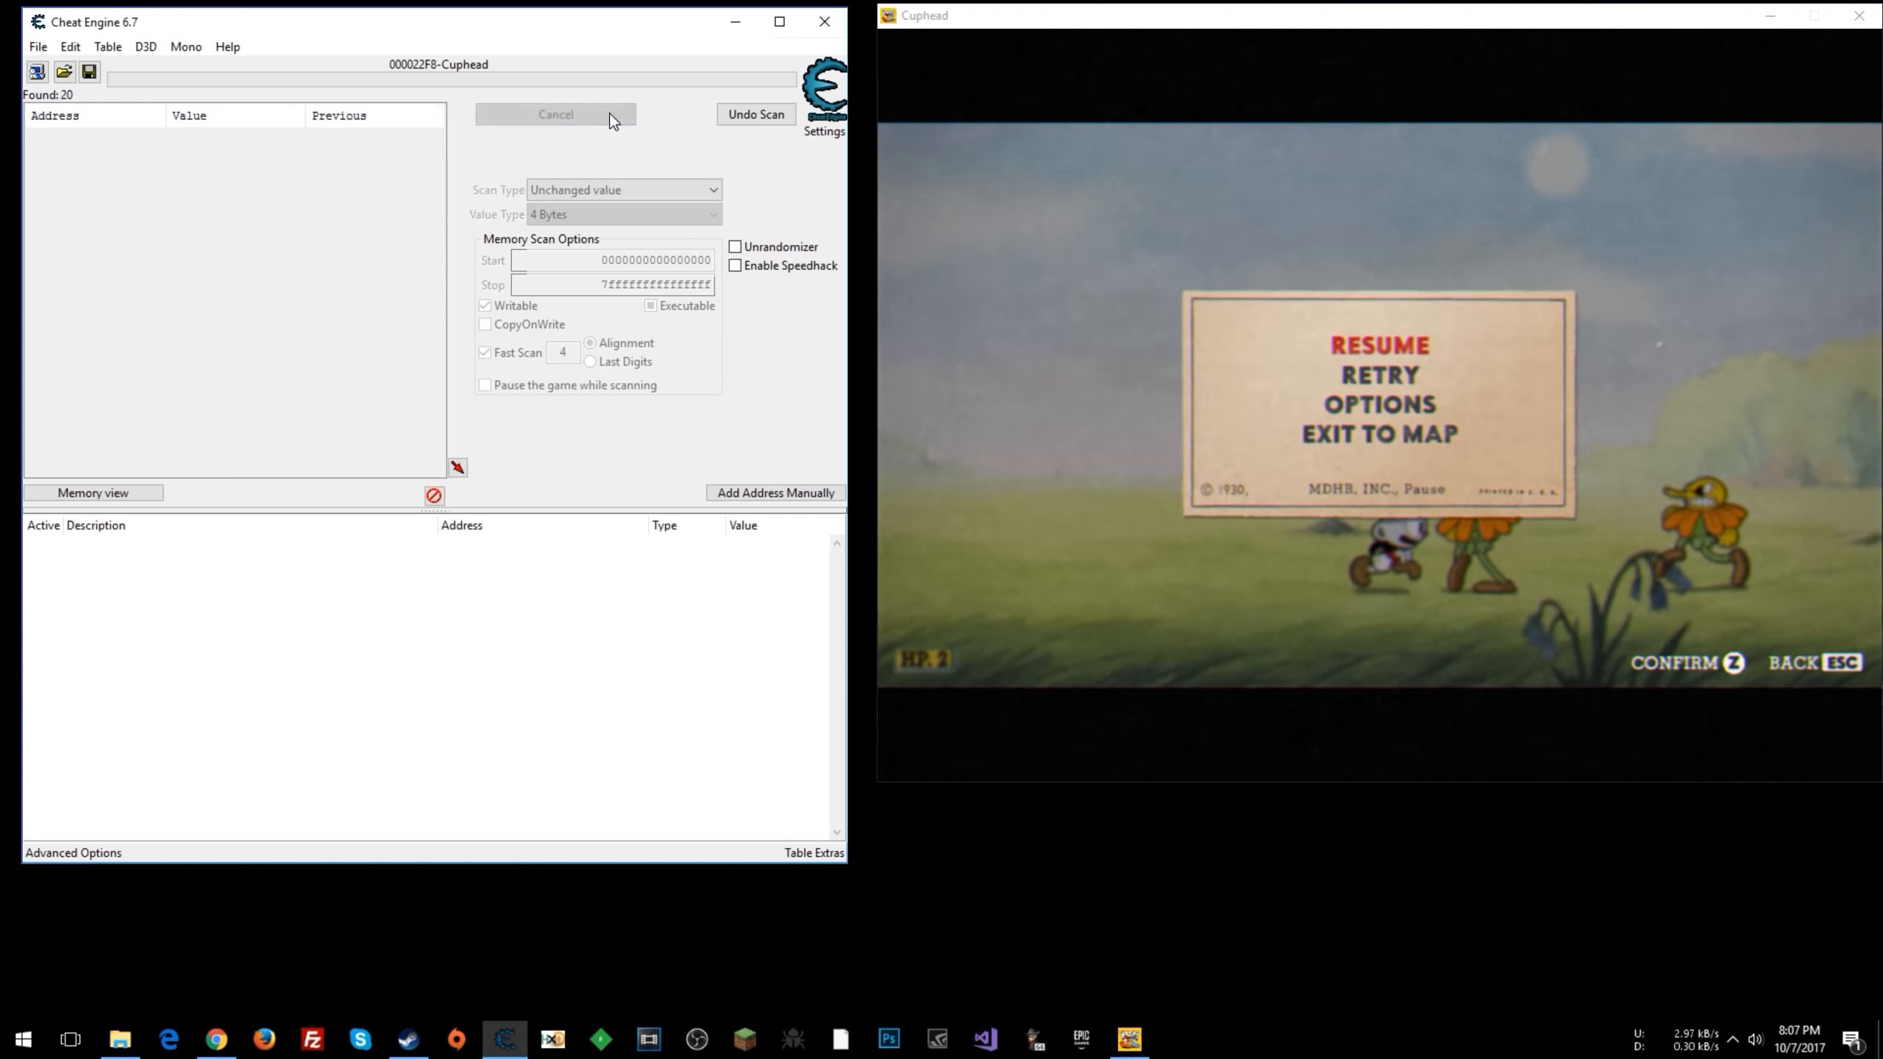
- Switch back to Exact Value and filter results to addresses now holding 1
left_click(555, 115)
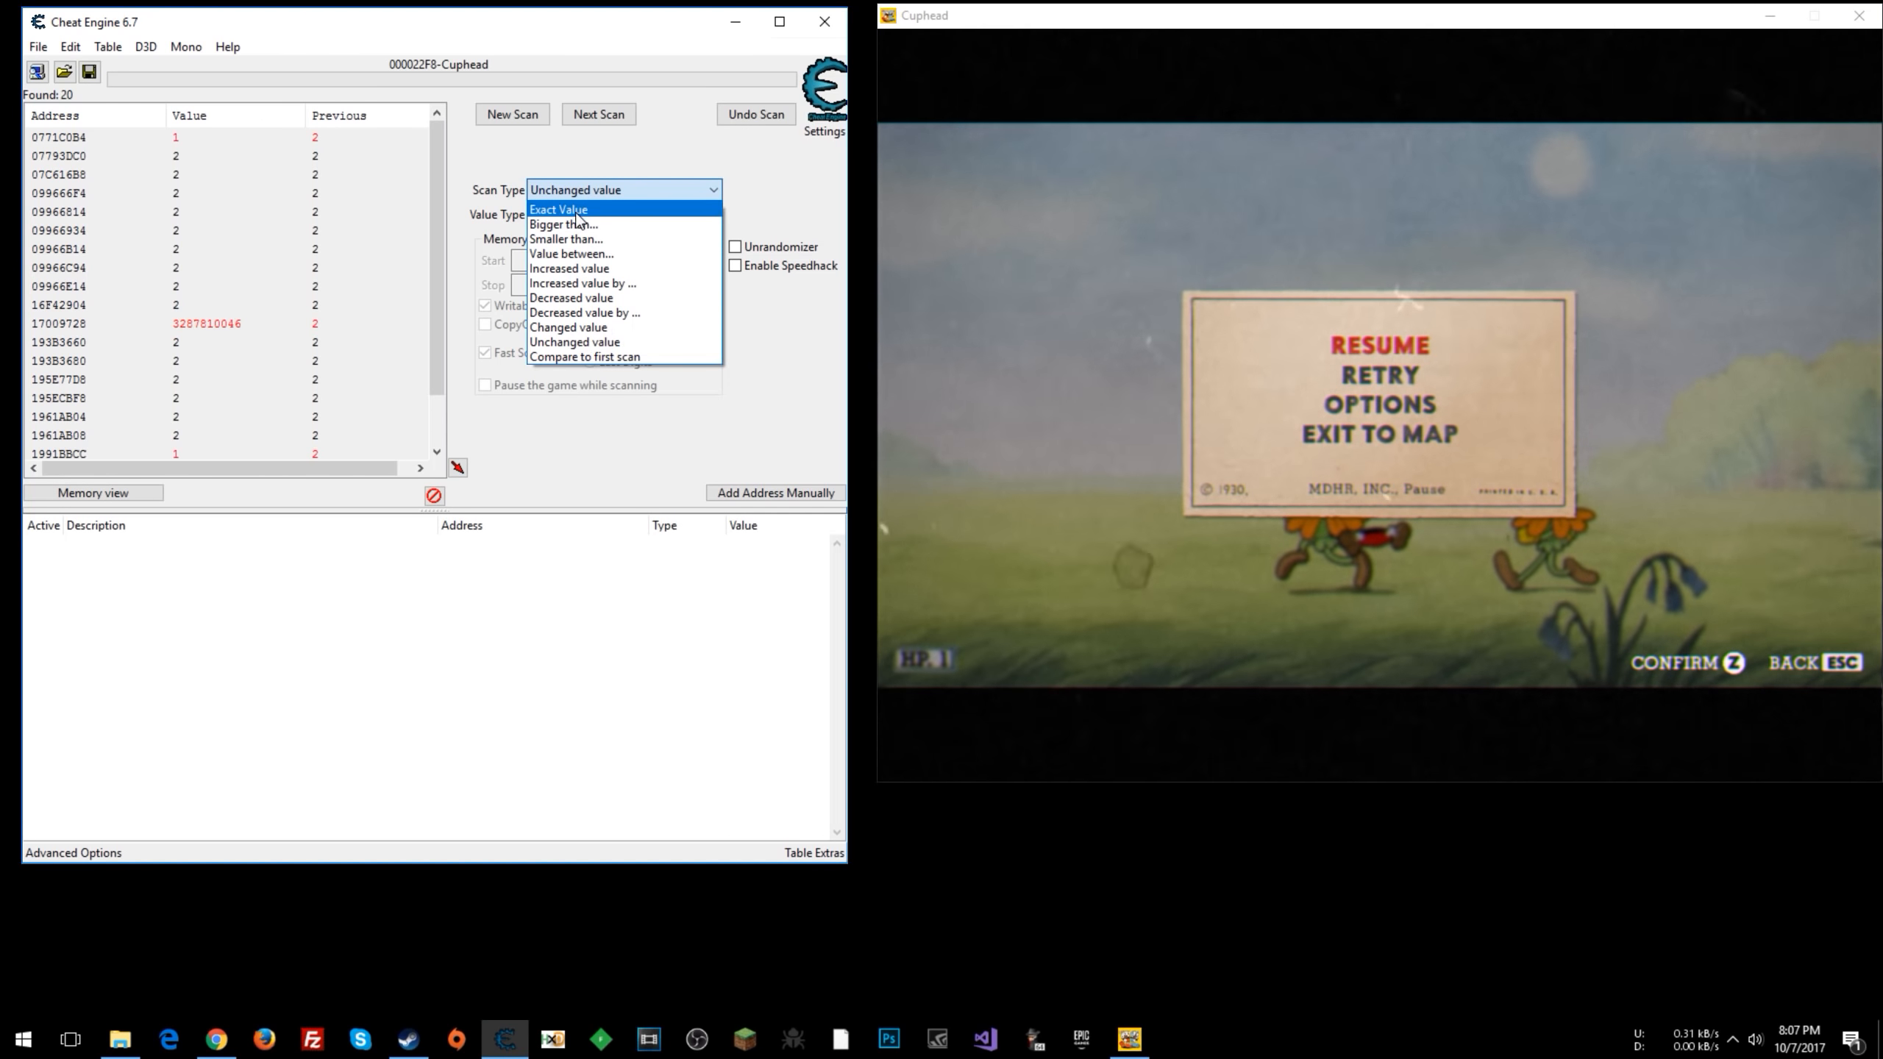
left_click(558, 209)
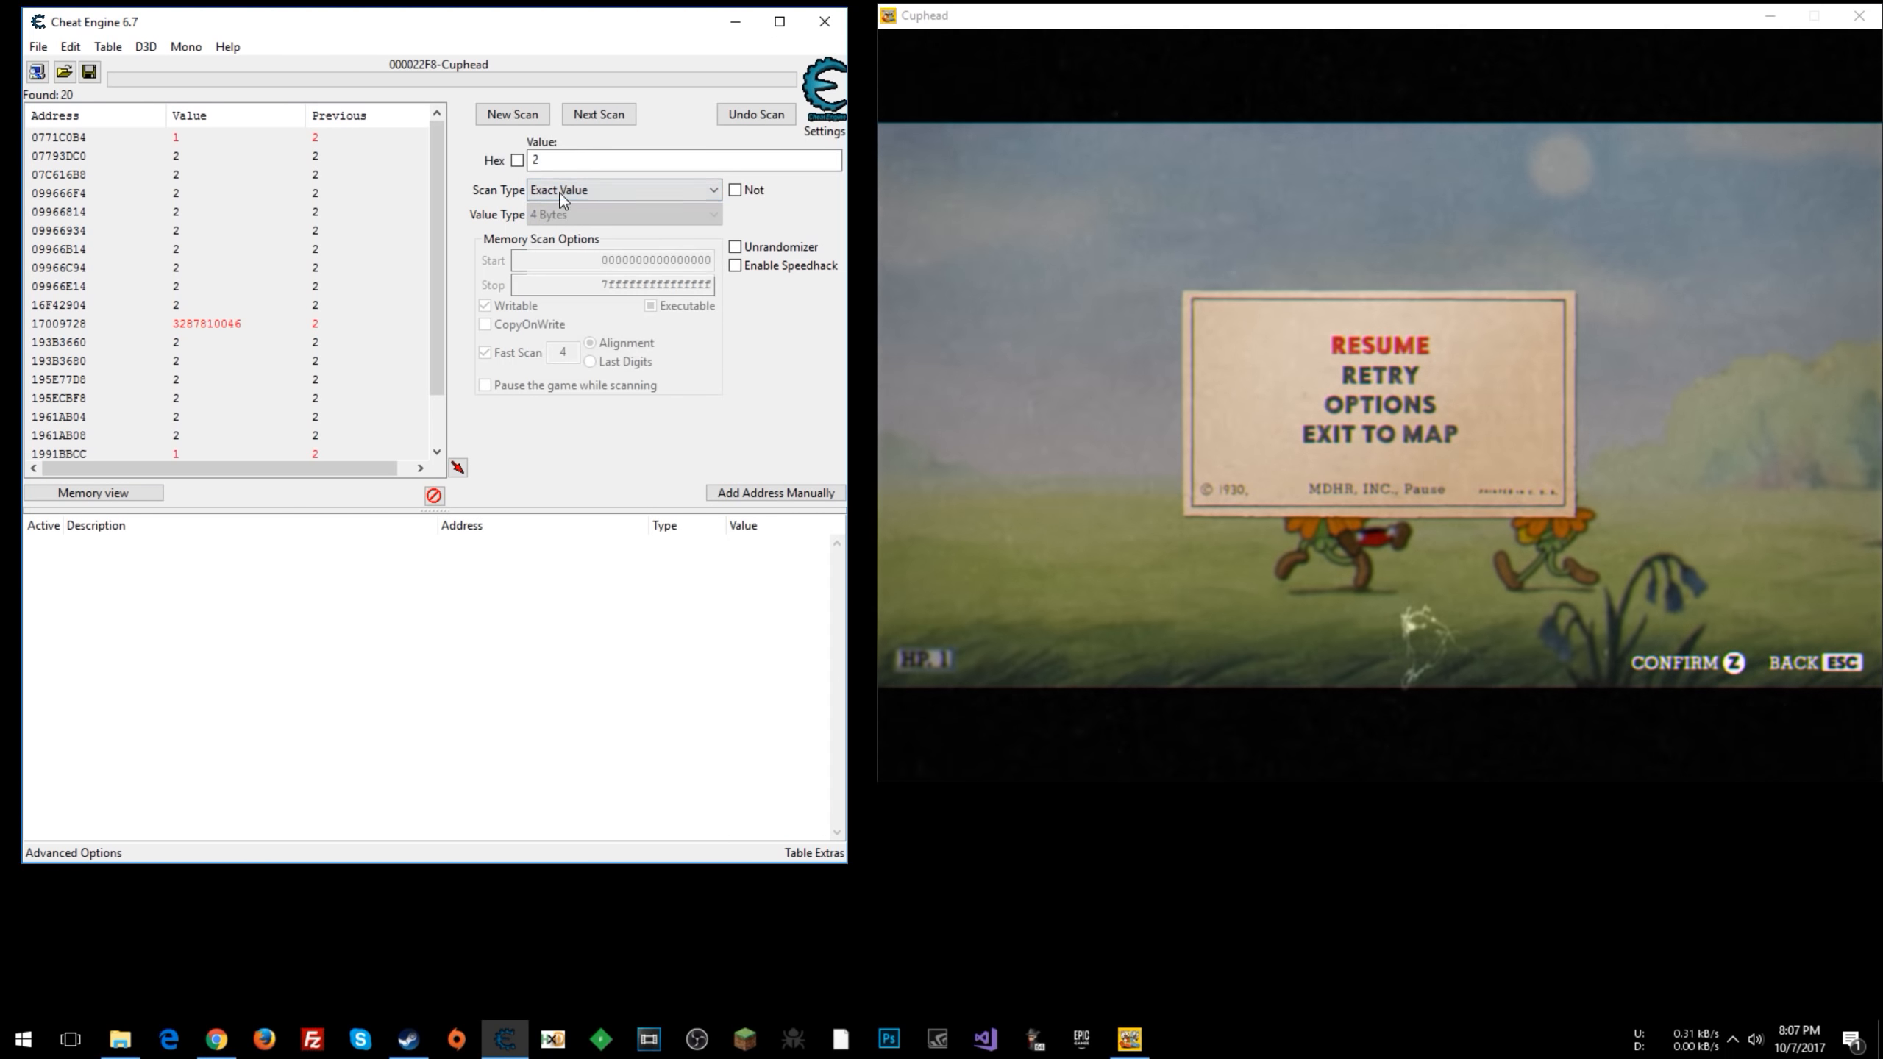
type("1")
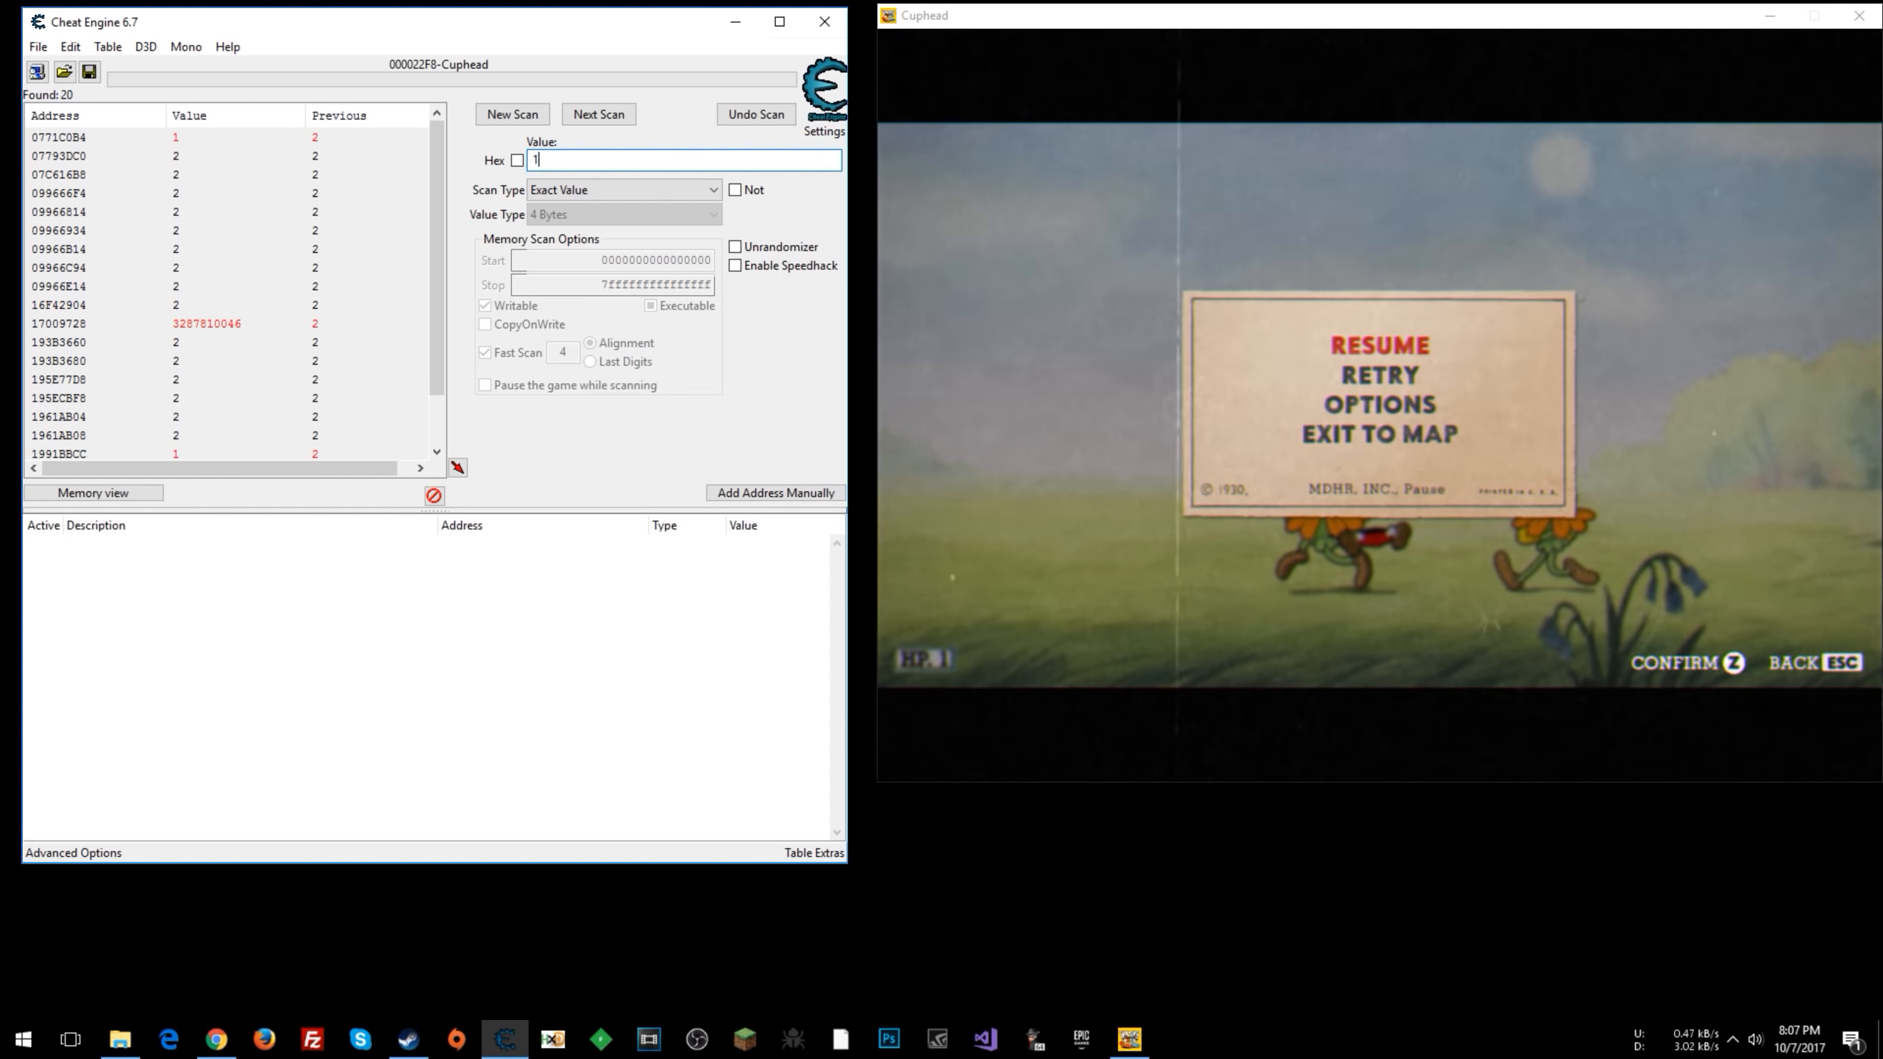
left_click(599, 114)
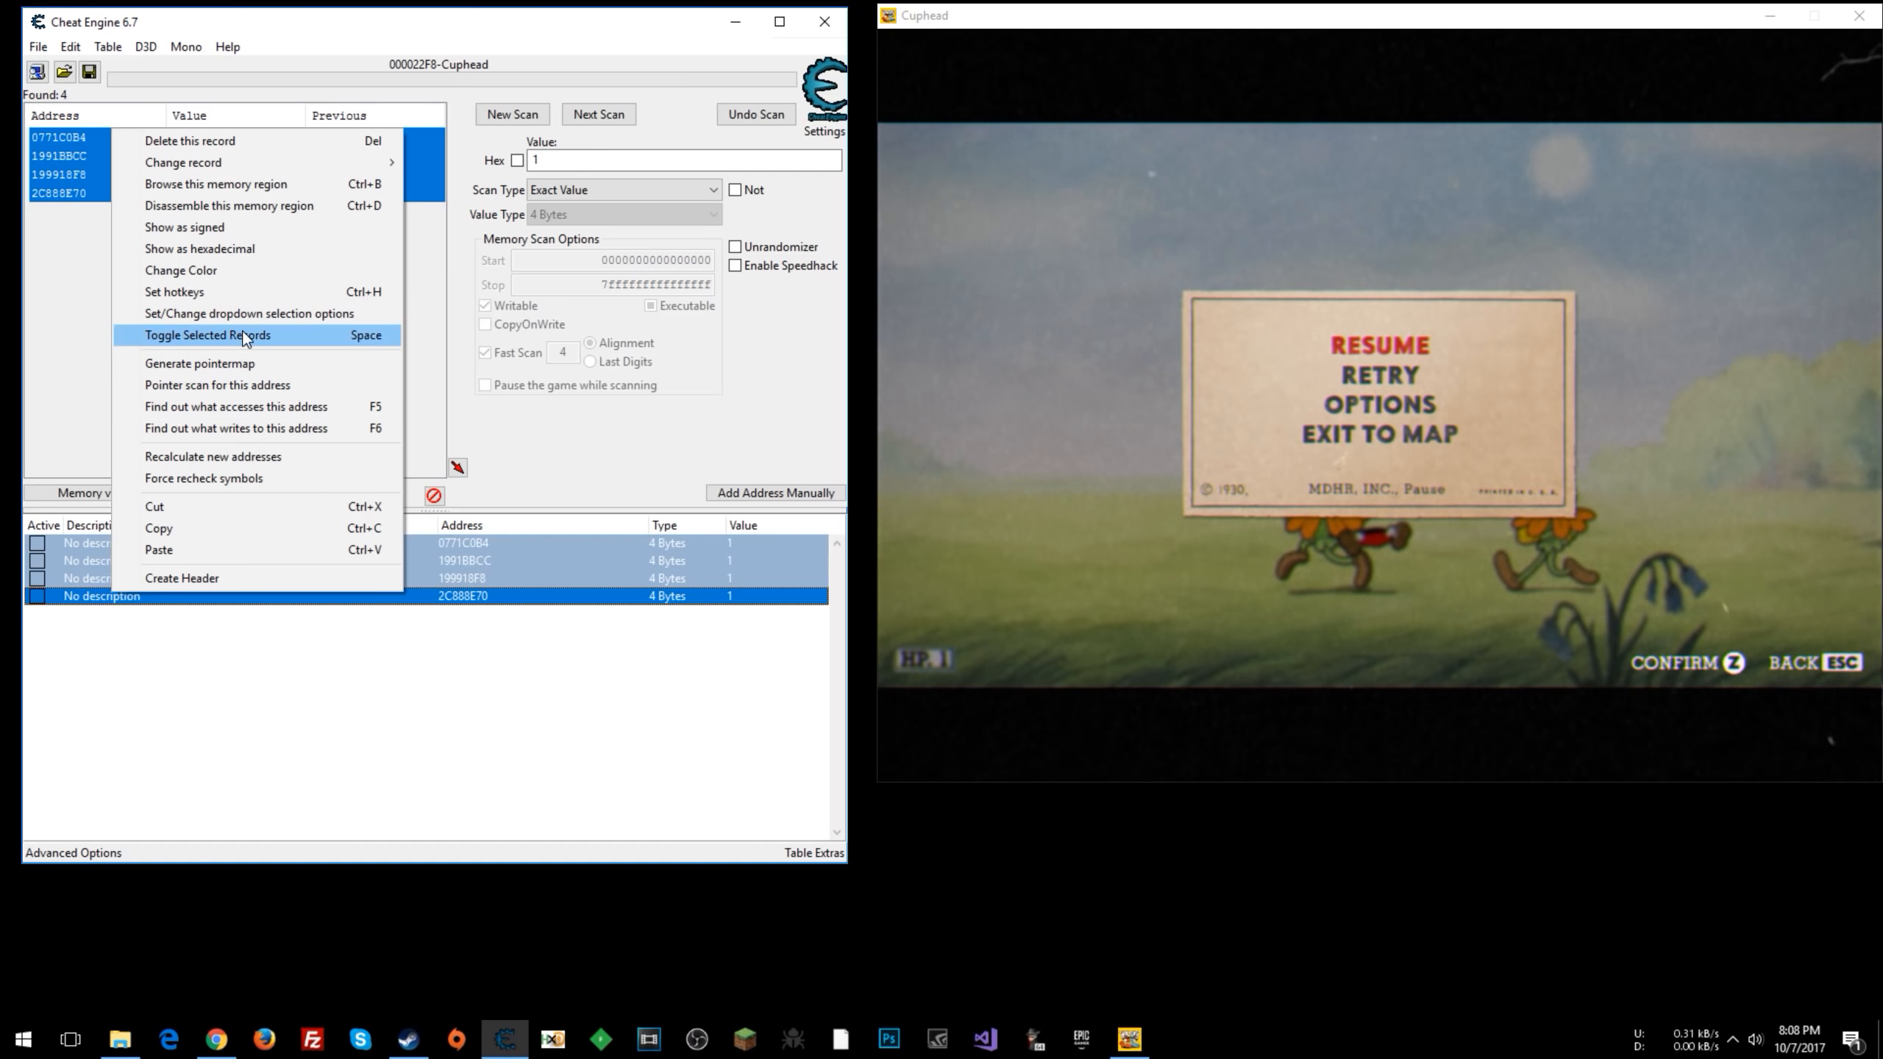
- Select the four candidate health addresses and change their value to 3
left_click(206, 334)
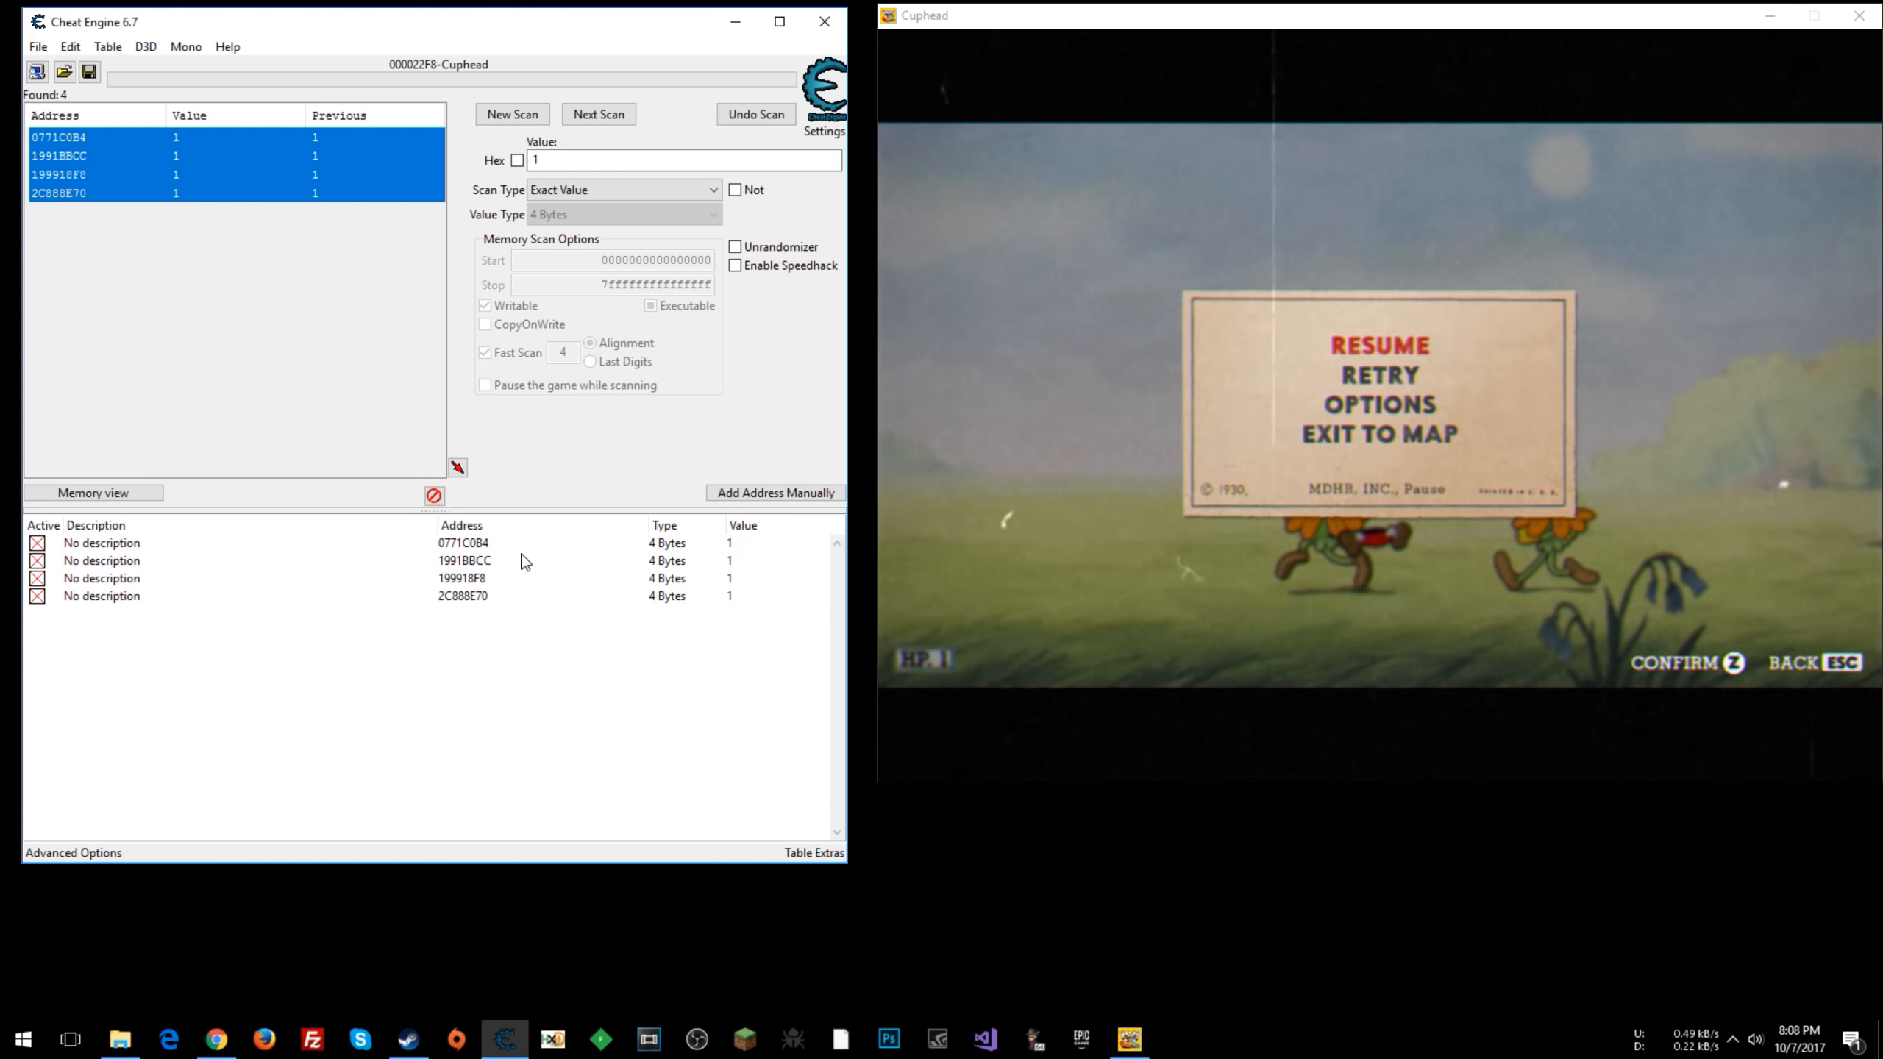
mouse_move(299, 637)
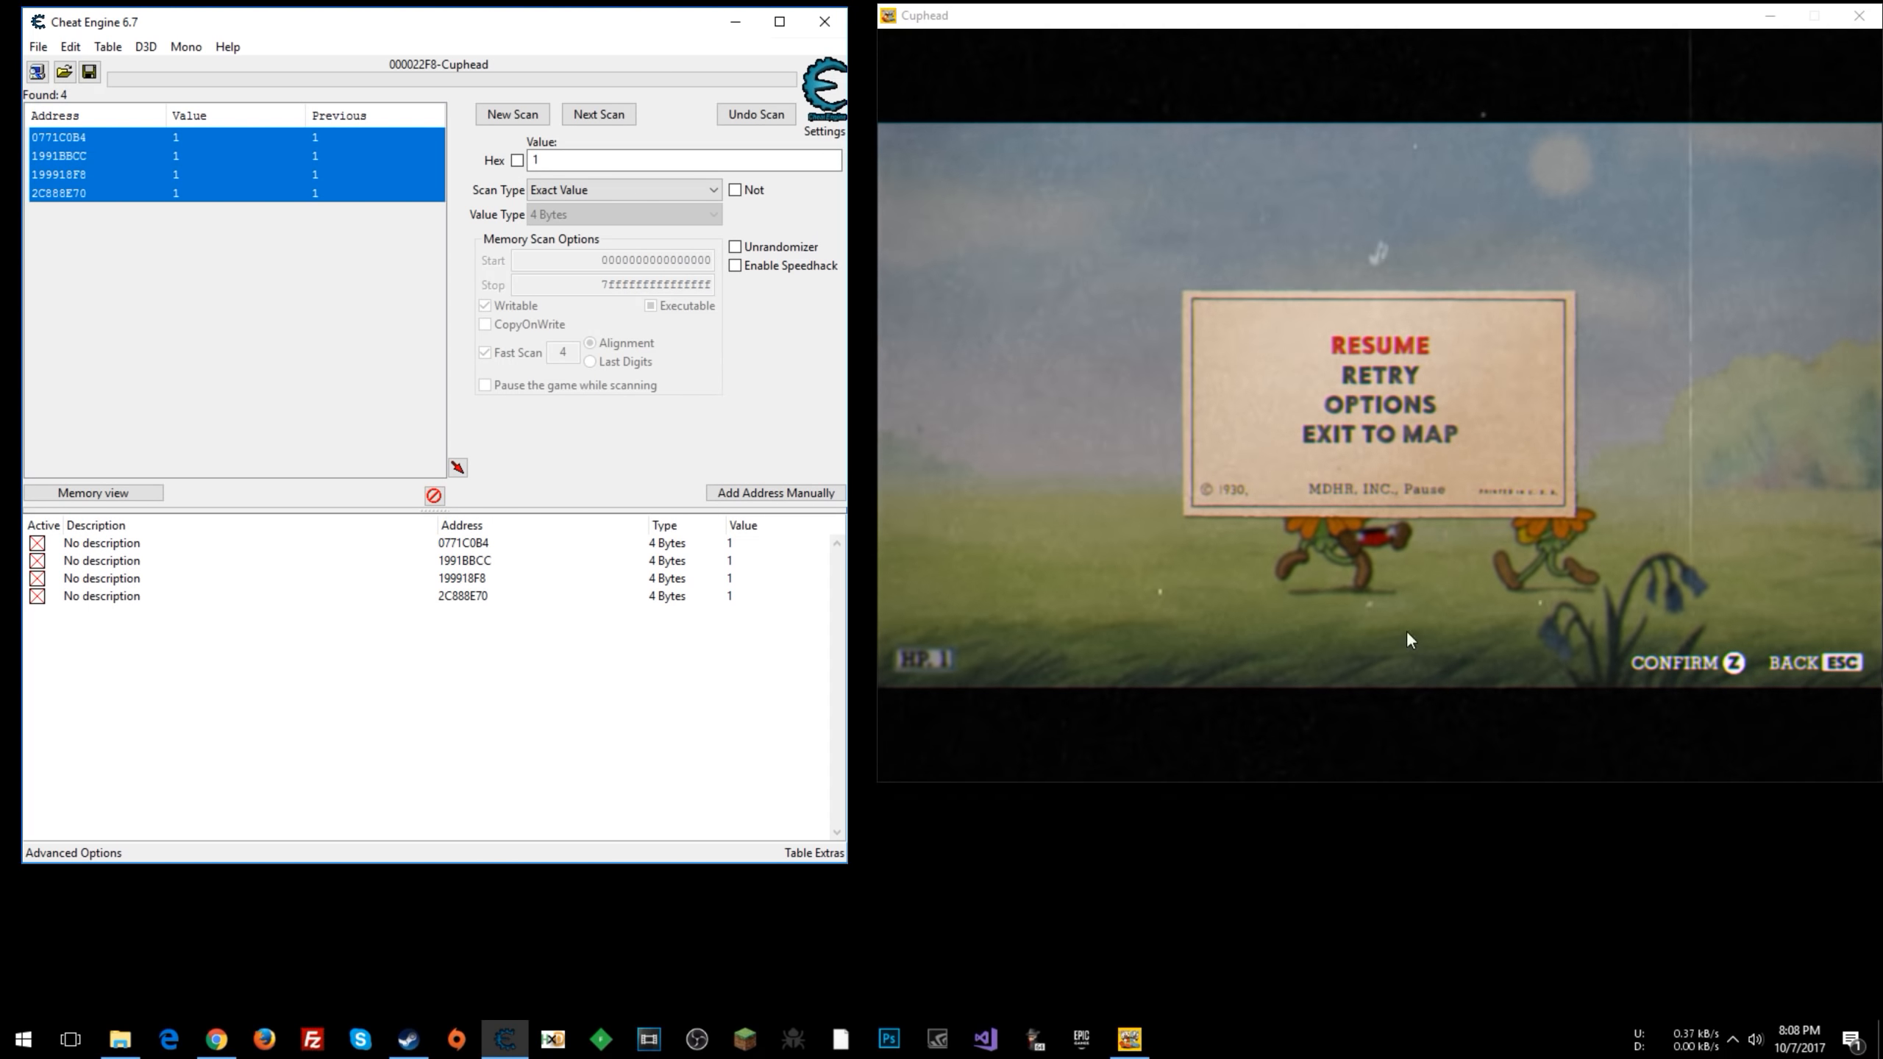
mouse_move(975, 671)
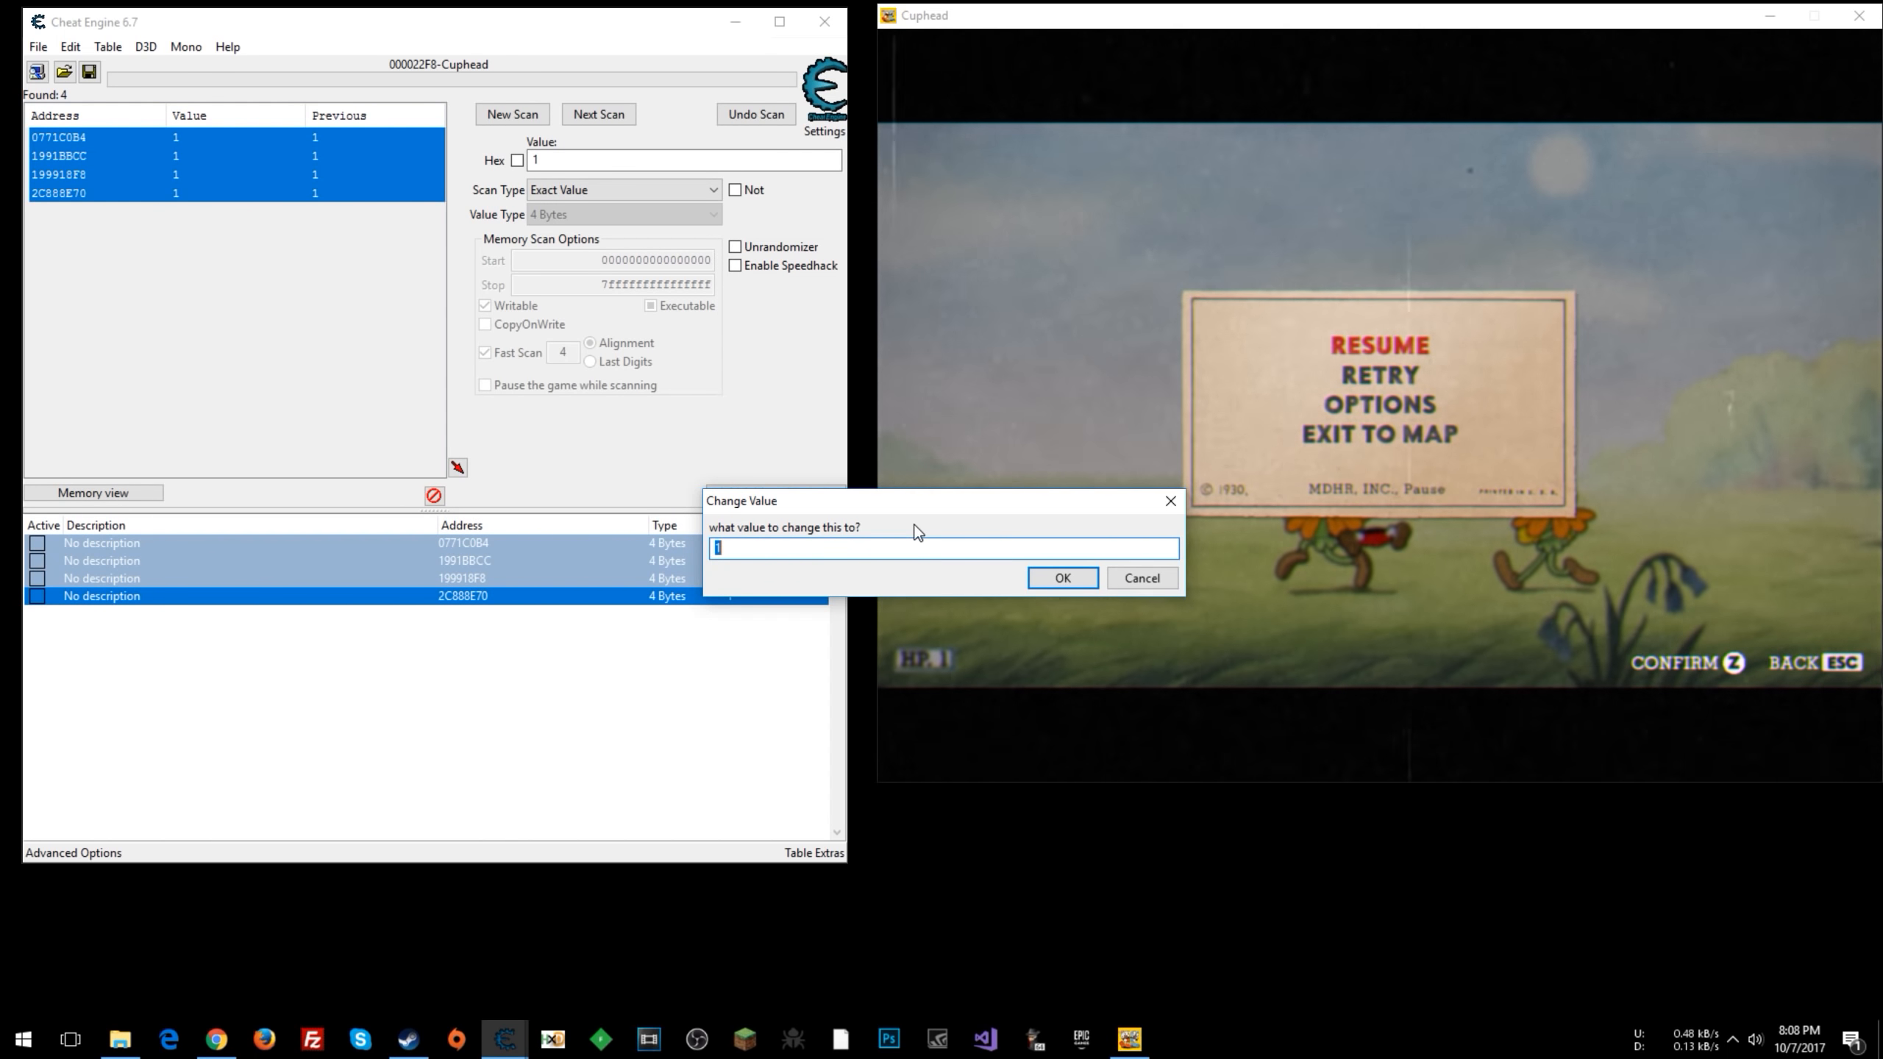
type("3")
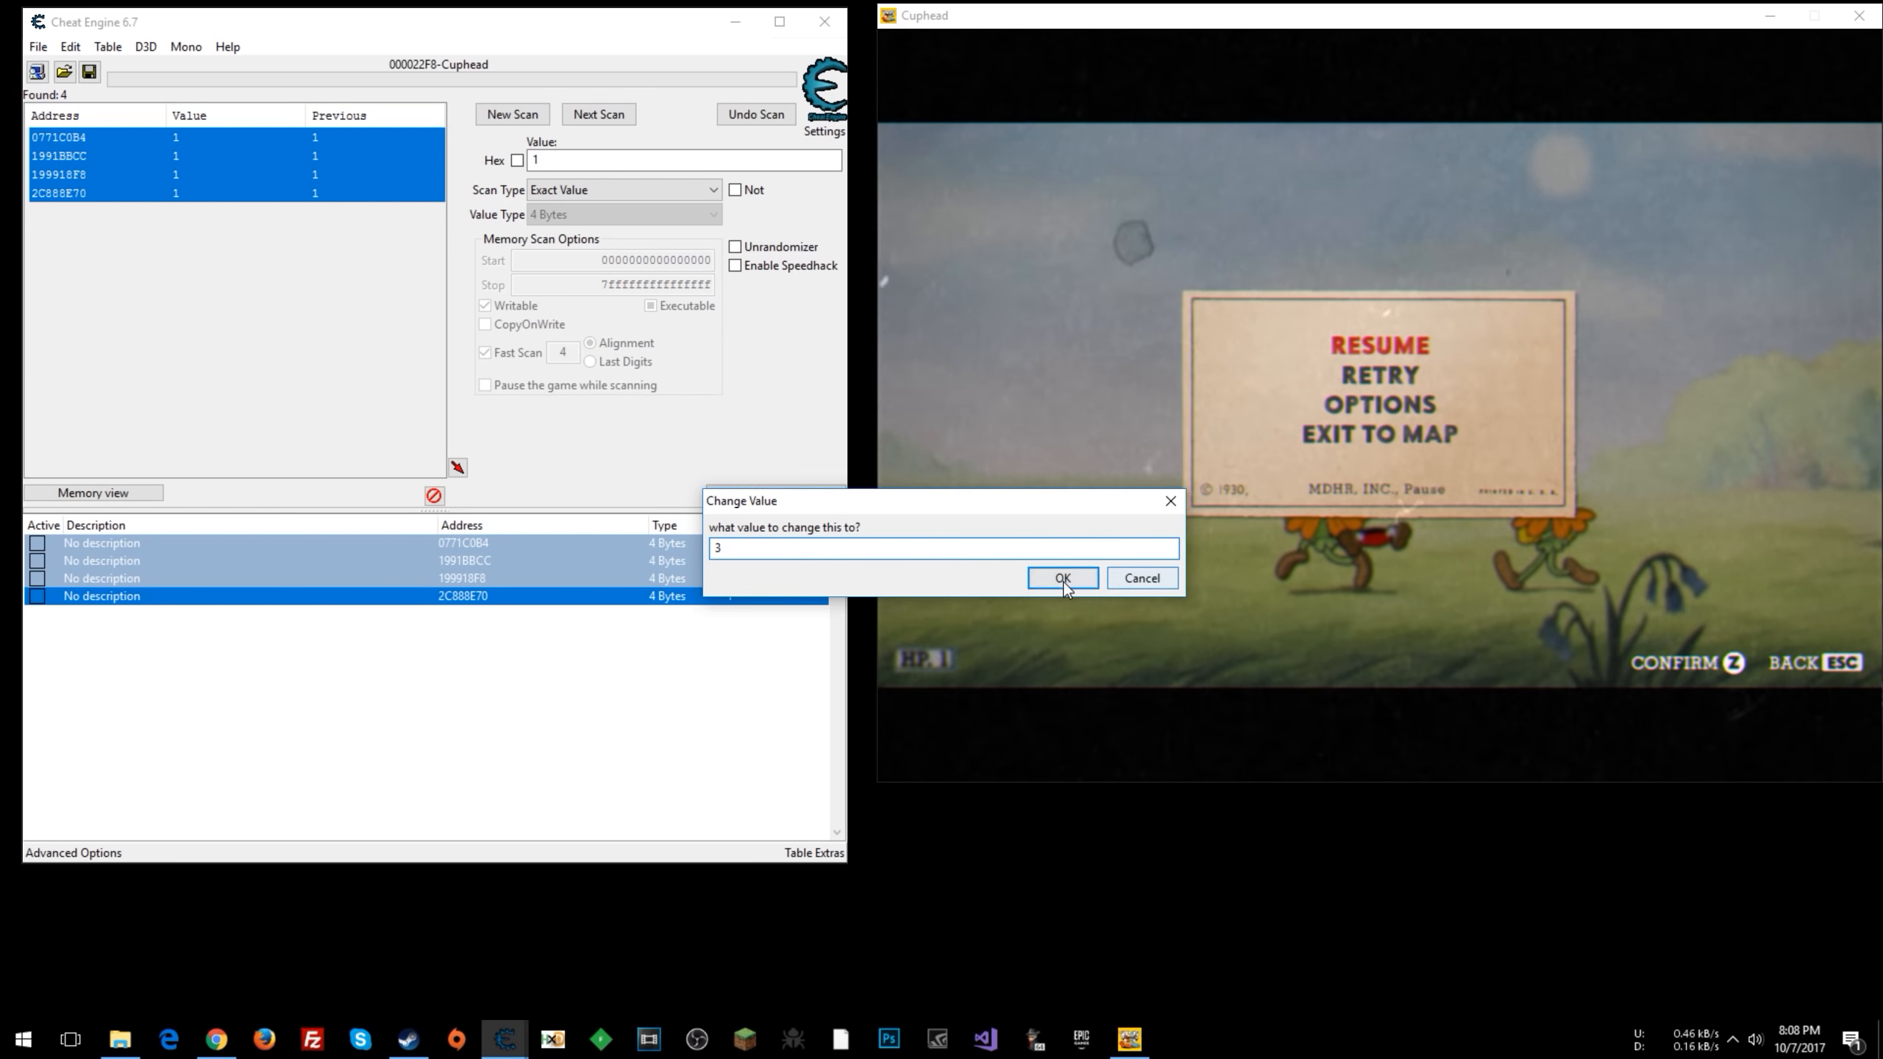
left_click(1062, 578)
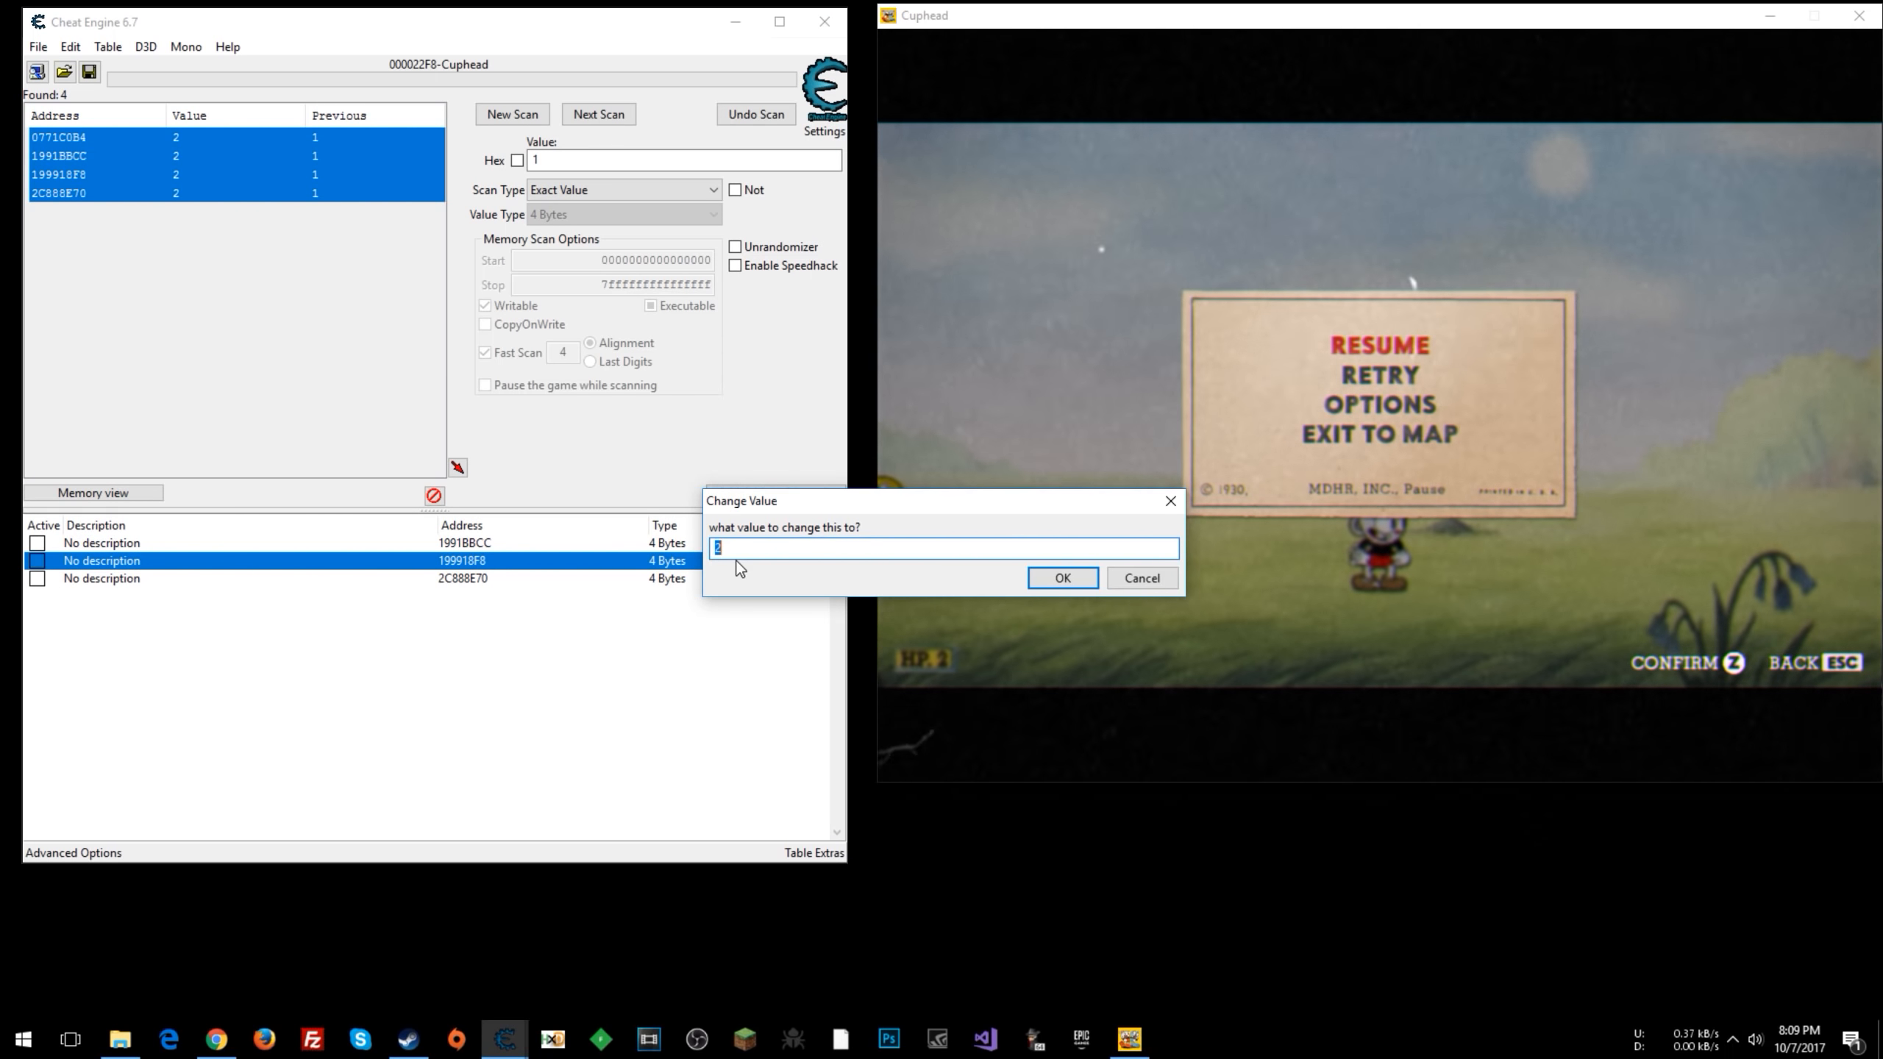
- Set the remaining candidates to 3, keep the 199918F8 entry, and pause Cuphead after a hit
left_click(1061, 578)
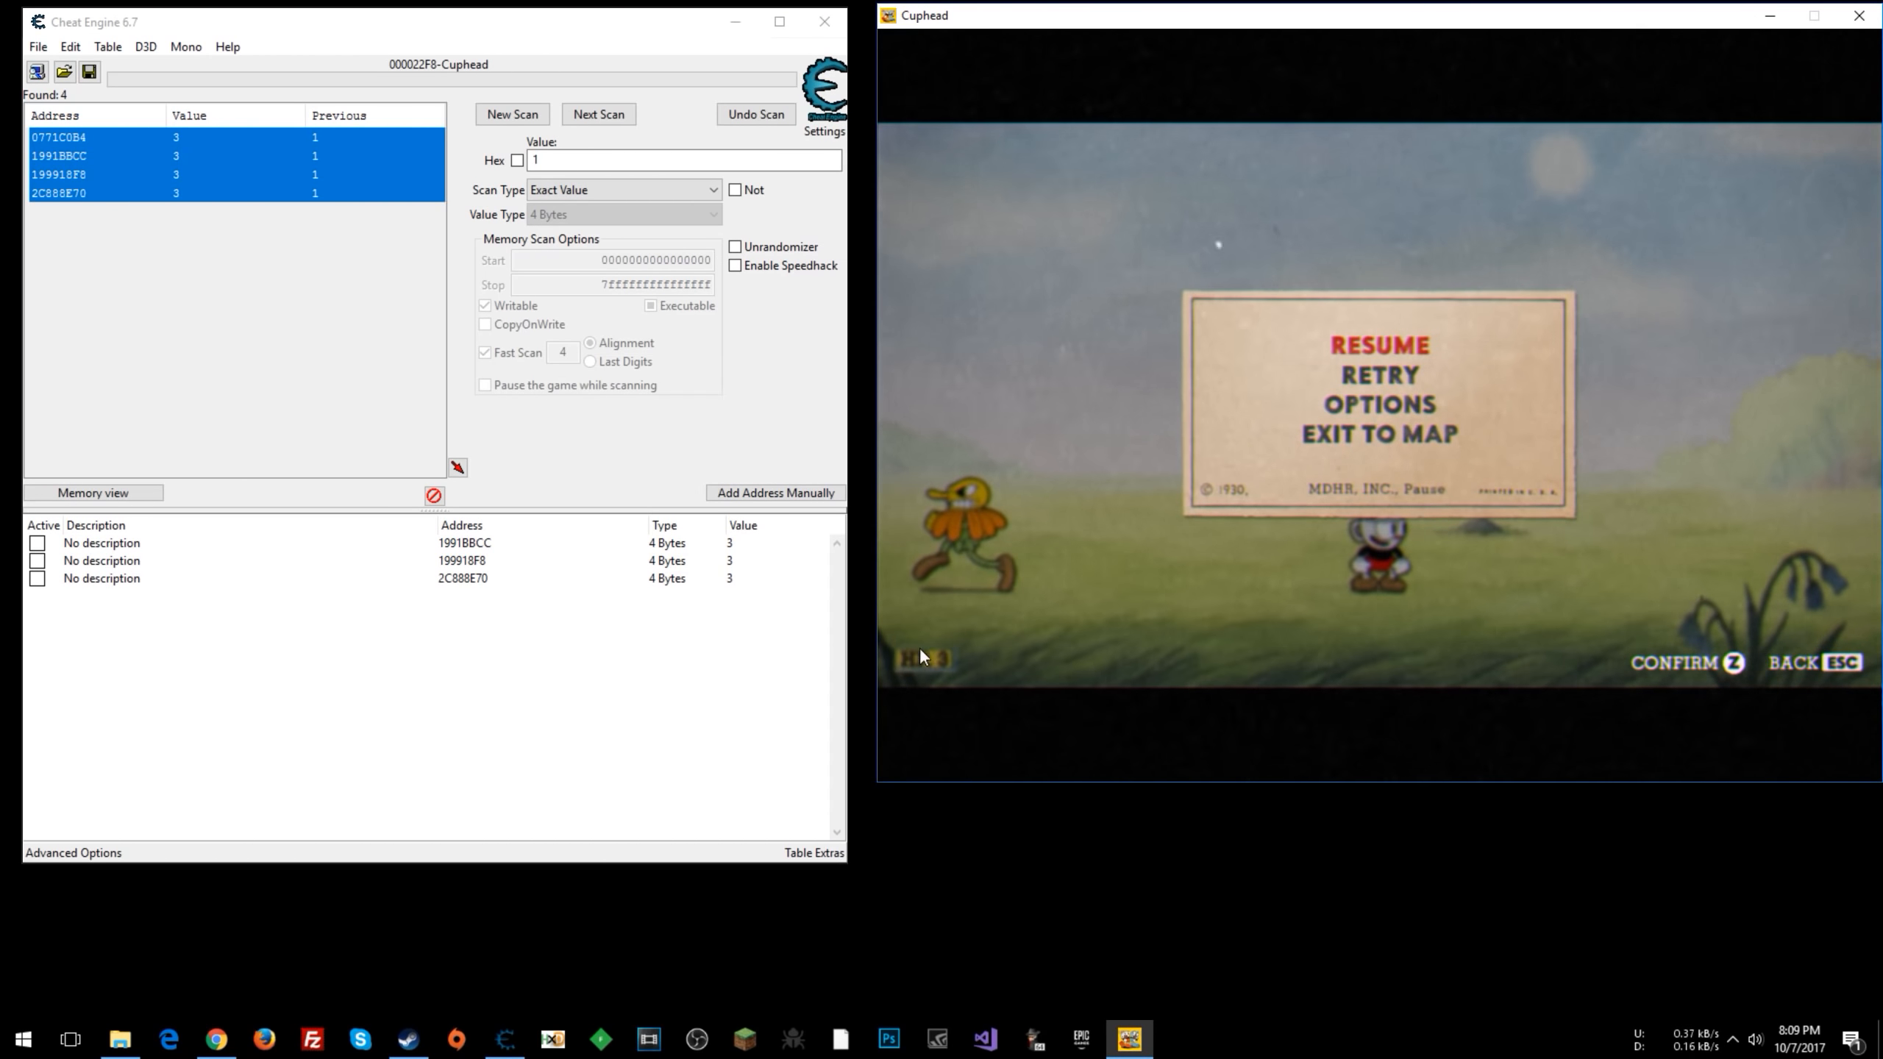
left_click(461, 560)
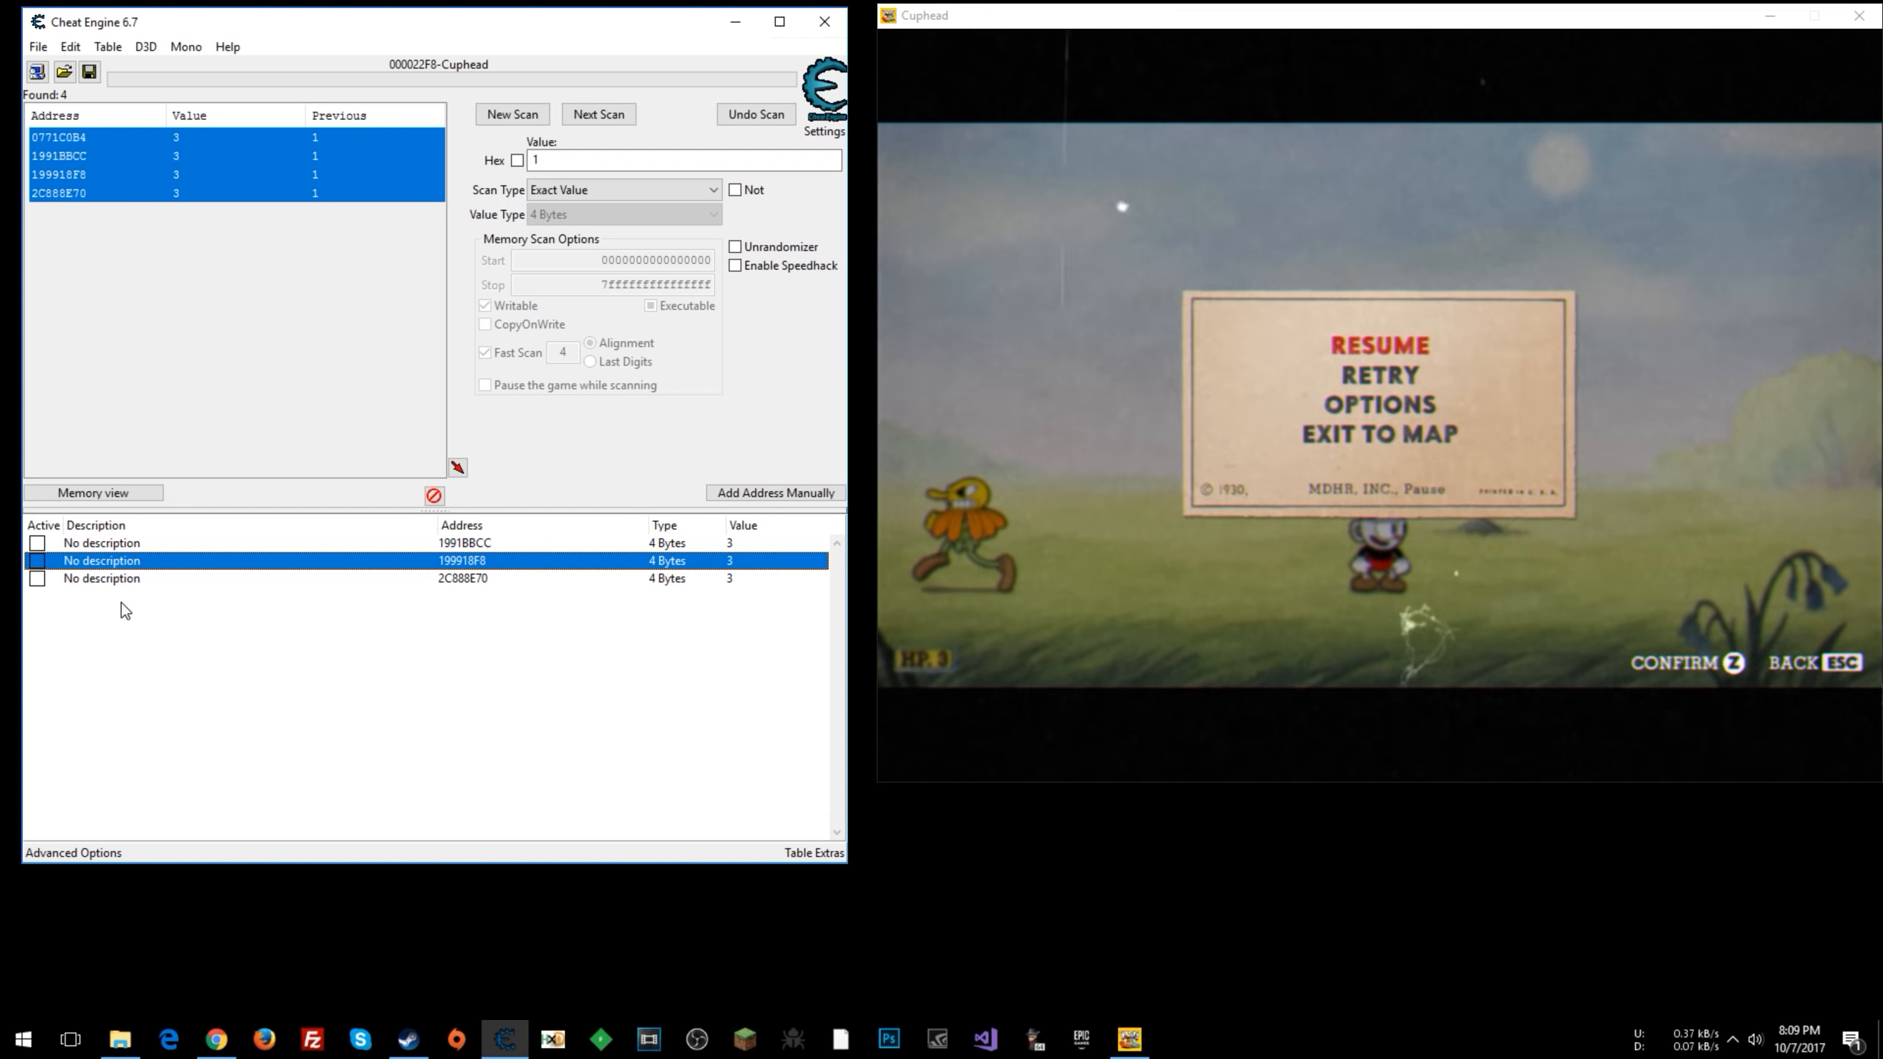
left_click(37, 561)
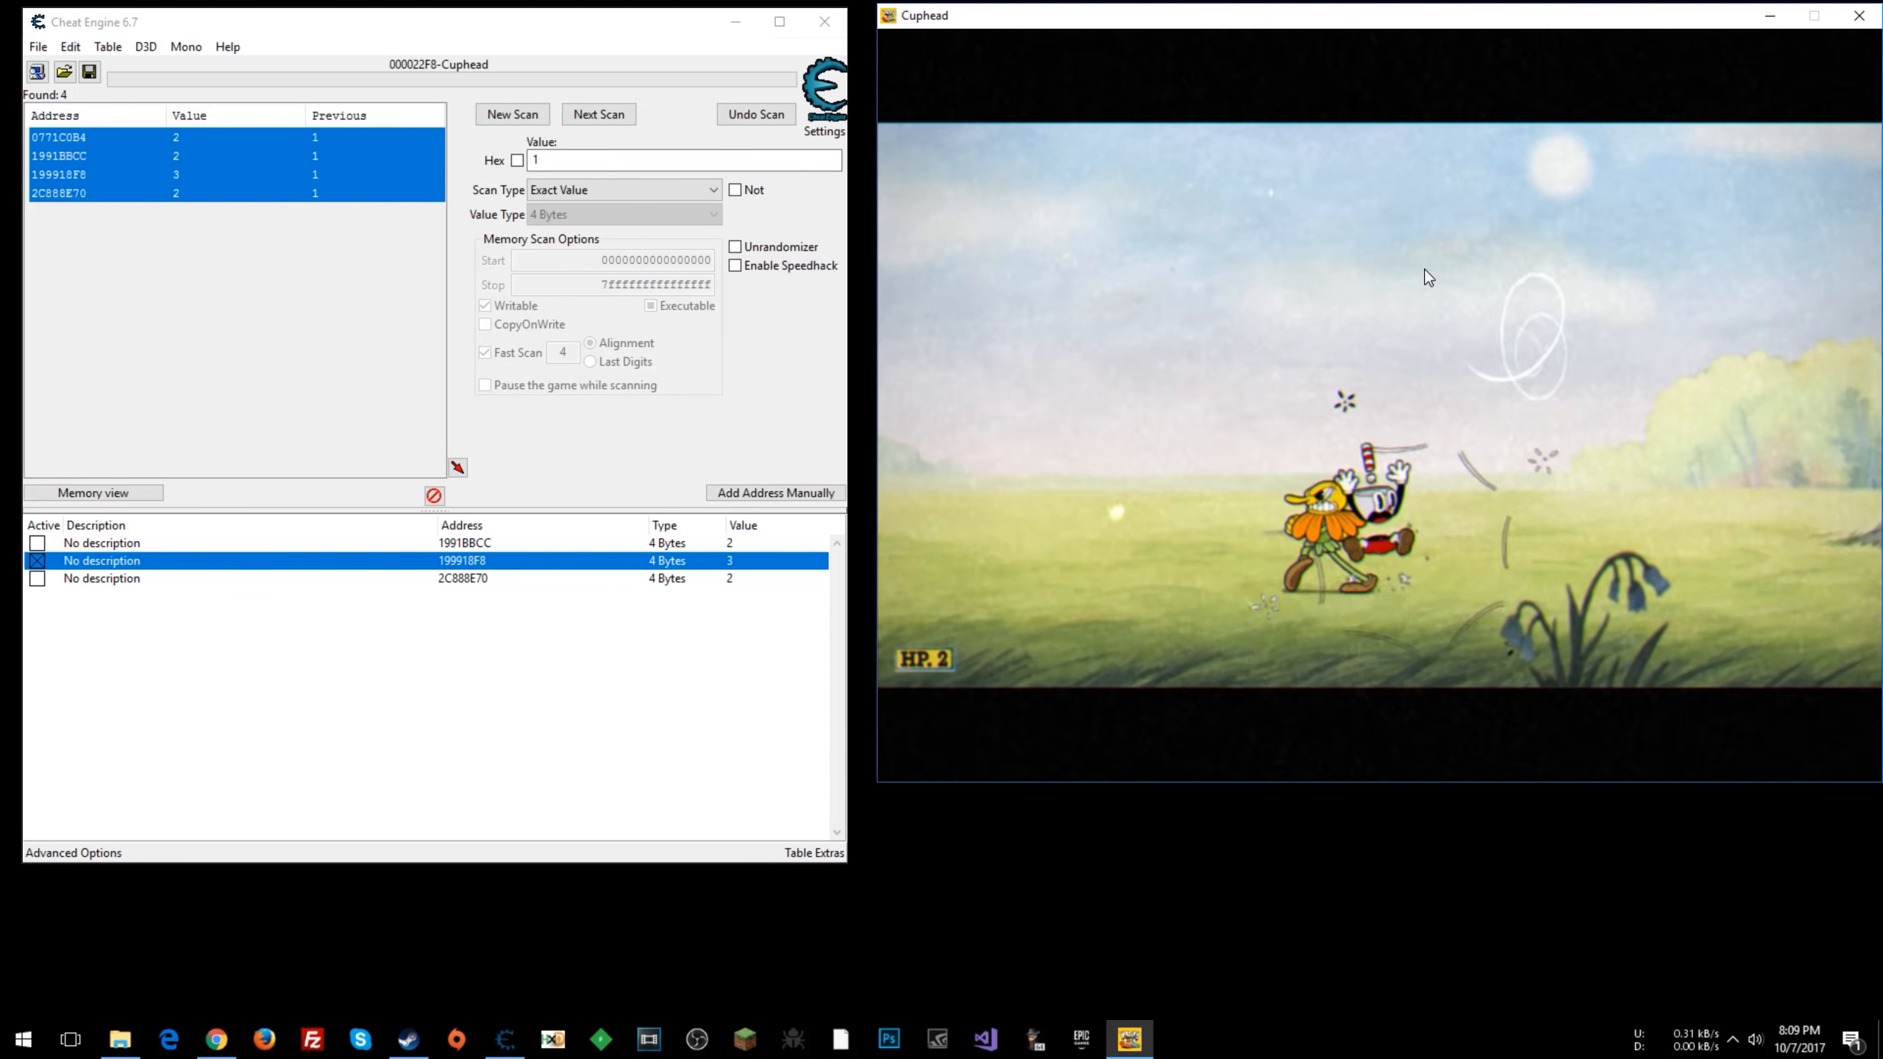
key("Escape")
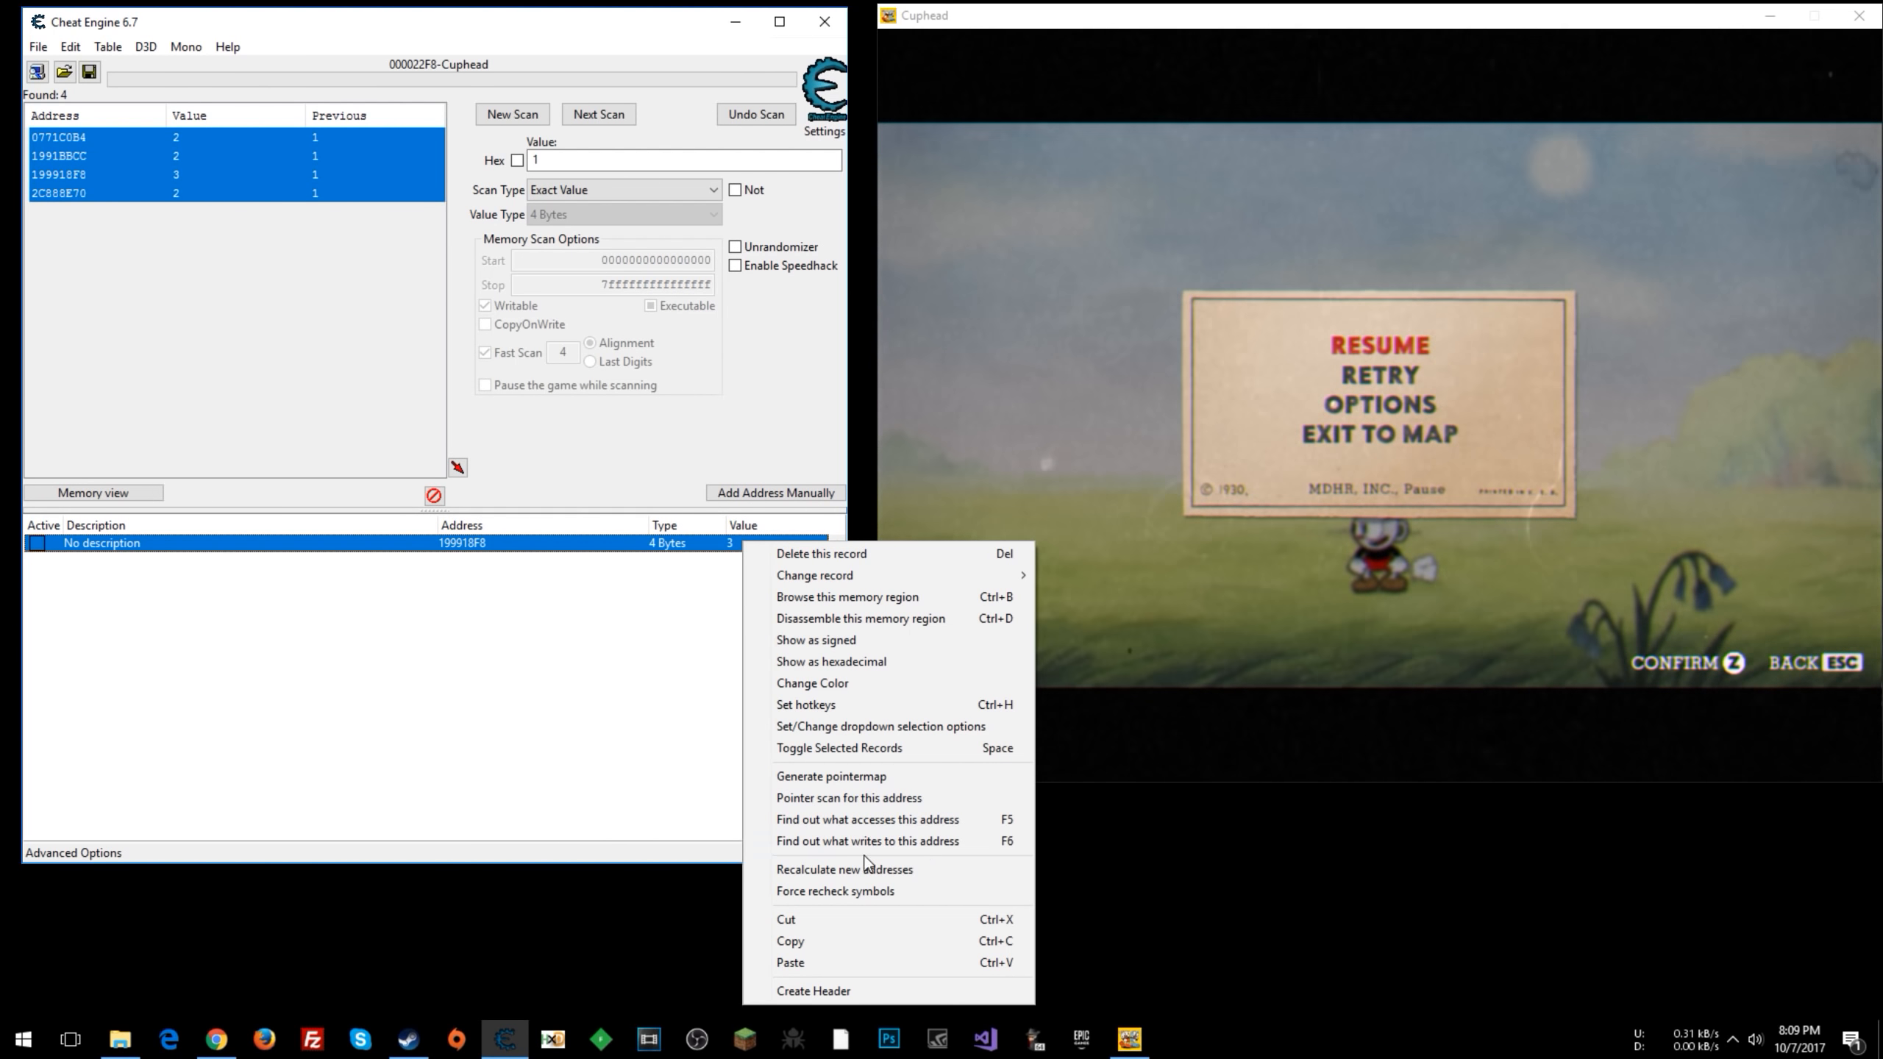
mouse_move(867, 840)
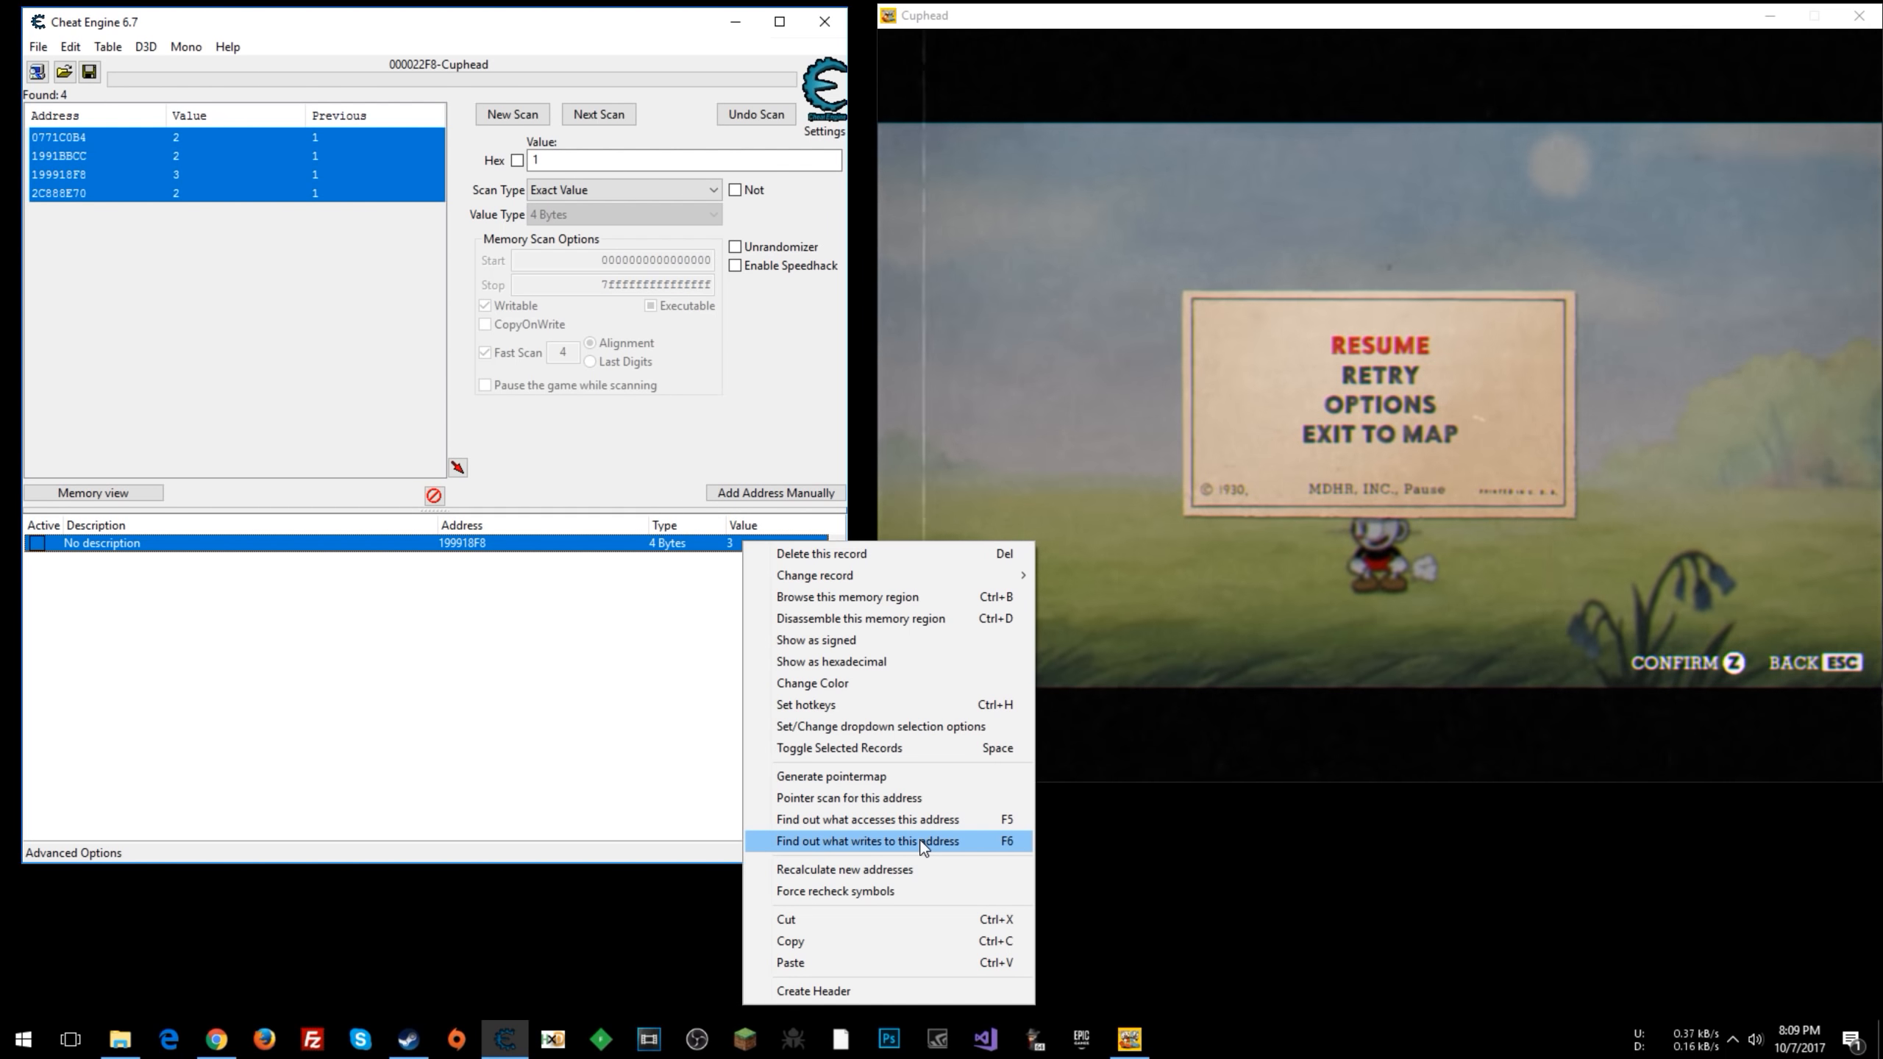
- Find out what writes to 199918F8 and attach the debugger to Cuphead
left_click(866, 840)
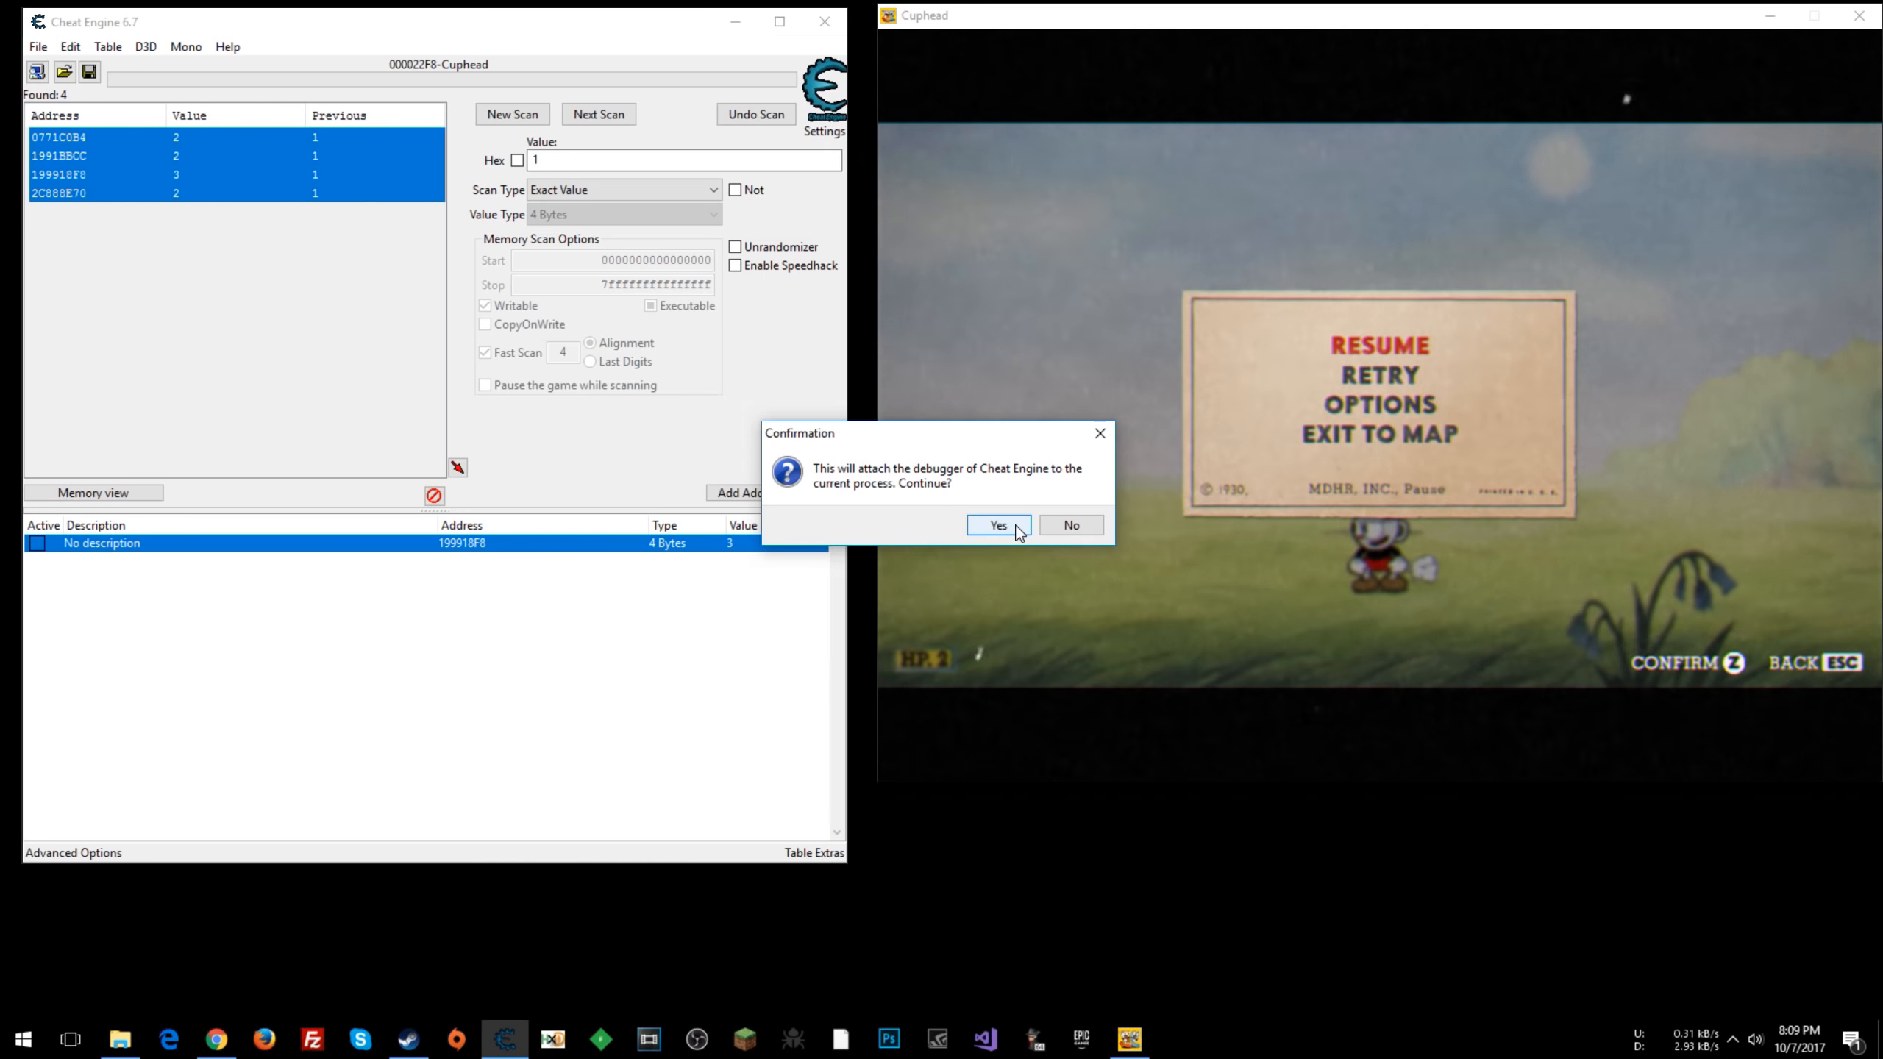
left_click(998, 525)
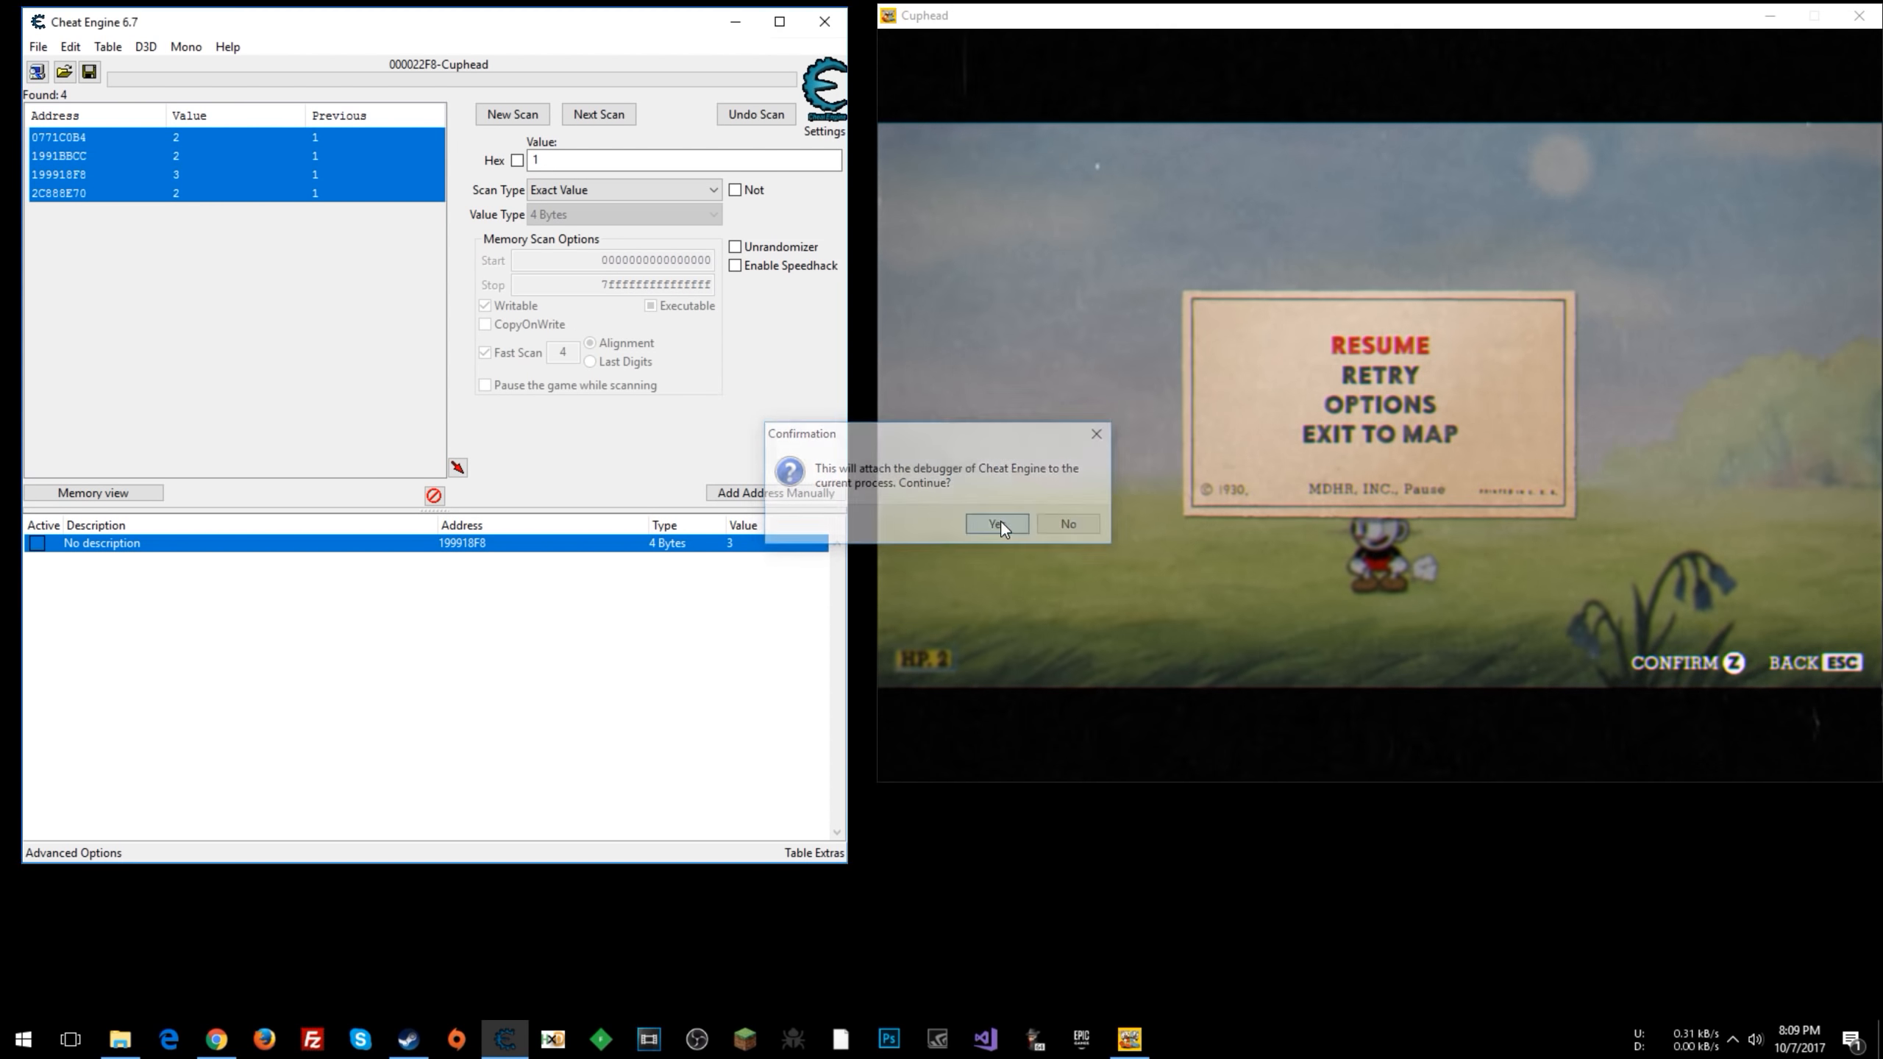
left_click(994, 523)
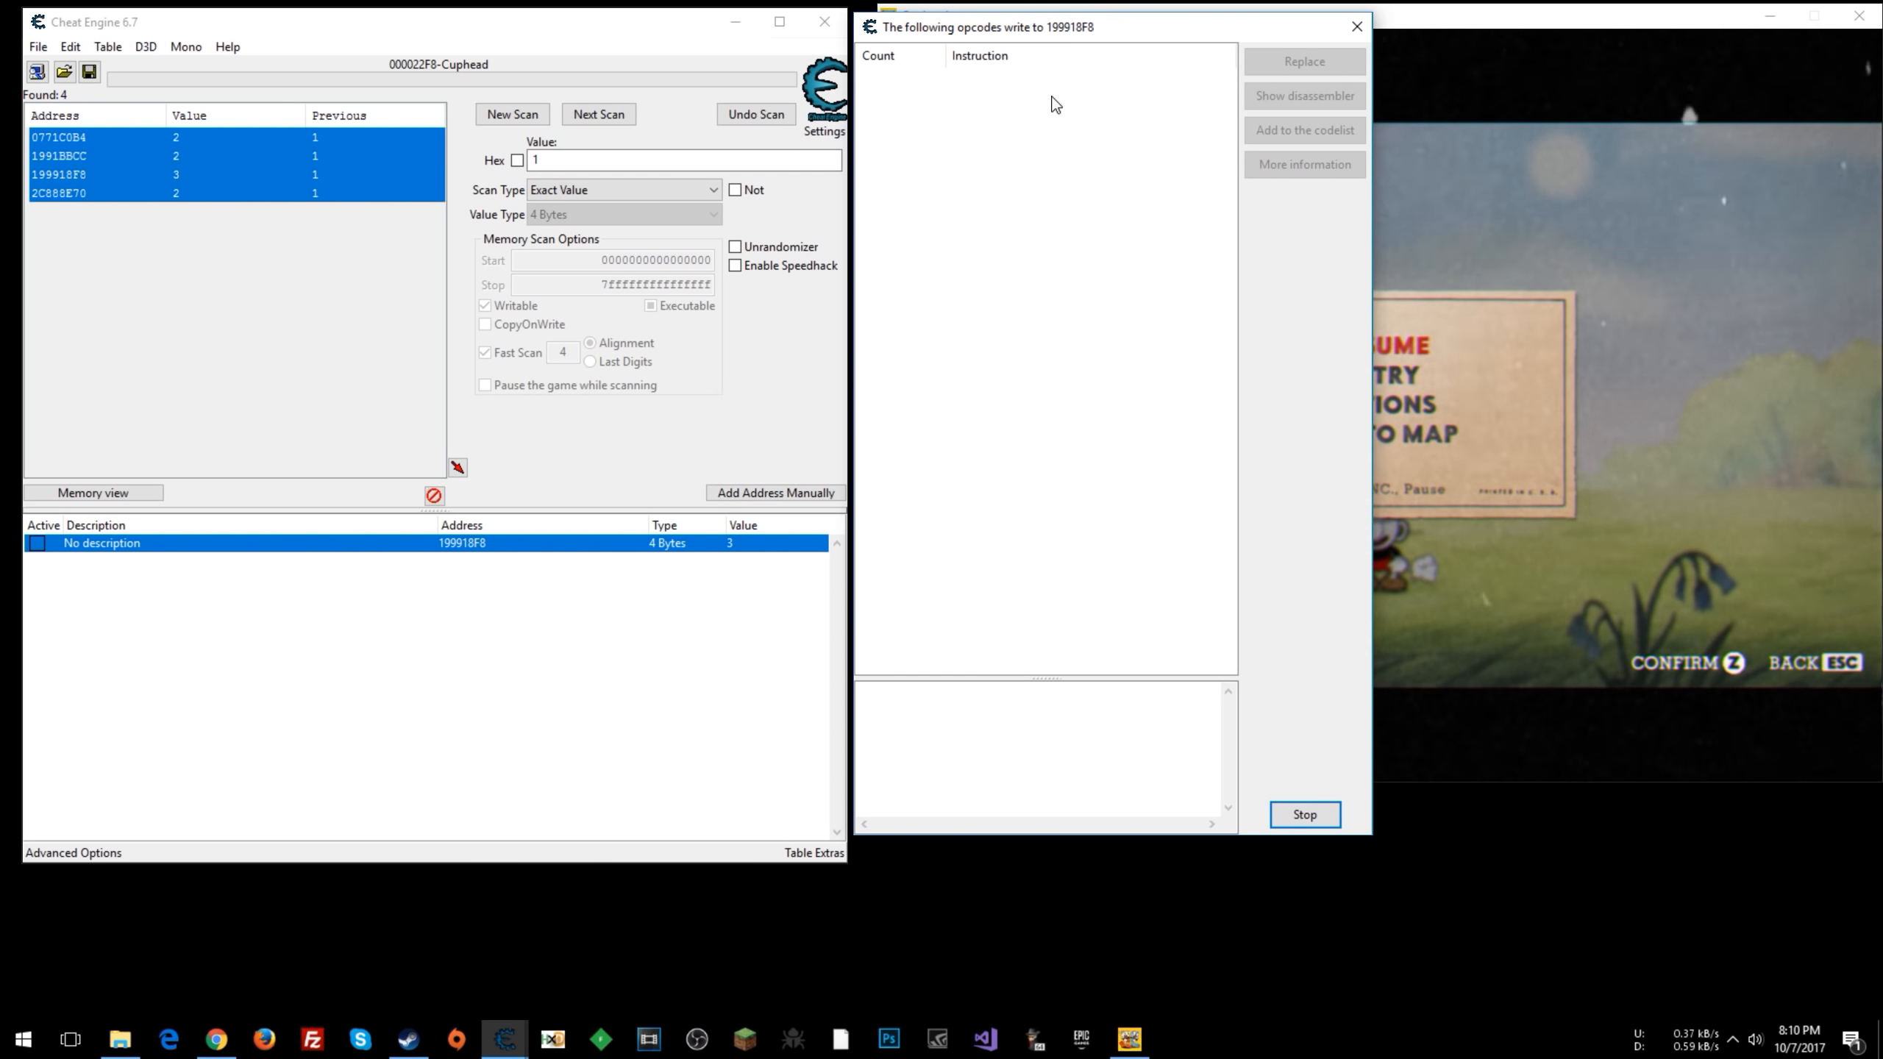
mouse_move(515, 305)
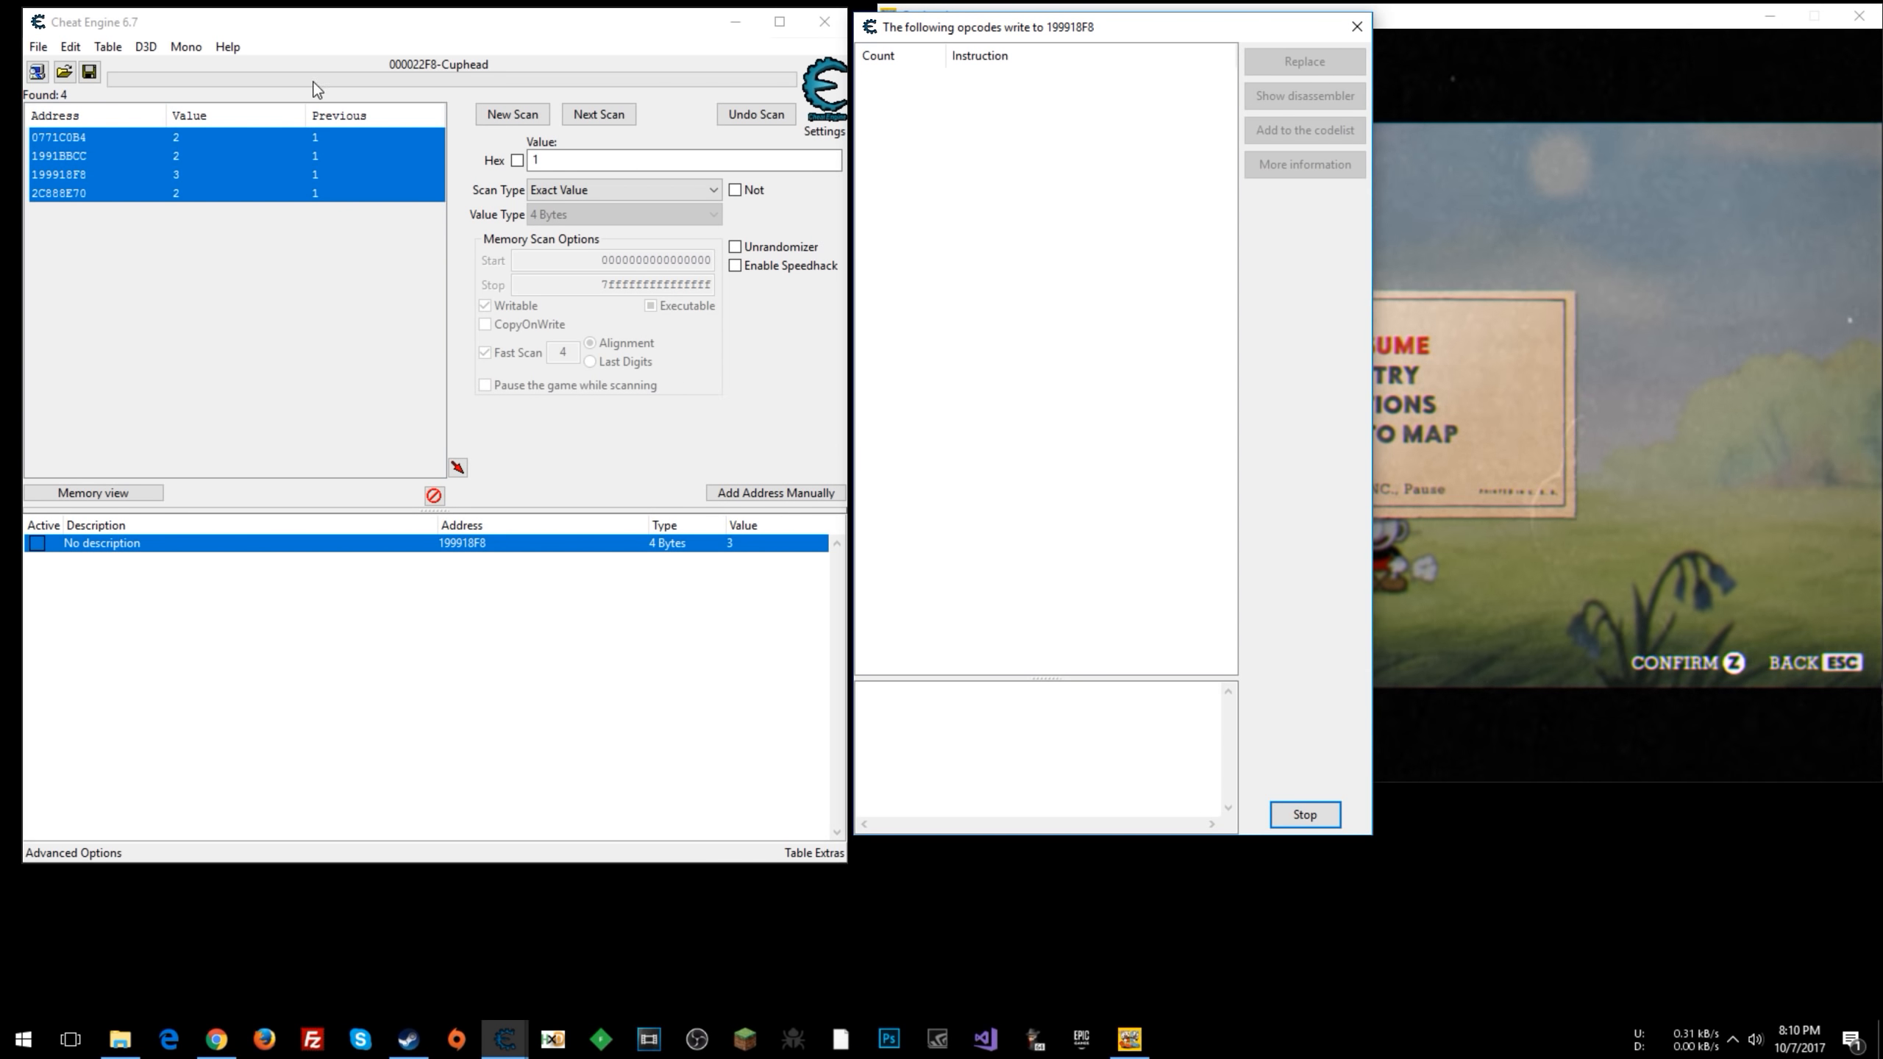
left_click(69, 46)
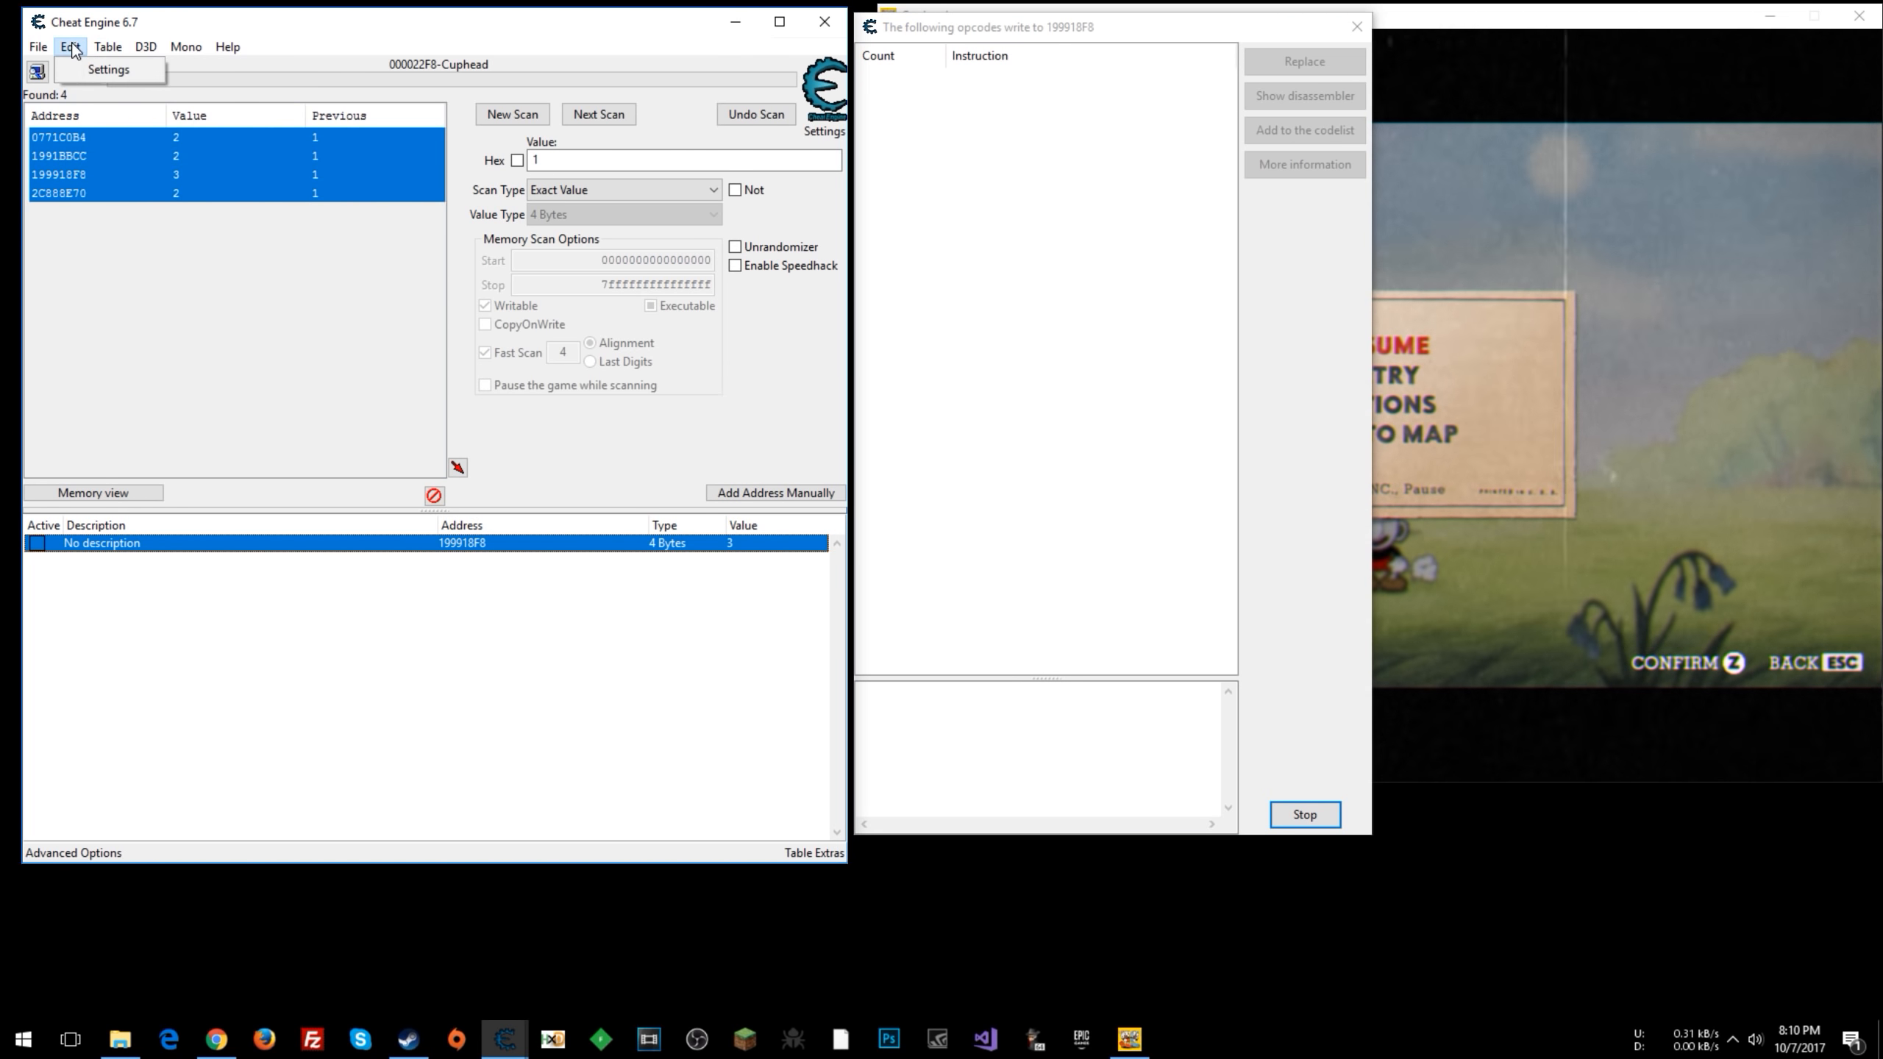
left_click(108, 69)
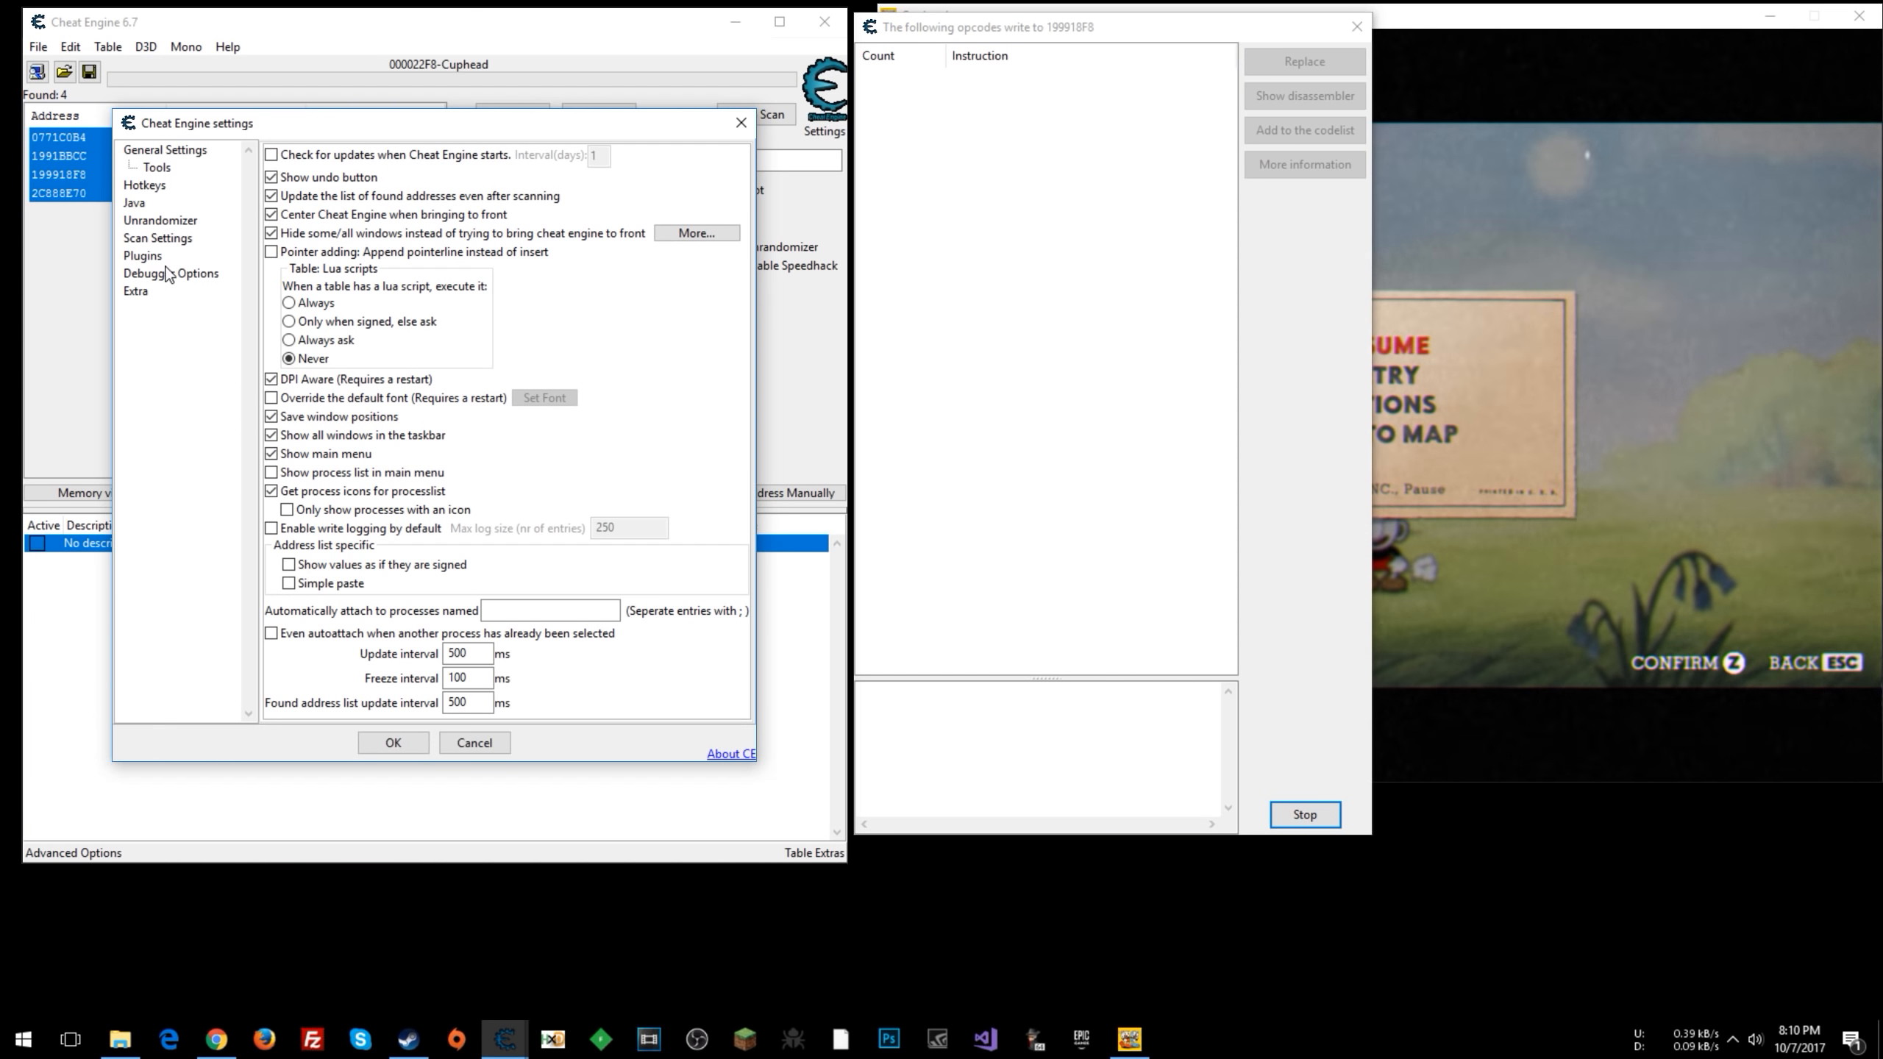
left_click(170, 272)
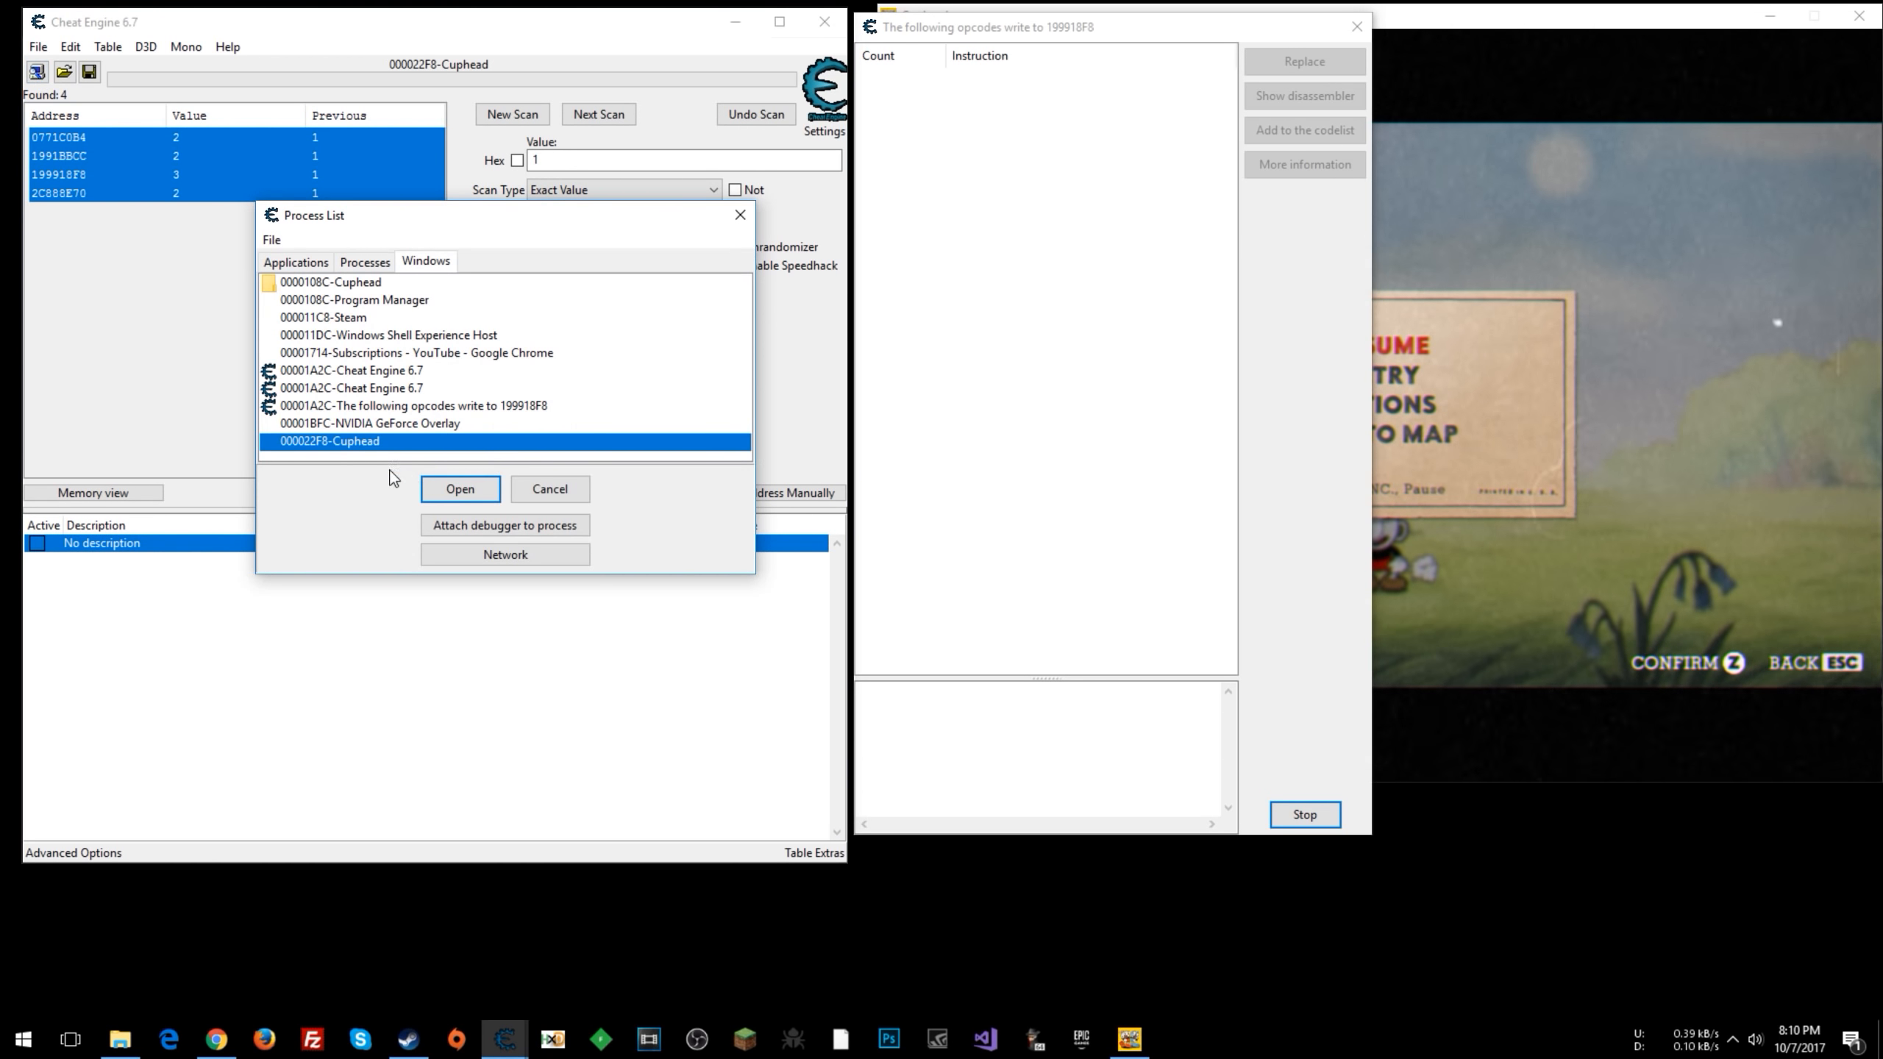
left_click(458, 488)
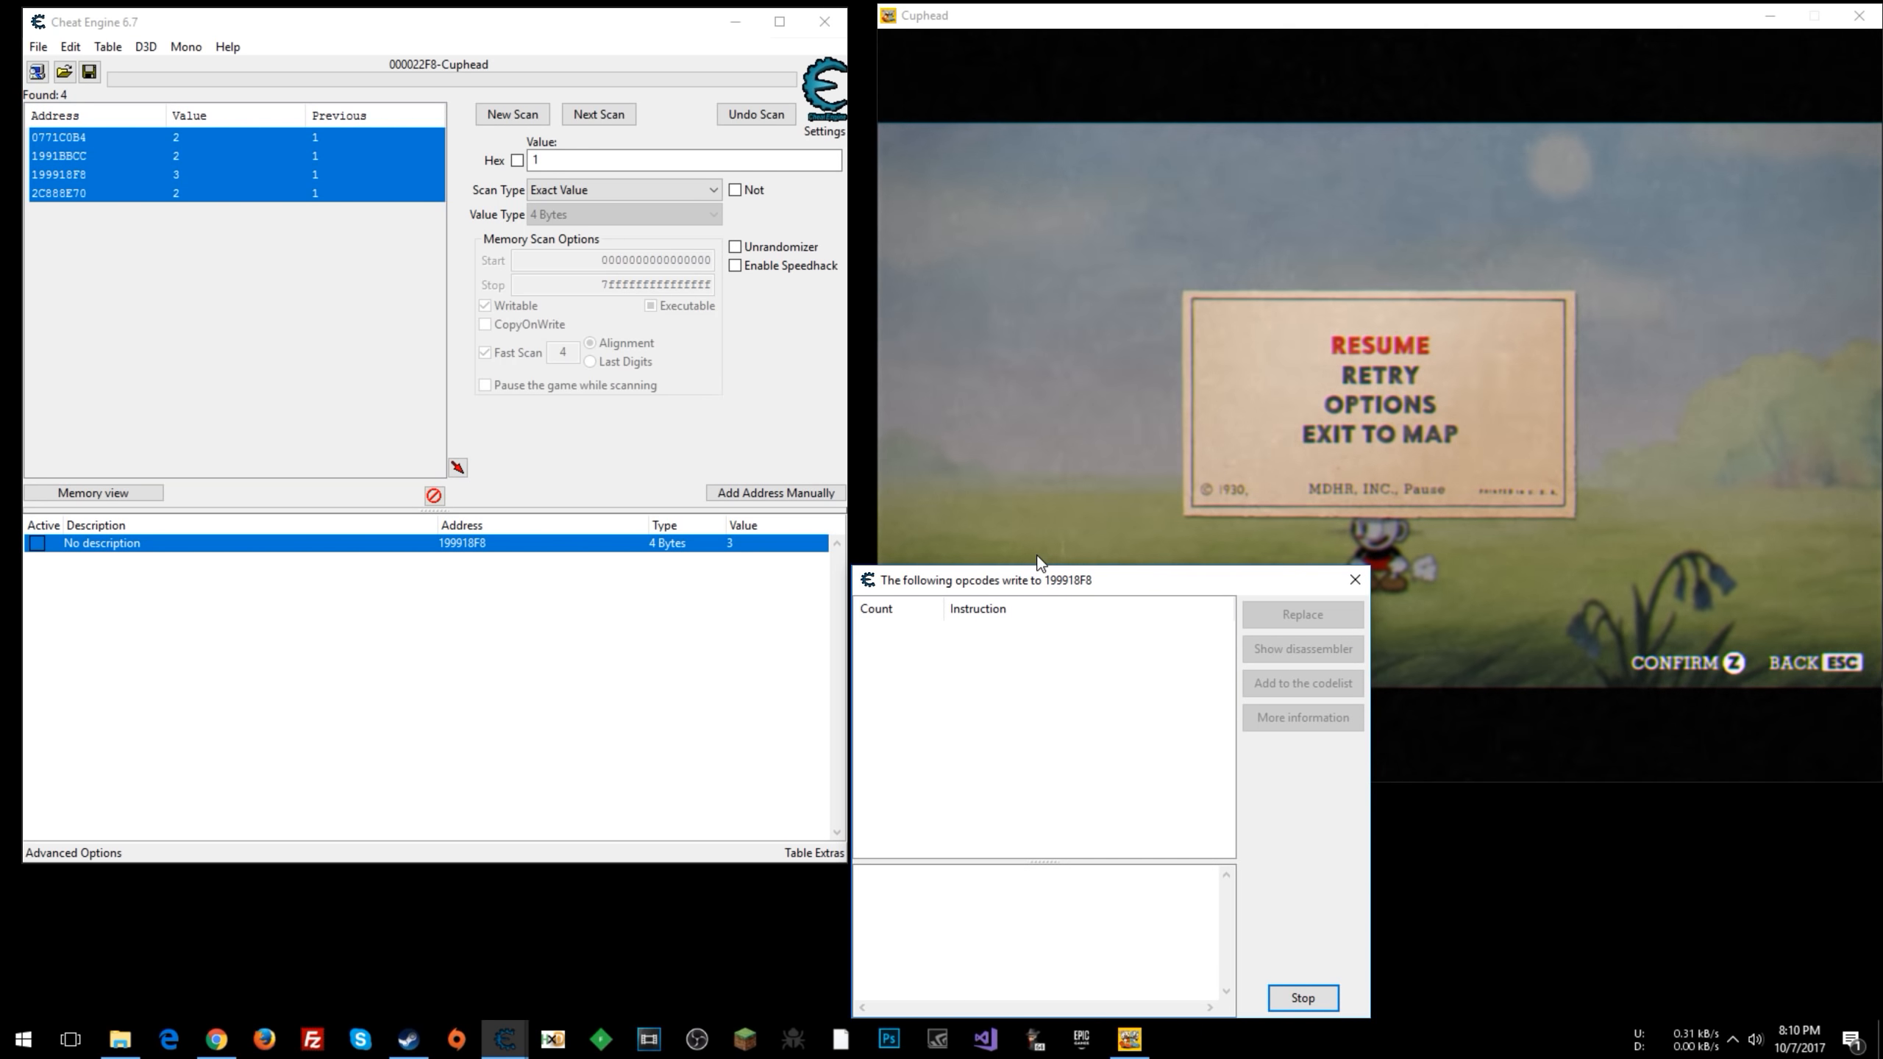
mouse_move(1496, 173)
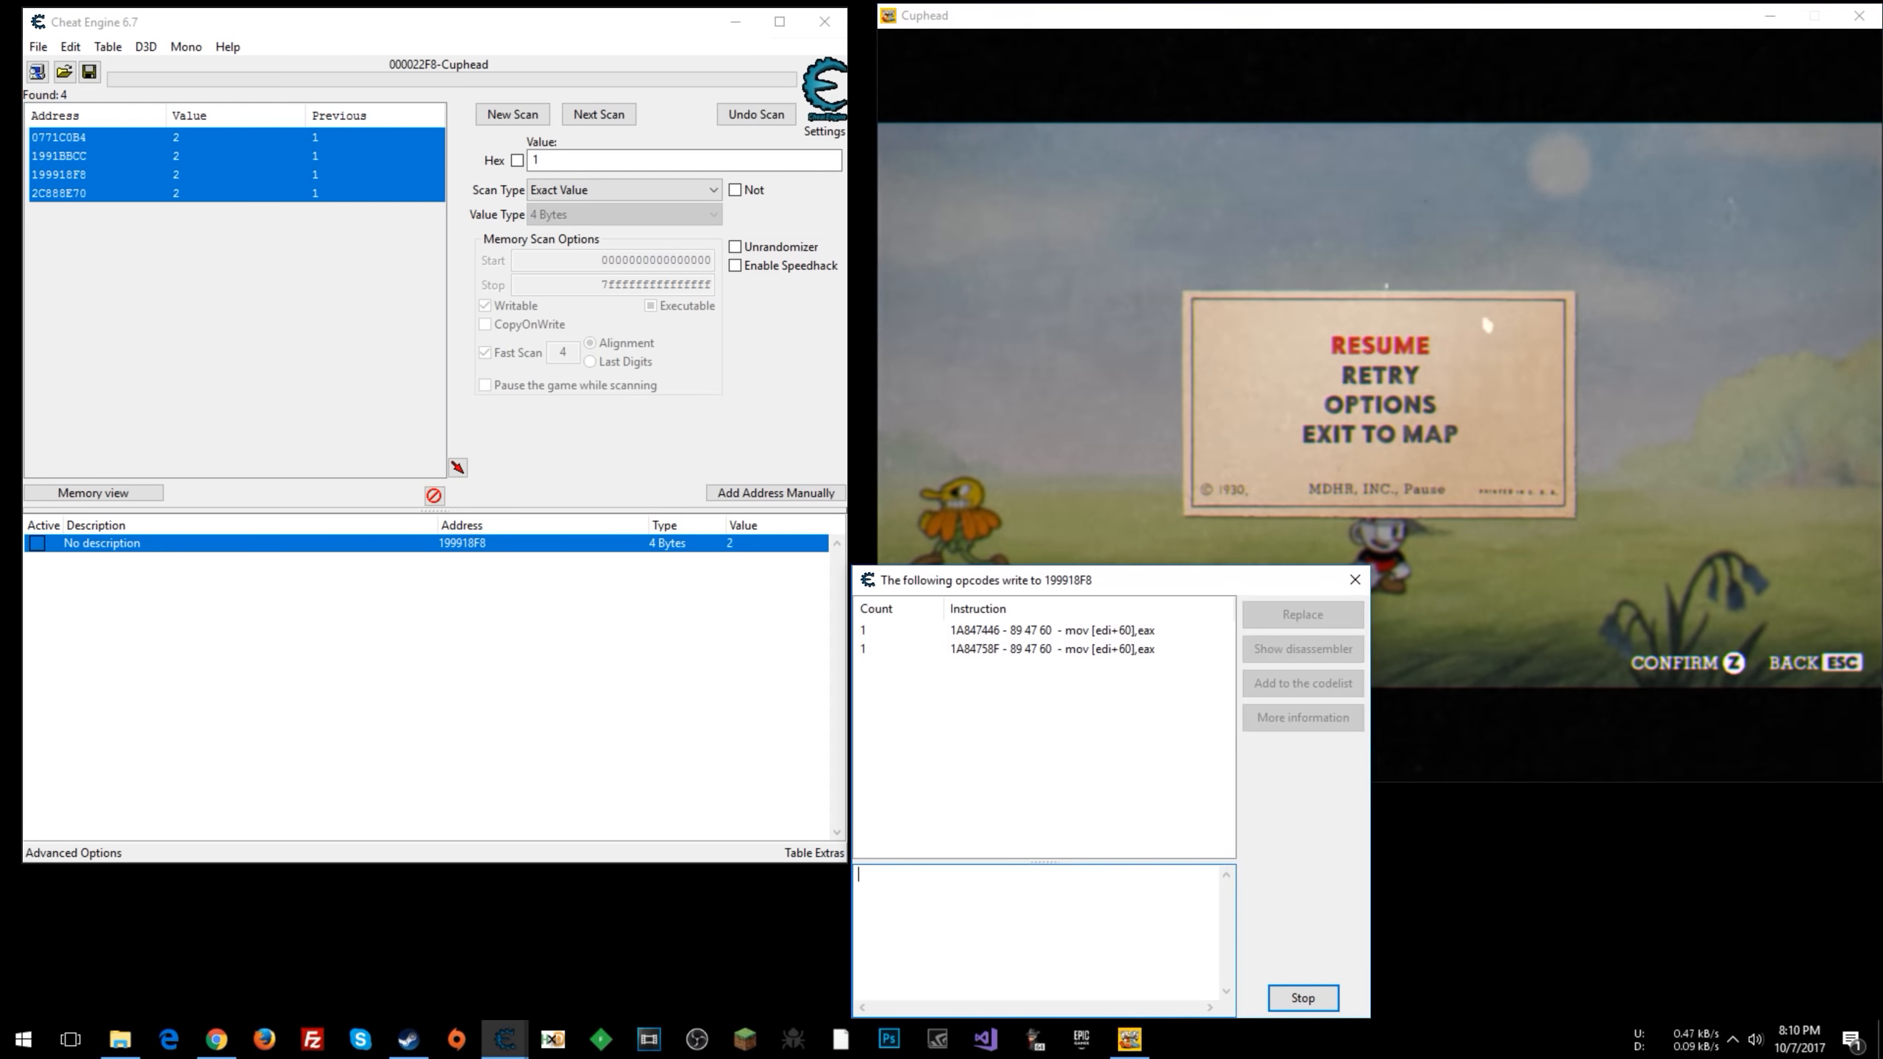
- Inspect the two 'mov [edi+60],eax' write instructions and compare their surrounding code
left_click(1050, 648)
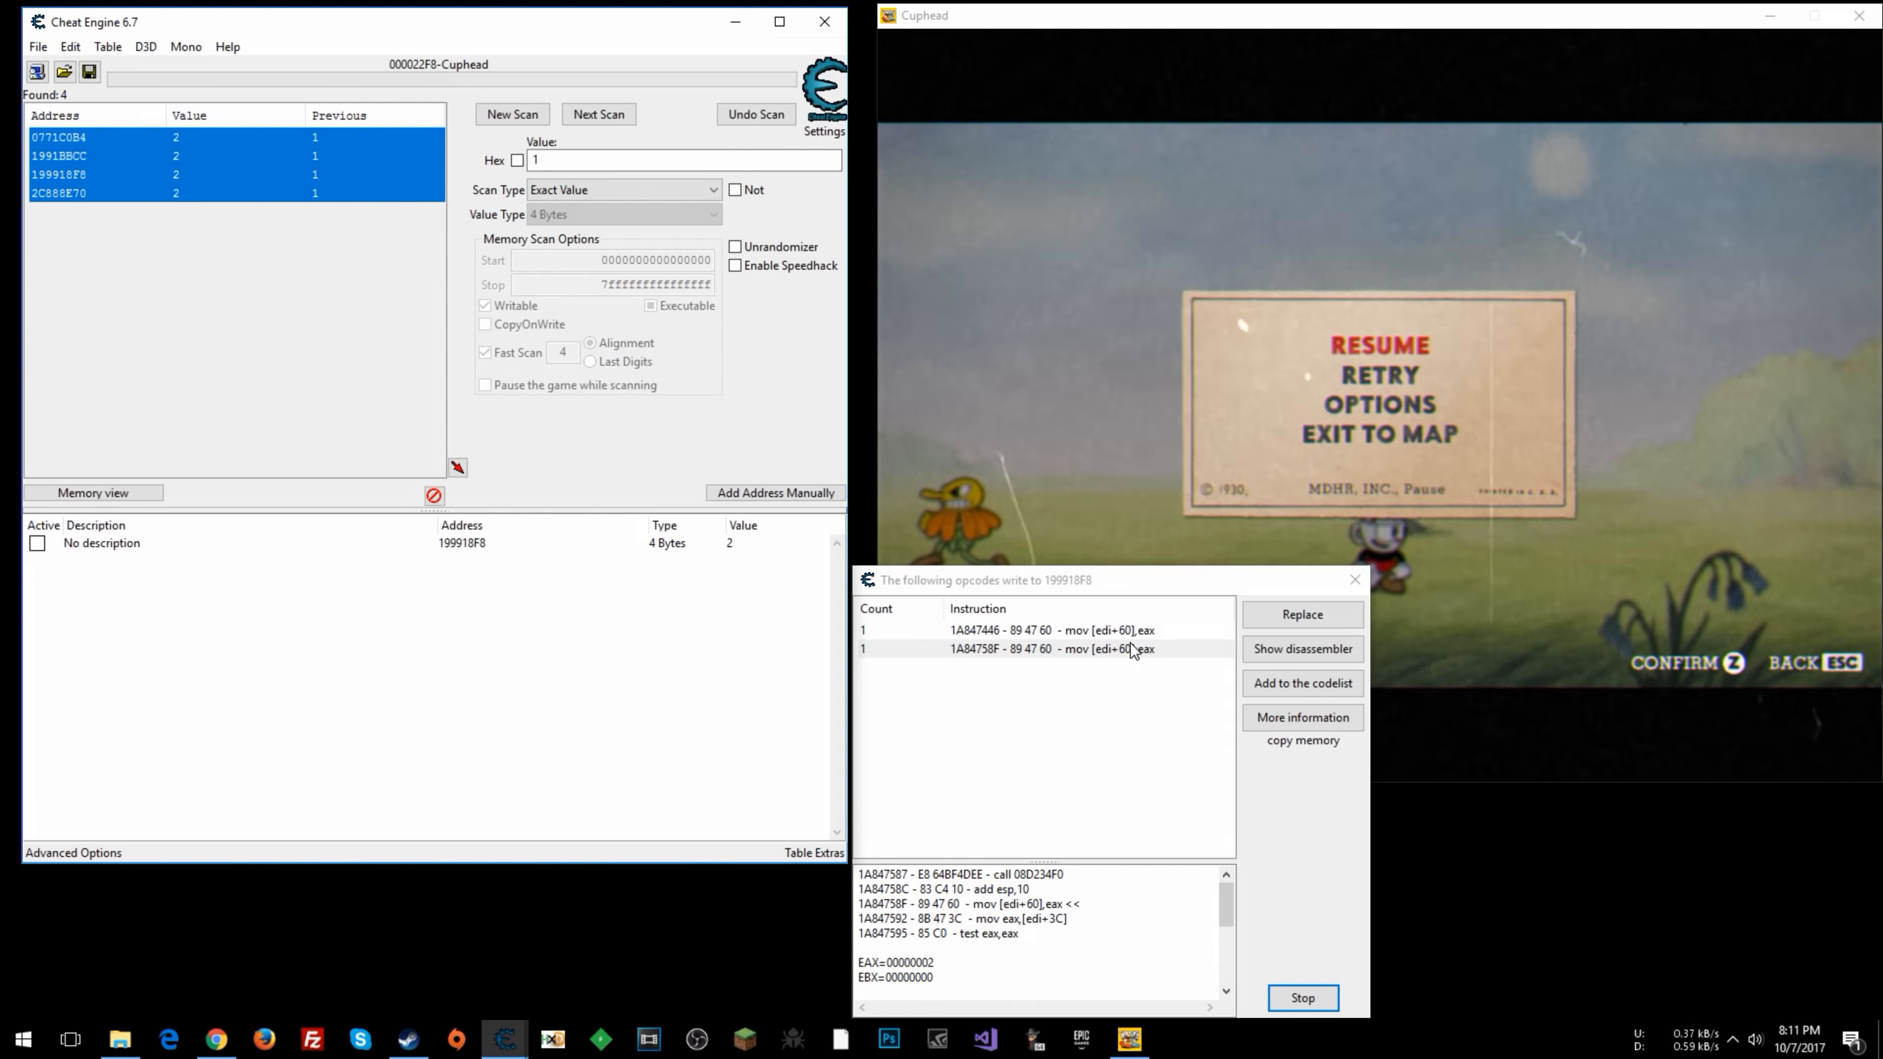
left_click(1044, 649)
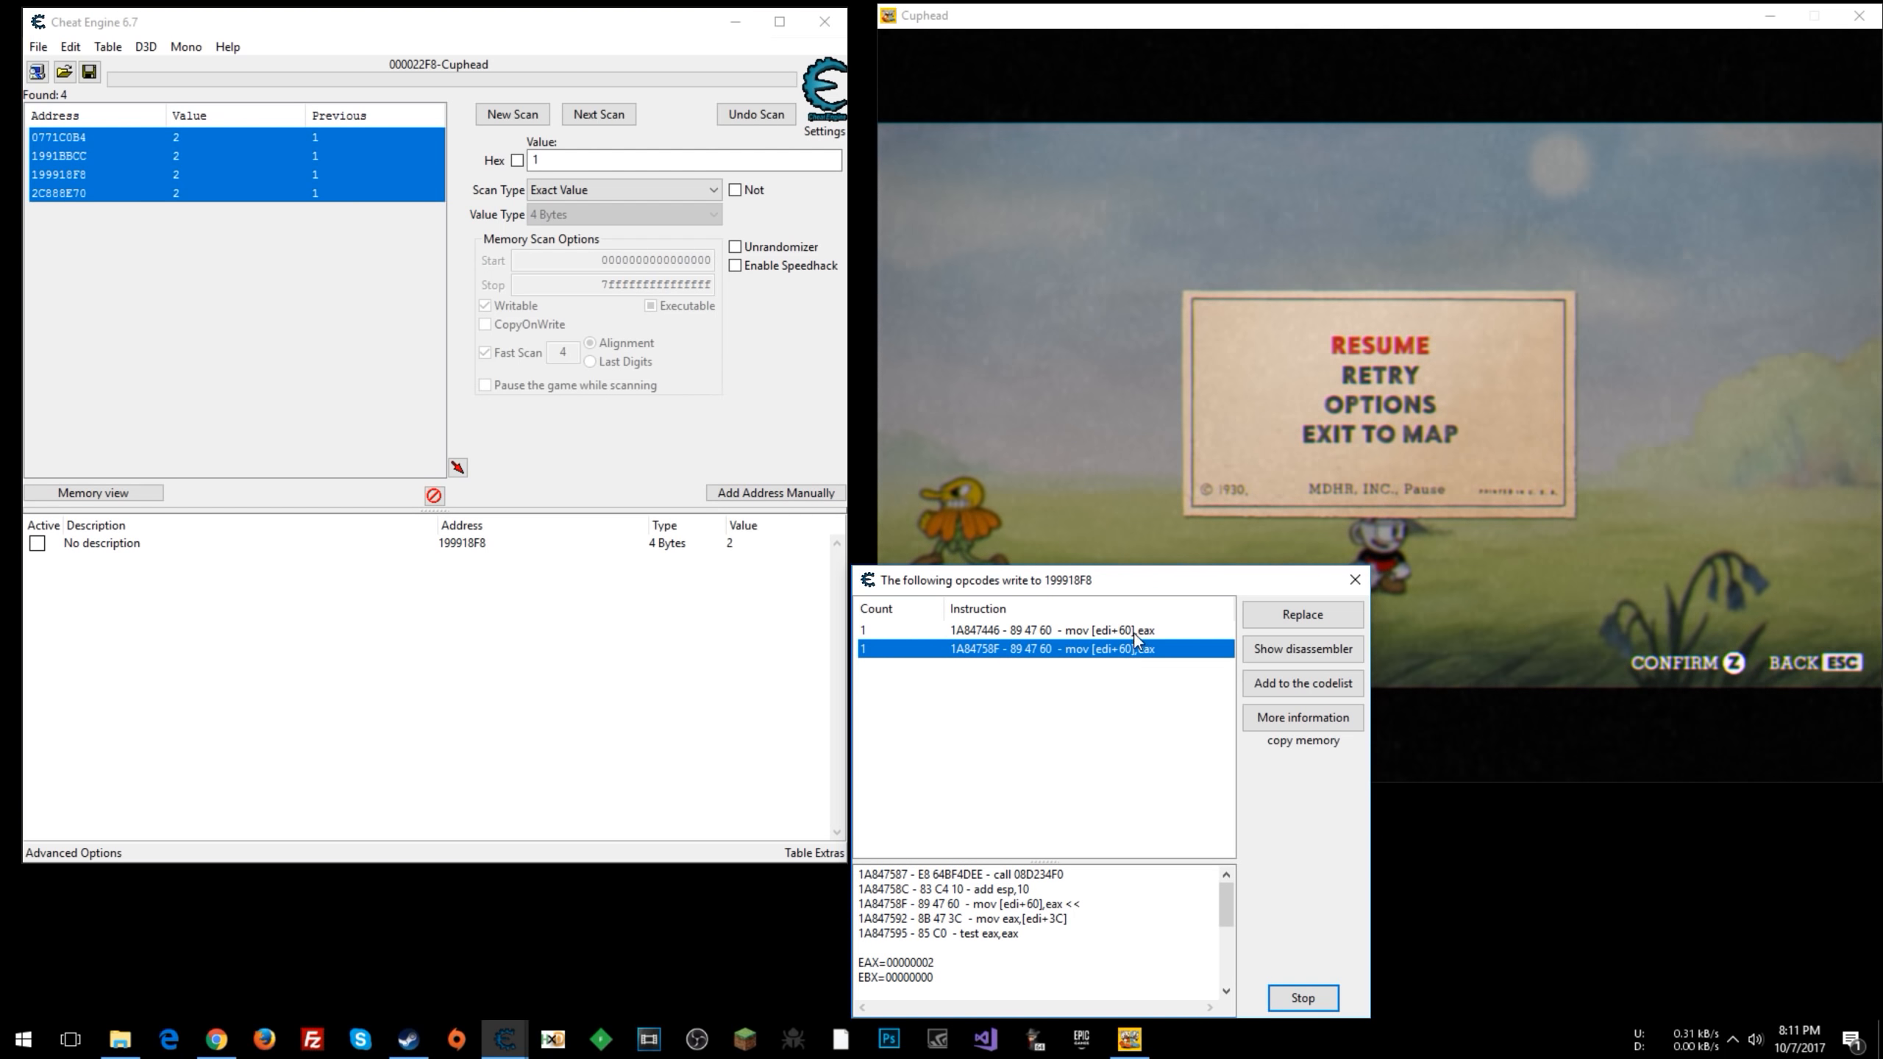
left_click(1044, 630)
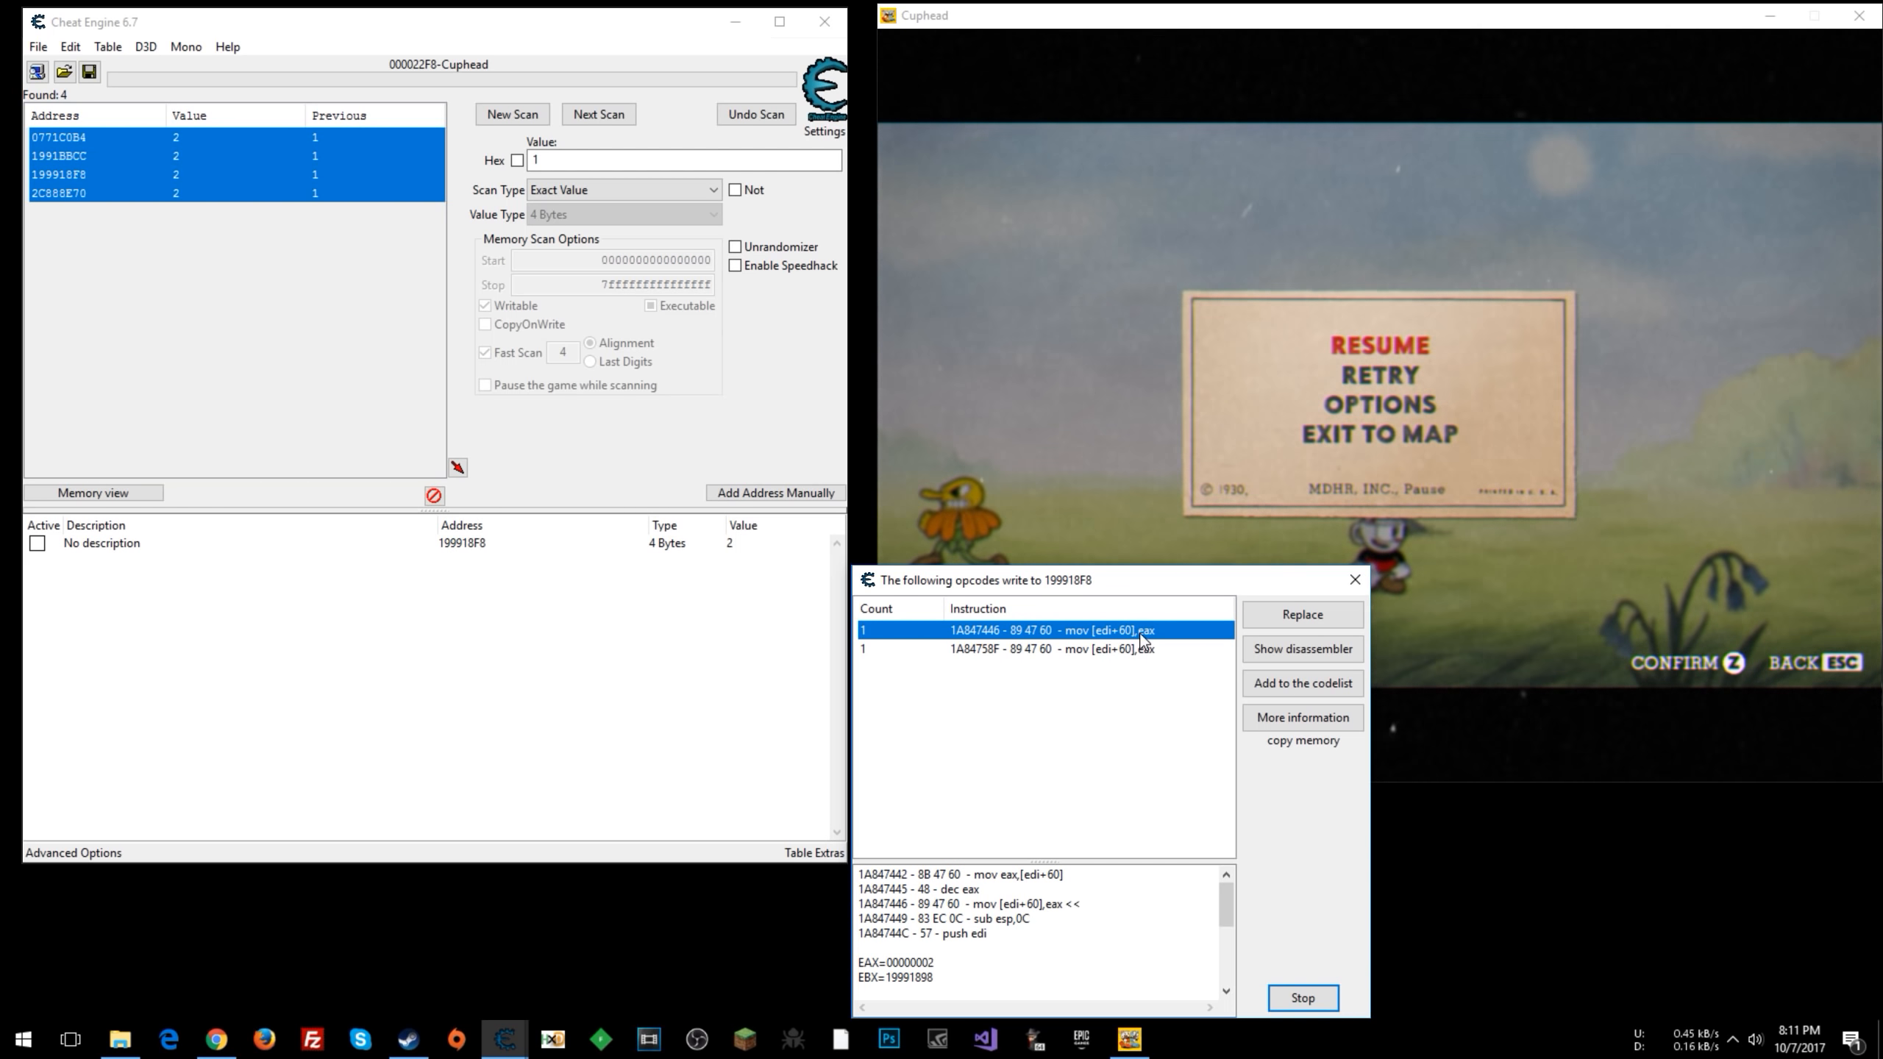
left_click(1070, 648)
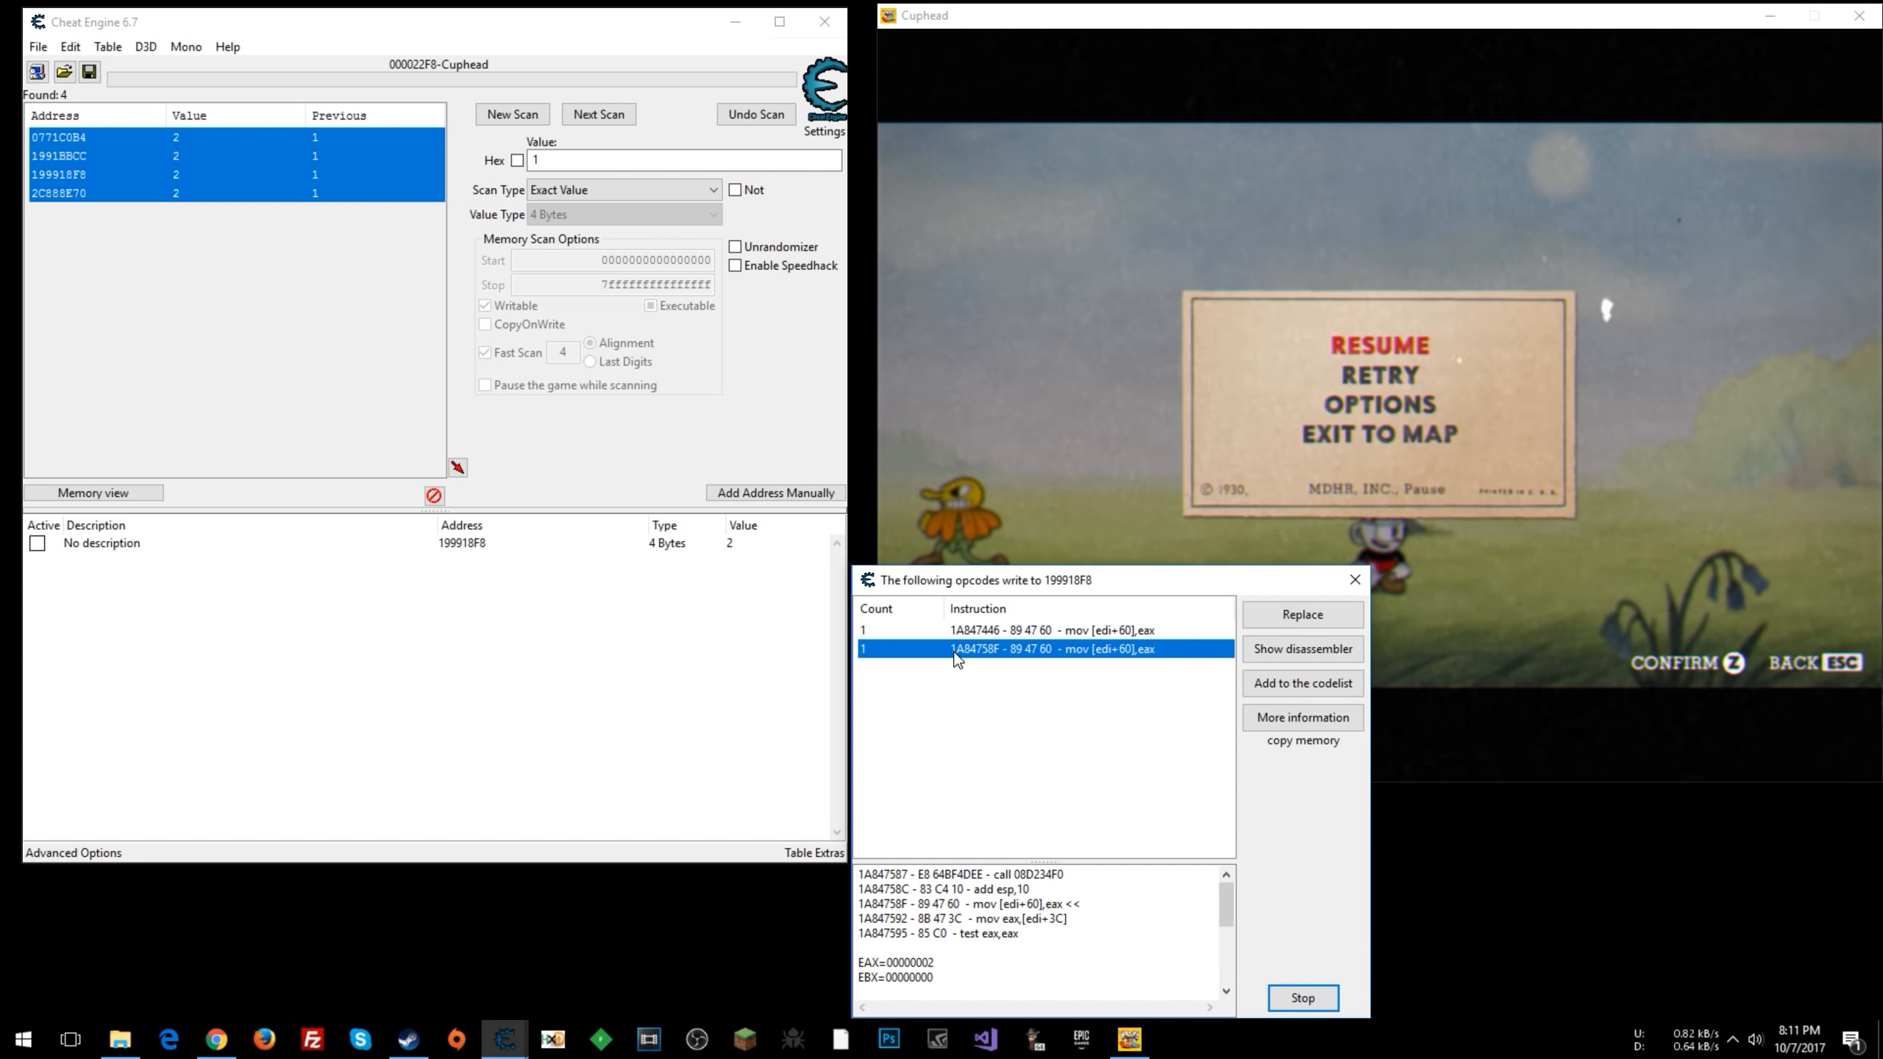
left_click(1045, 631)
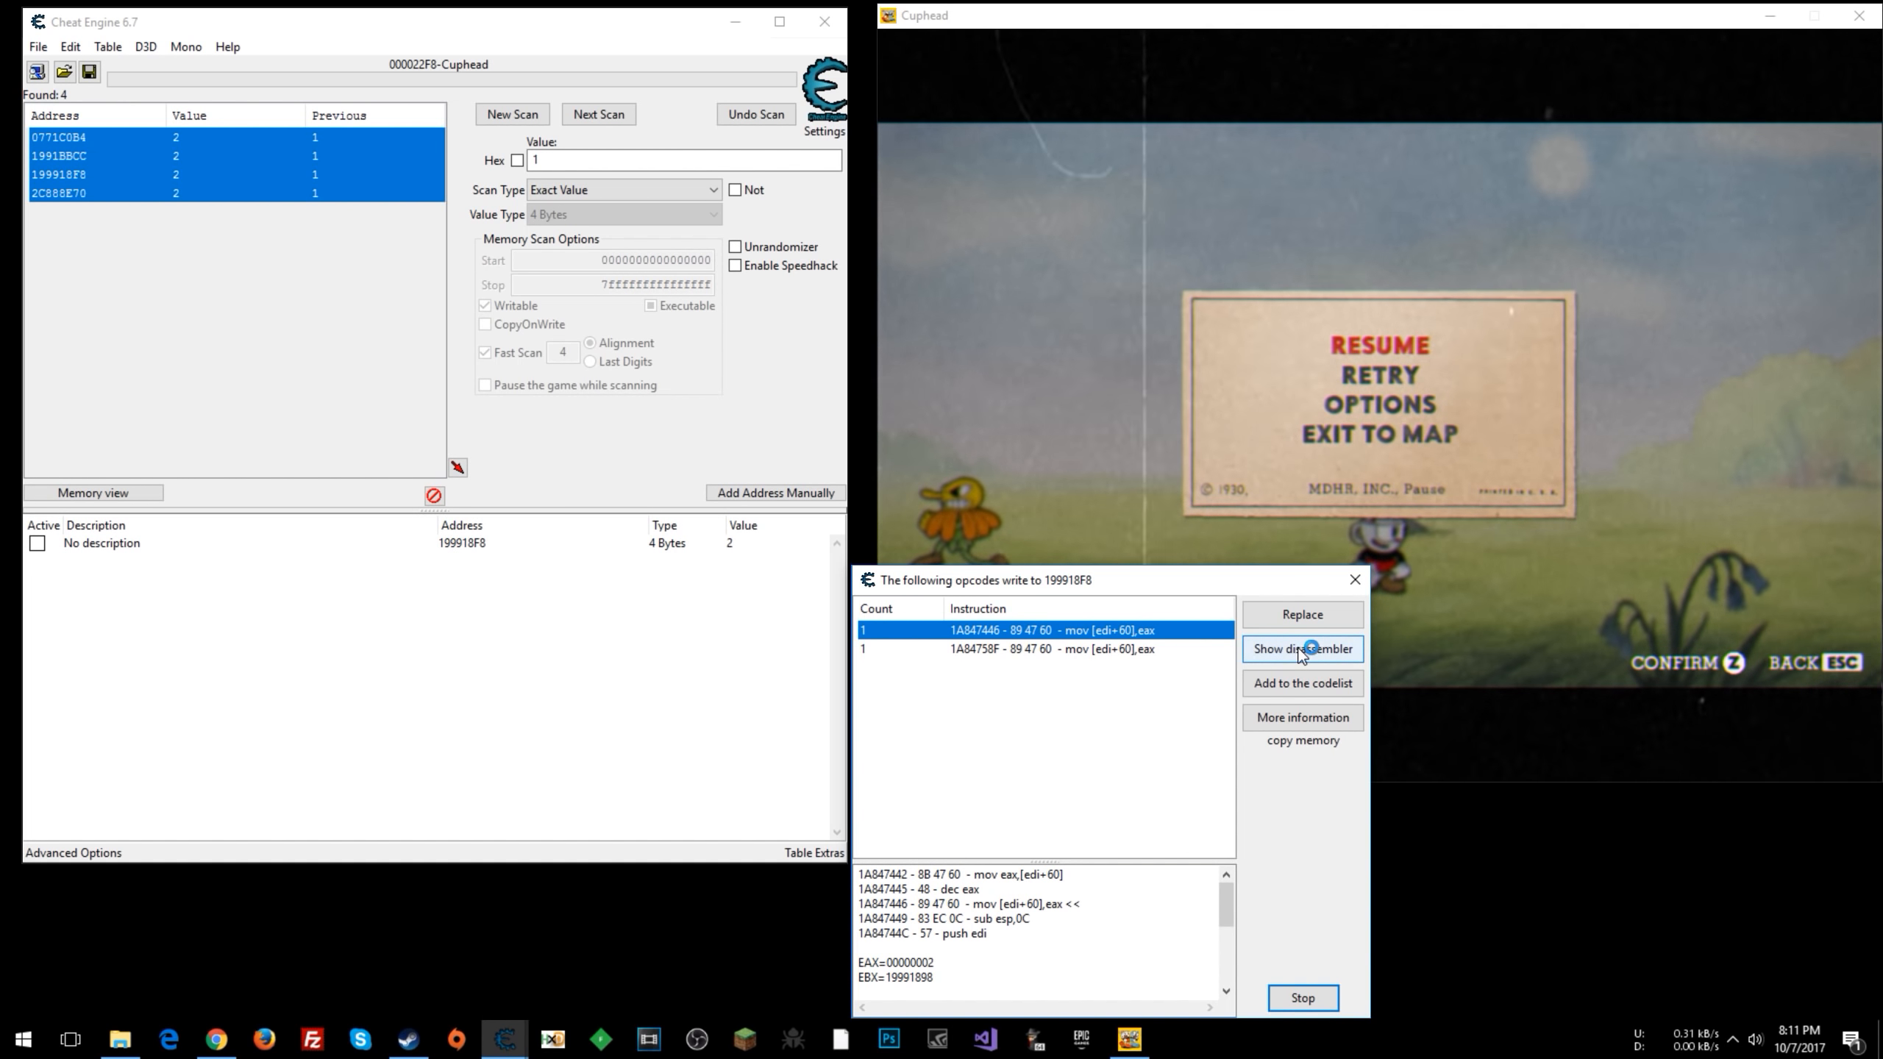
- Show the first health-writing instruction in the Memory Viewer disassembler
left_click(1301, 648)
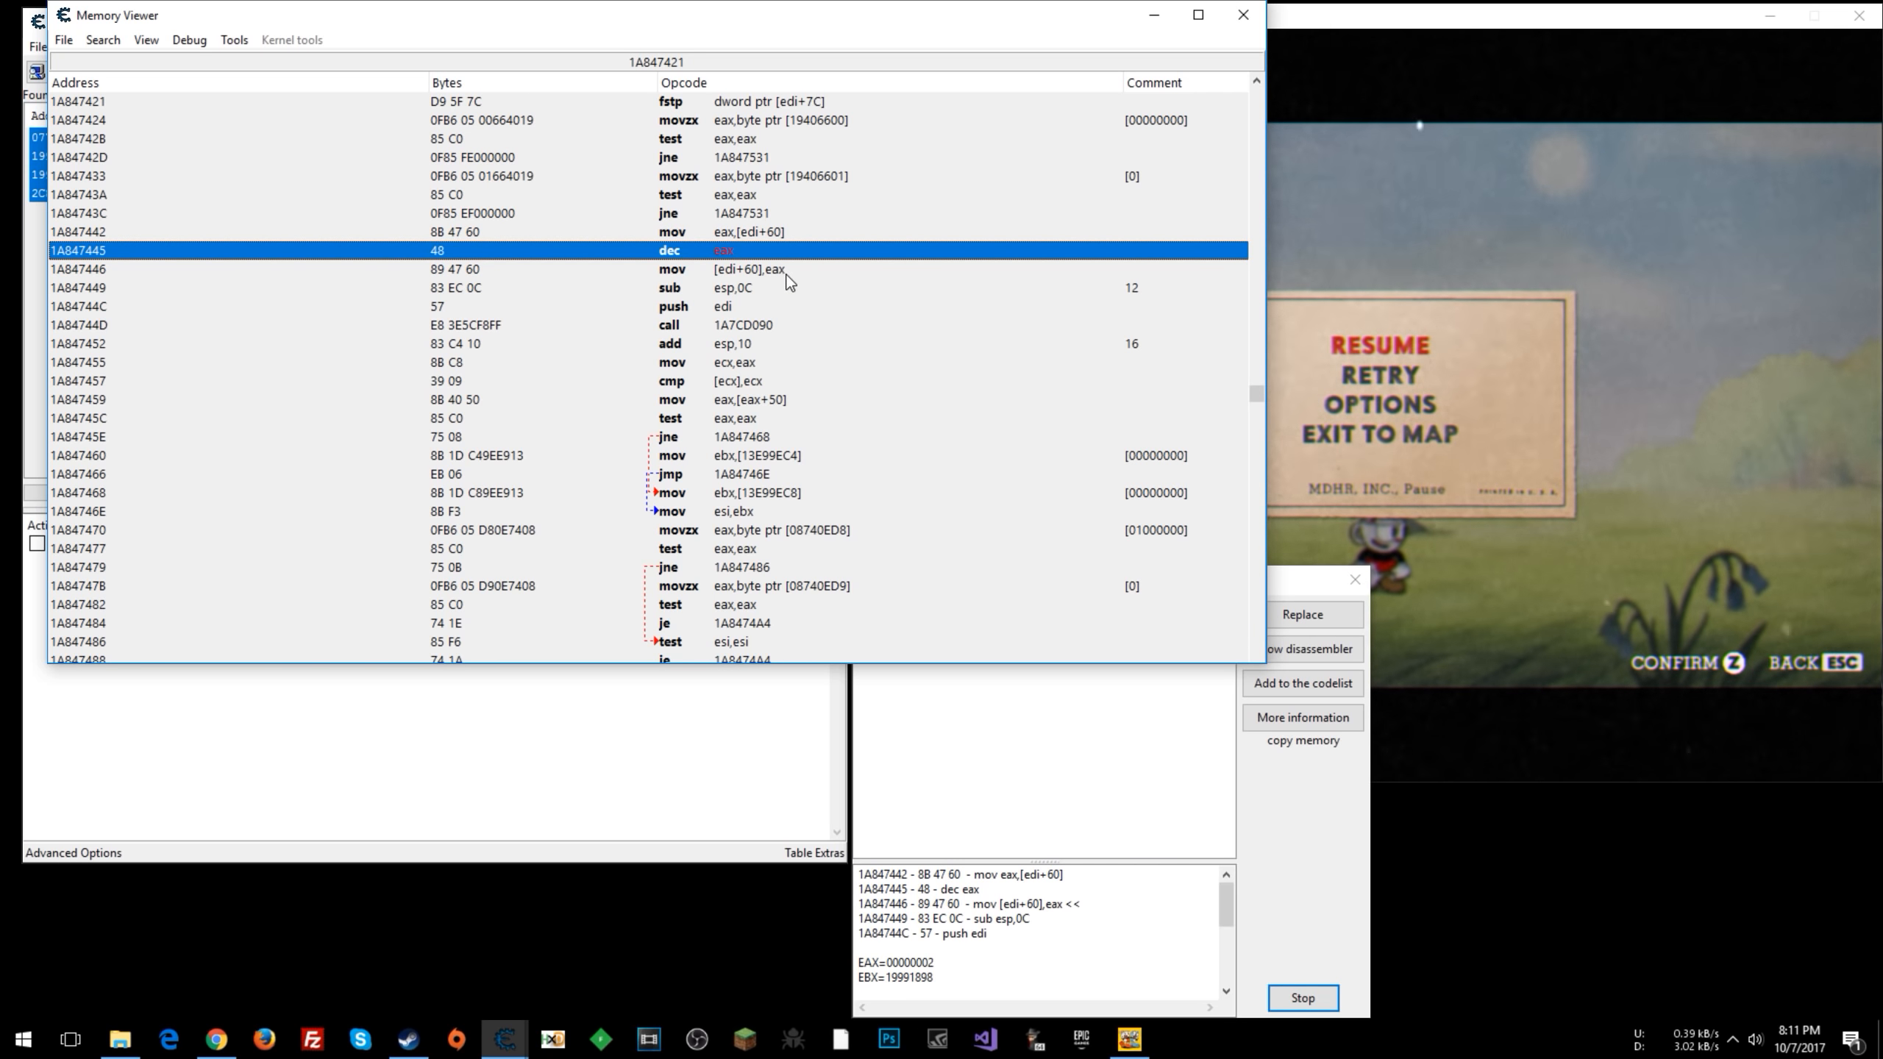
mouse_move(684, 283)
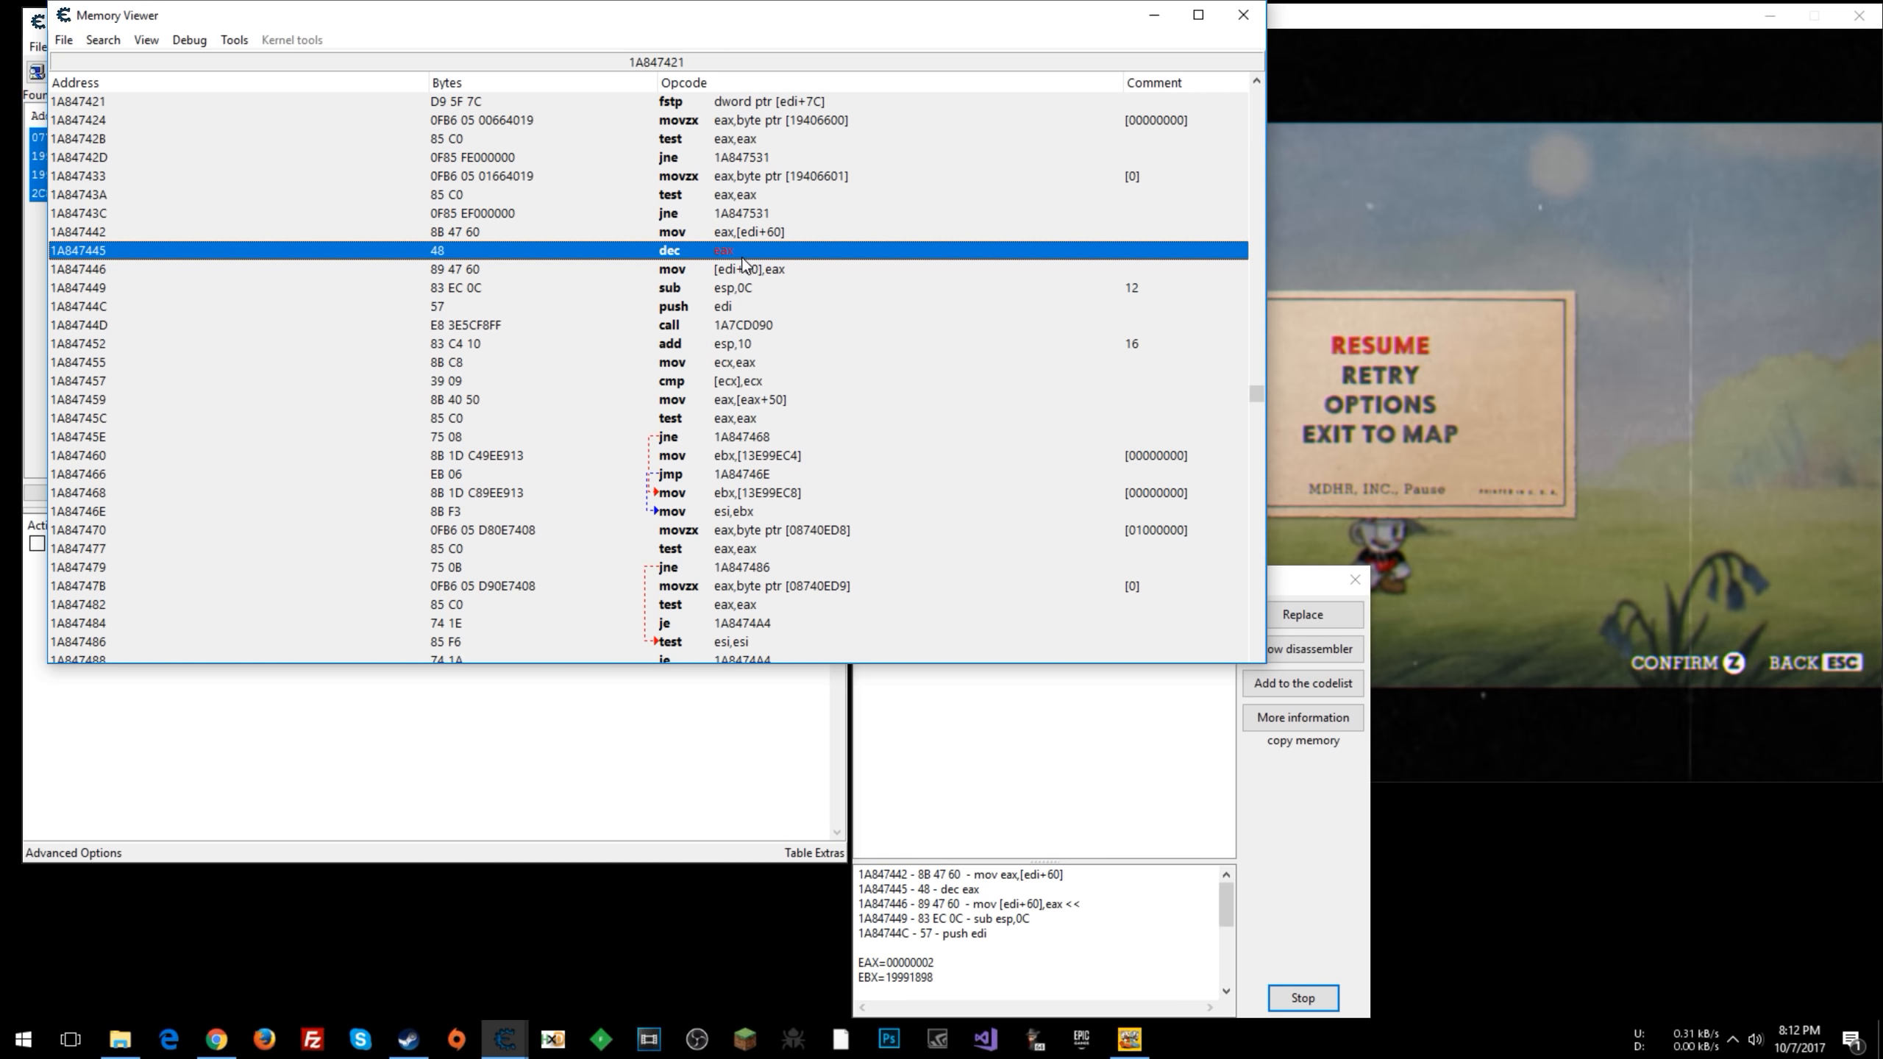
mouse_move(800, 283)
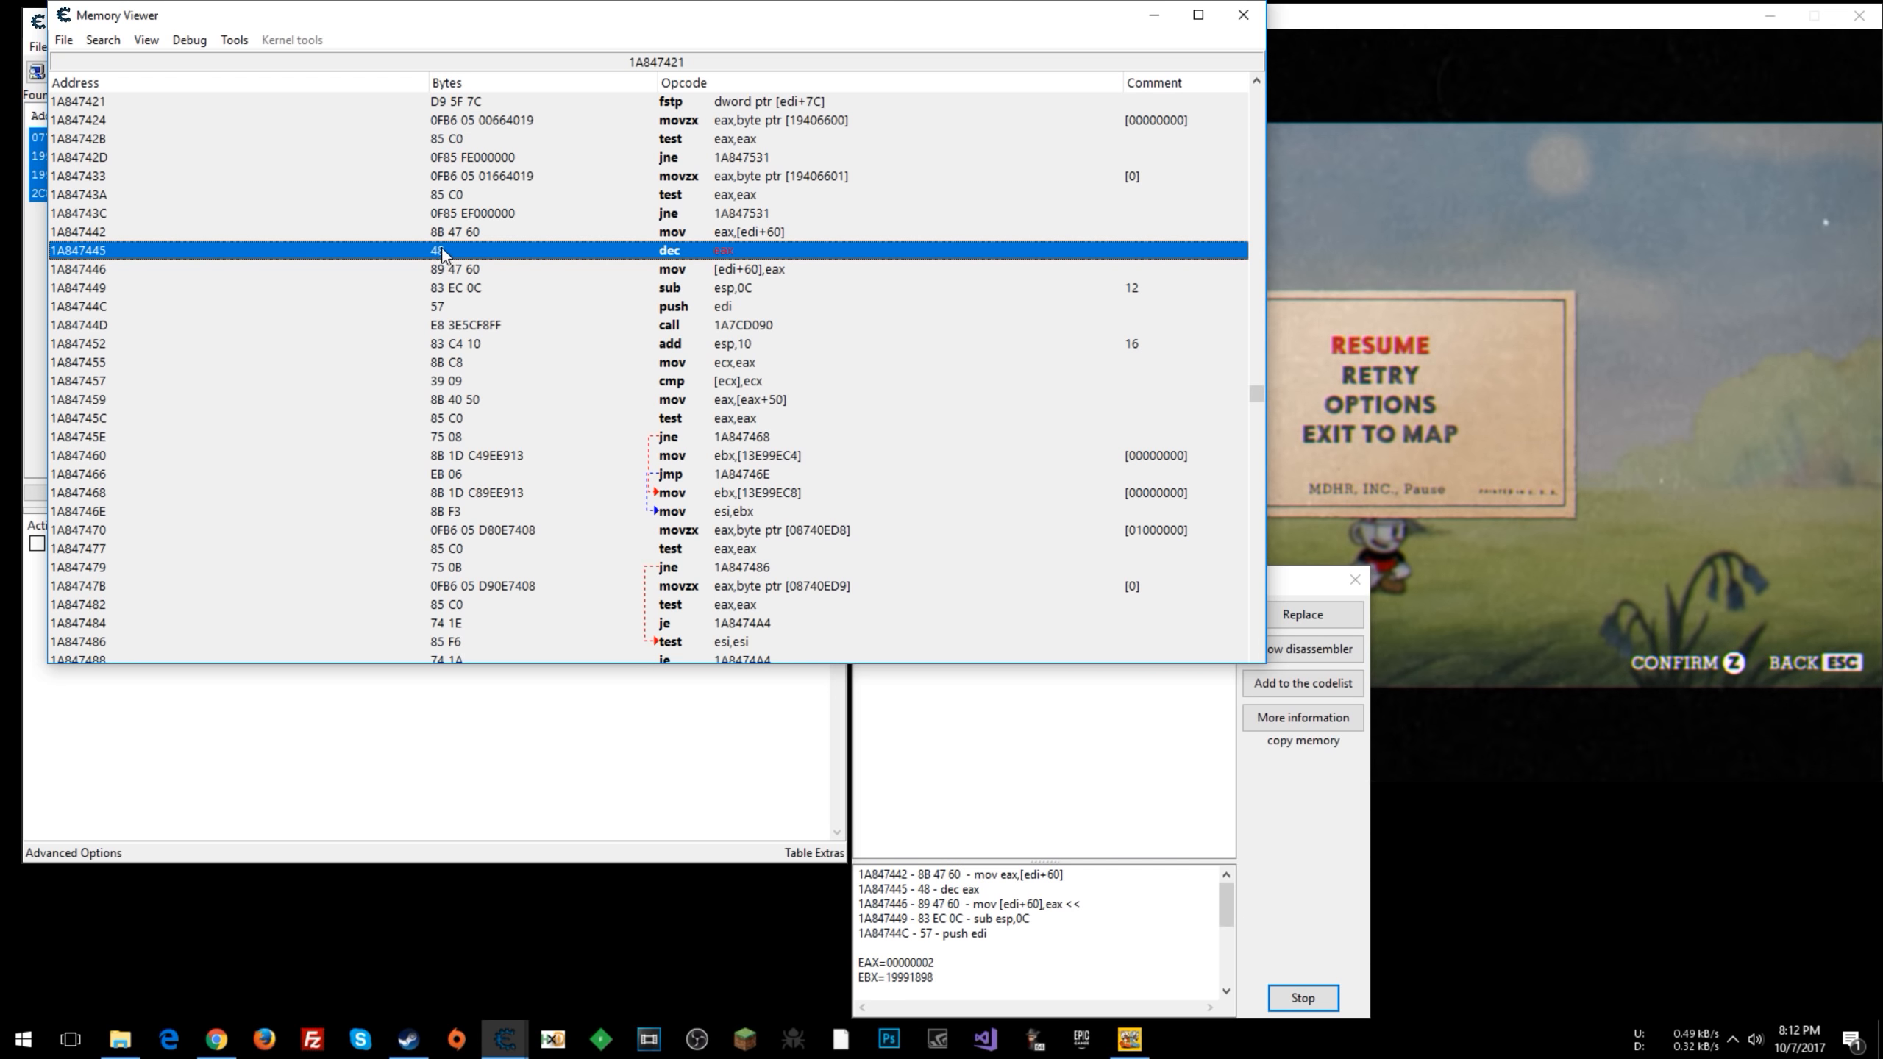
- Replace the dec eax at 1A847445 with code that does nothing
right_click(481, 250)
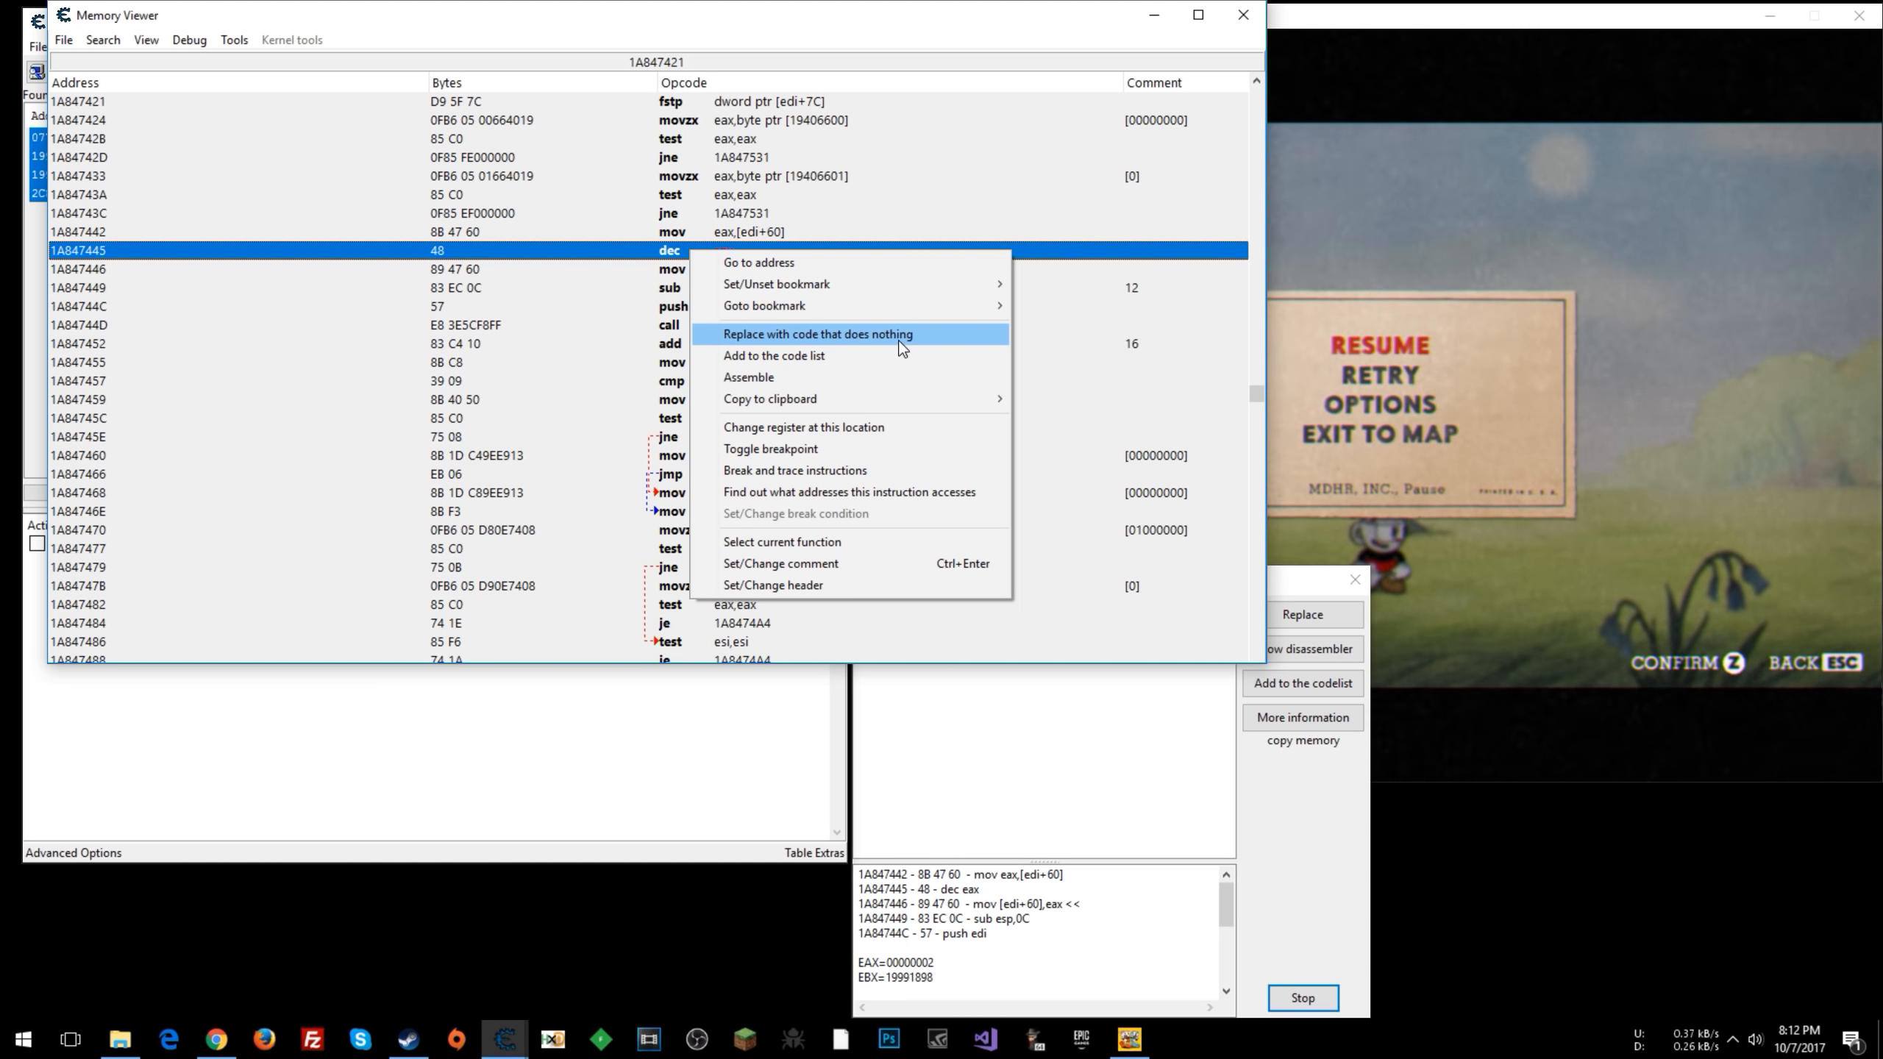
left_click(818, 334)
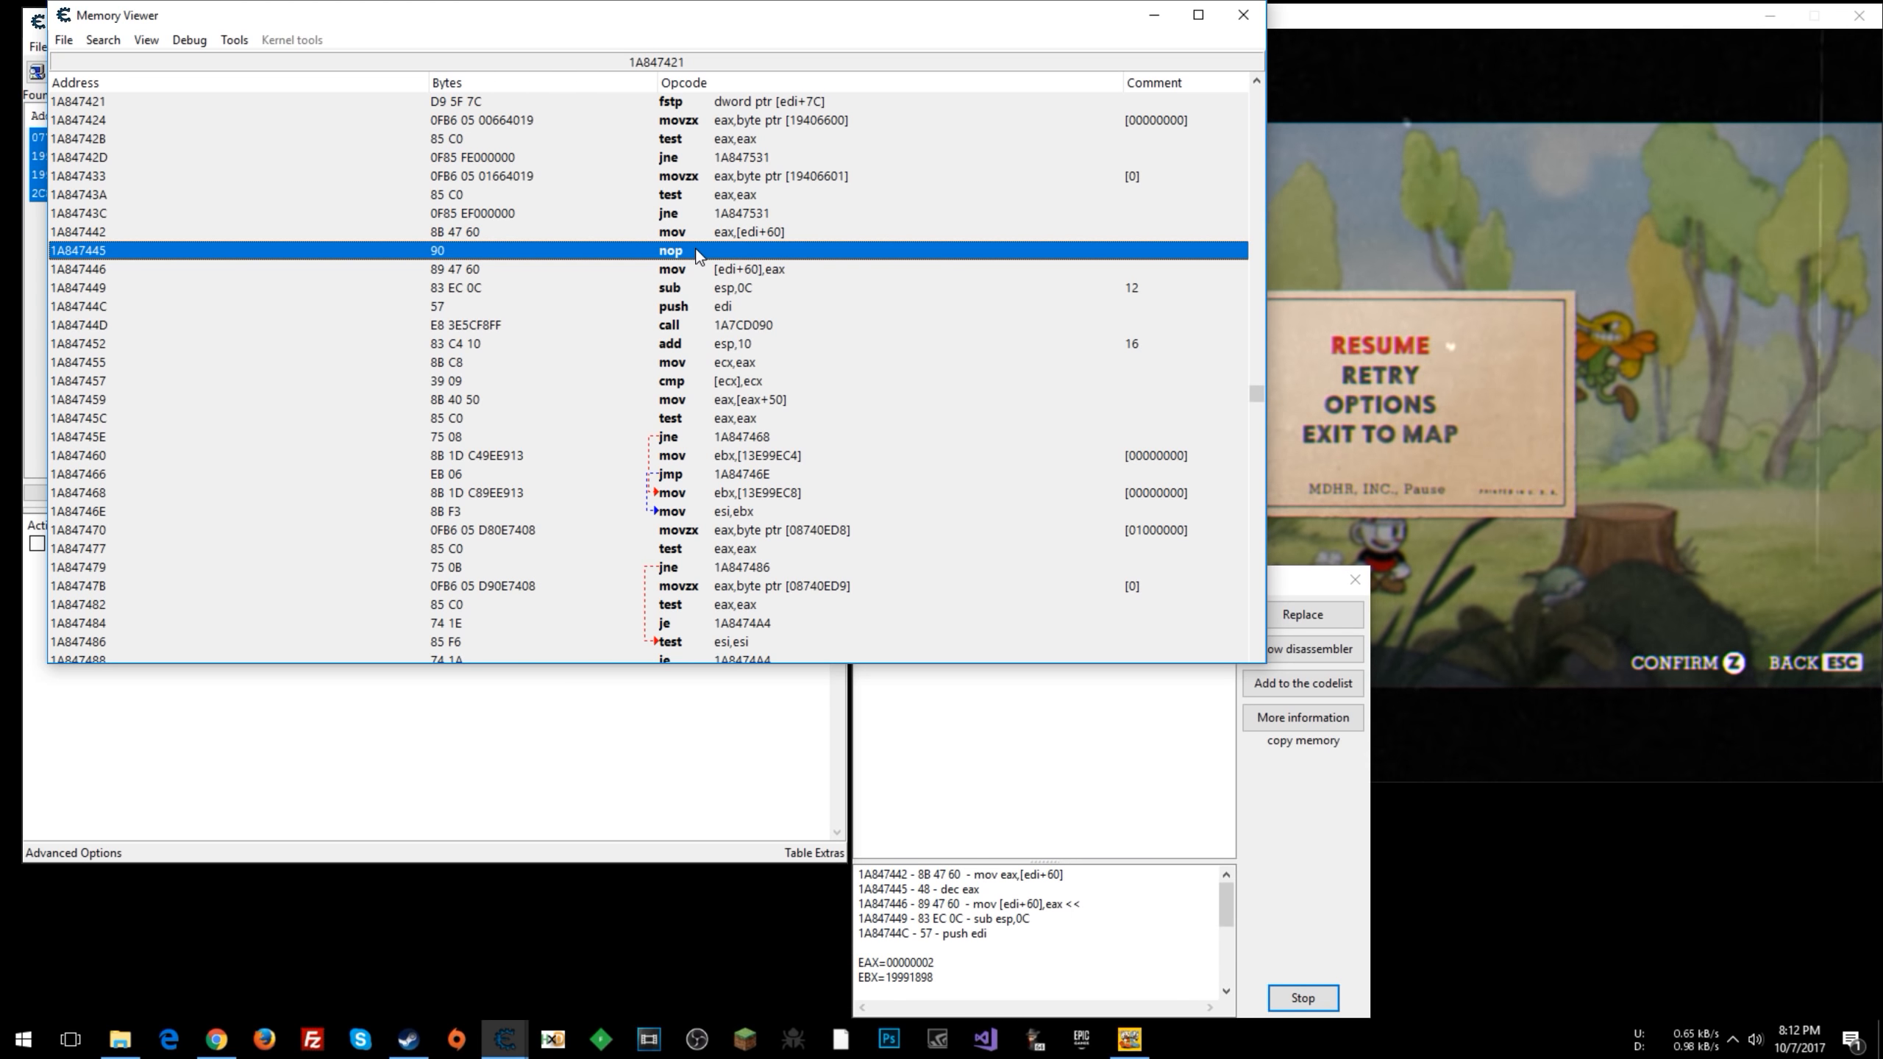
right_click(696, 250)
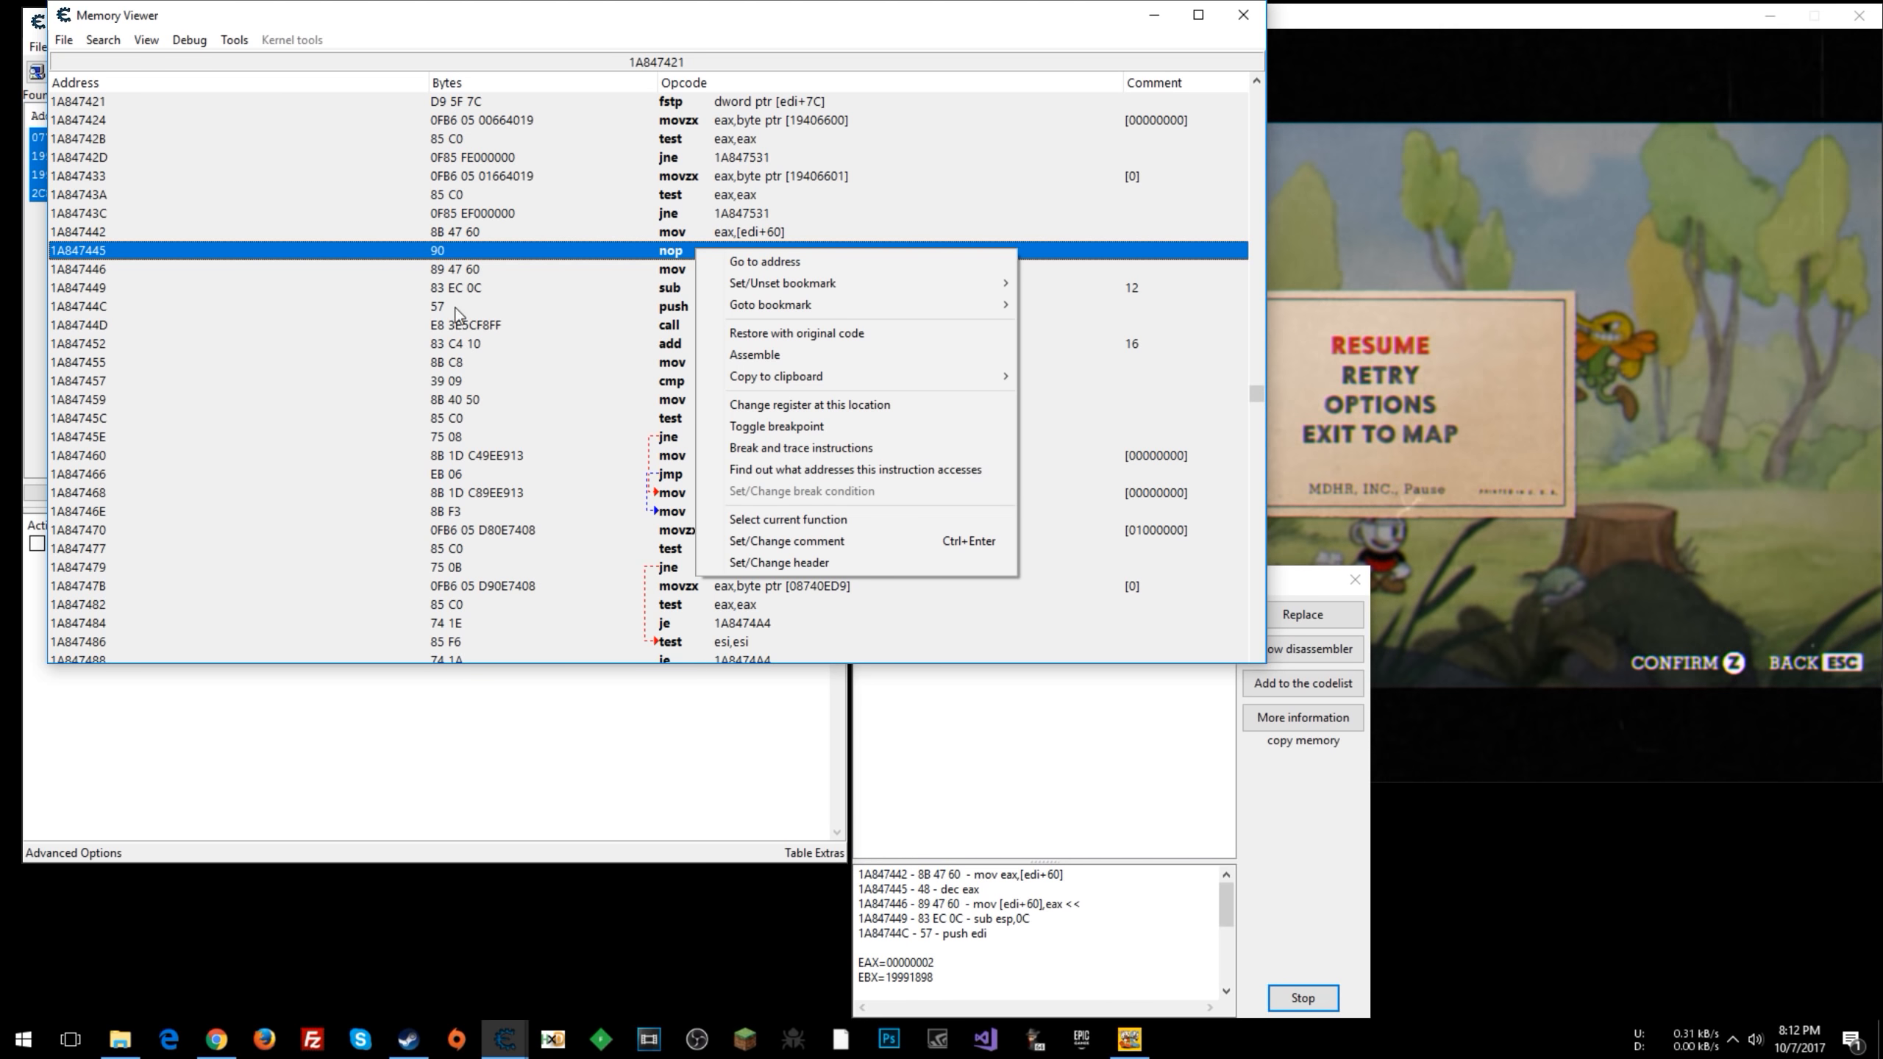
mouse_move(688, 268)
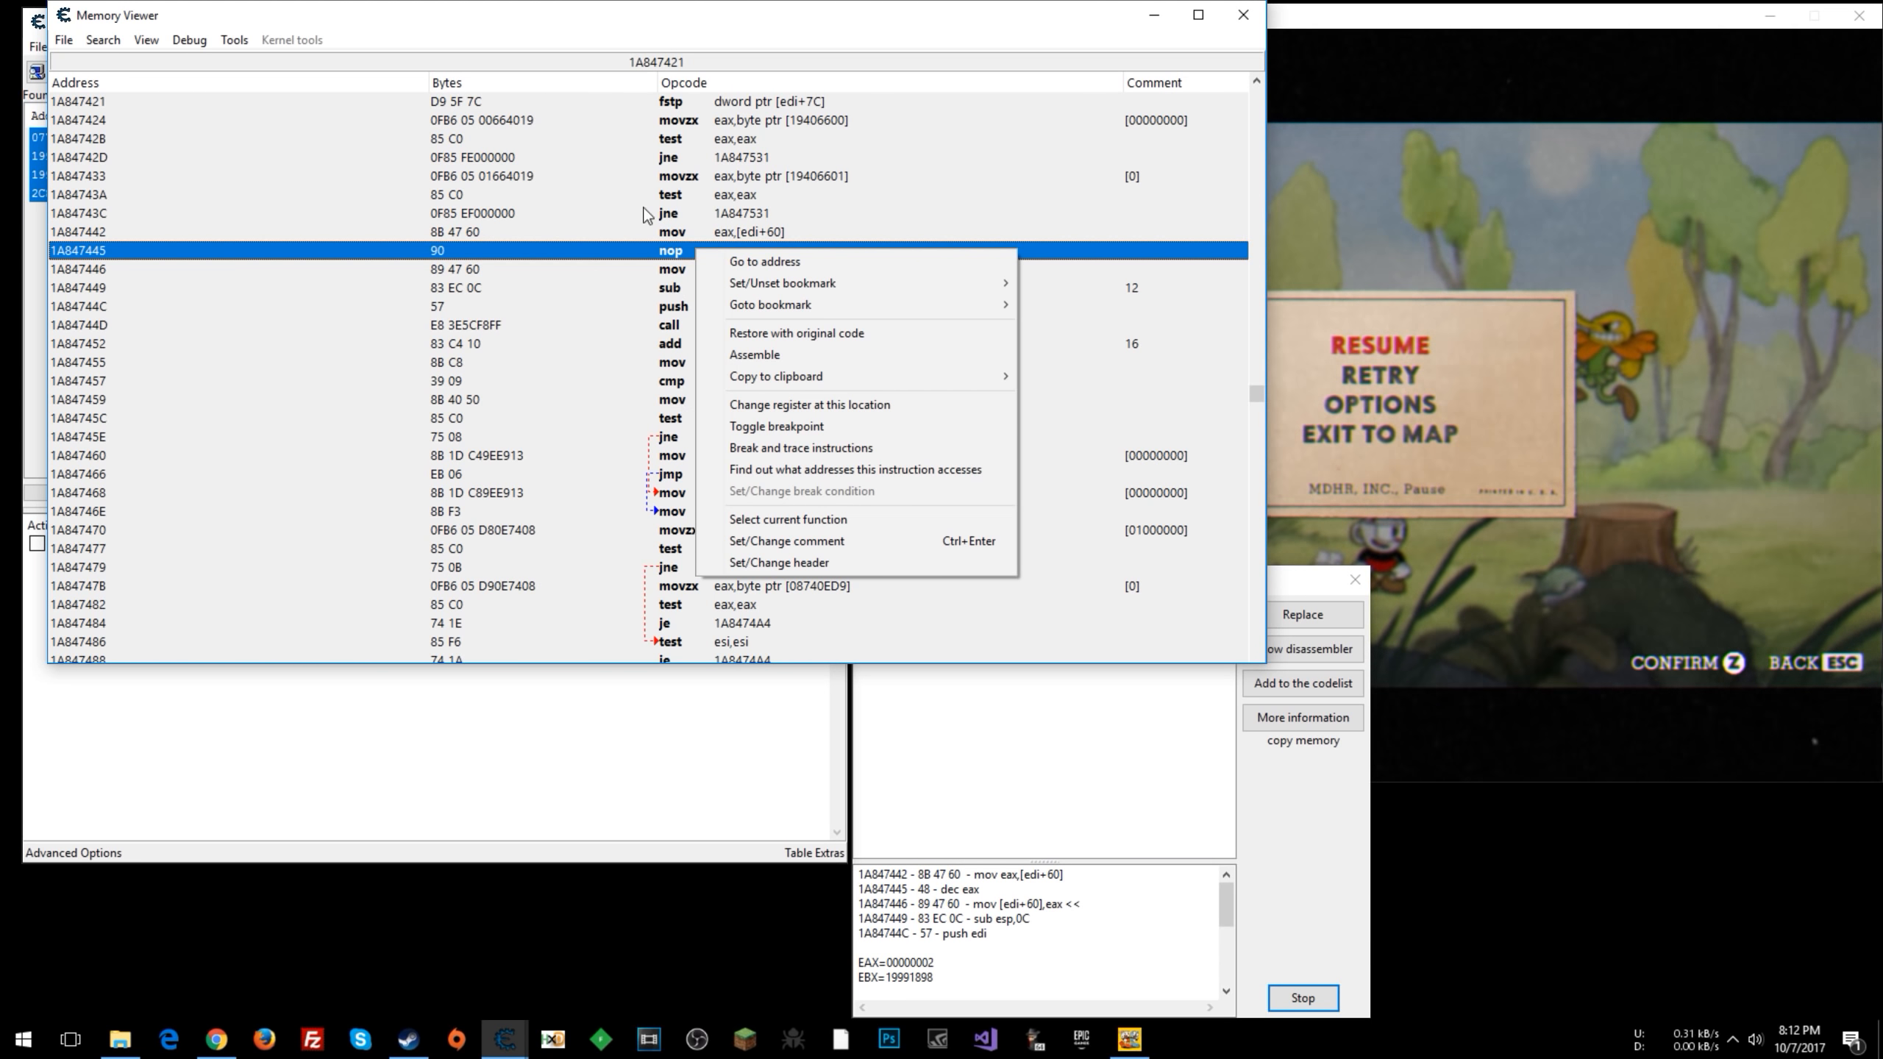
mouse_move(657, 291)
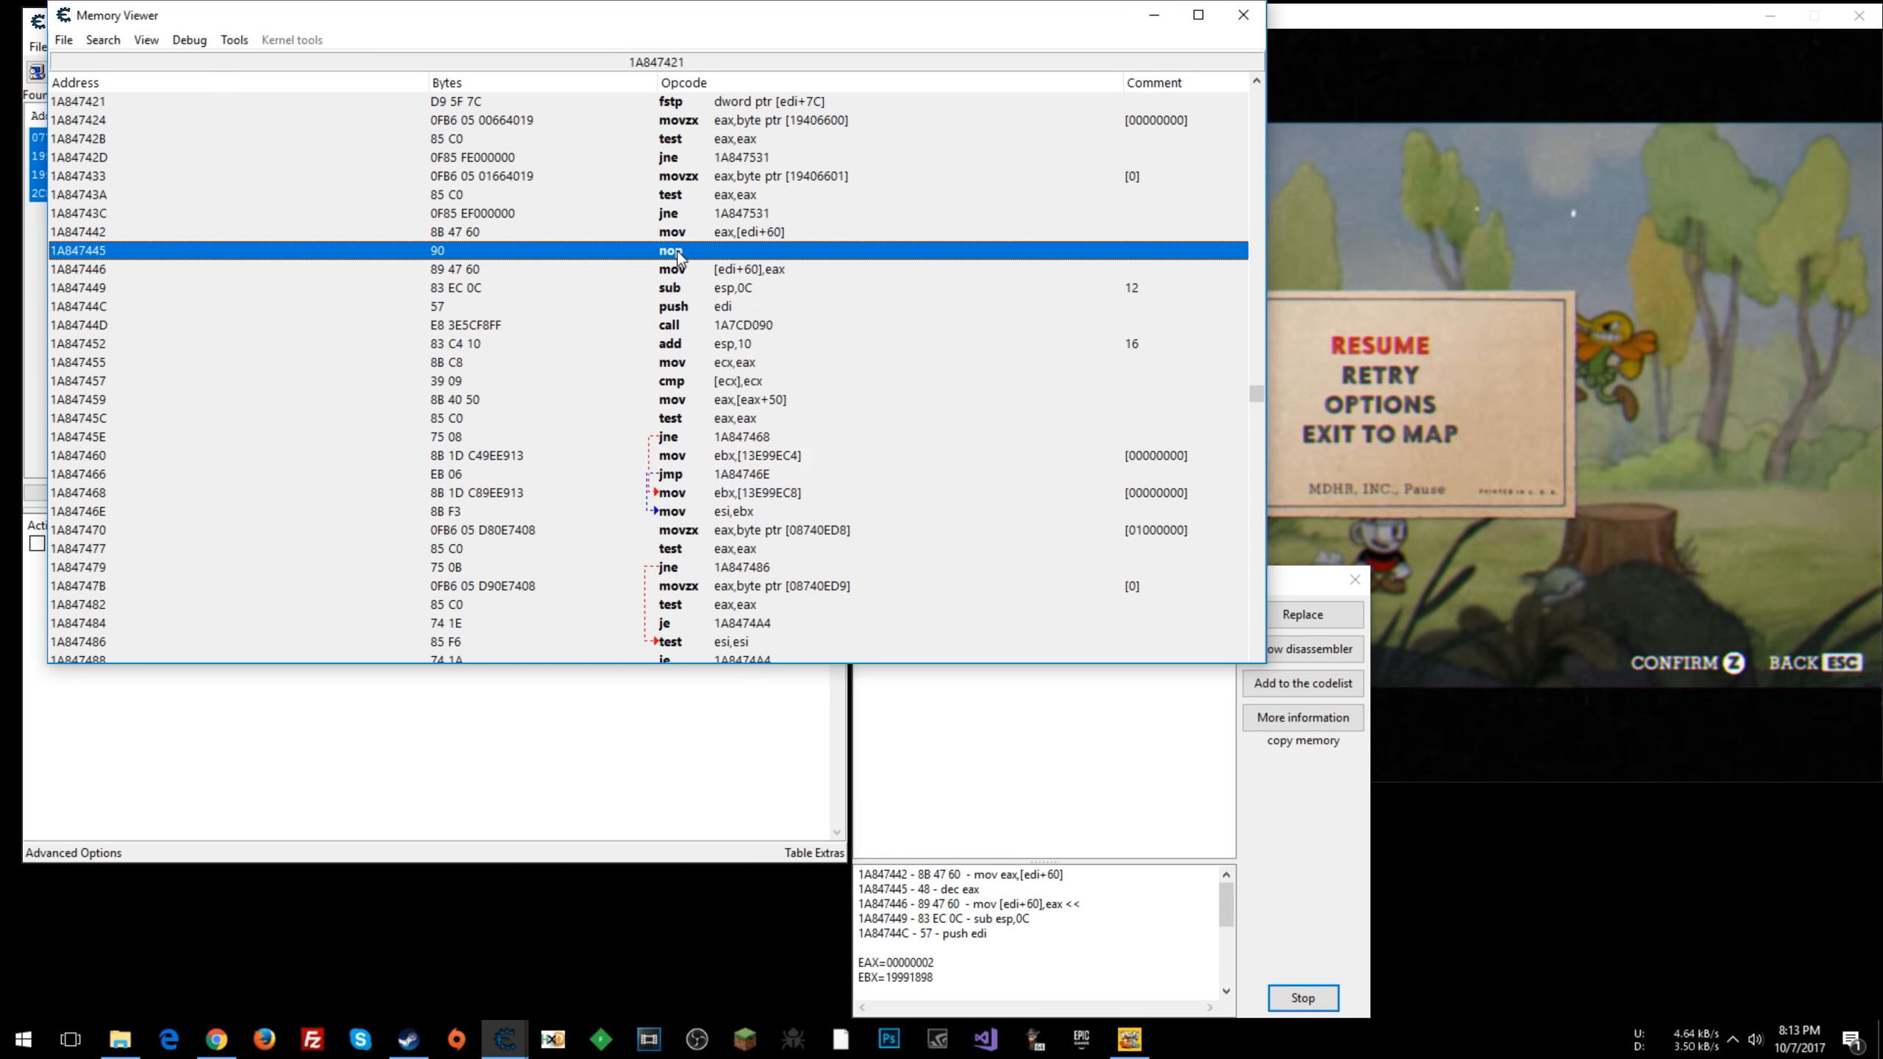
- Restore the original dec eax instruction at 1A847445
right_click(678, 250)
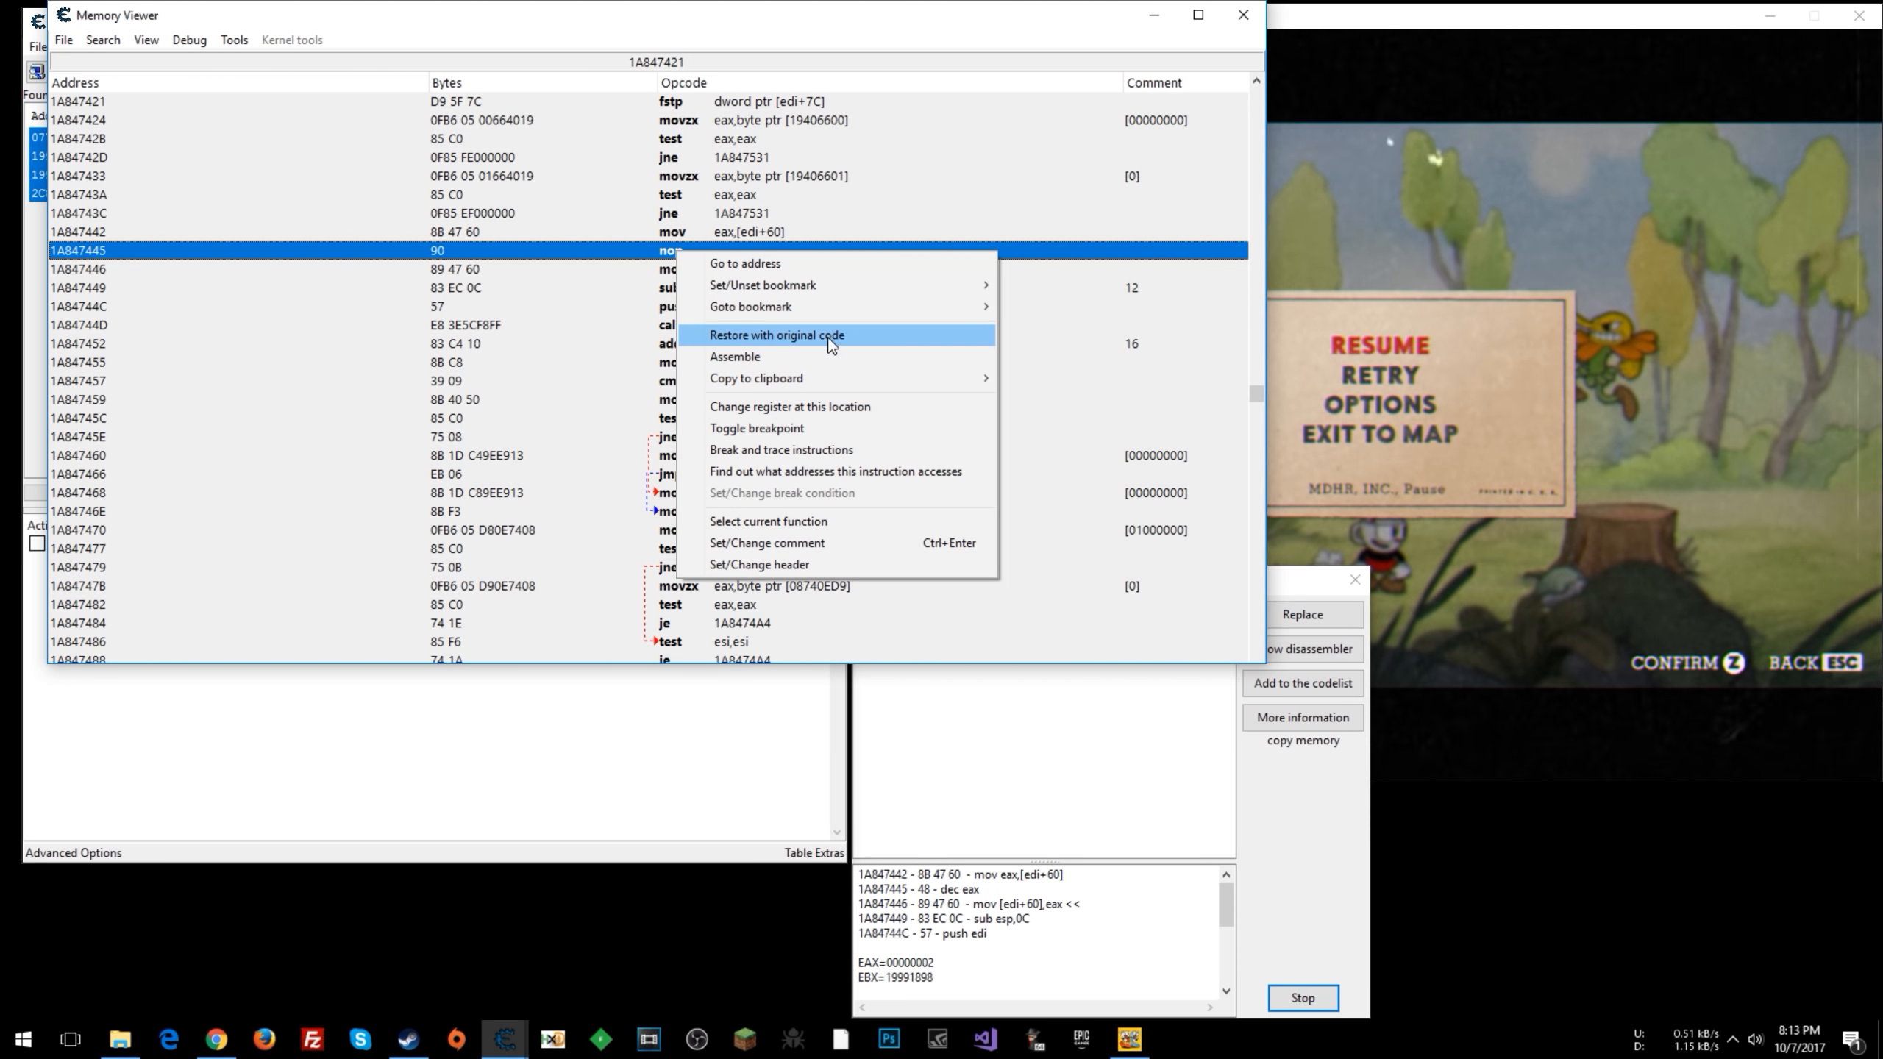
left_click(776, 336)
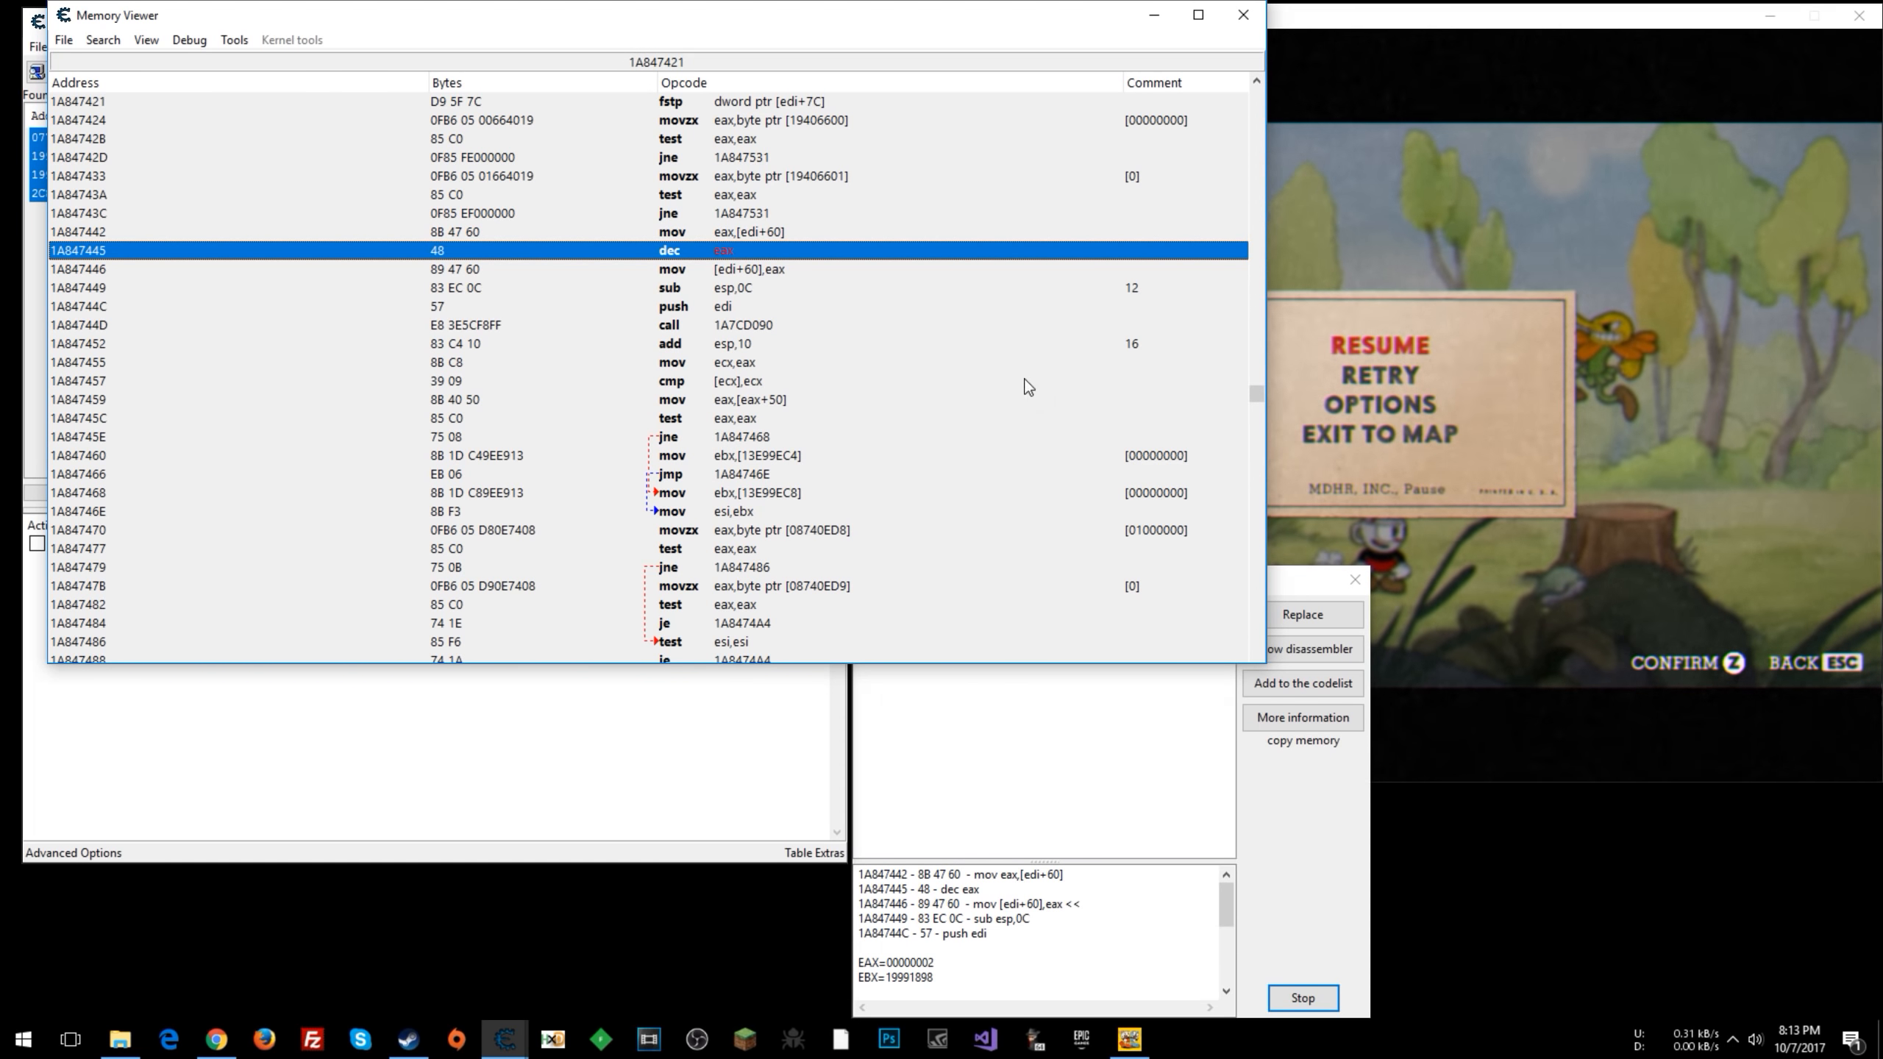
mouse_move(233, 40)
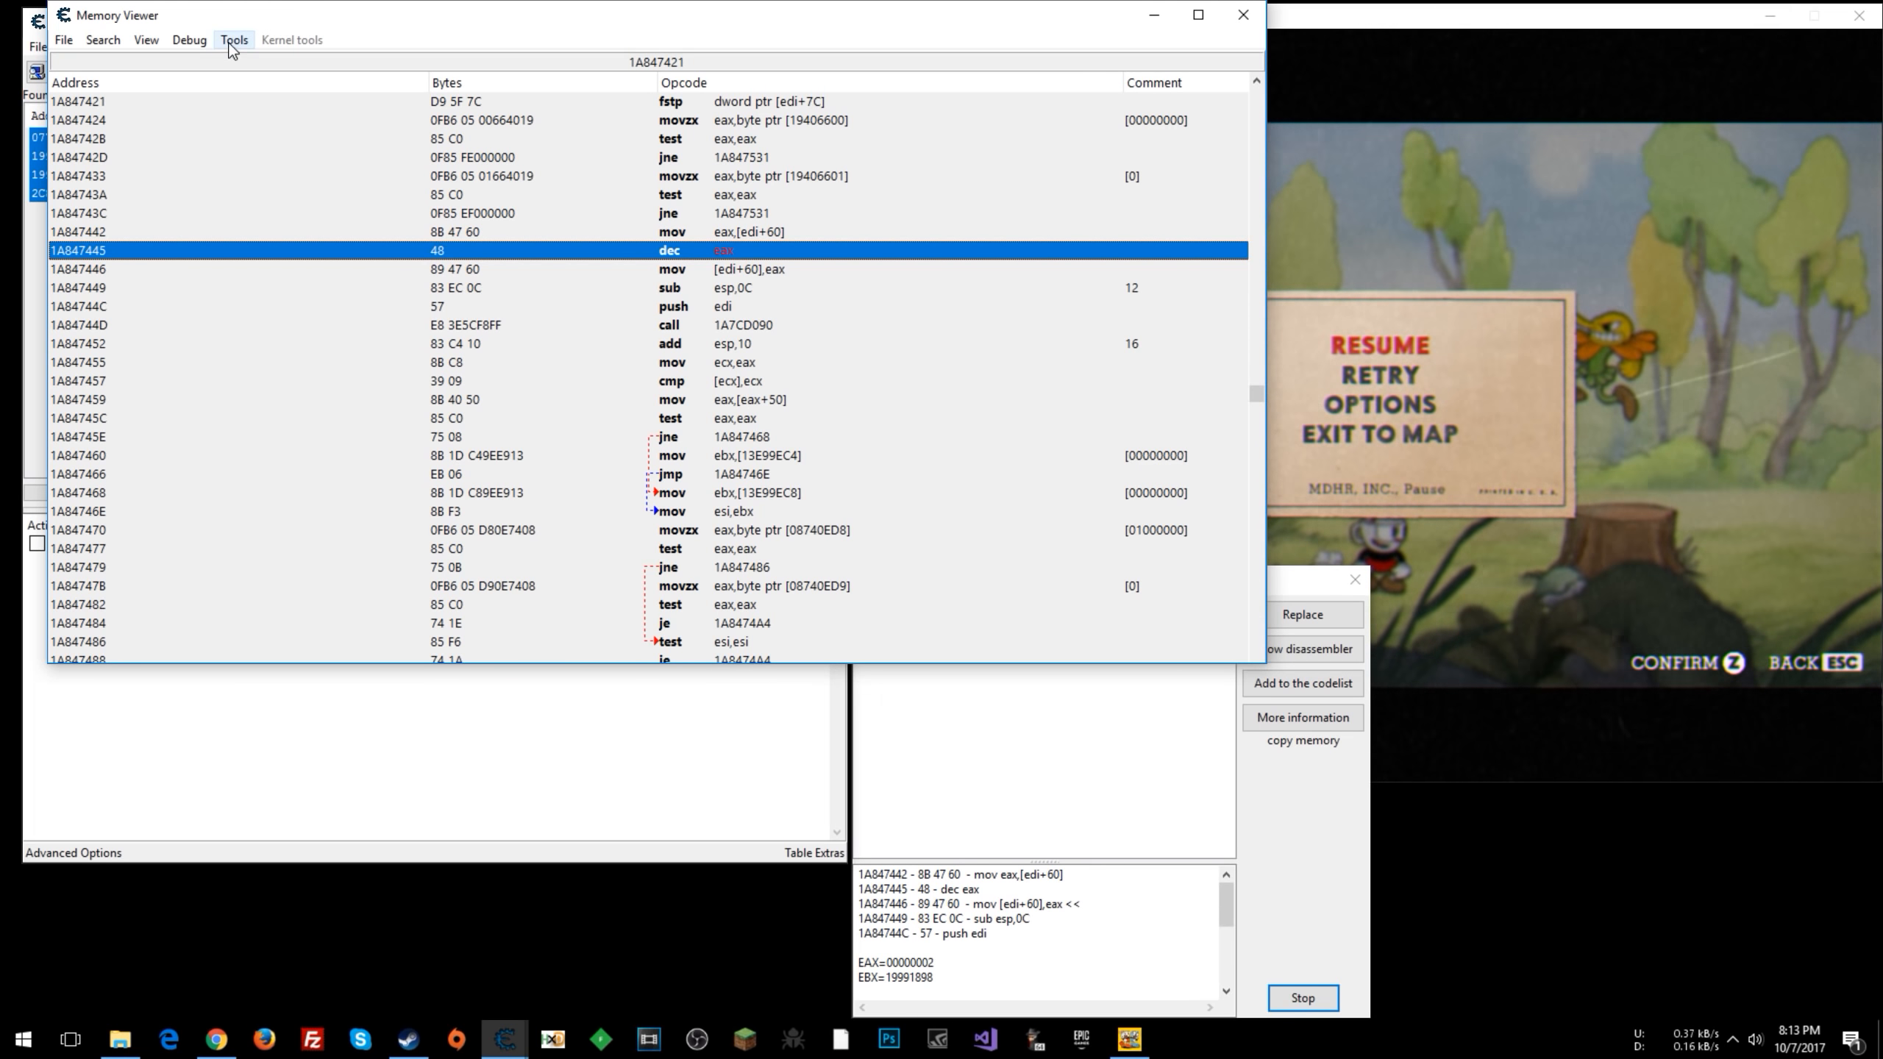
- Start an AOB Injection template in Auto Assemble at address 1A847445
left_click(233, 40)
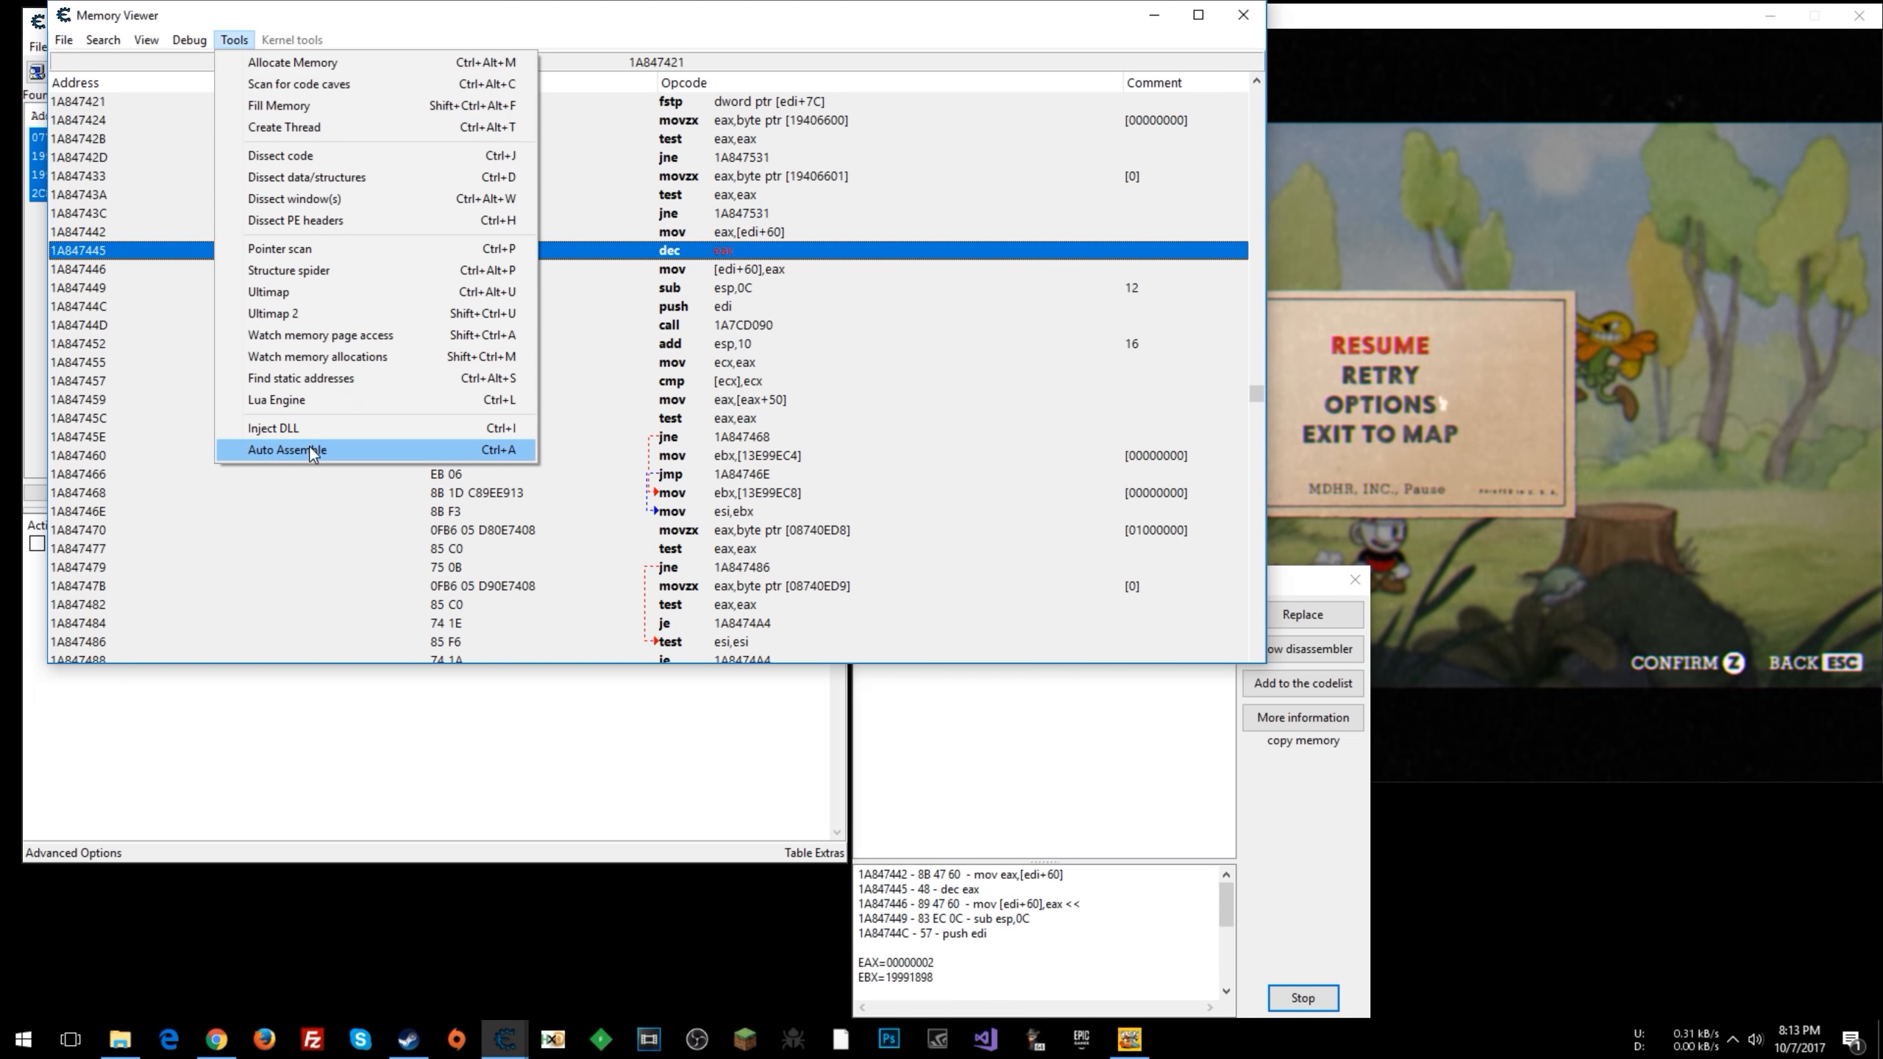
left_click(286, 449)
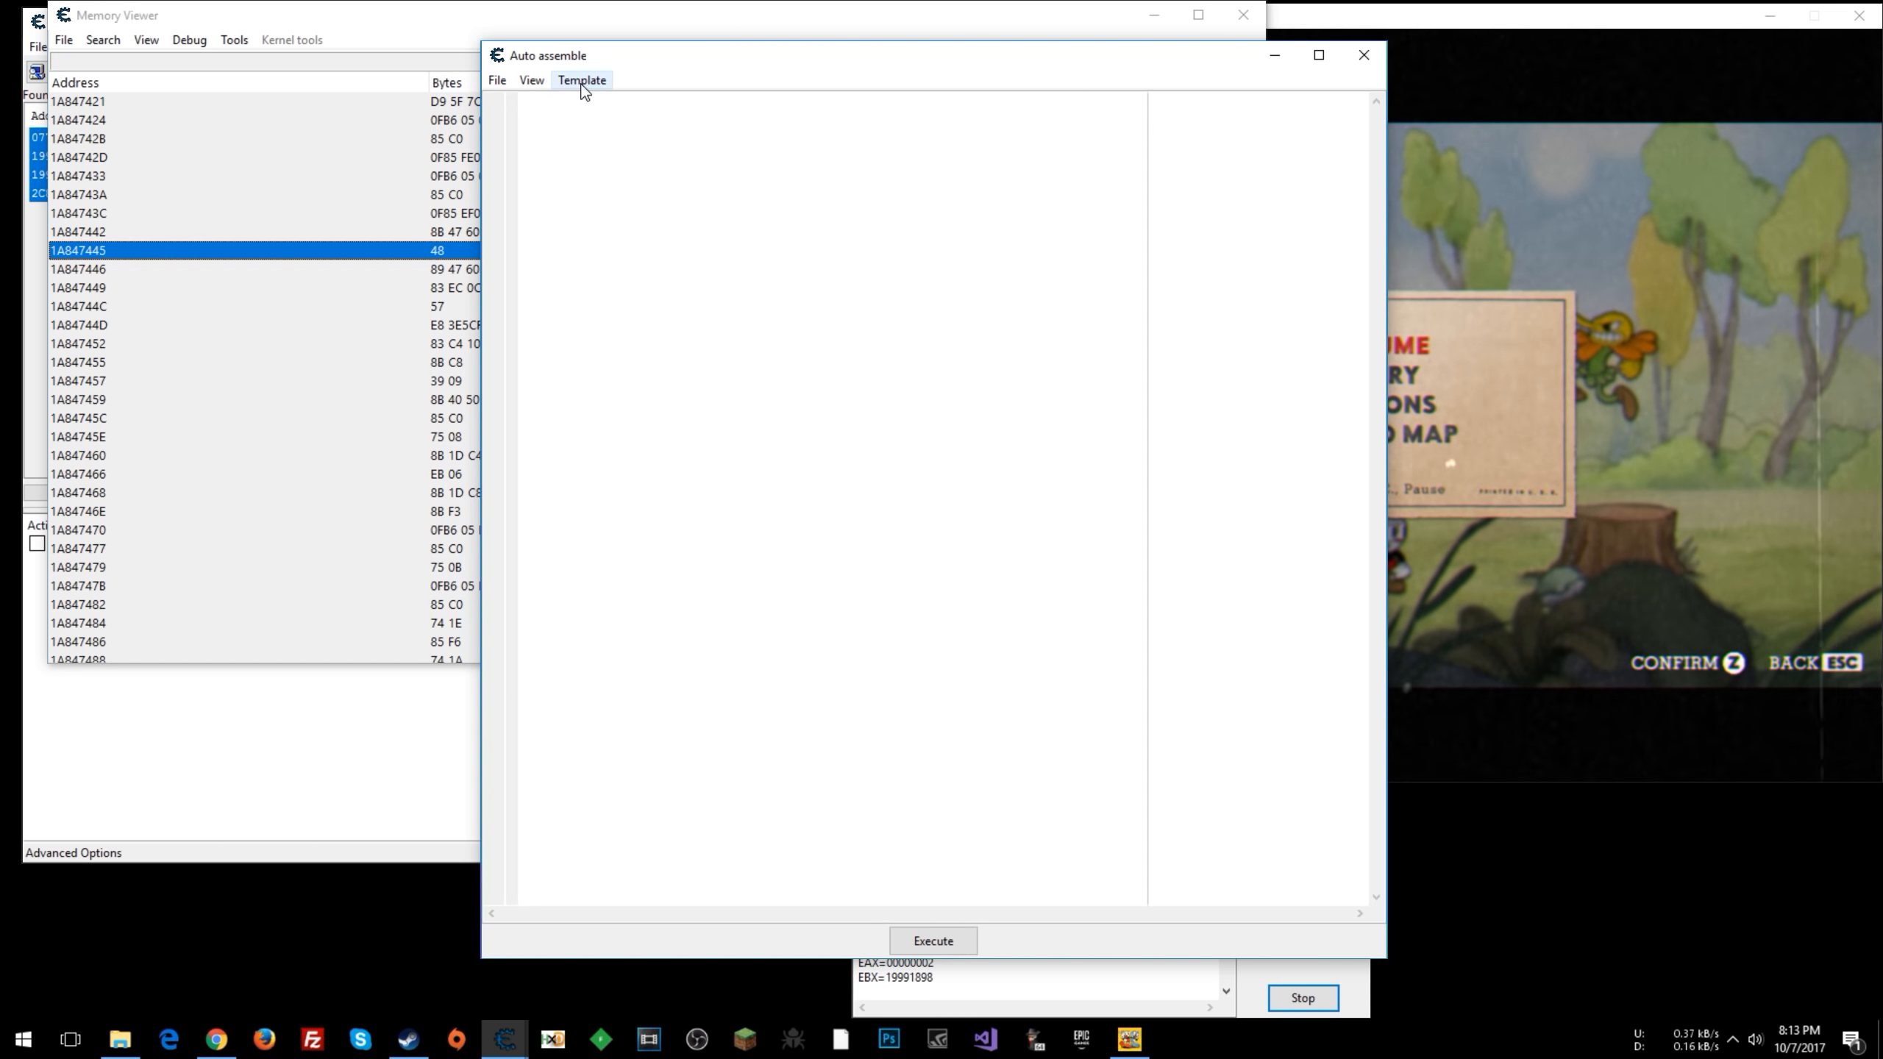
left_click(615, 188)
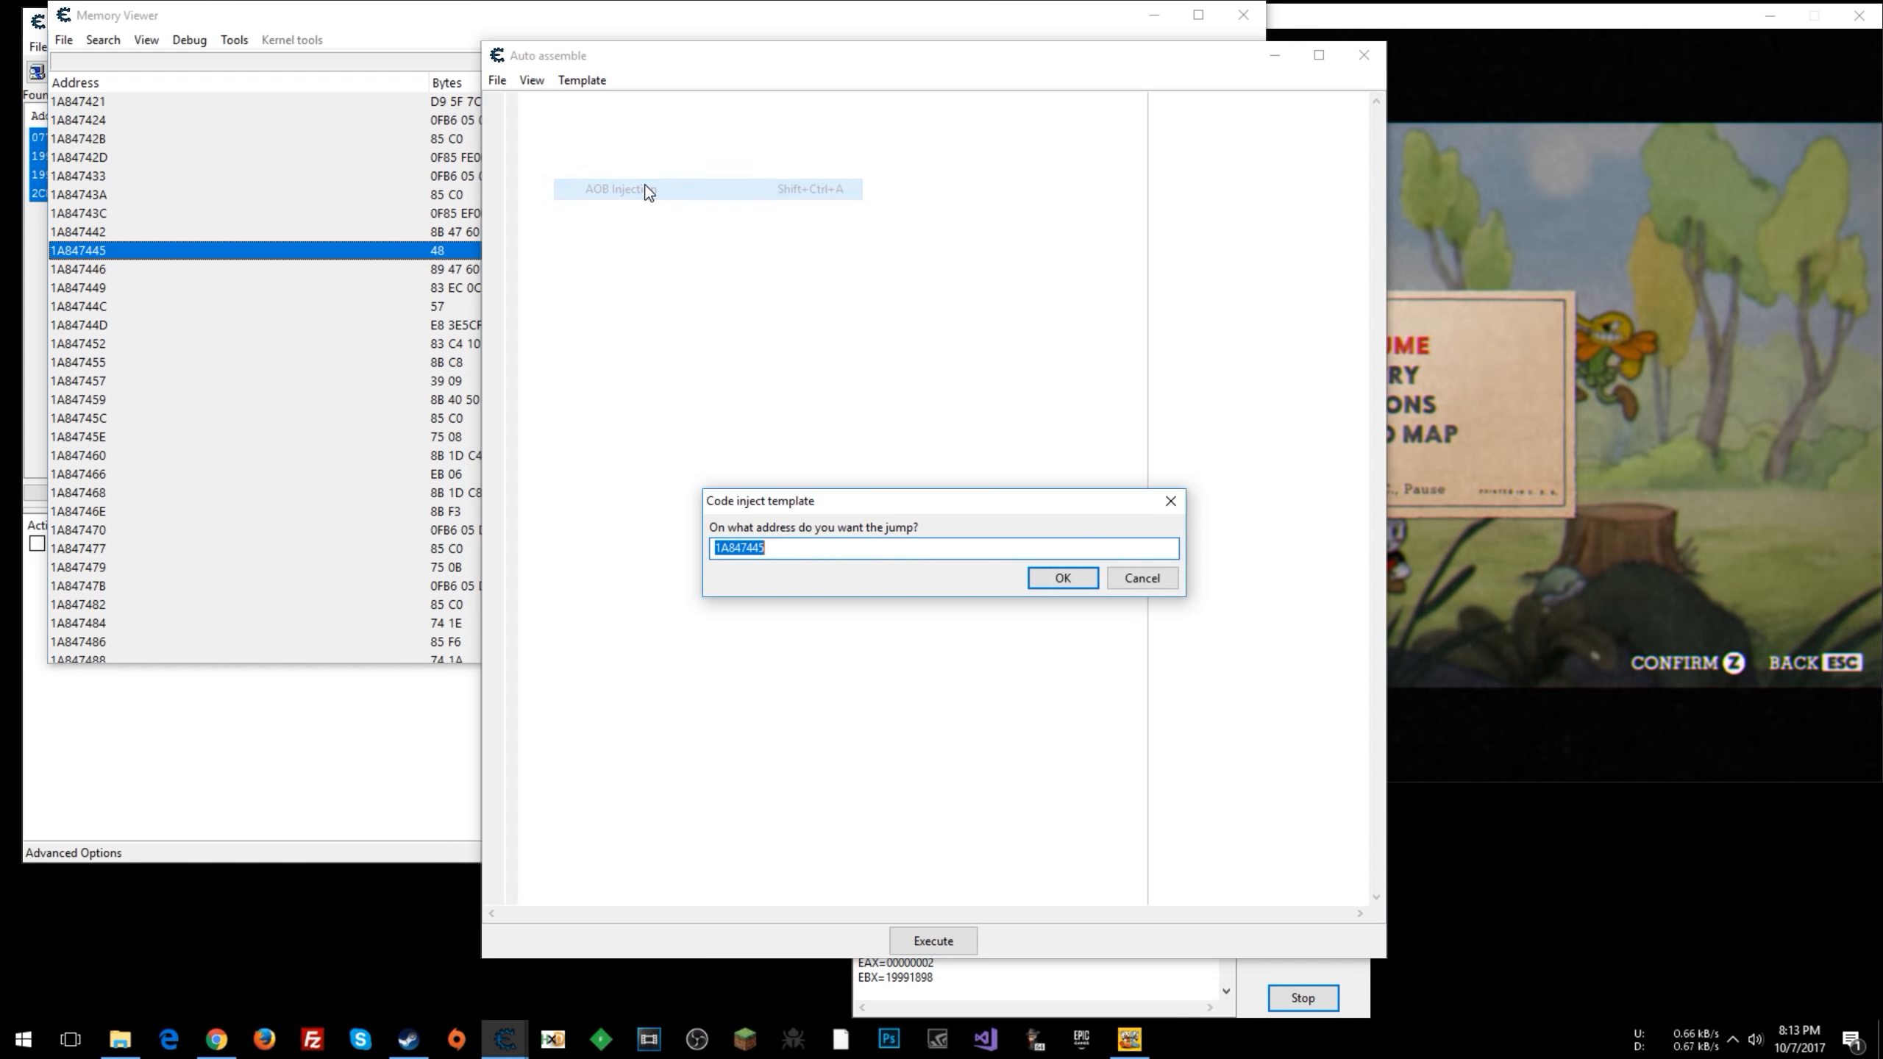
left_click(1062, 578)
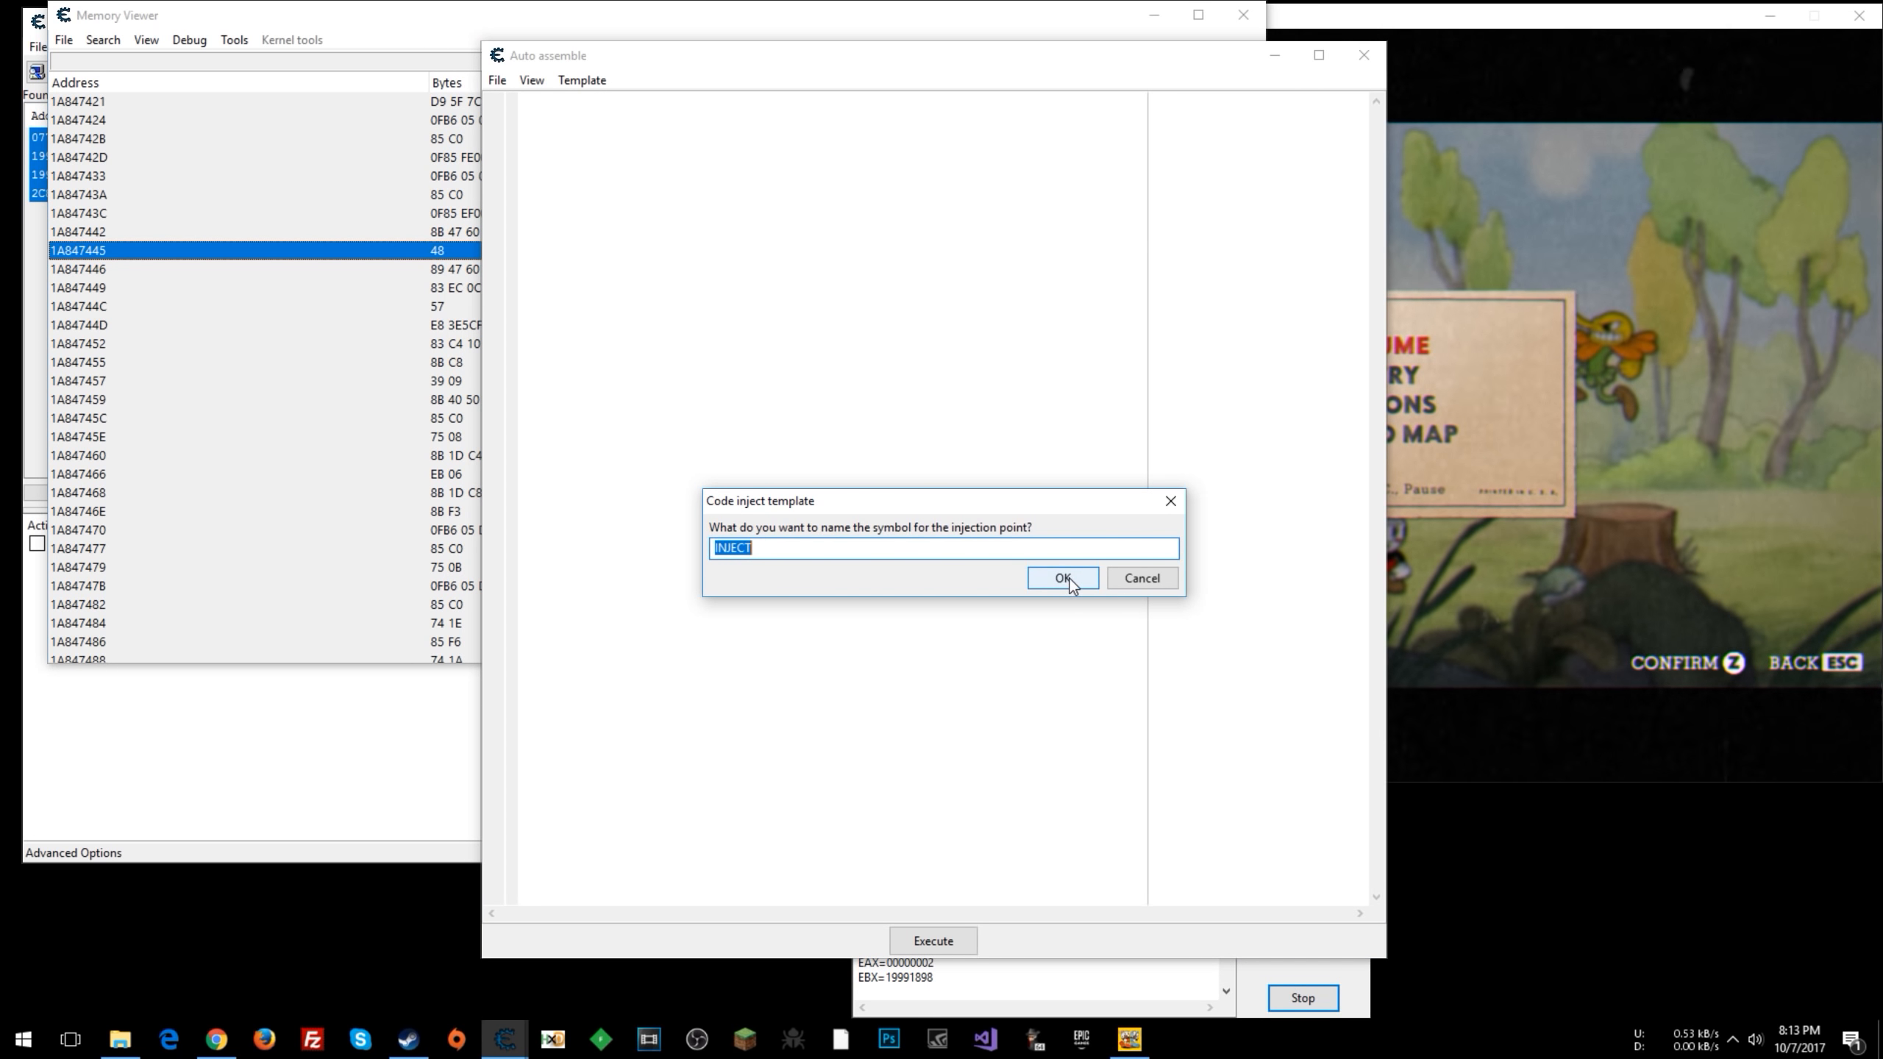
- Name the injection symbol infHealth and generate the script
type("infHeal")
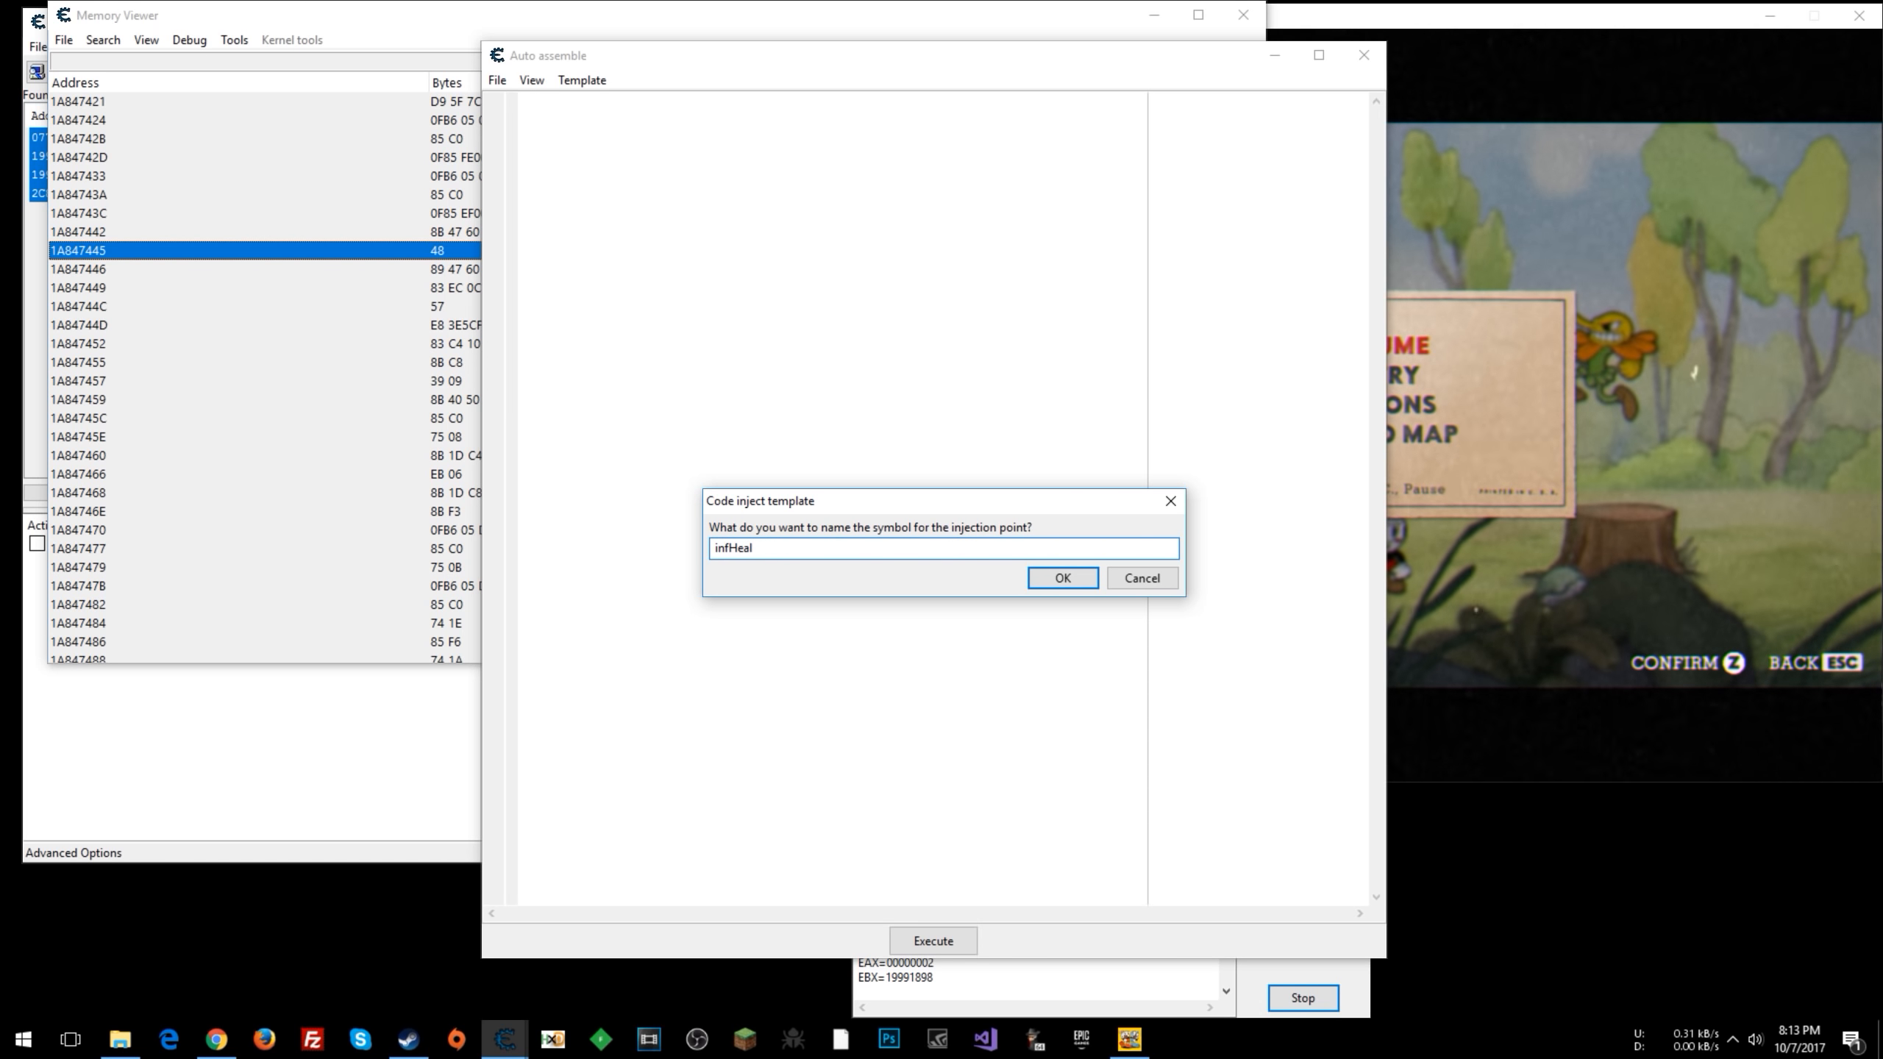
type("th")
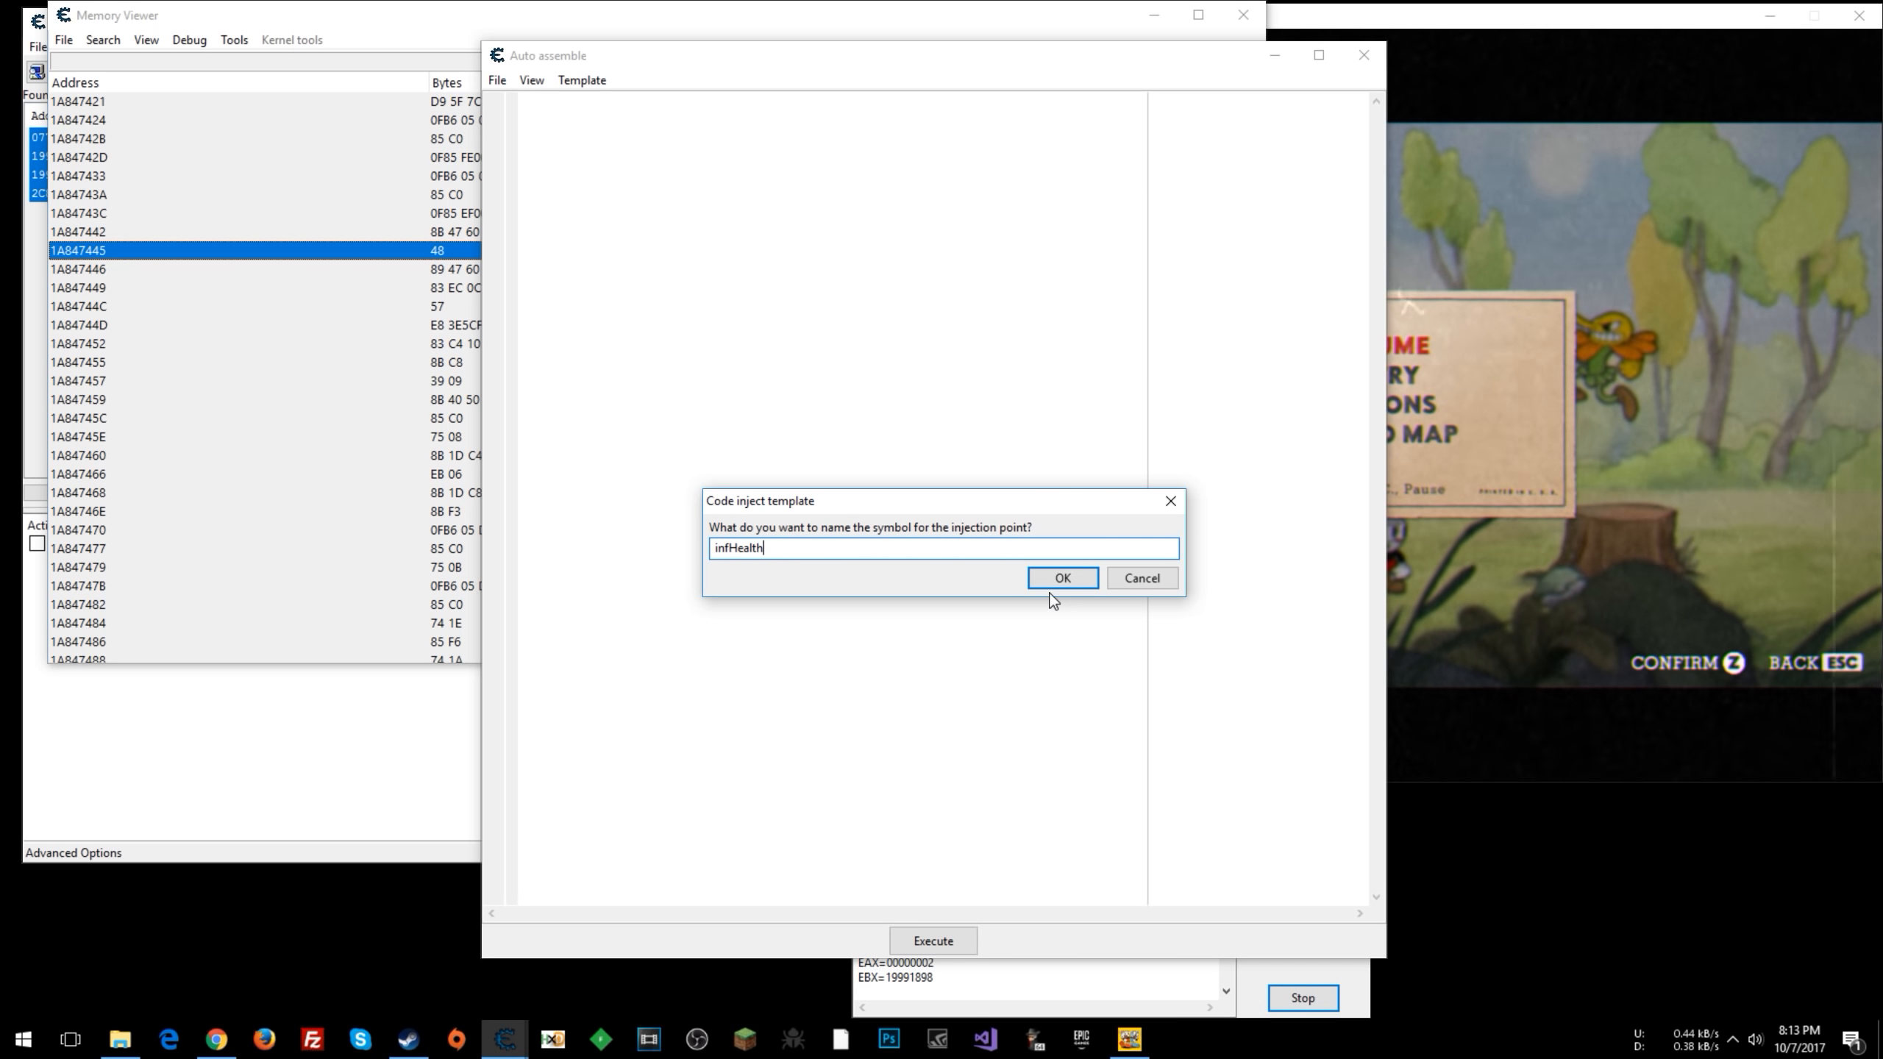
left_click(1061, 578)
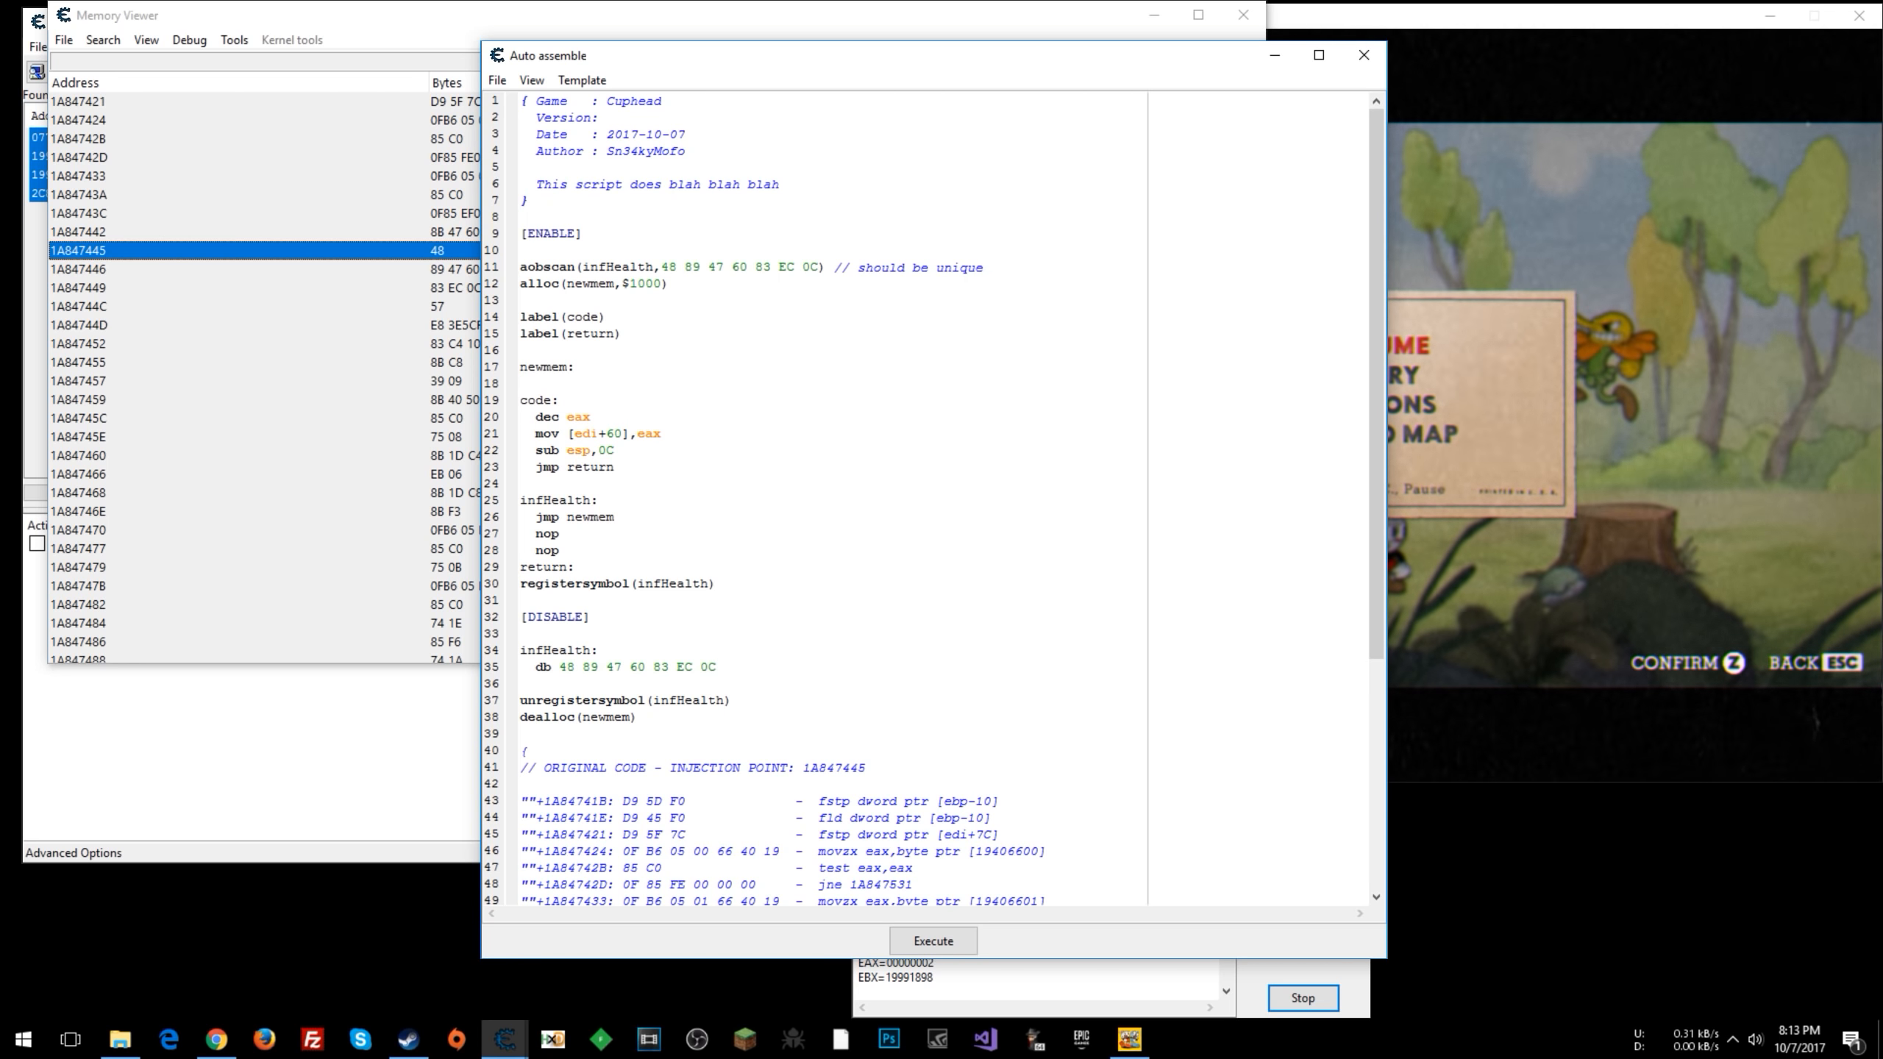
- Comment out the dec eax line with // and assign the script to the cheat table
left_click(559, 416)
type("//")
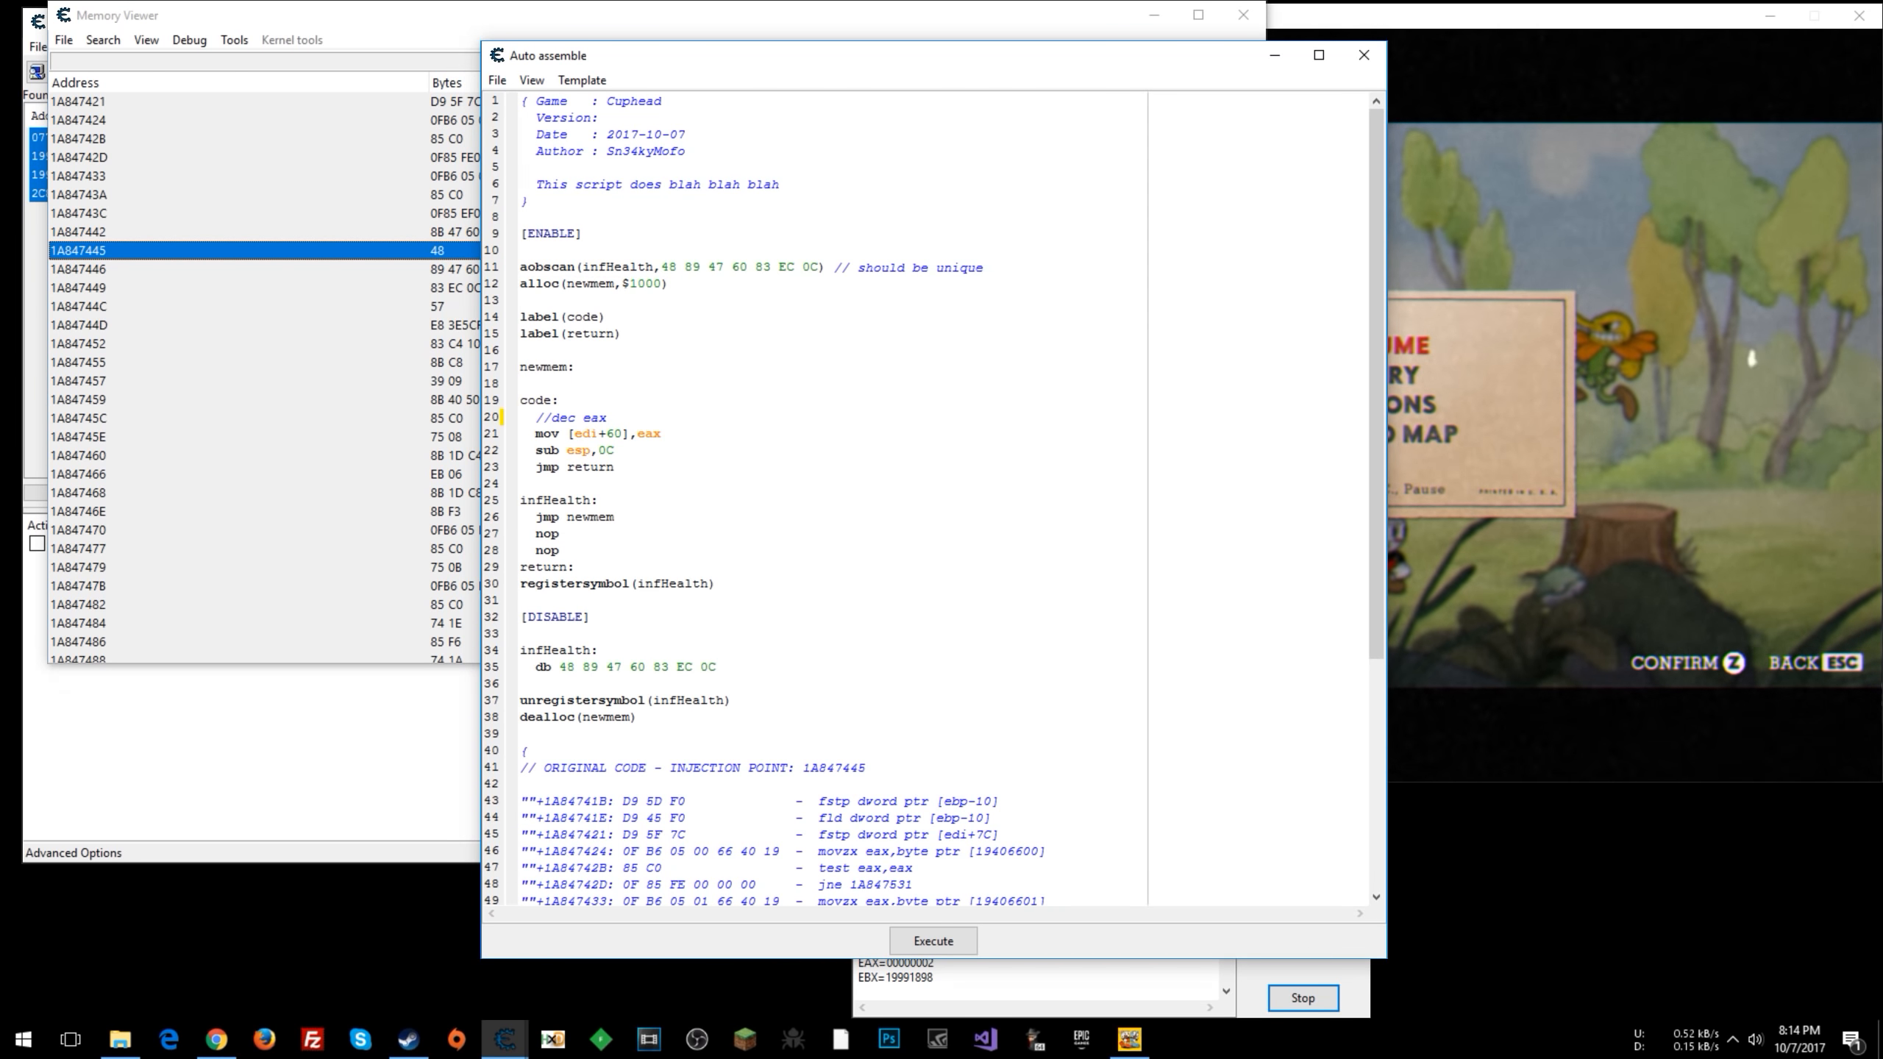
left_click(495, 79)
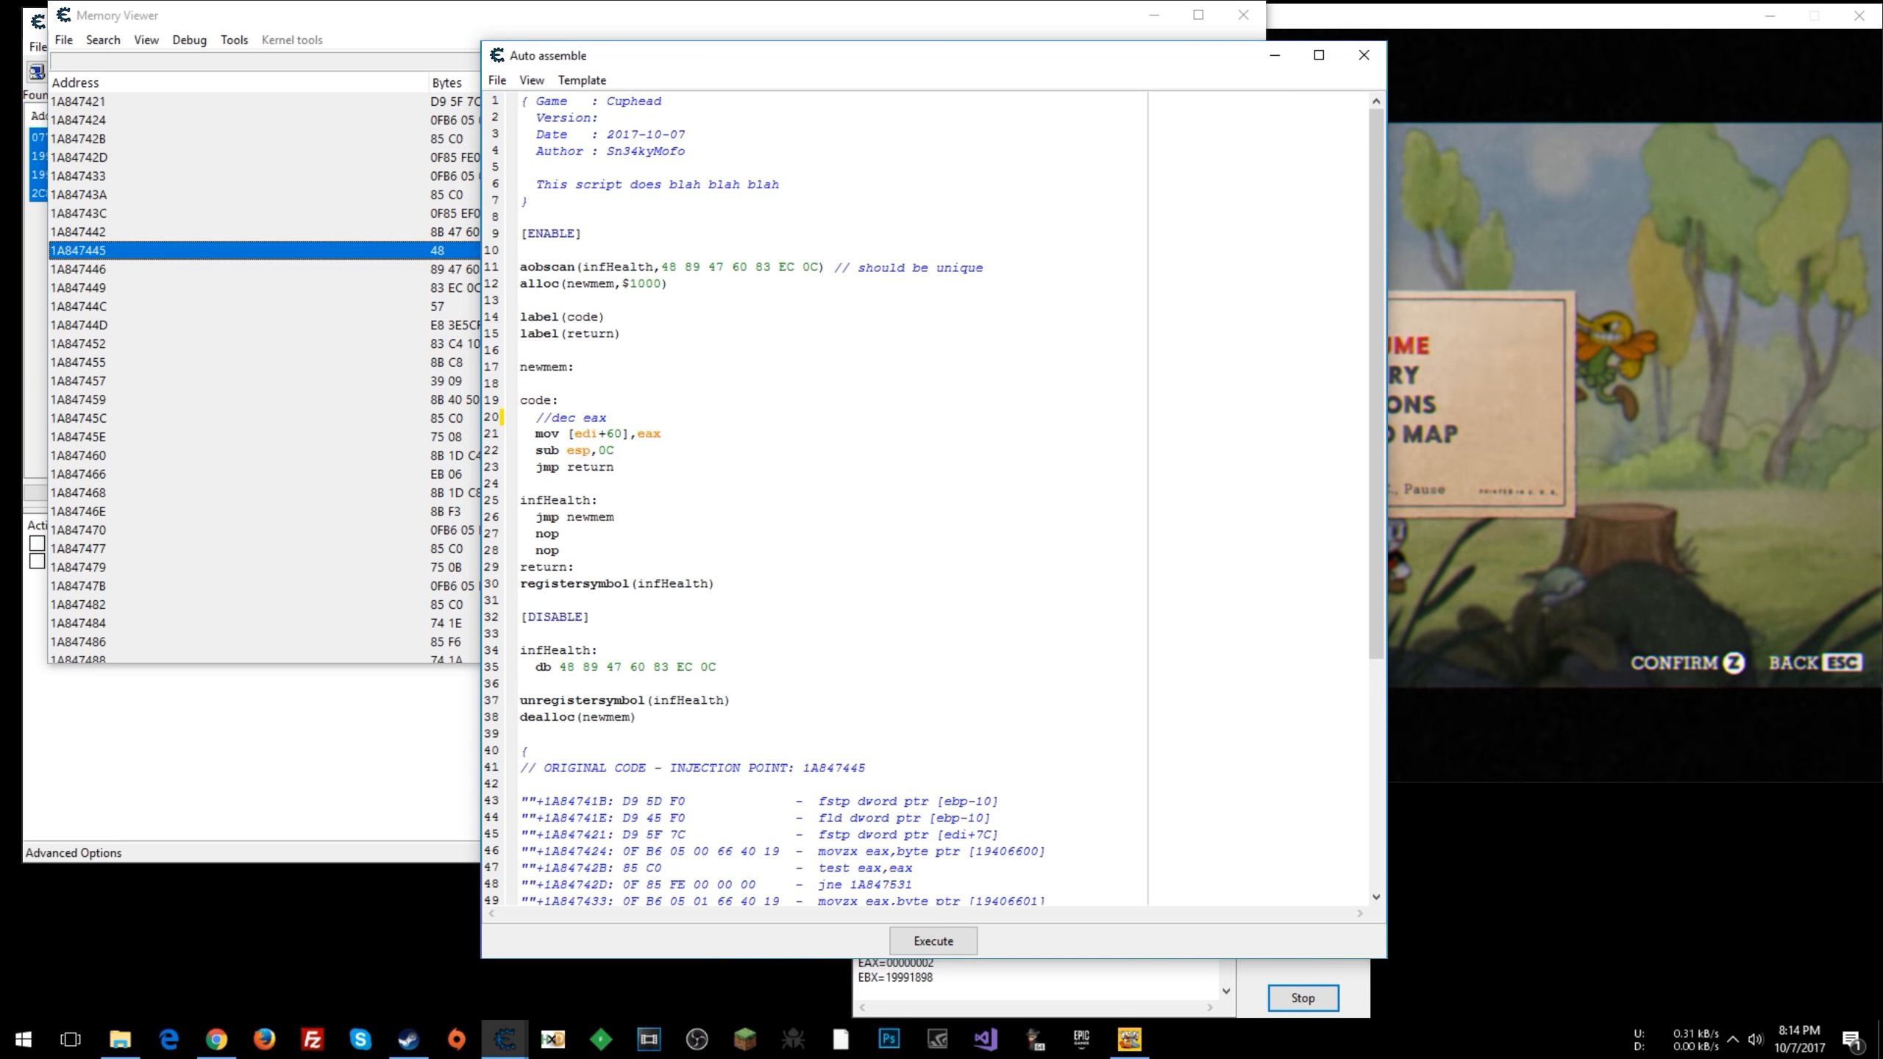
left_click(559, 417)
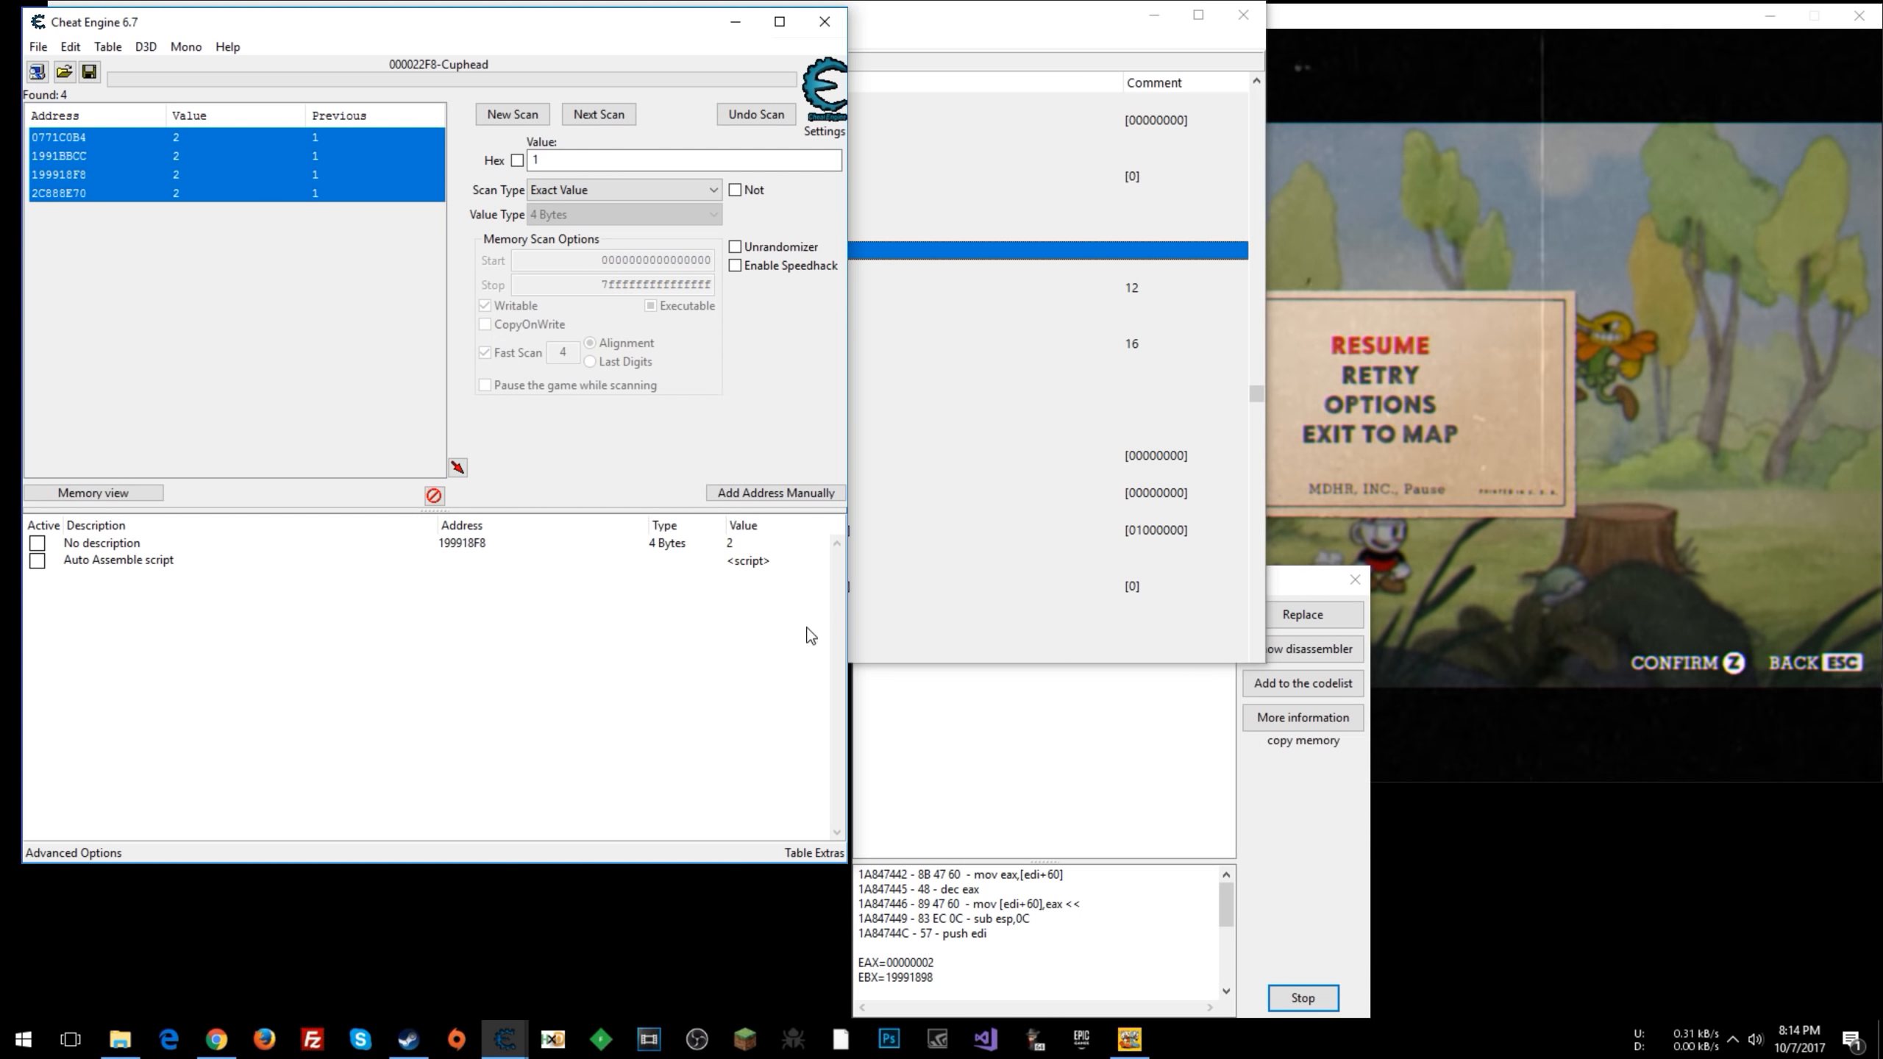
- Change the Auto Assemble script entry's description to 'Infinite Health'
left_click(117, 559)
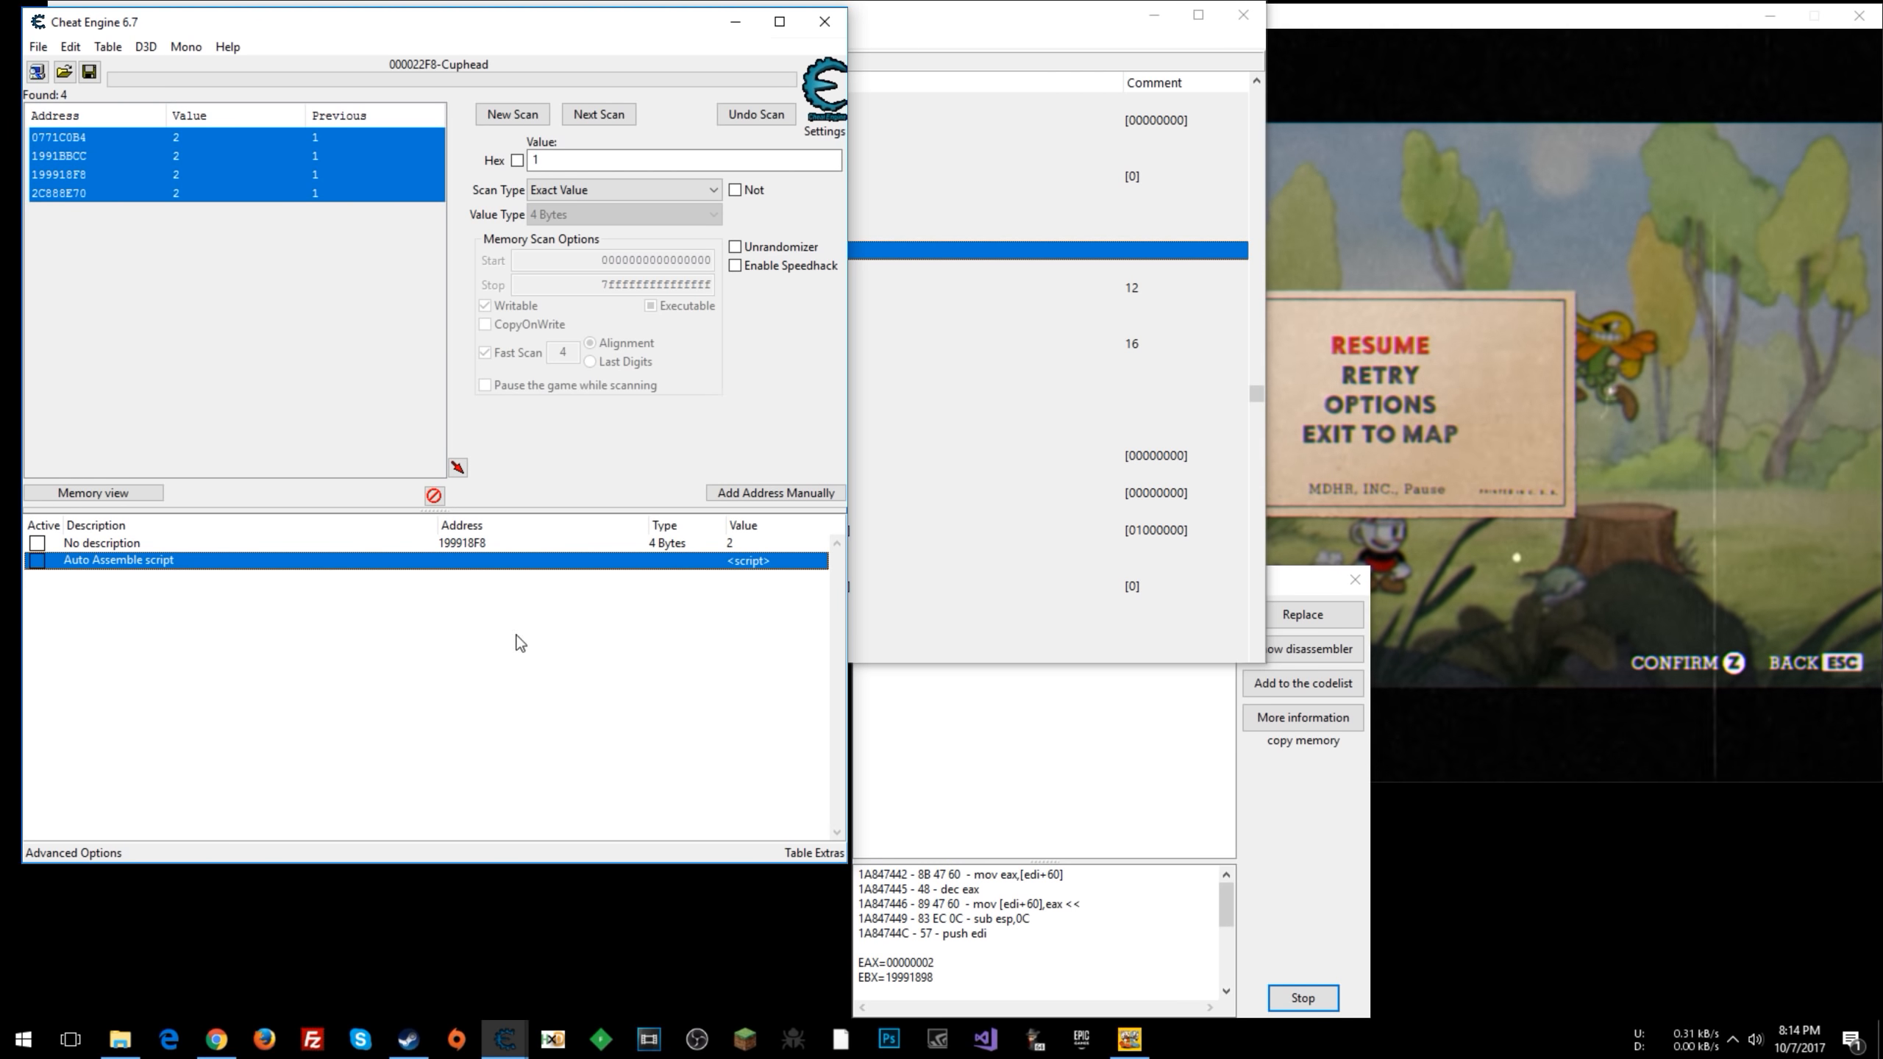
double_click(118, 559)
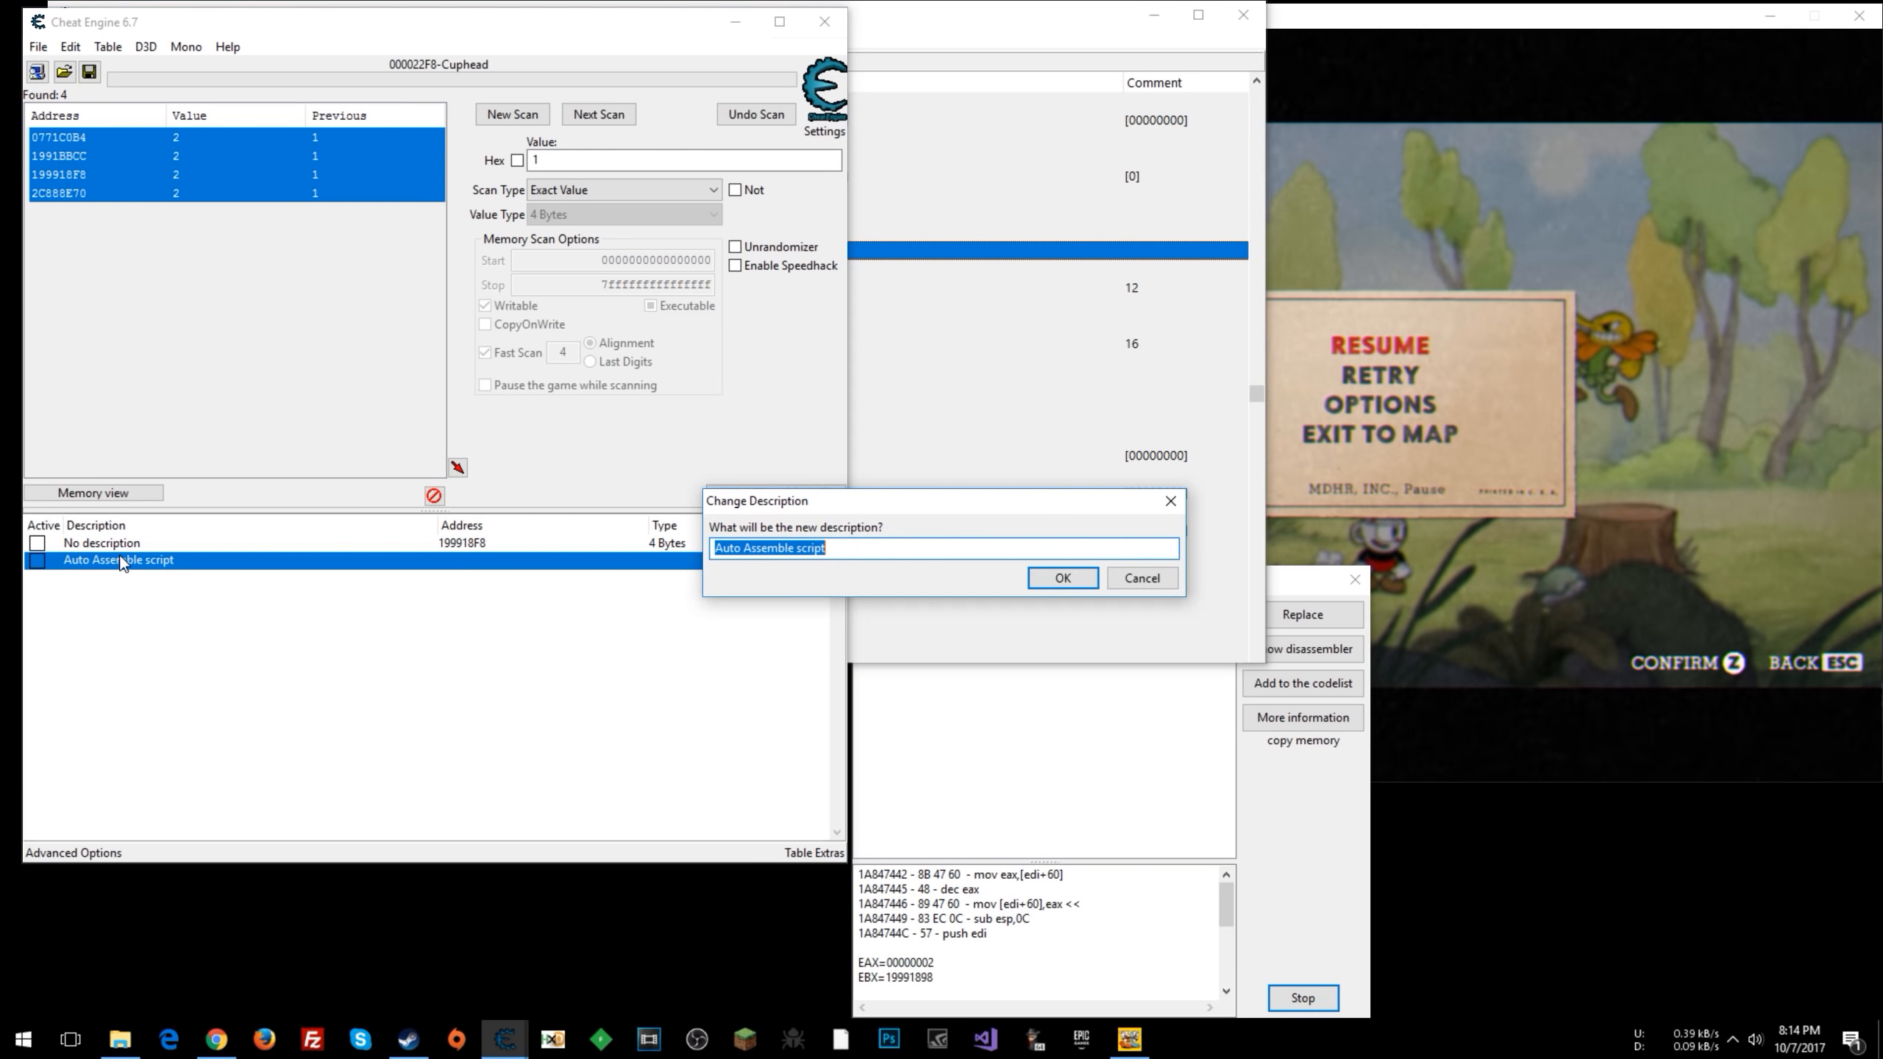
type("Infinite Hea")
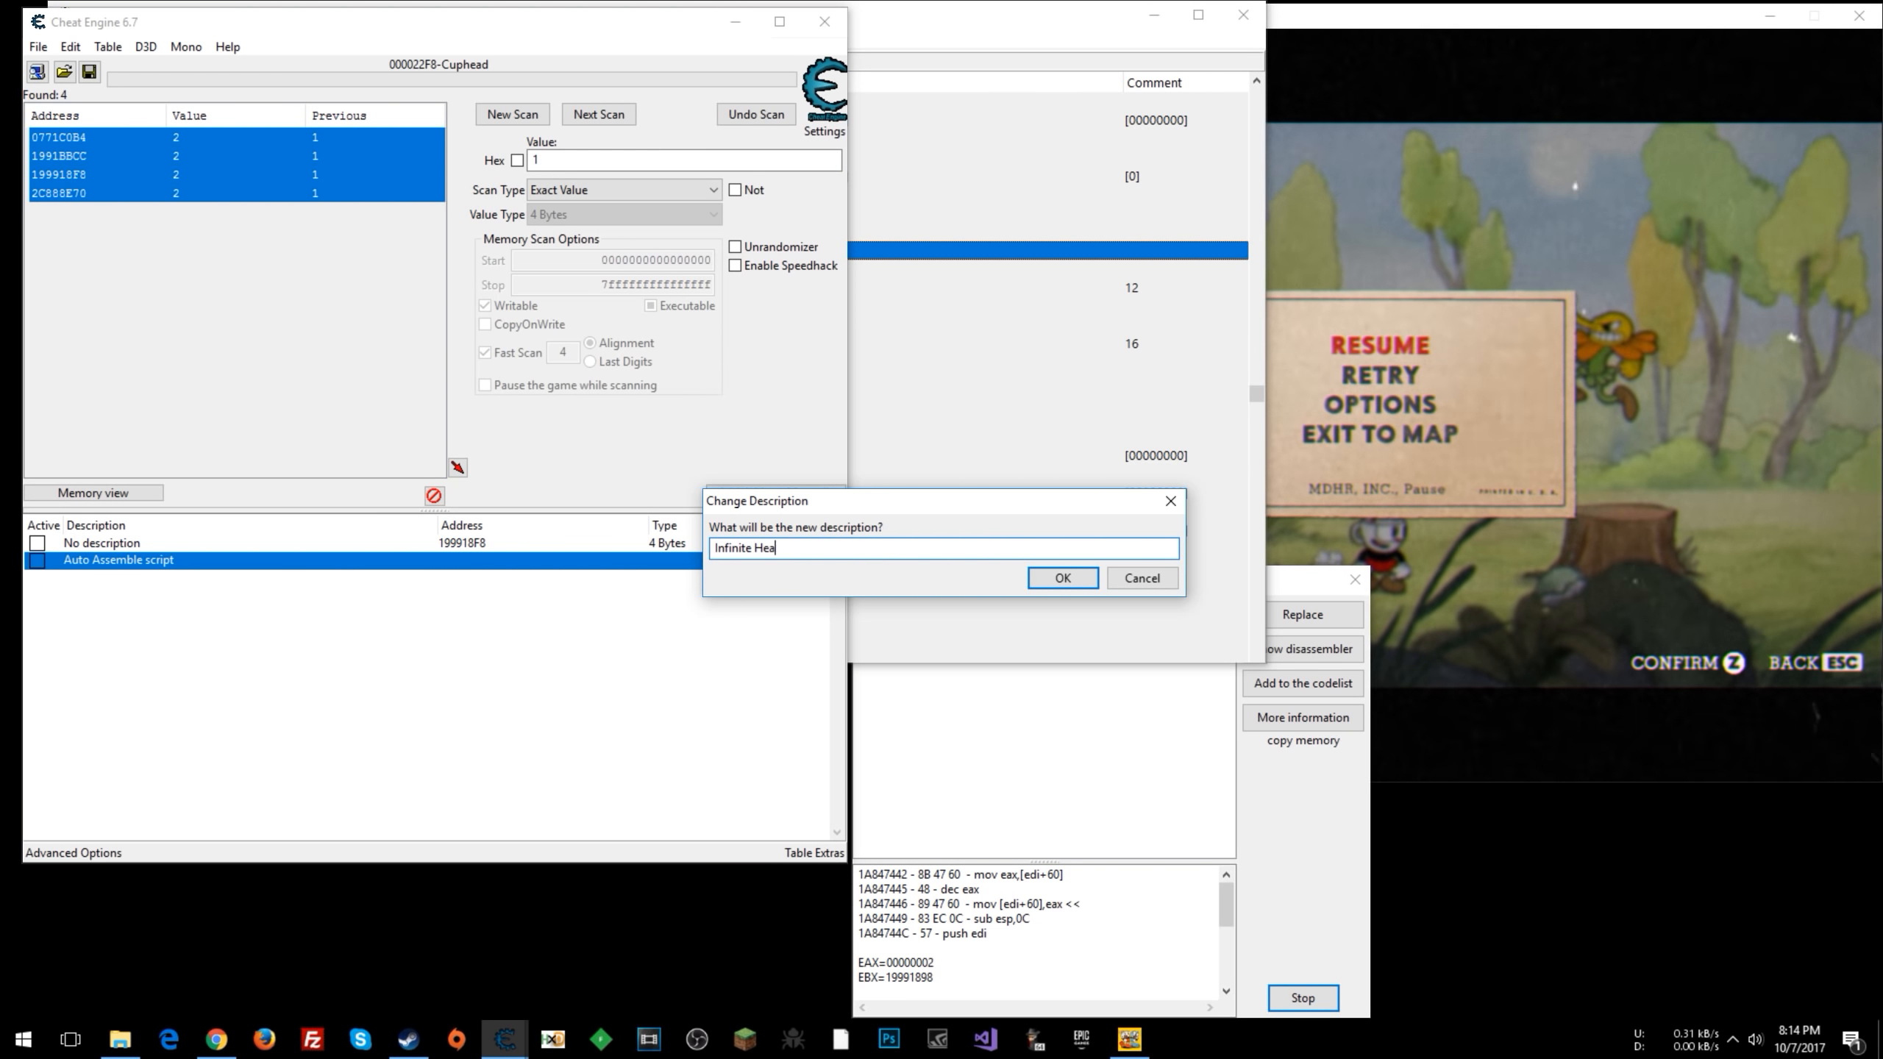
left_click(1061, 578)
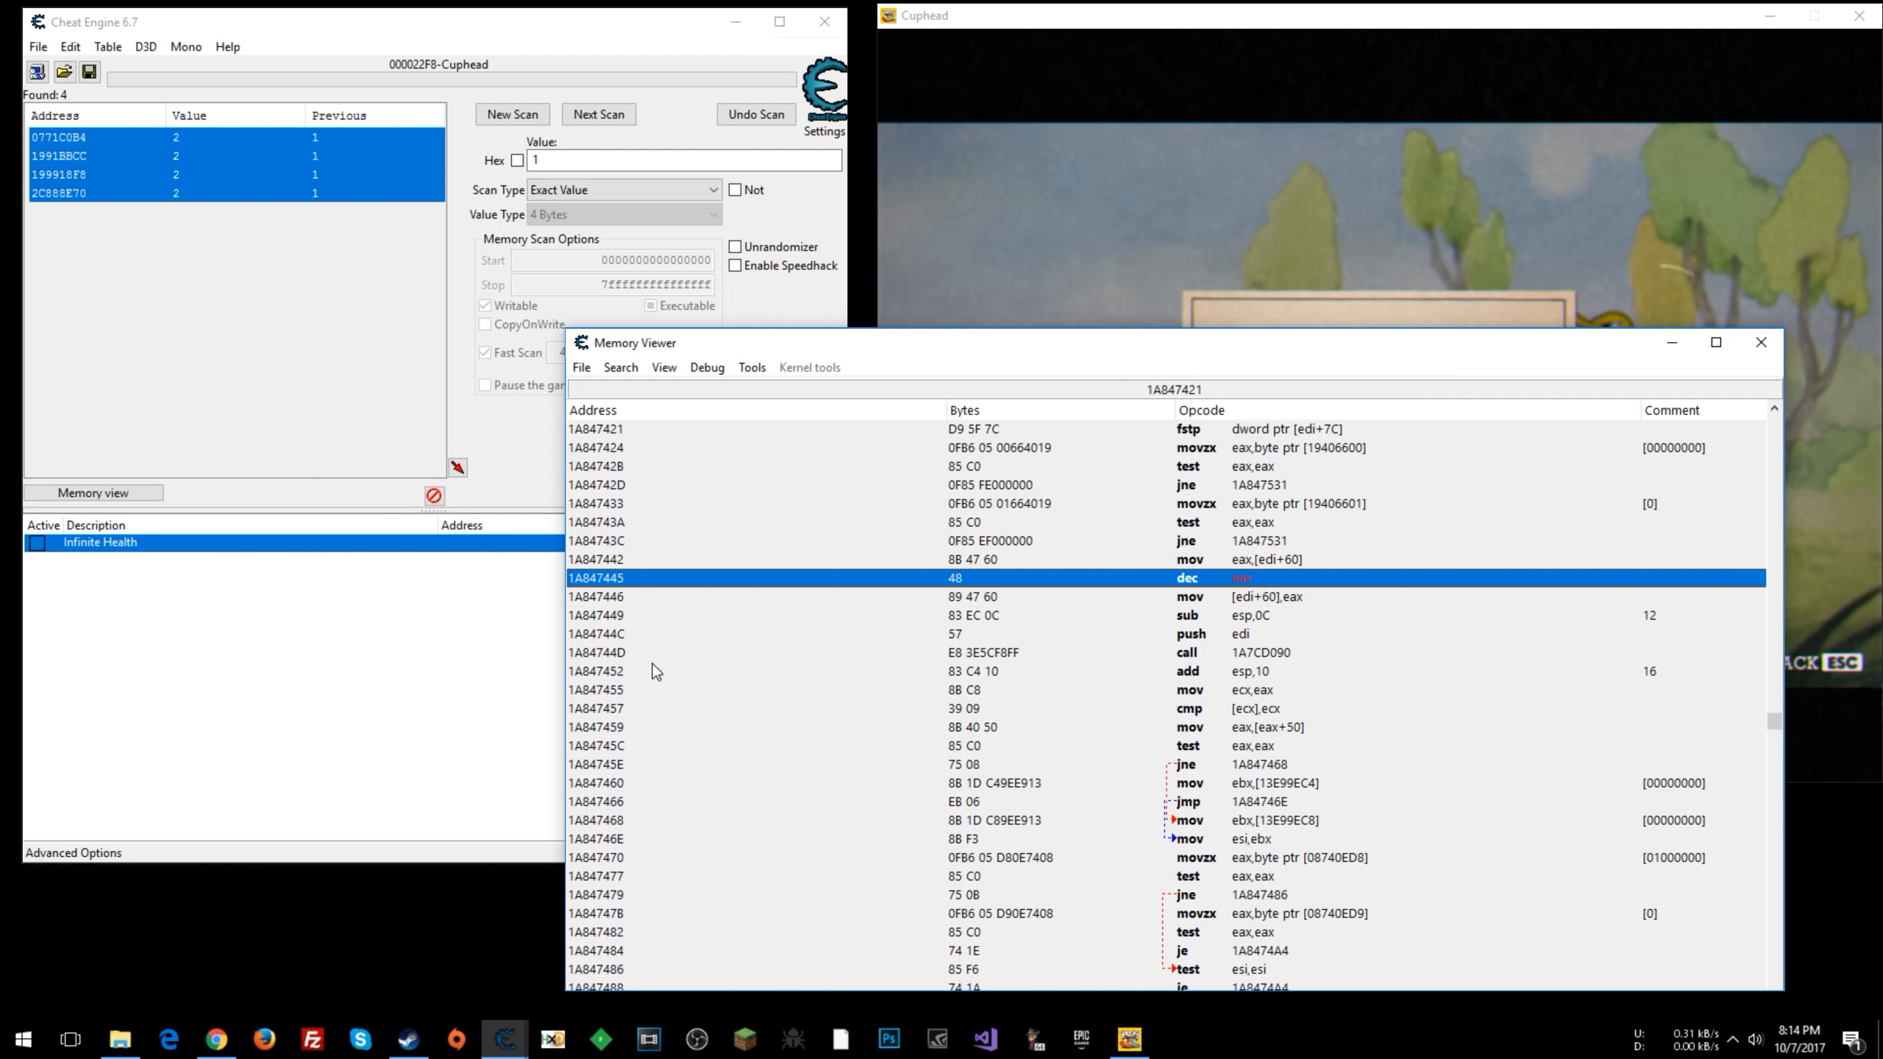
mouse_move(1206, 588)
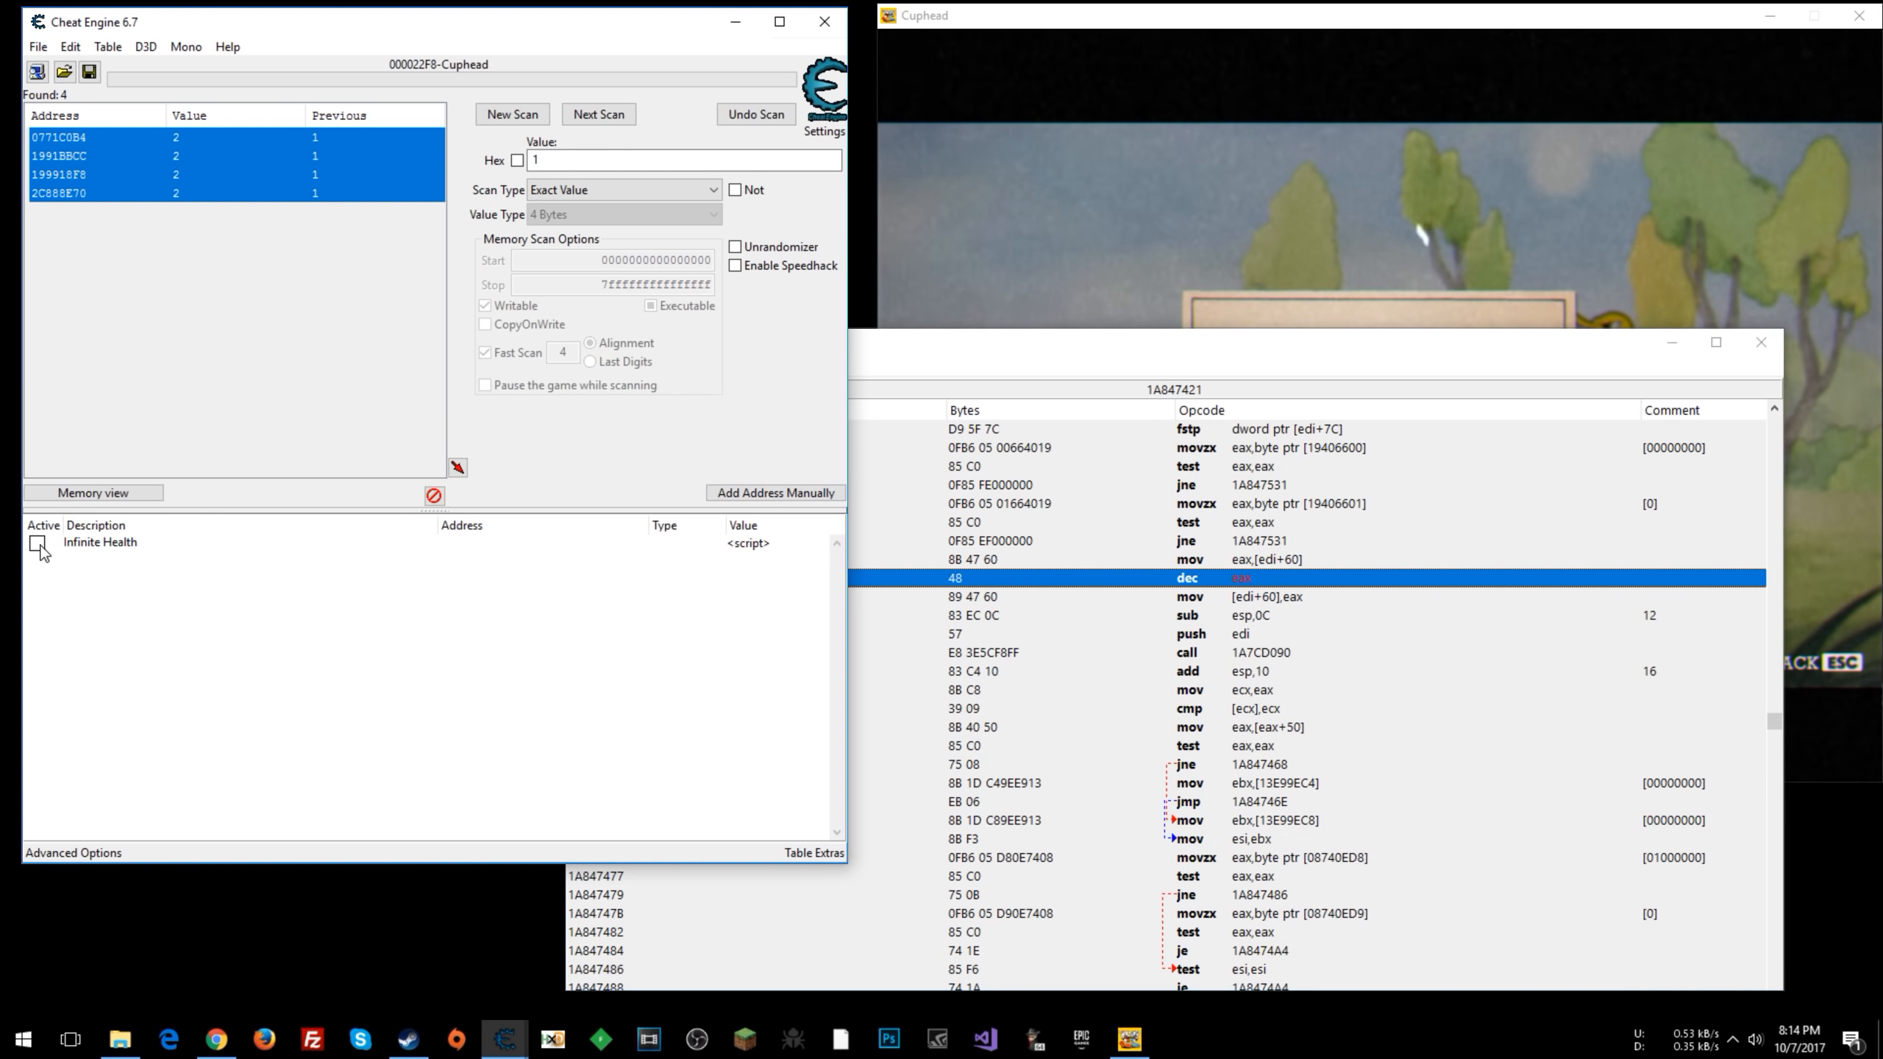
- Activate Infinite Health, follow the injected jmp at infHealth into the new code and back
left_click(37, 542)
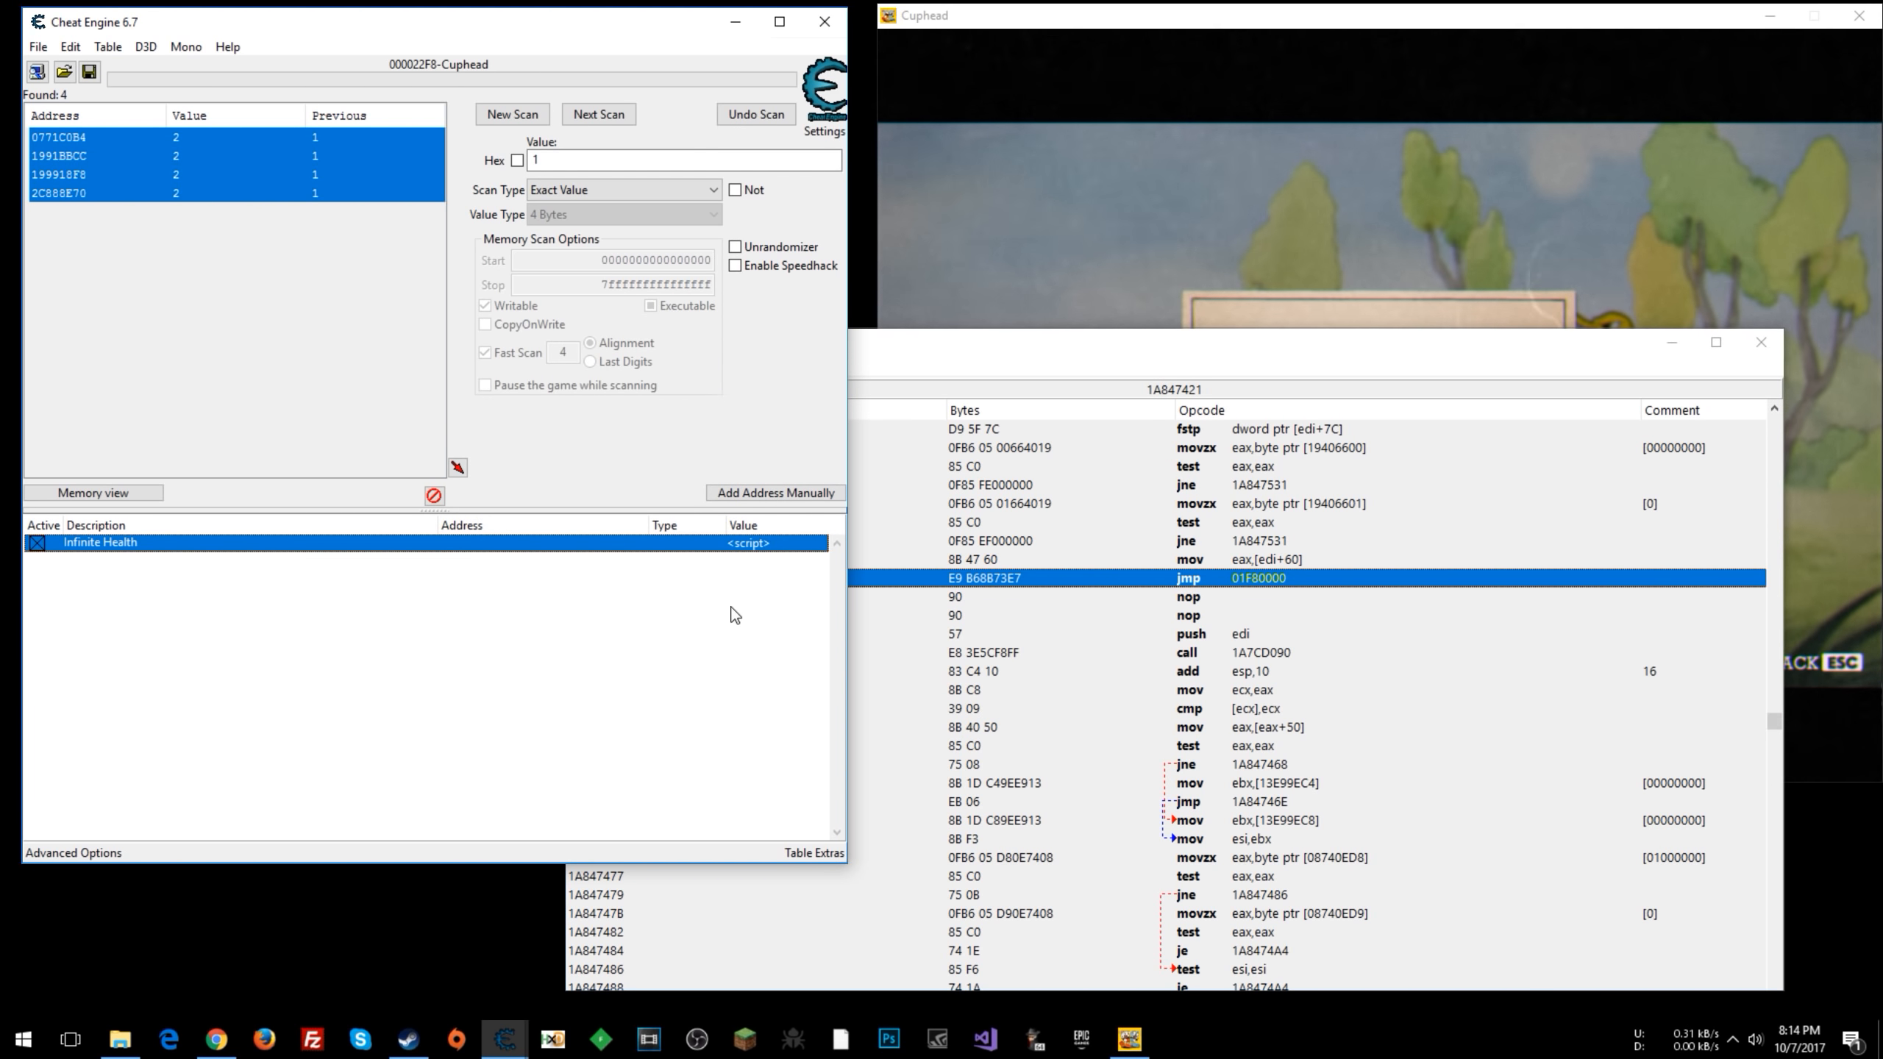
mouse_move(1544, 656)
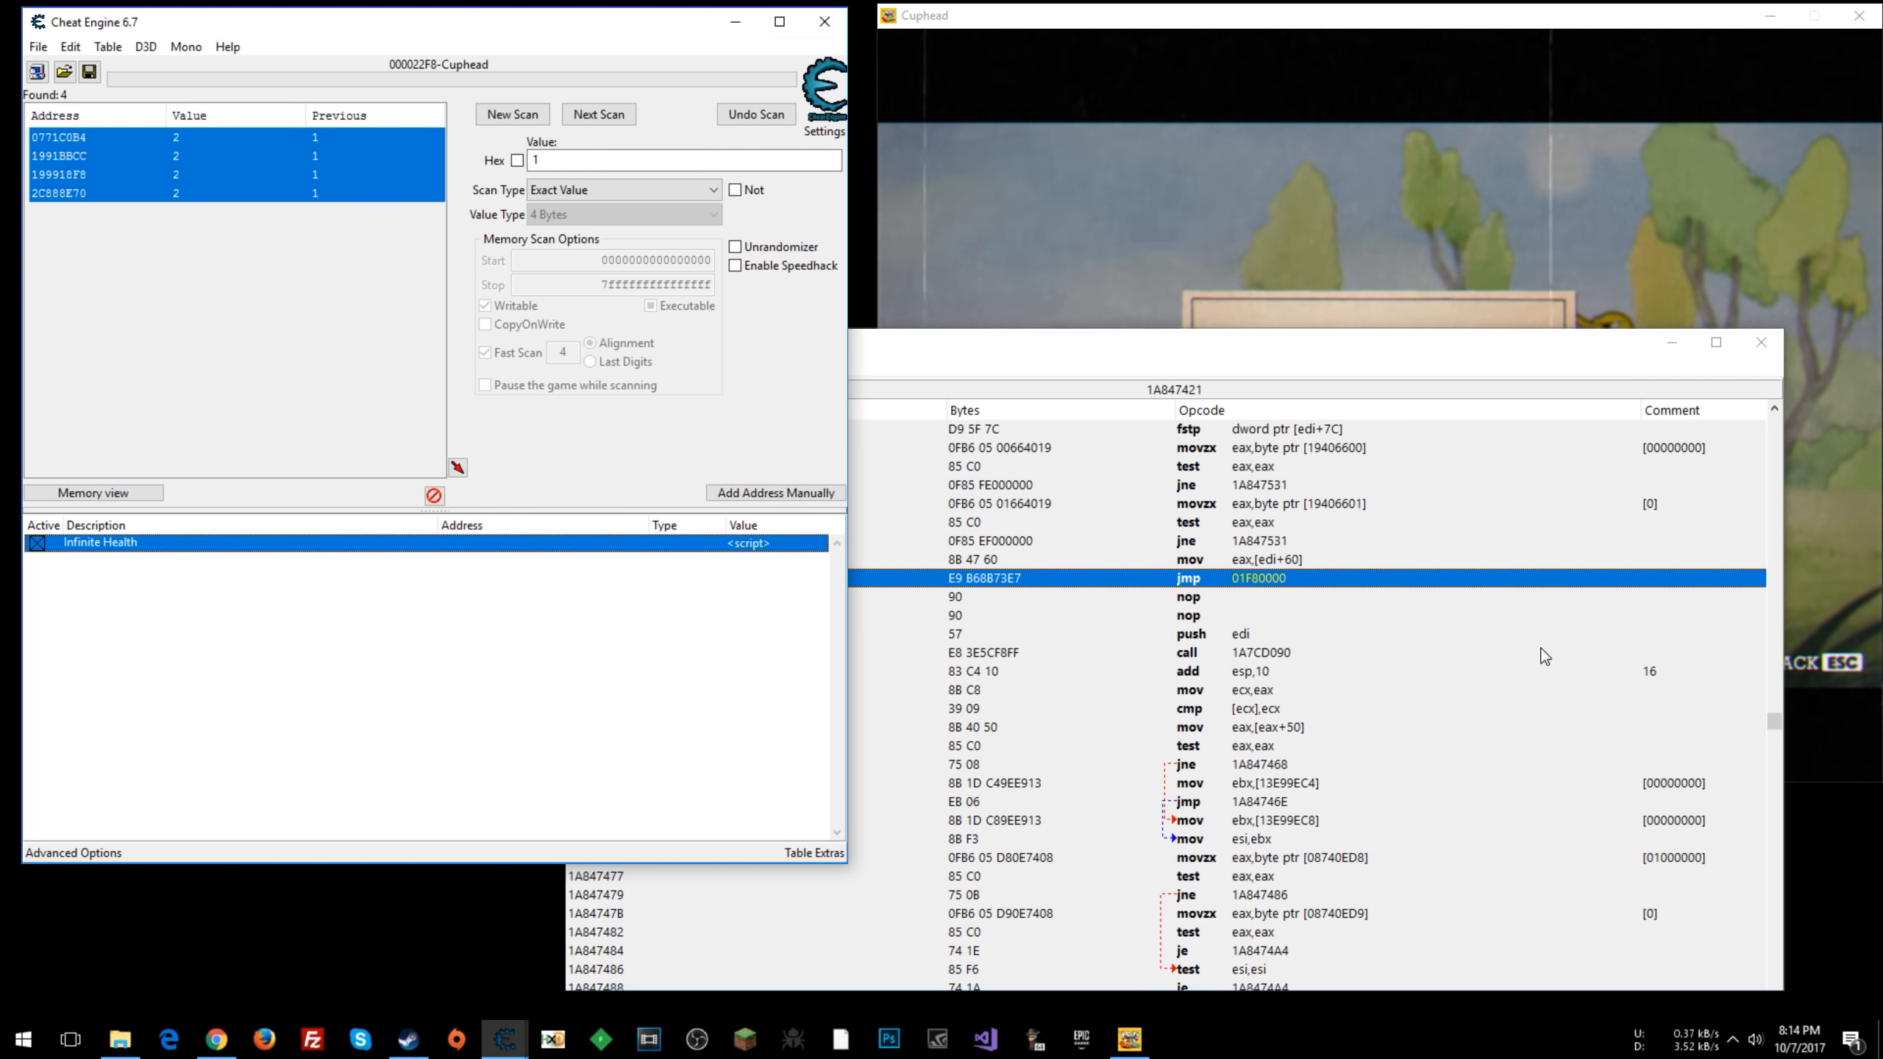
left_click(1171, 588)
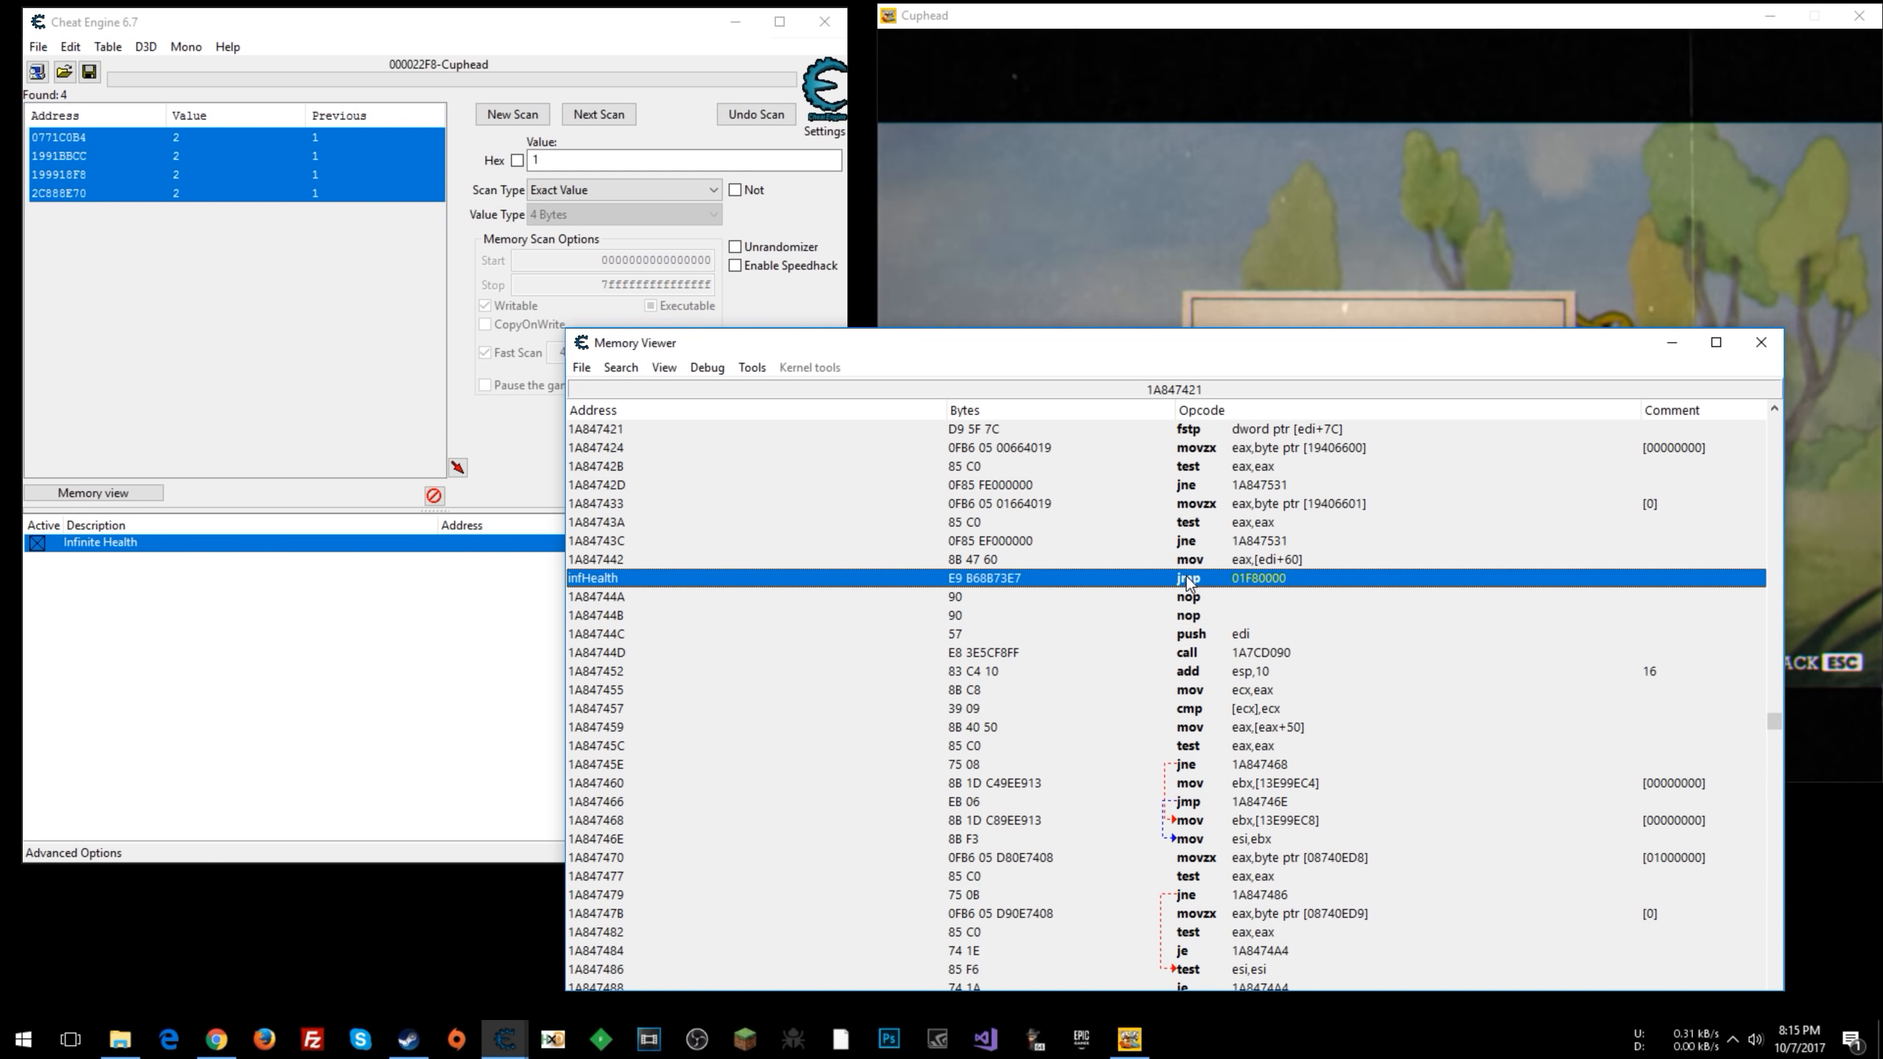
right_click(1200, 578)
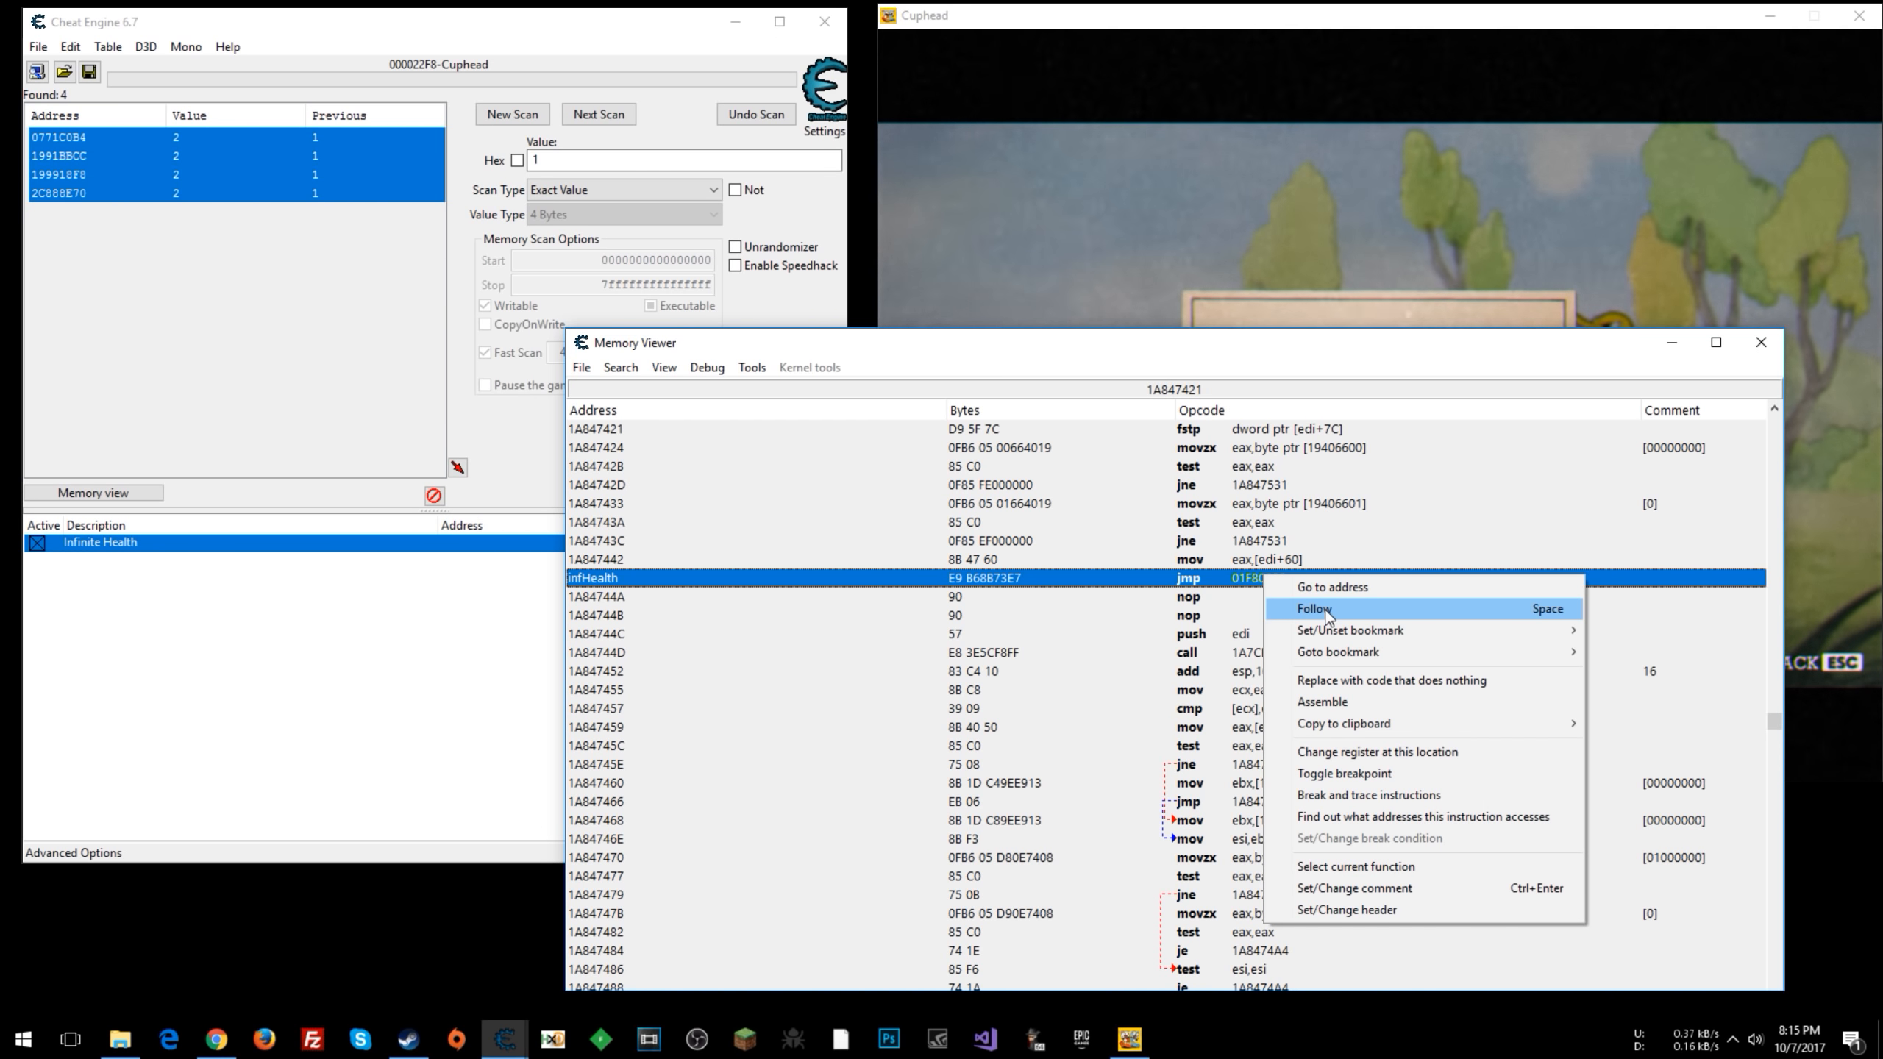
left_click(1310, 609)
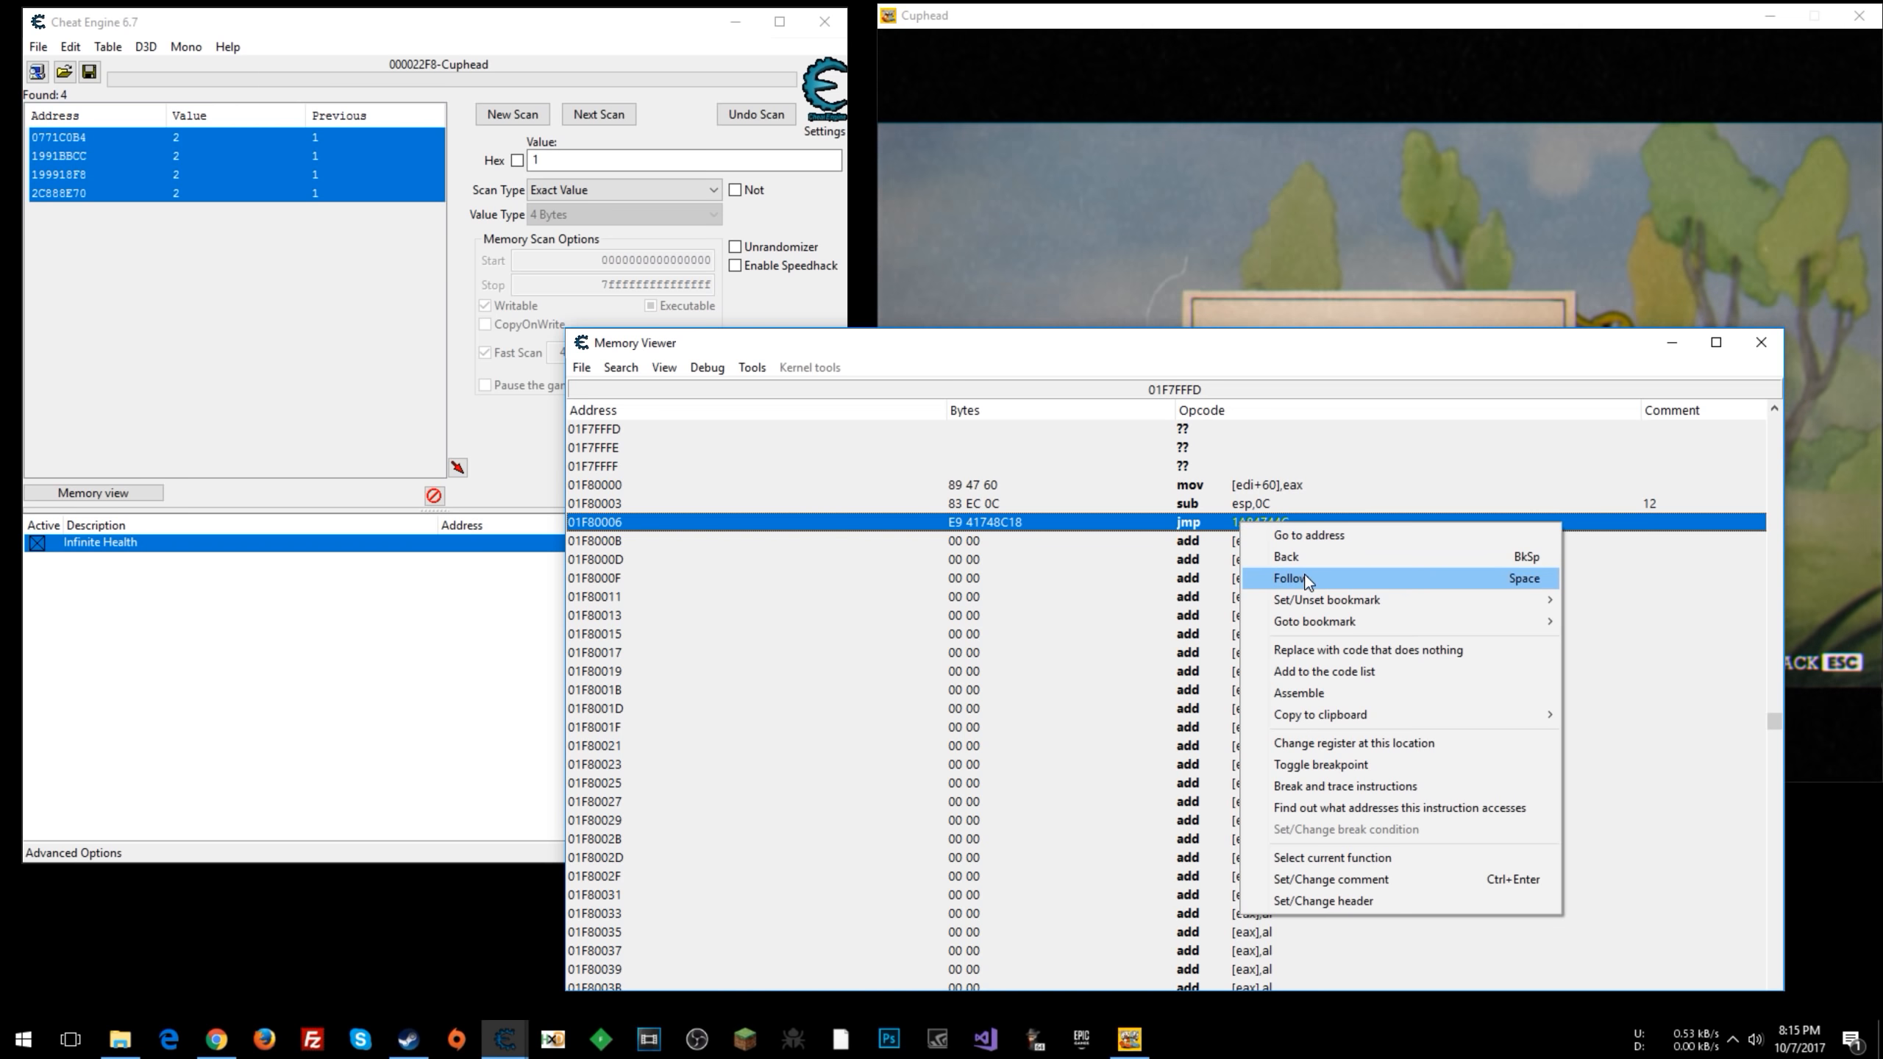
left_click(1288, 578)
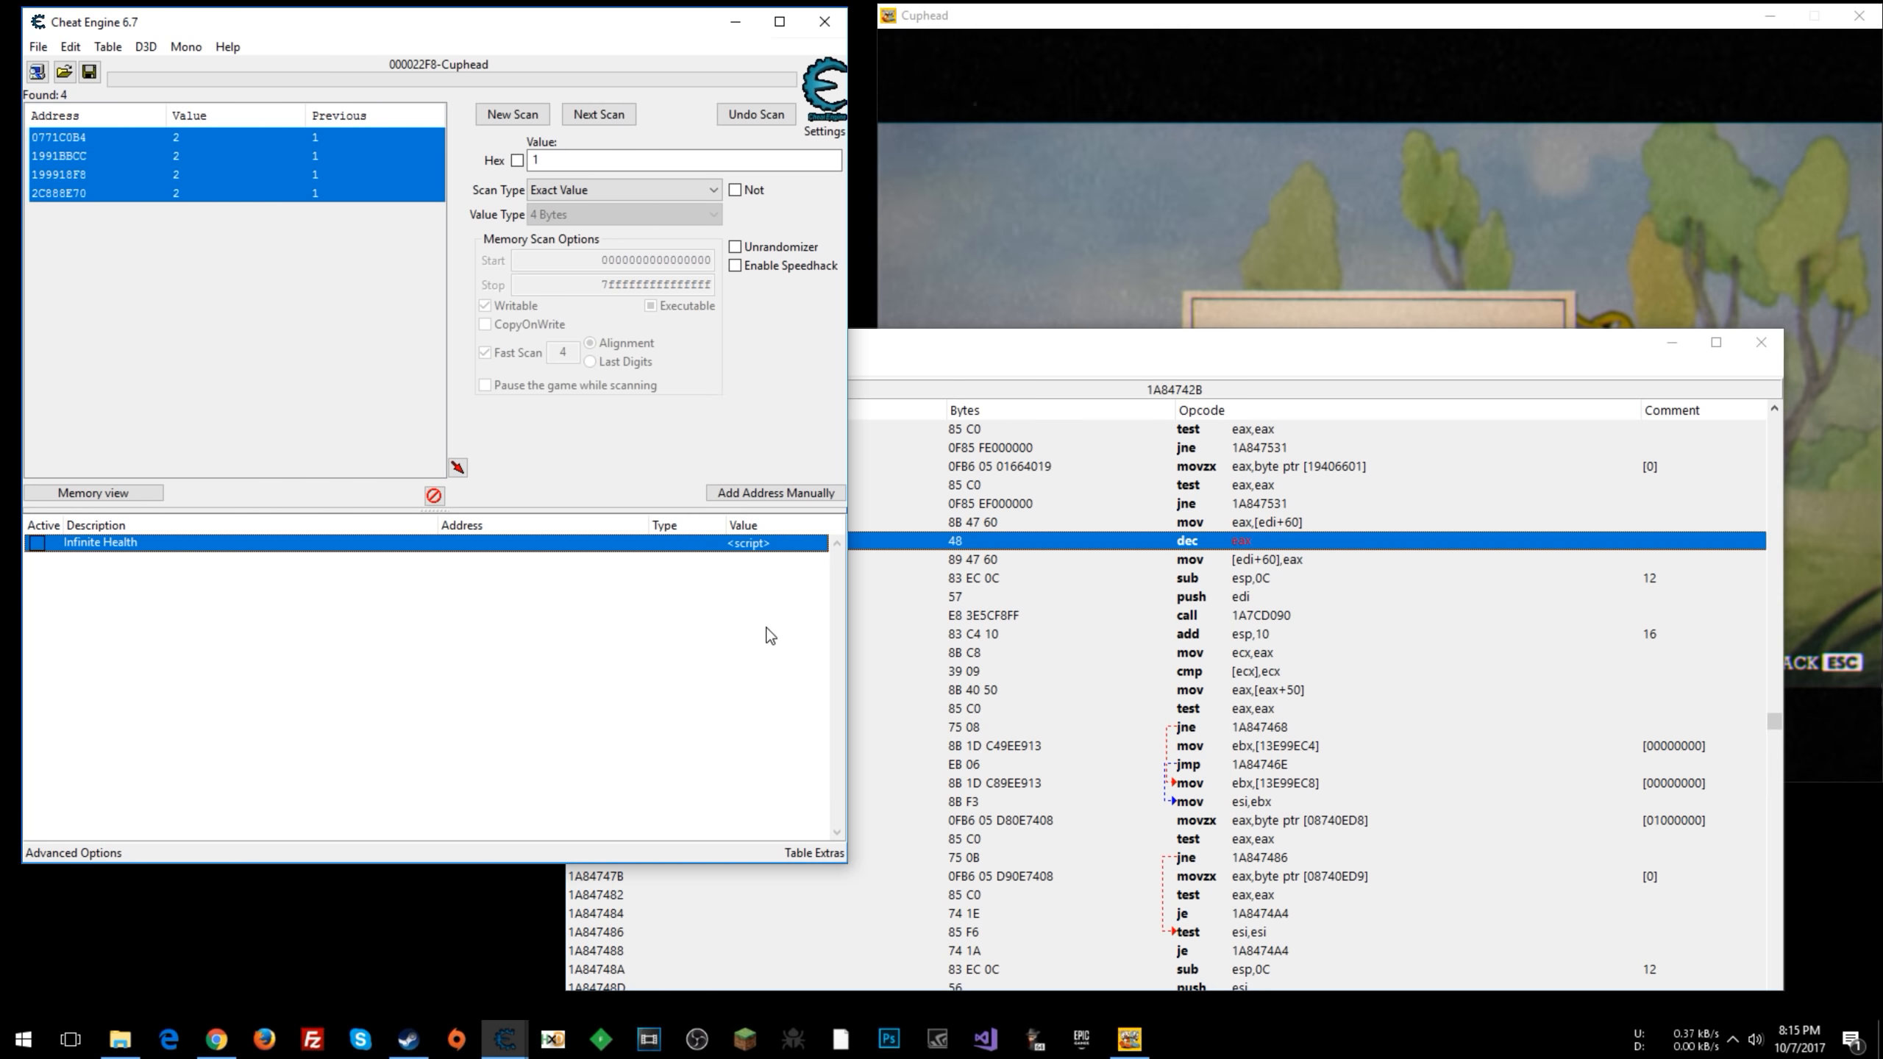
mouse_move(735, 581)
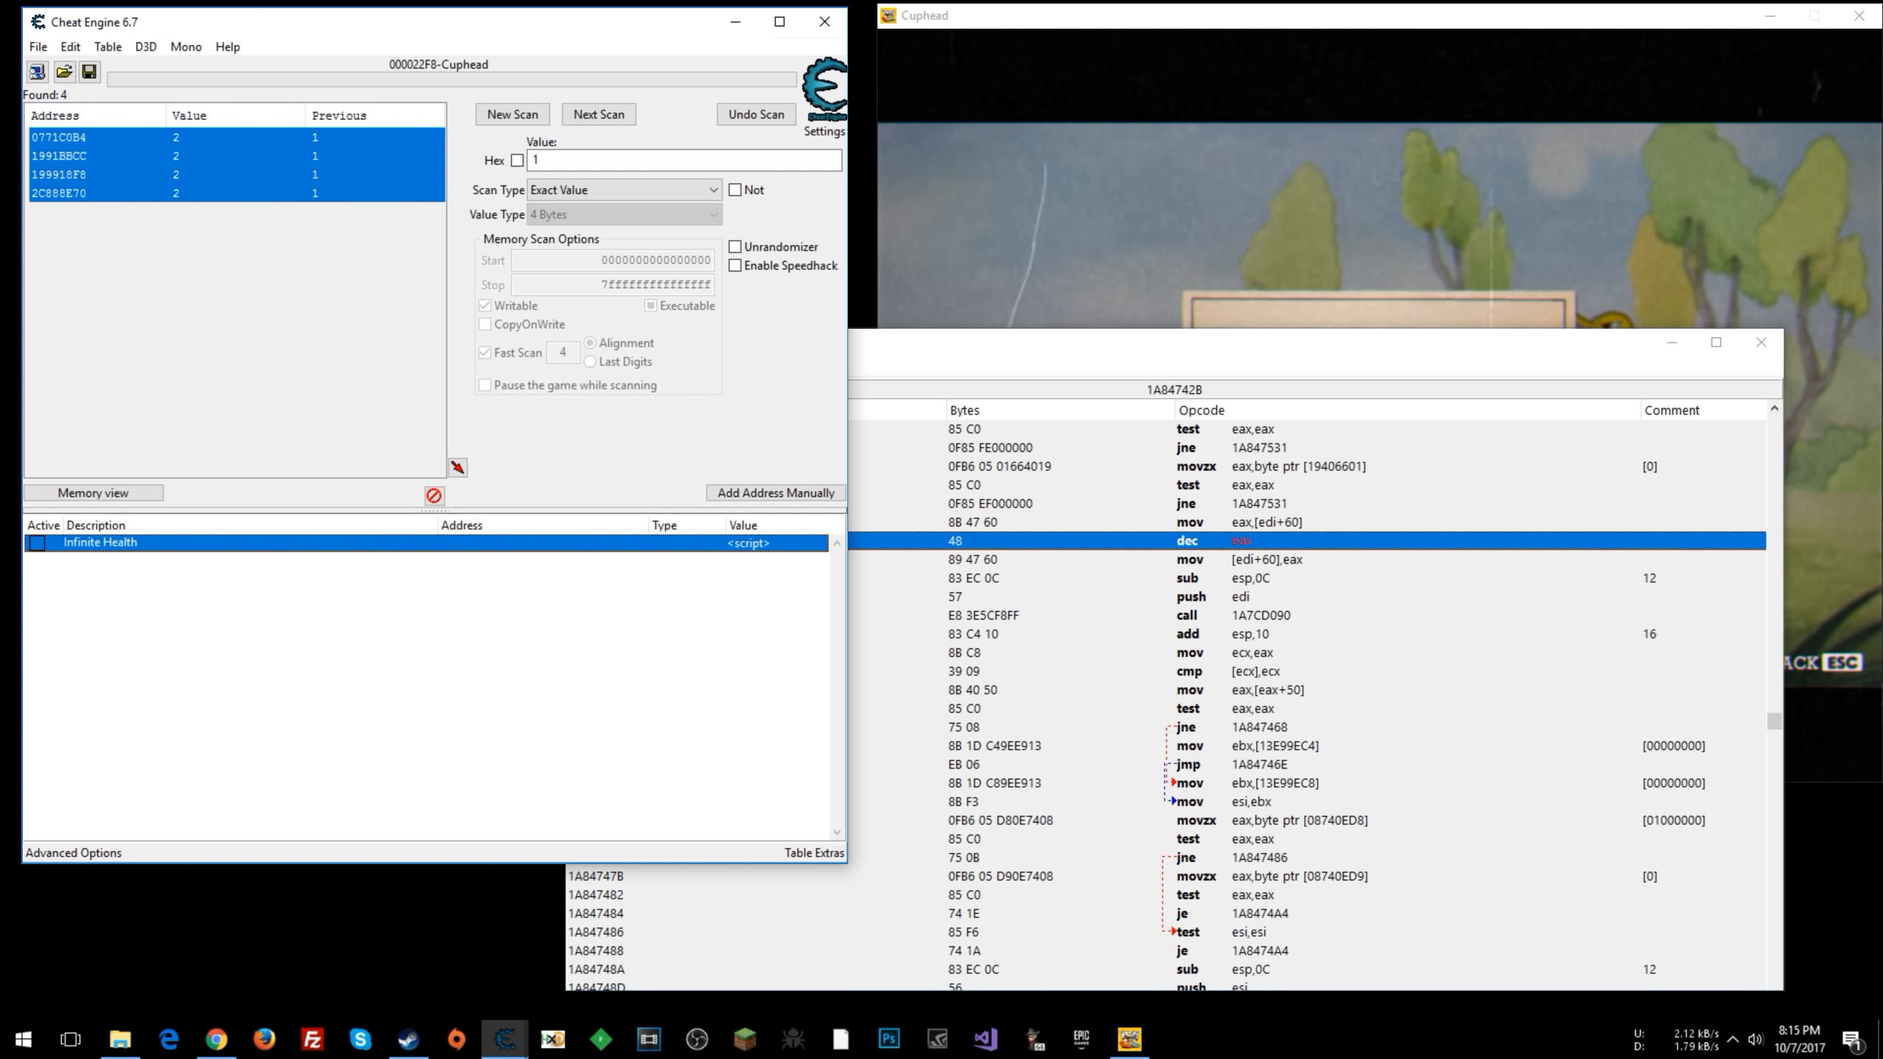
left_click(69, 46)
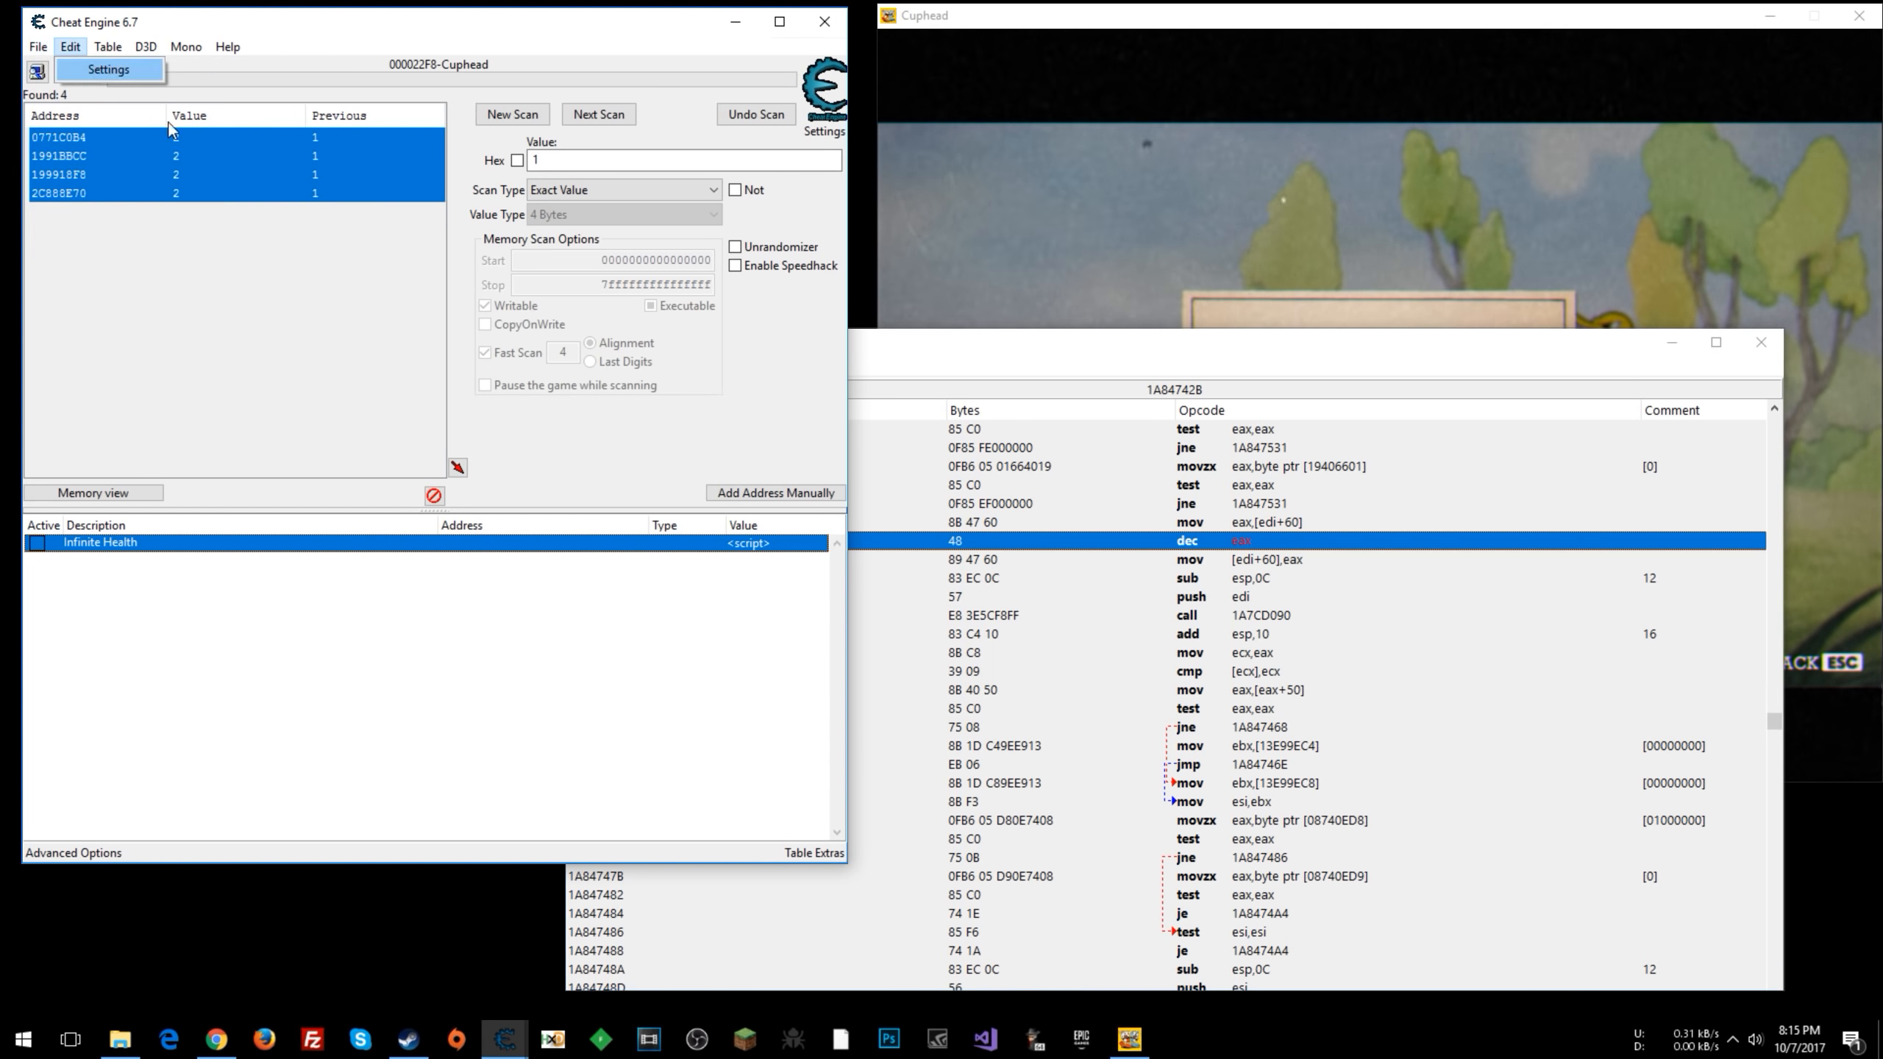
left_click(36, 45)
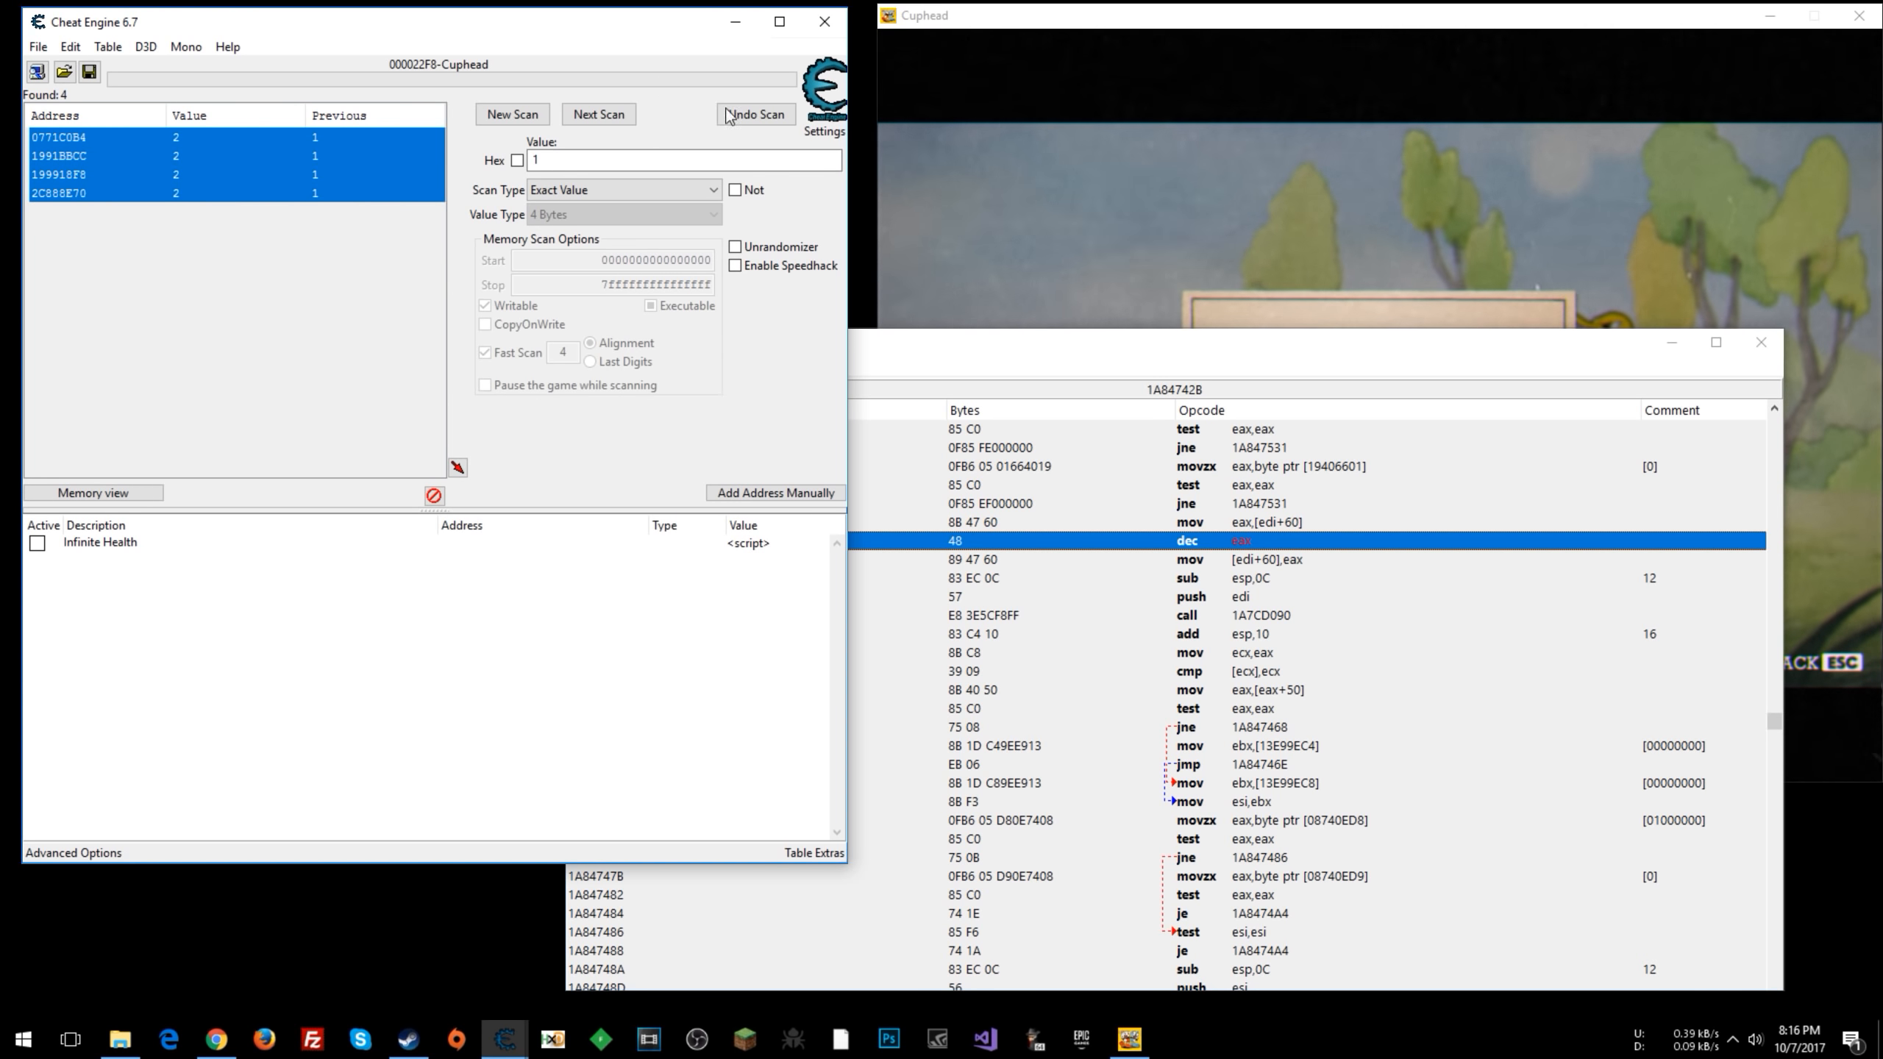
left_click(37, 46)
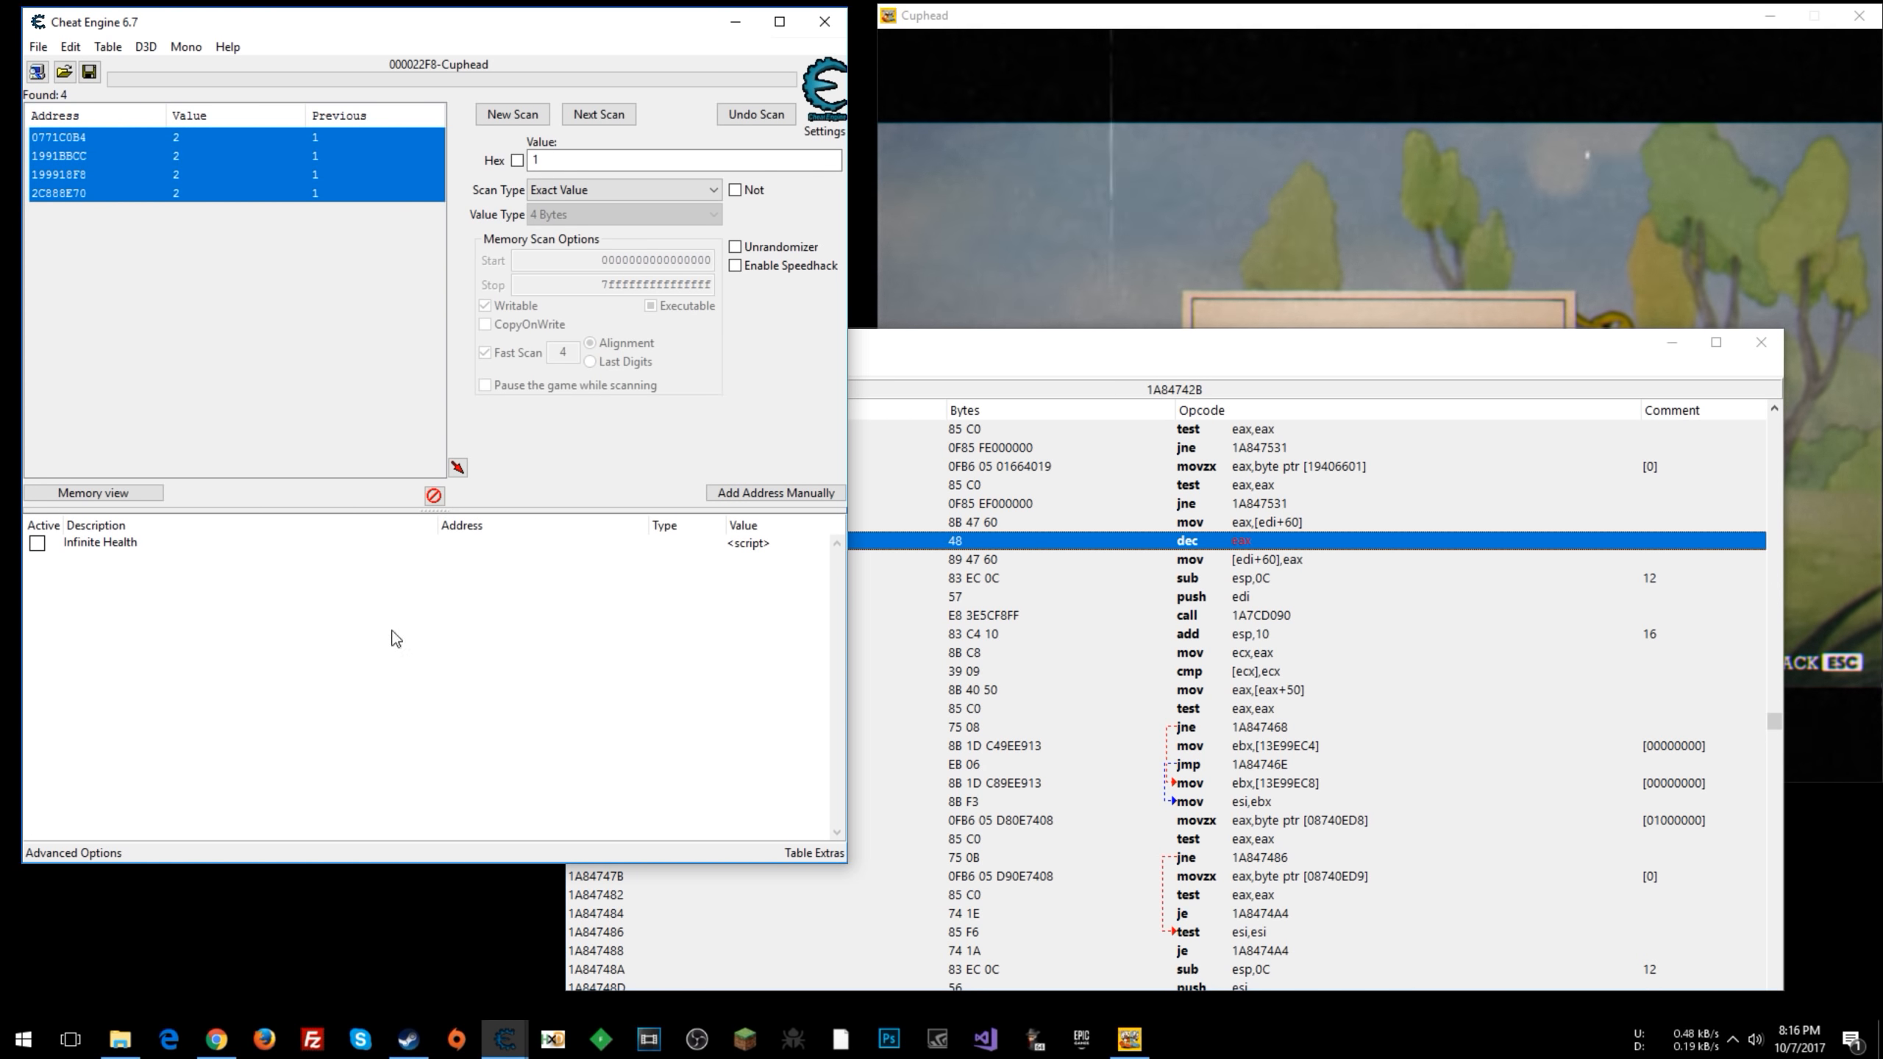
mouse_move(310, 654)
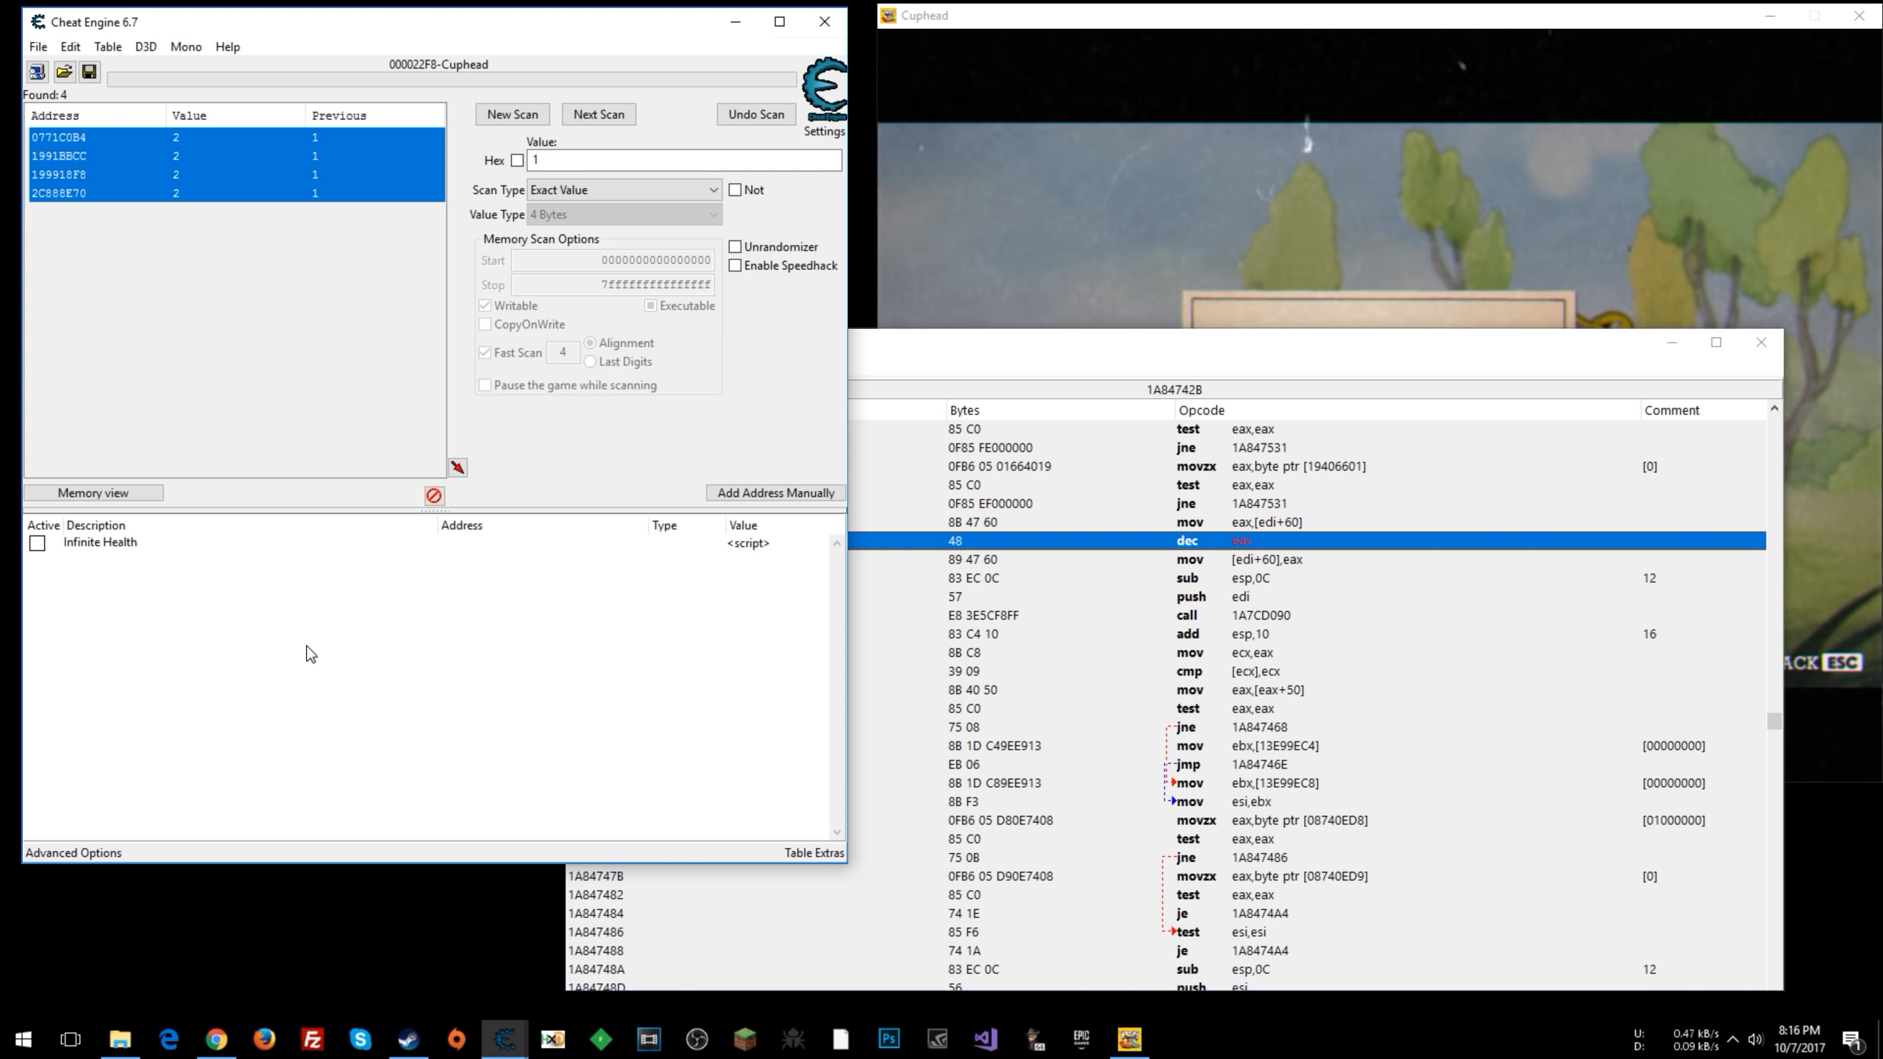
mouse_move(201, 591)
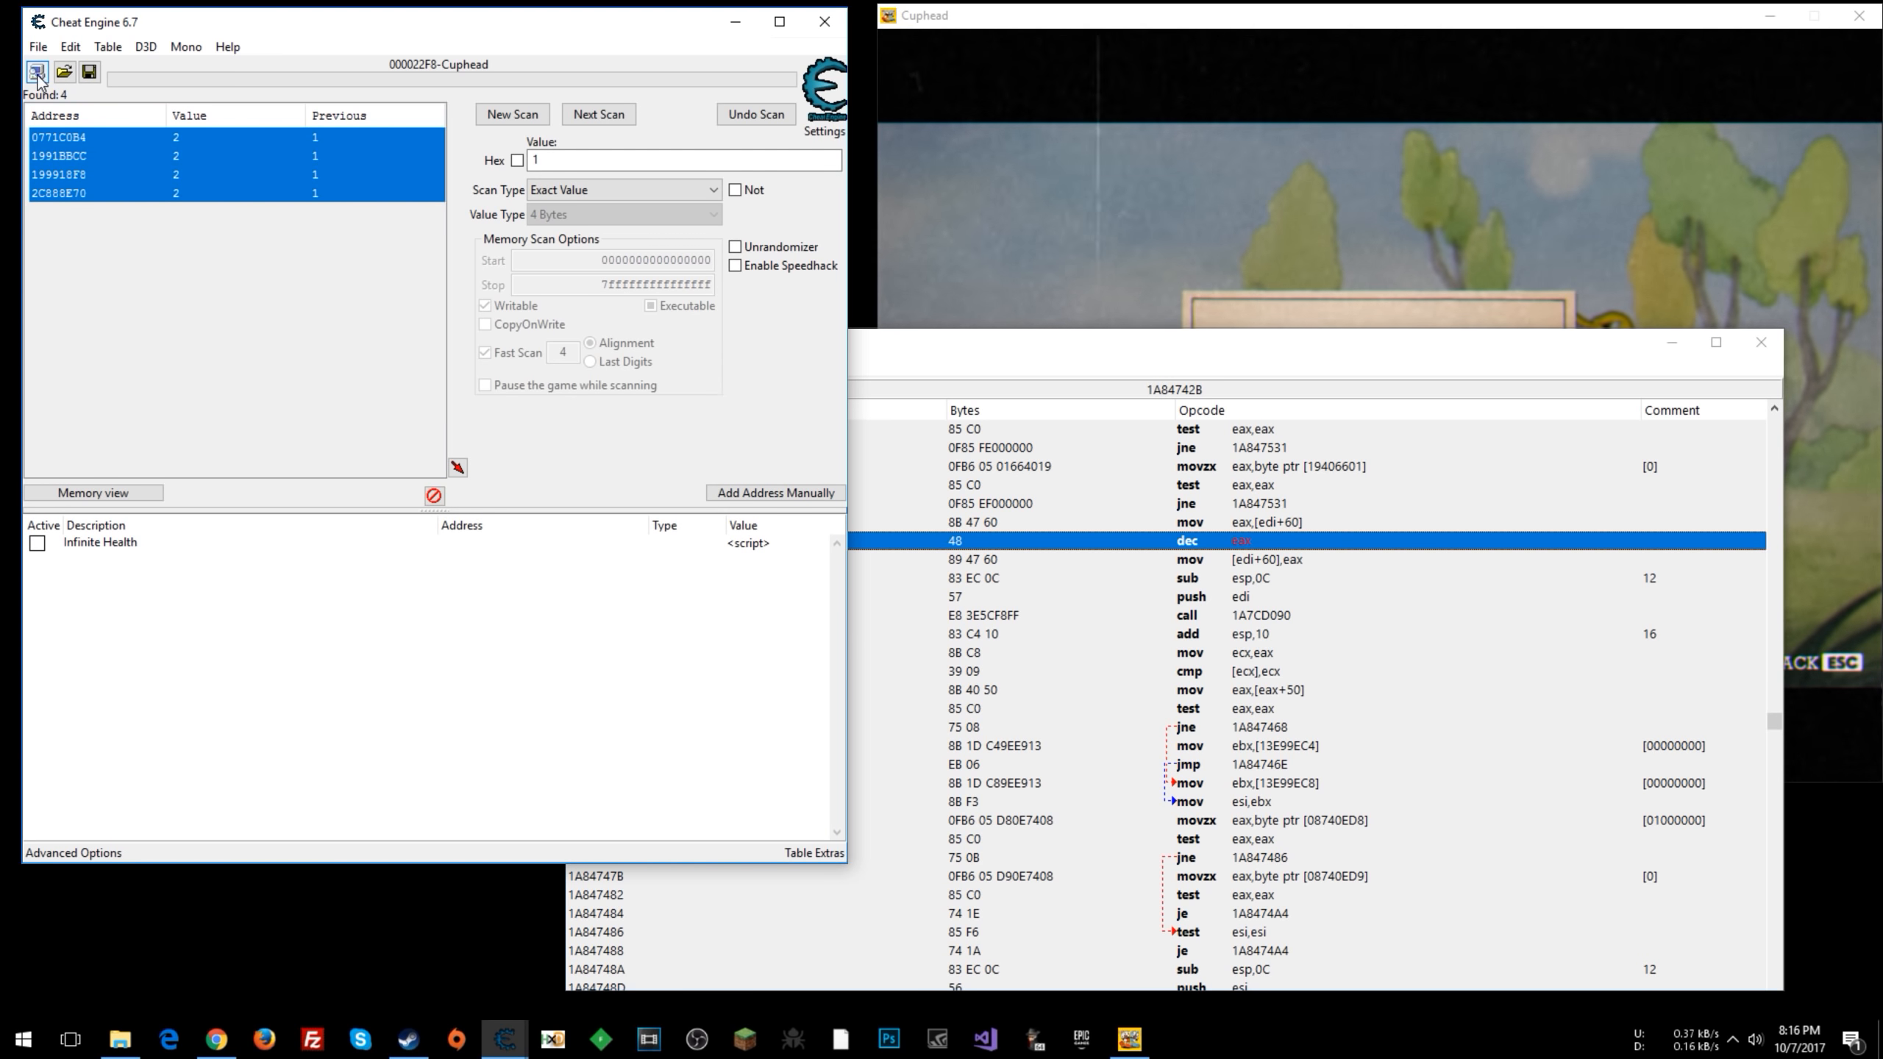
left_click(35, 71)
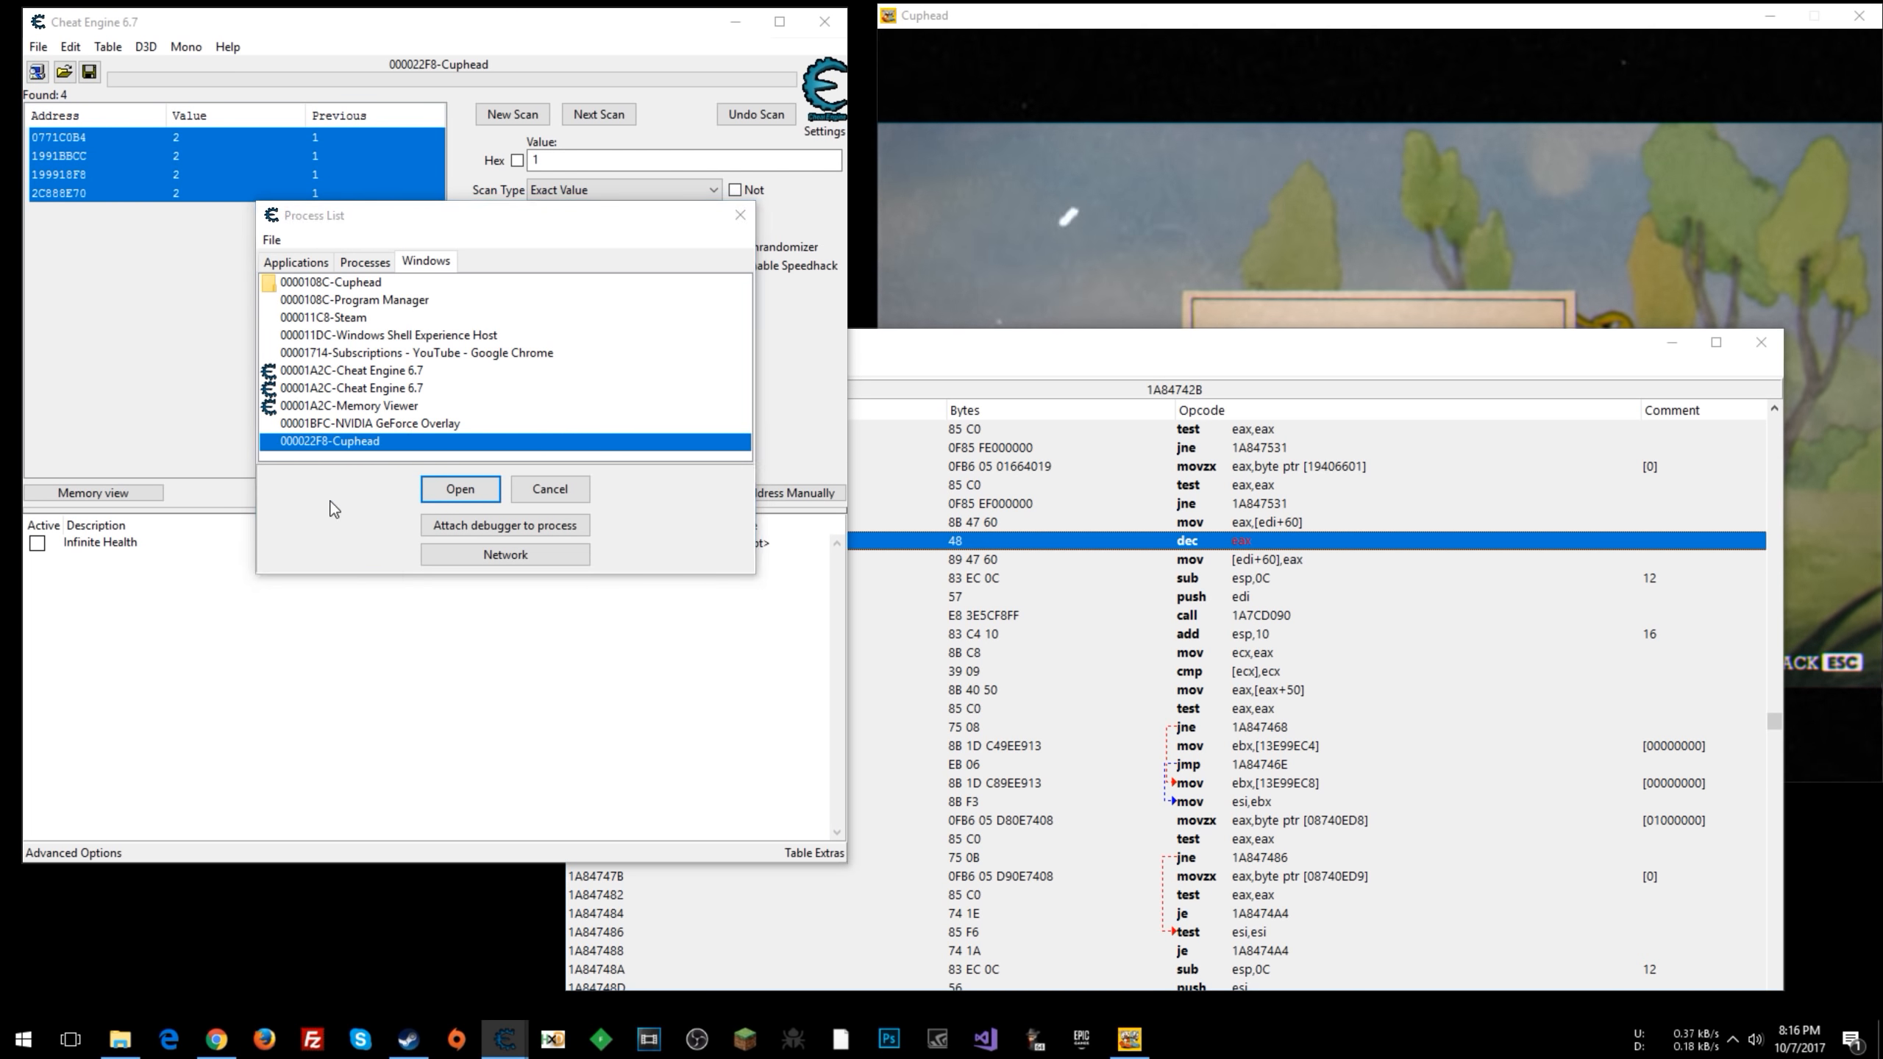
left_click(459, 488)
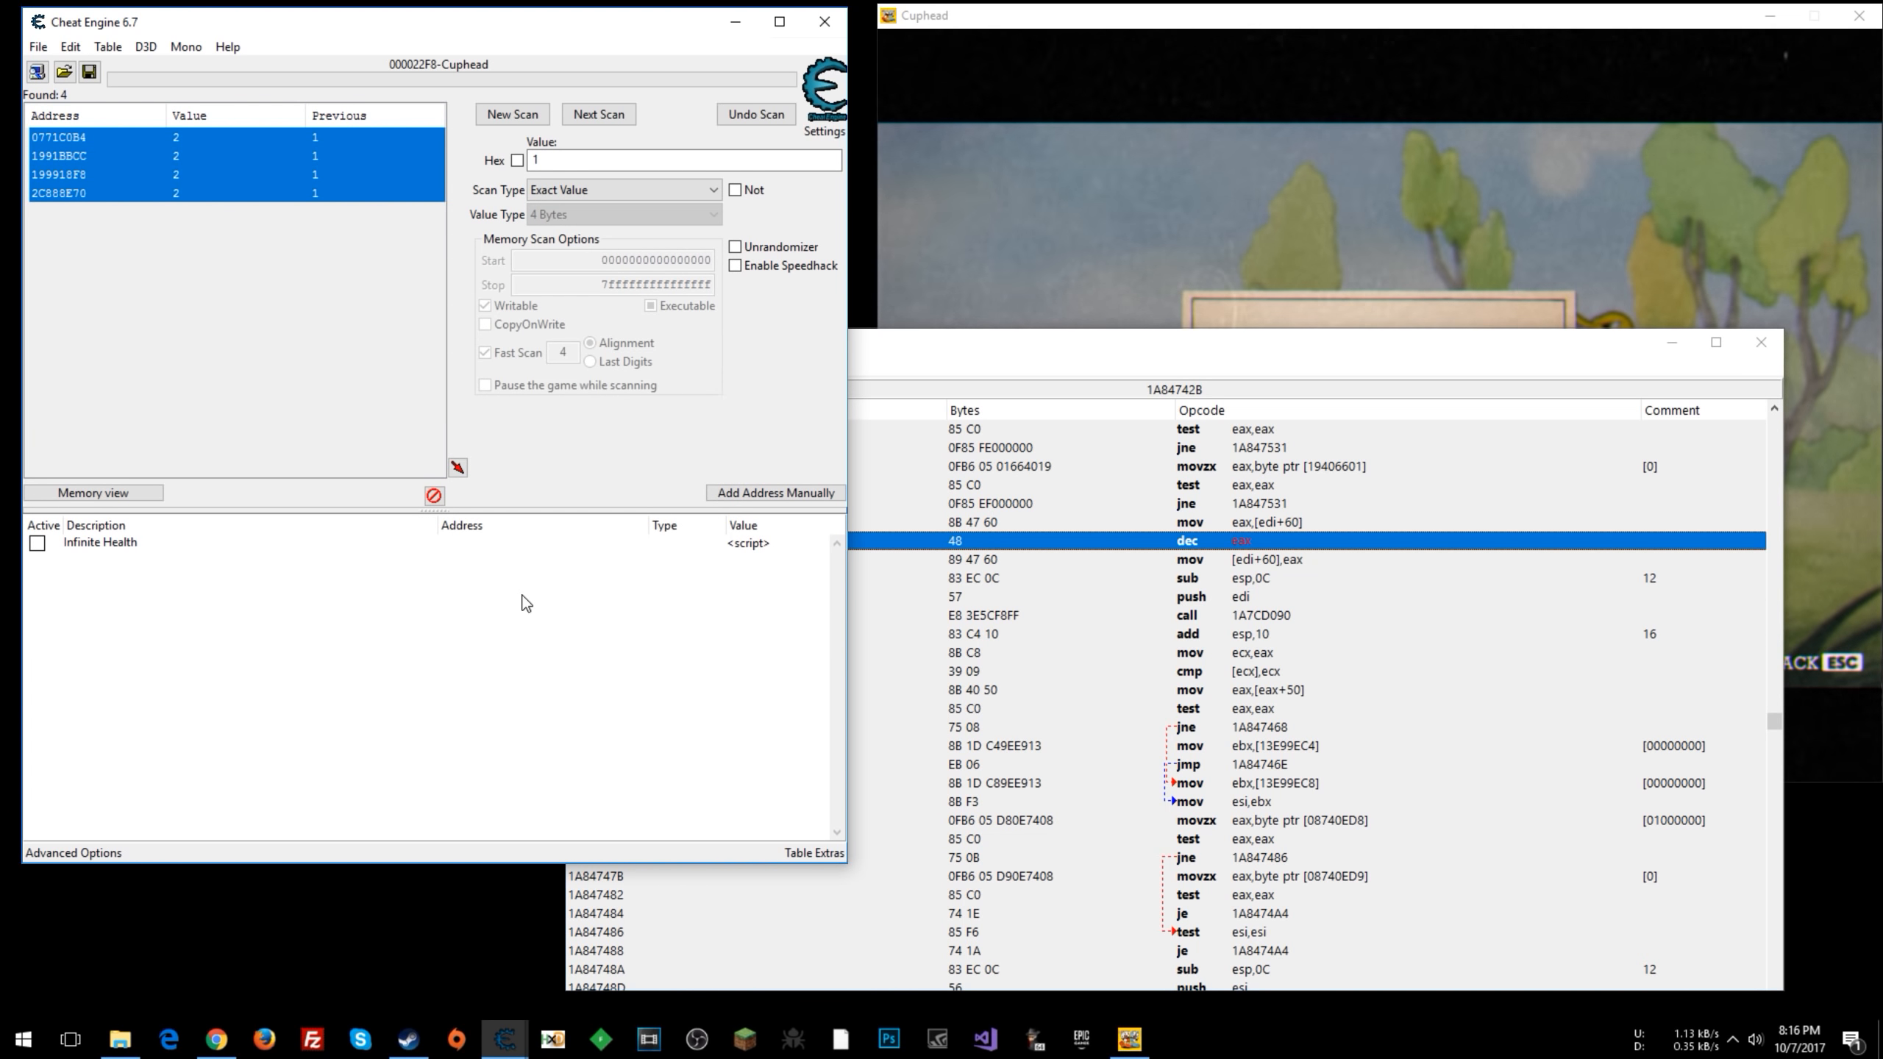
mouse_move(597, 757)
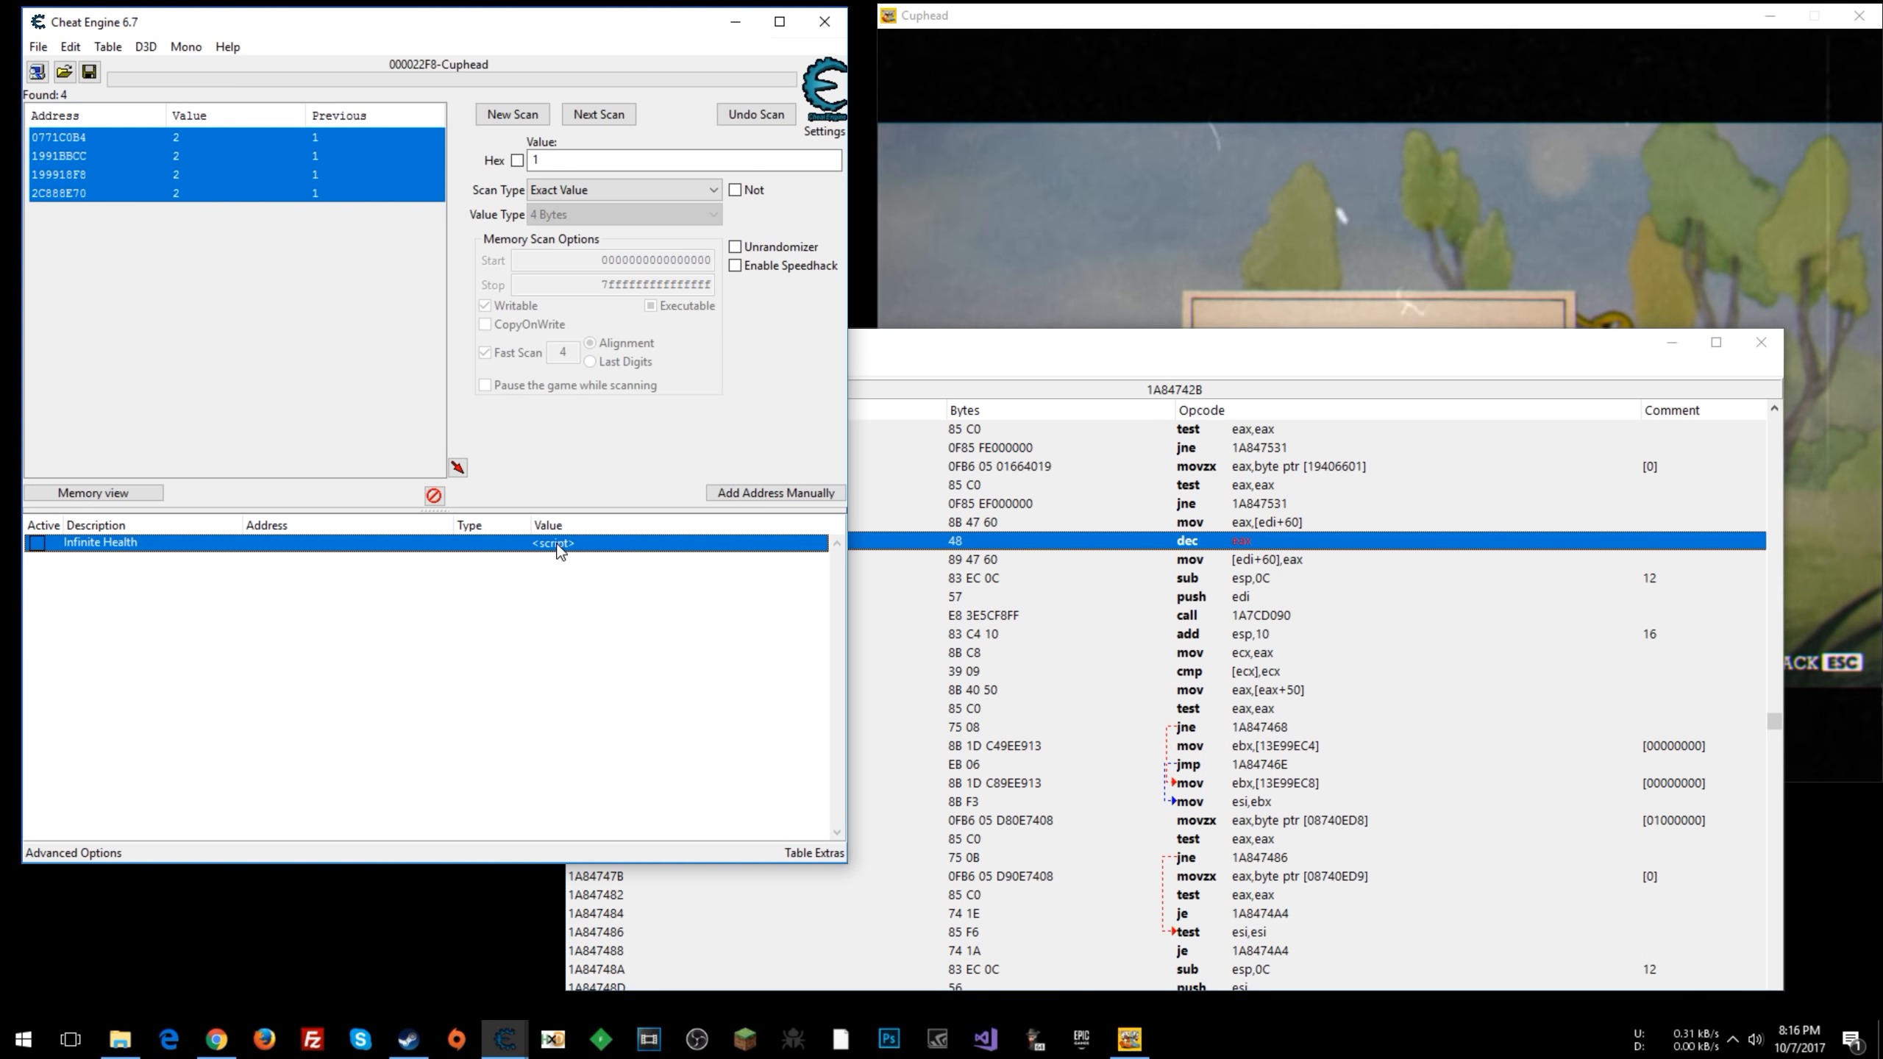
- Reopen the Infinite Health script and start a new line under alloc(newmem,$1000)
double_click(100, 541)
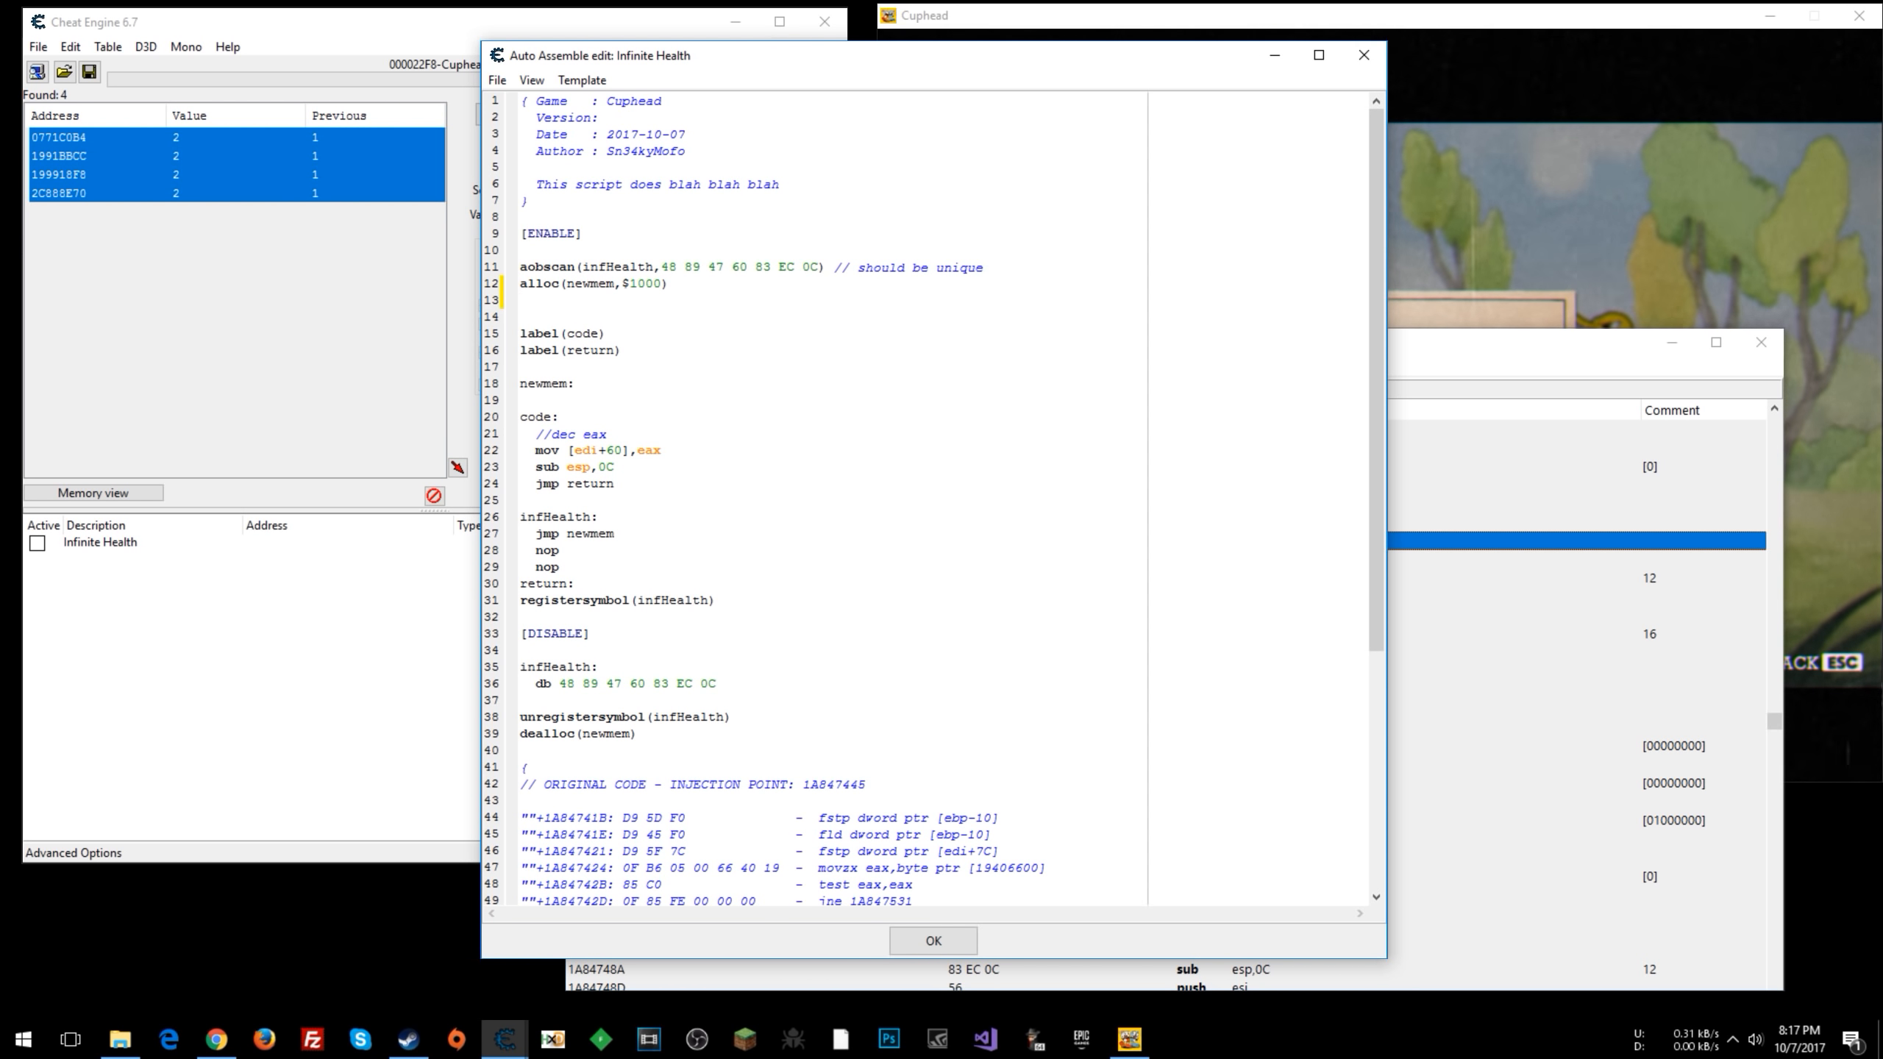
type("d")
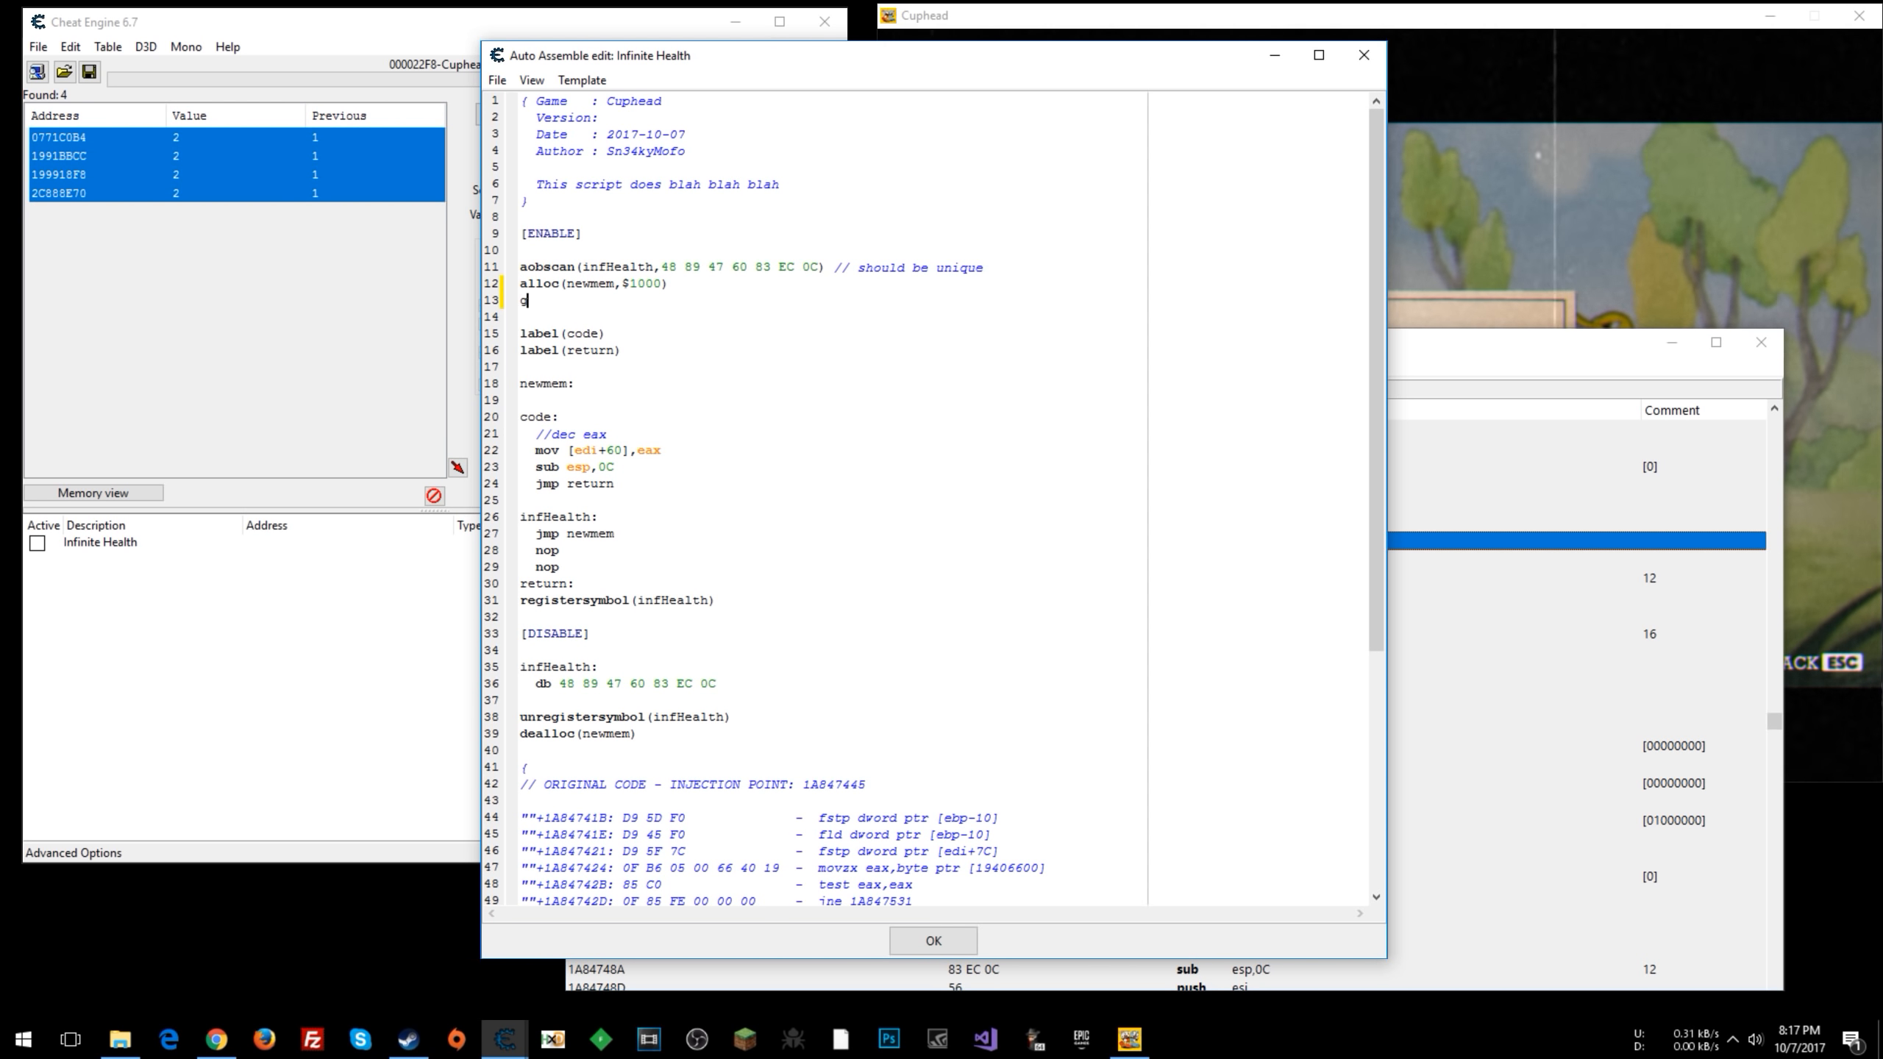
- Write 'globalalloc(healthAddy,4)' under the alloc line and open a blank line below it
type("globalalloc")
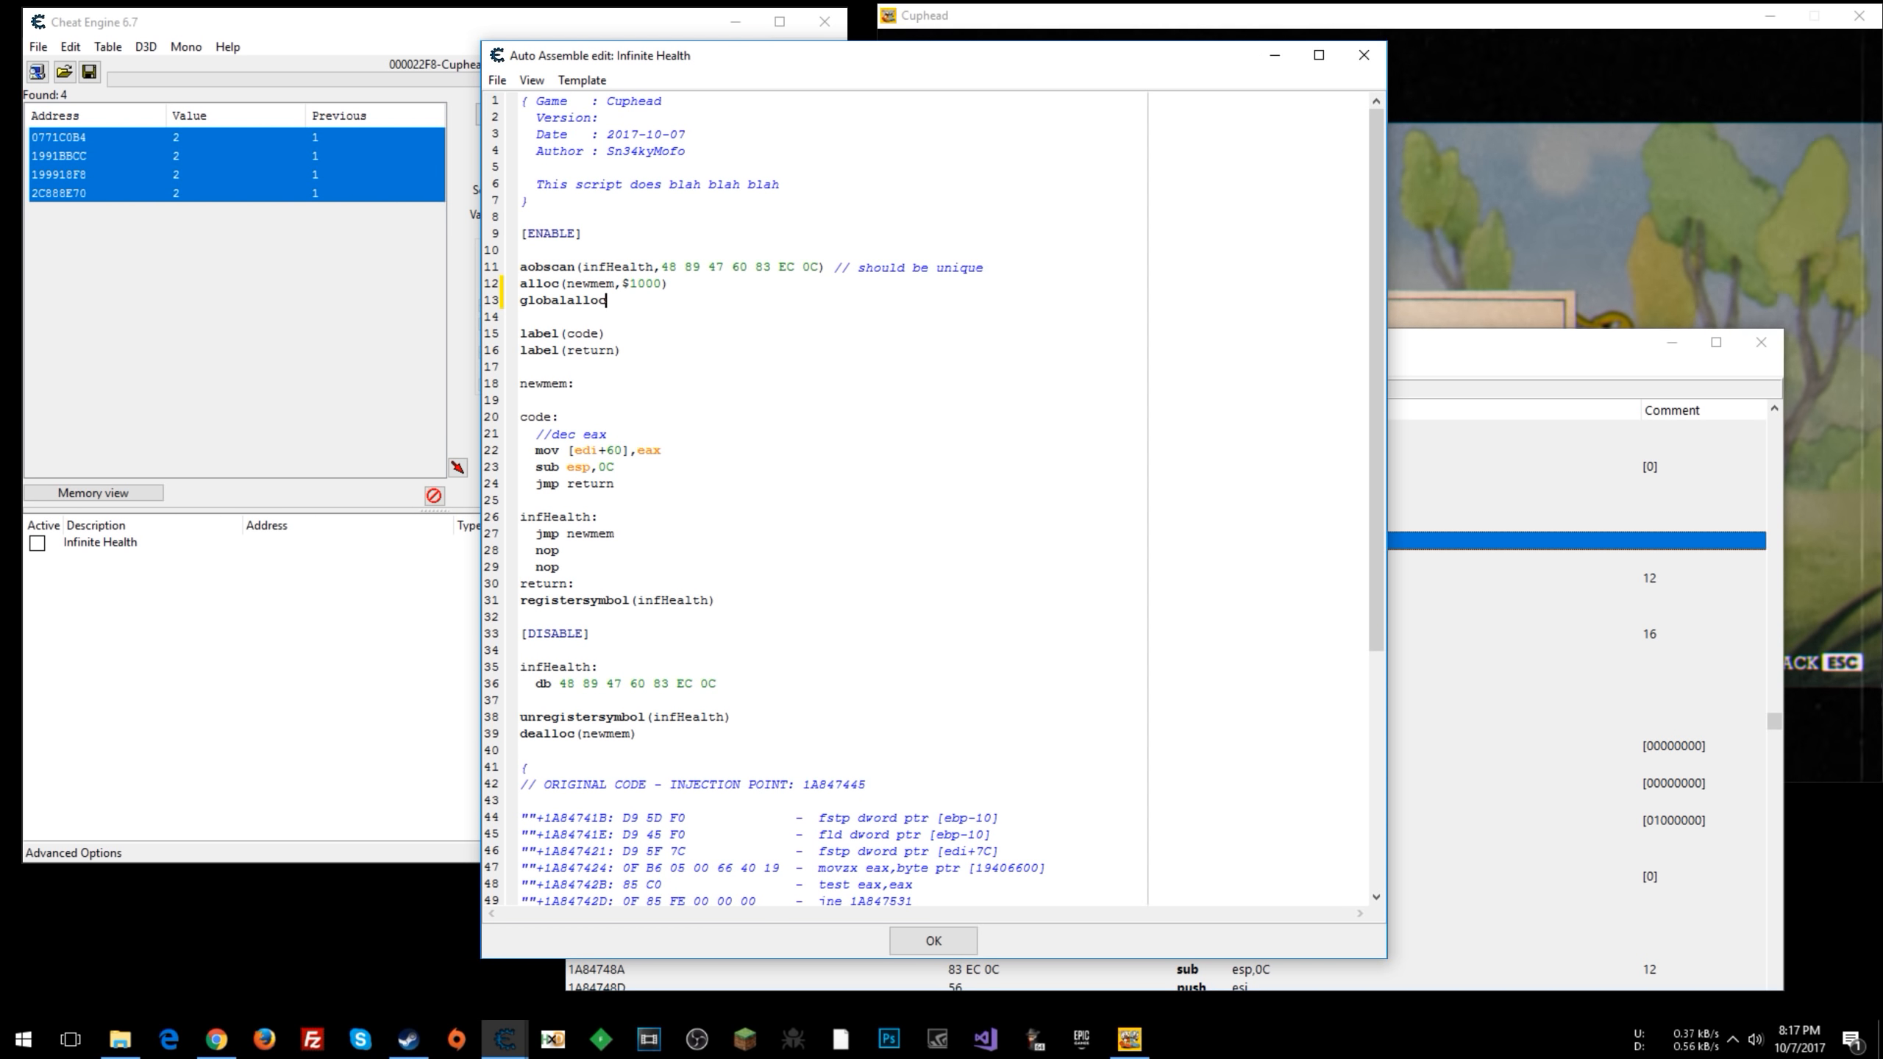
type("()")
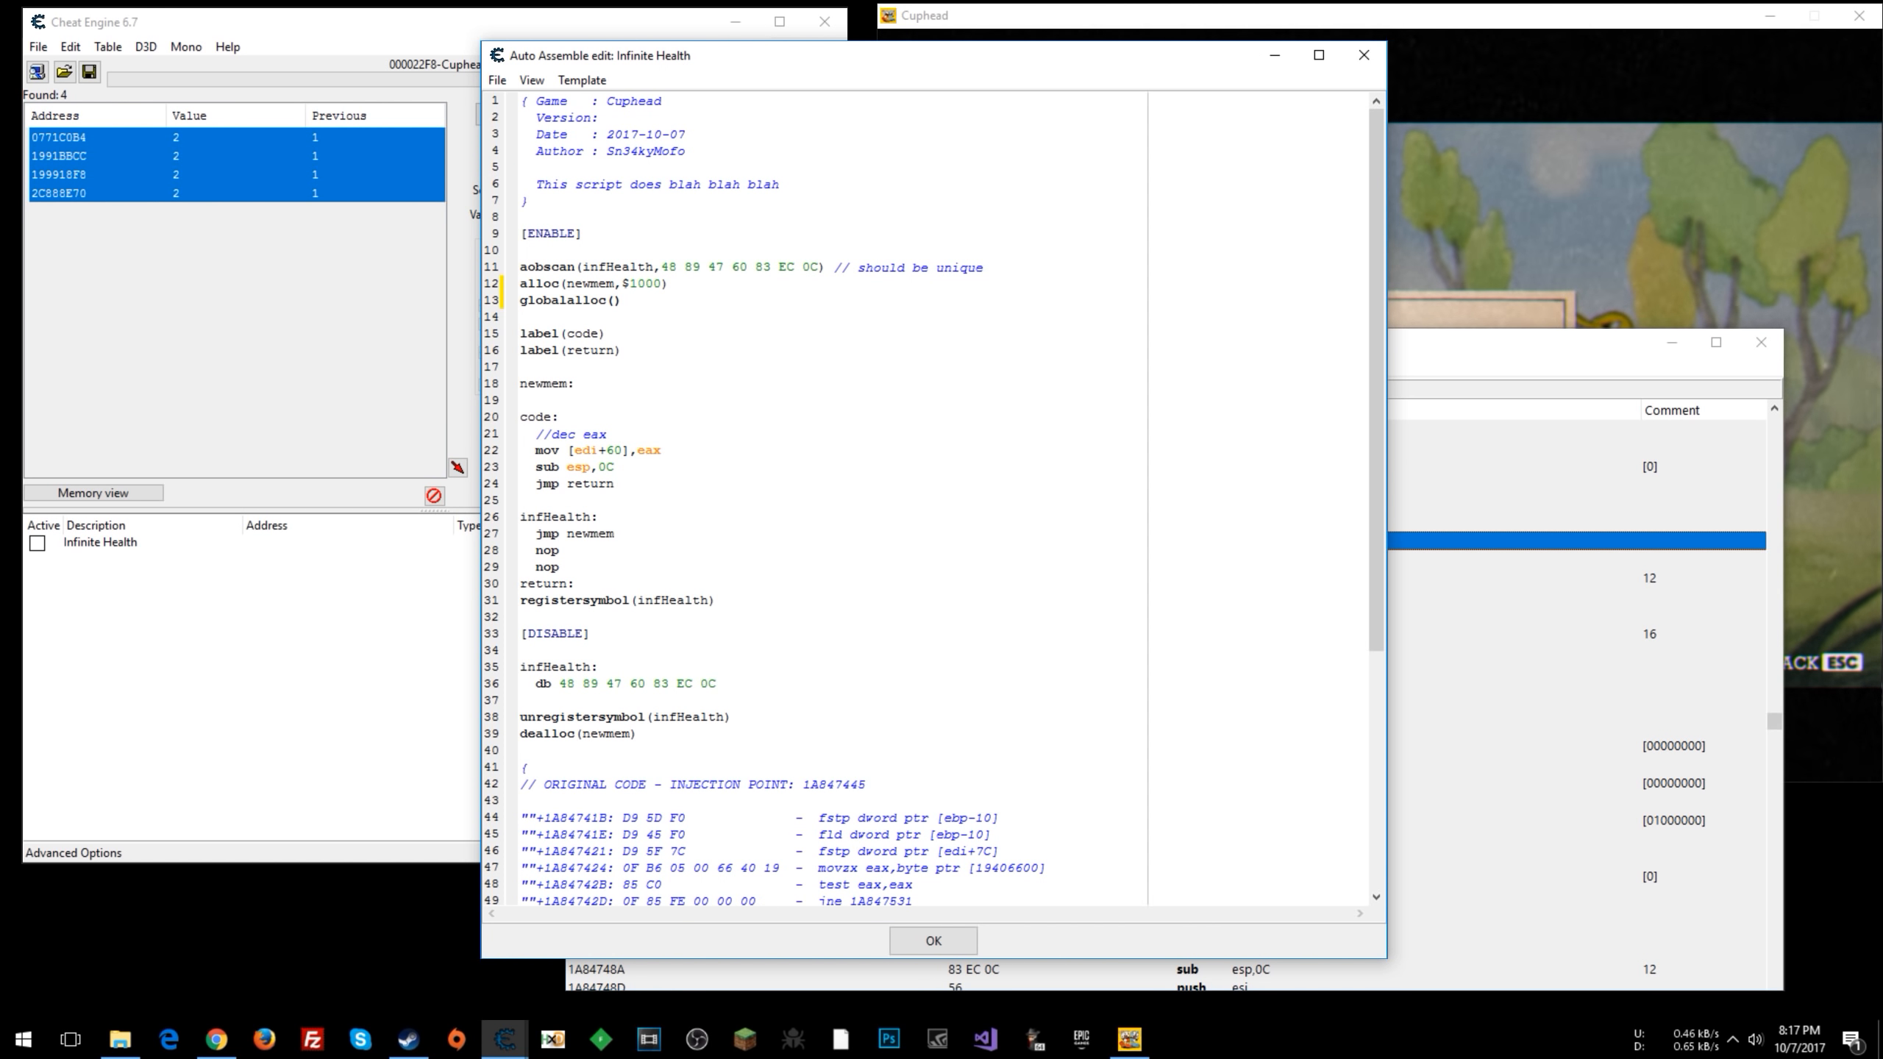
left_click(613, 299)
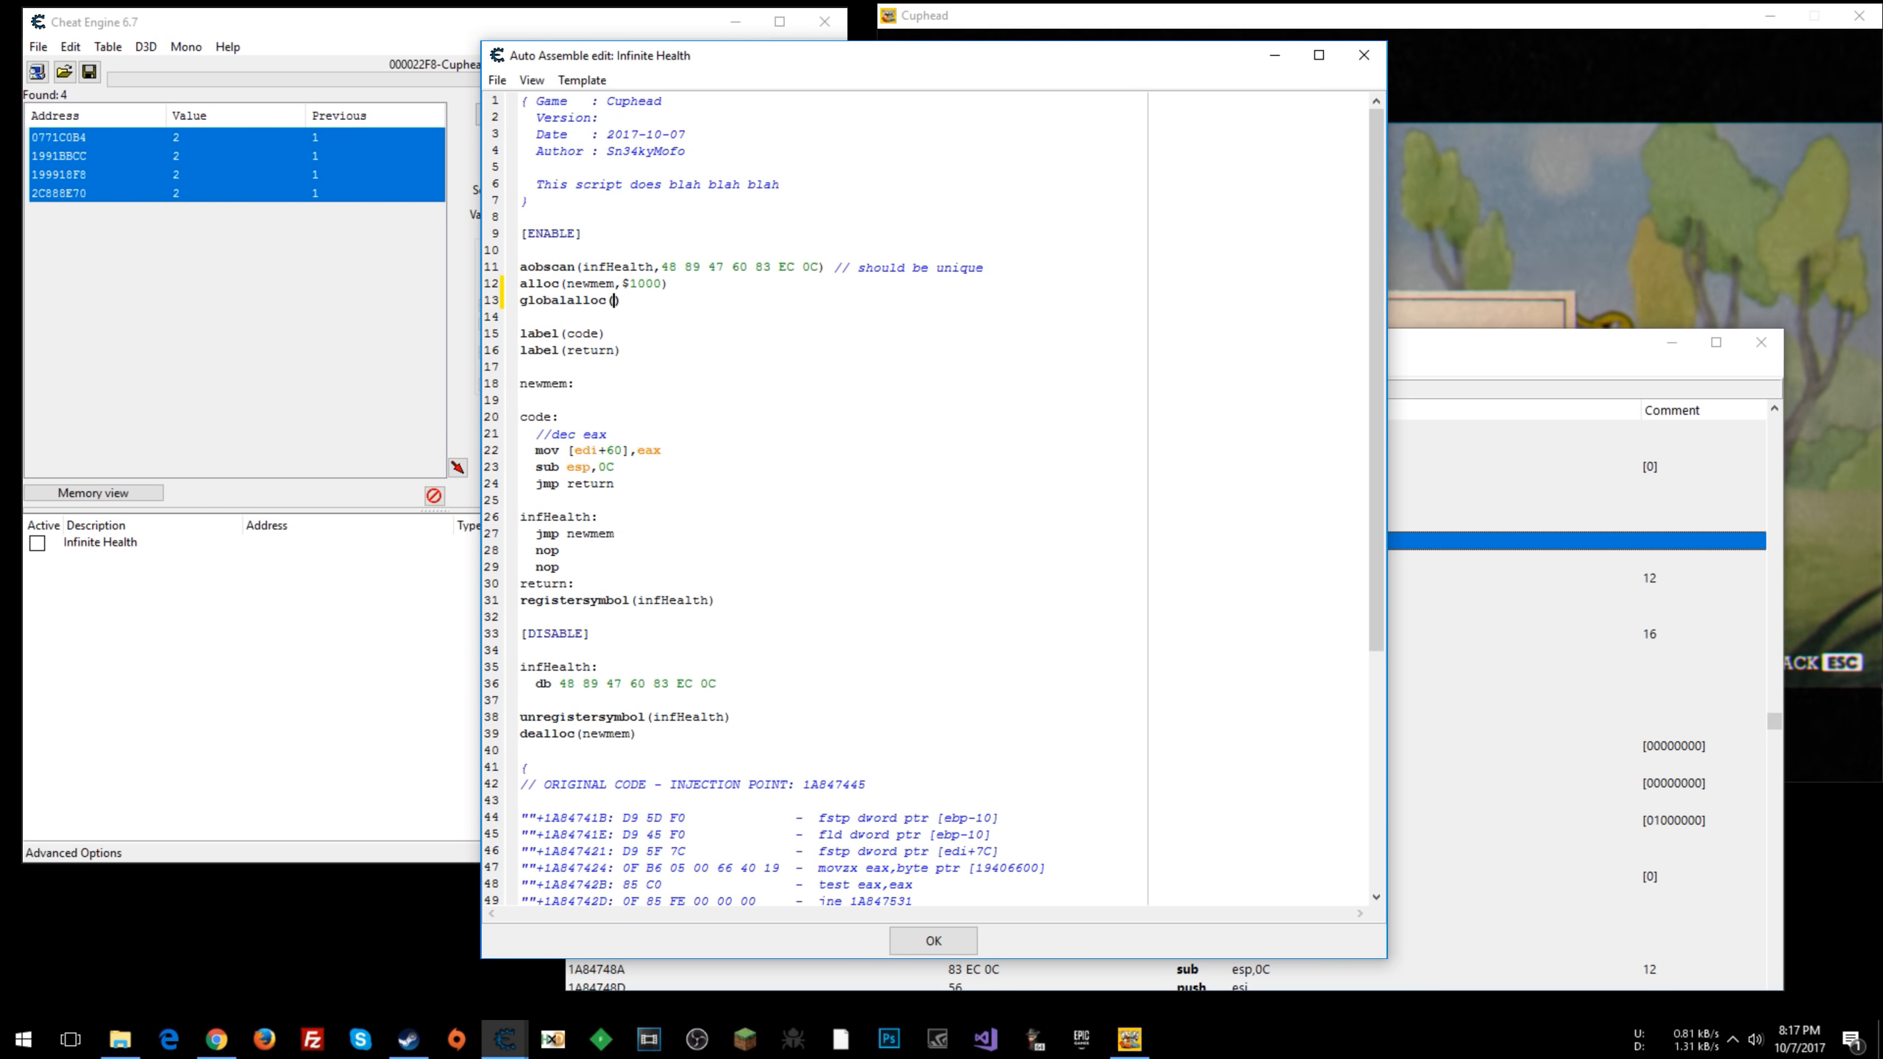
type("healthAddy,")
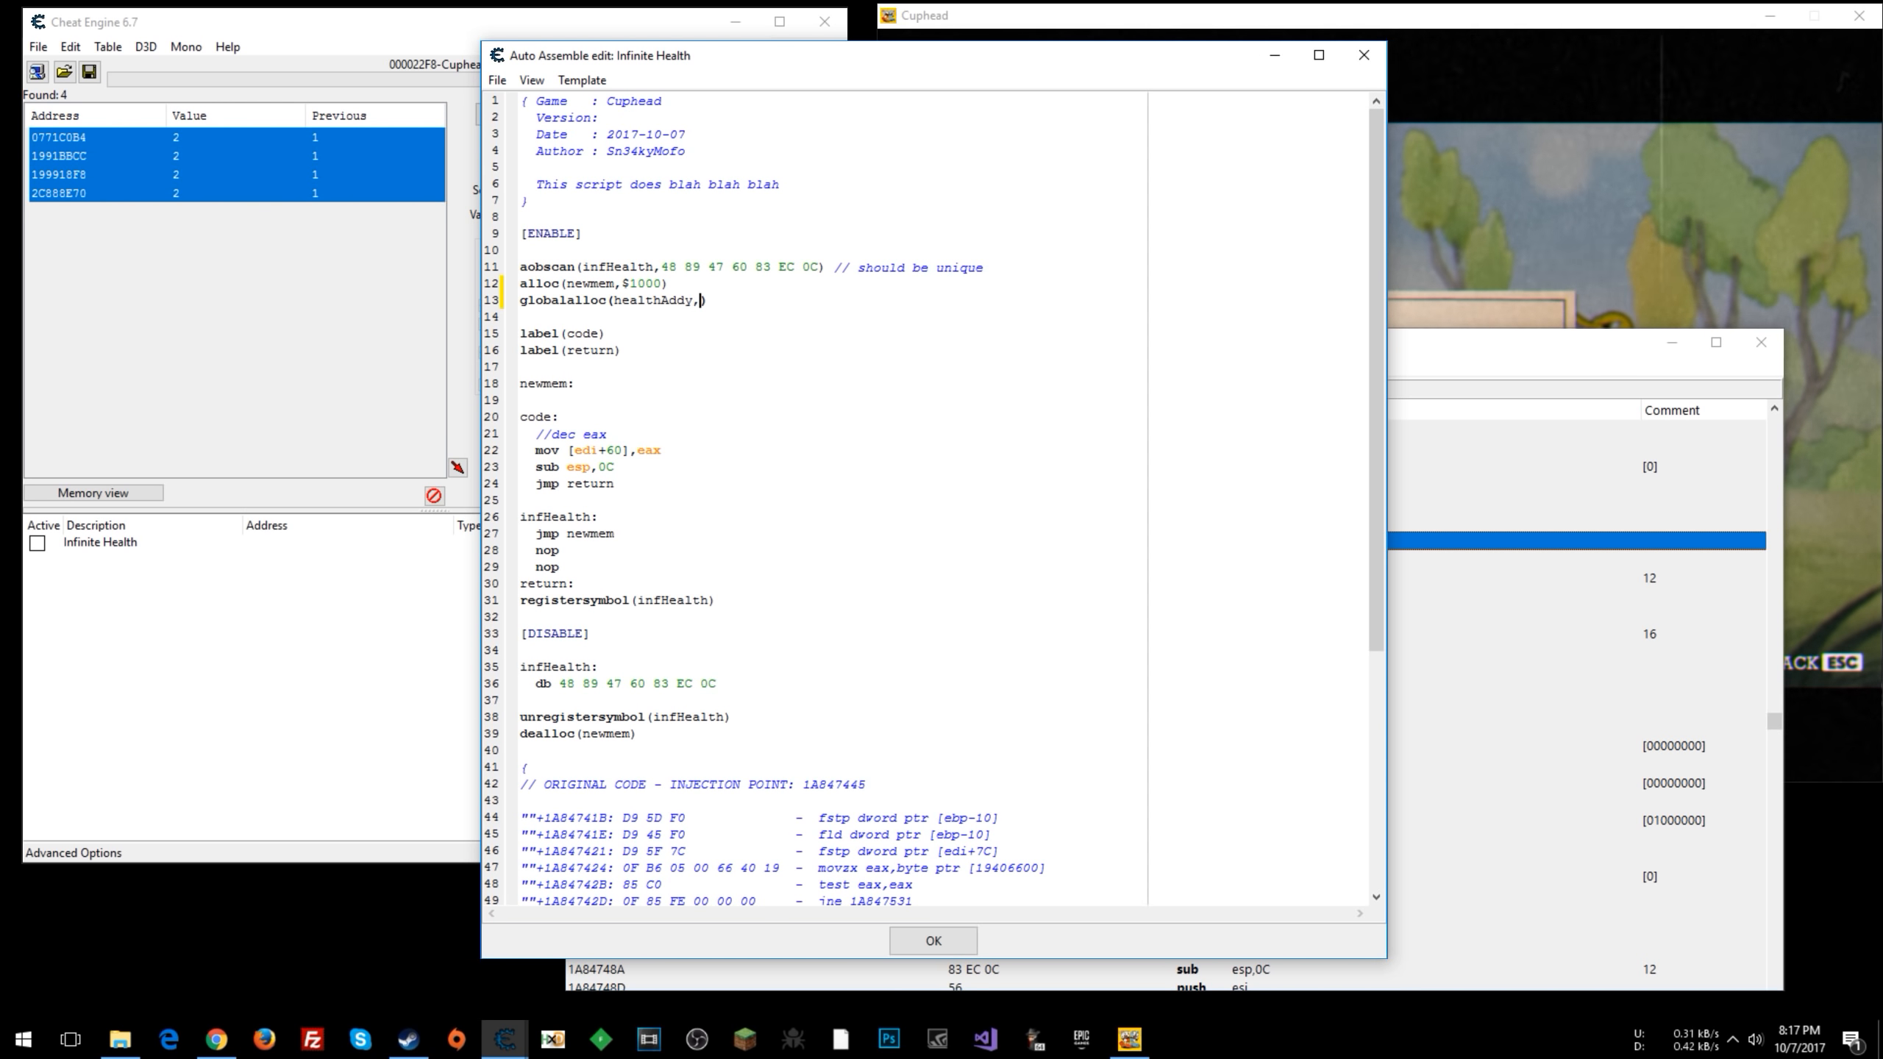
type("4")
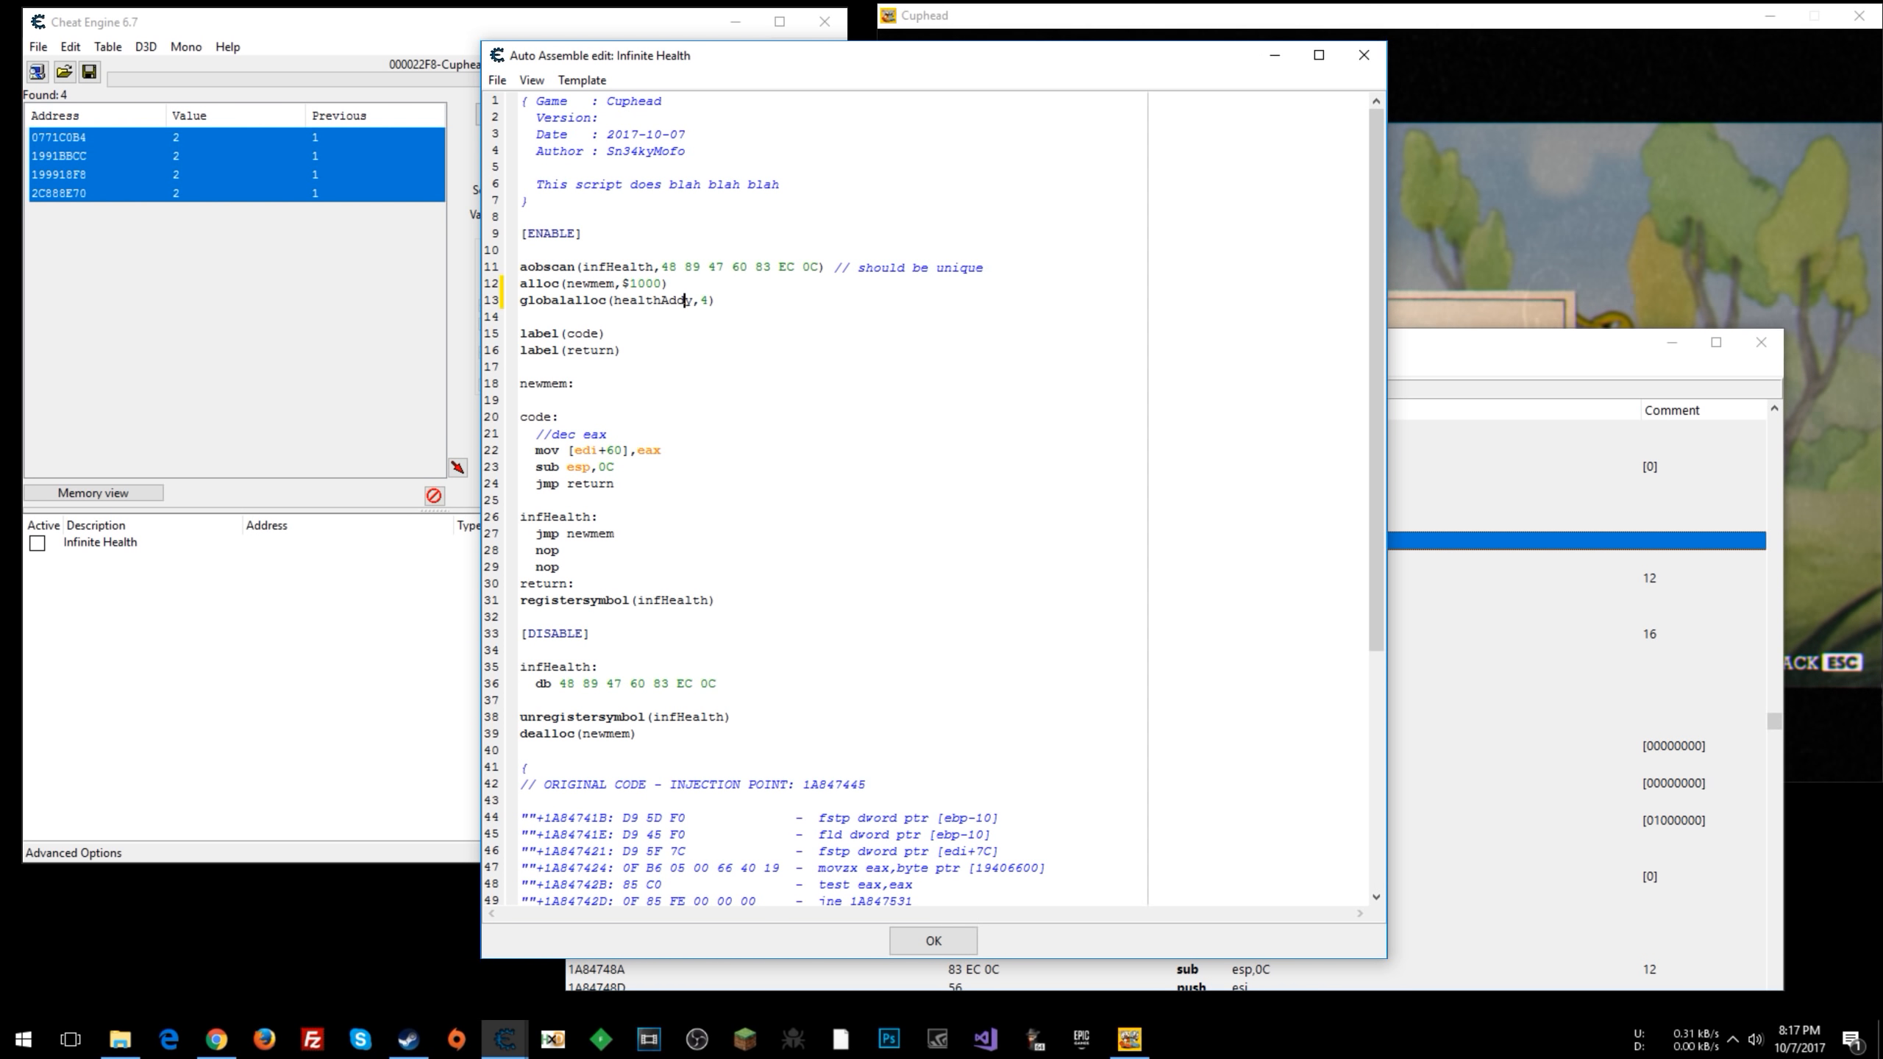
double_click(650, 299)
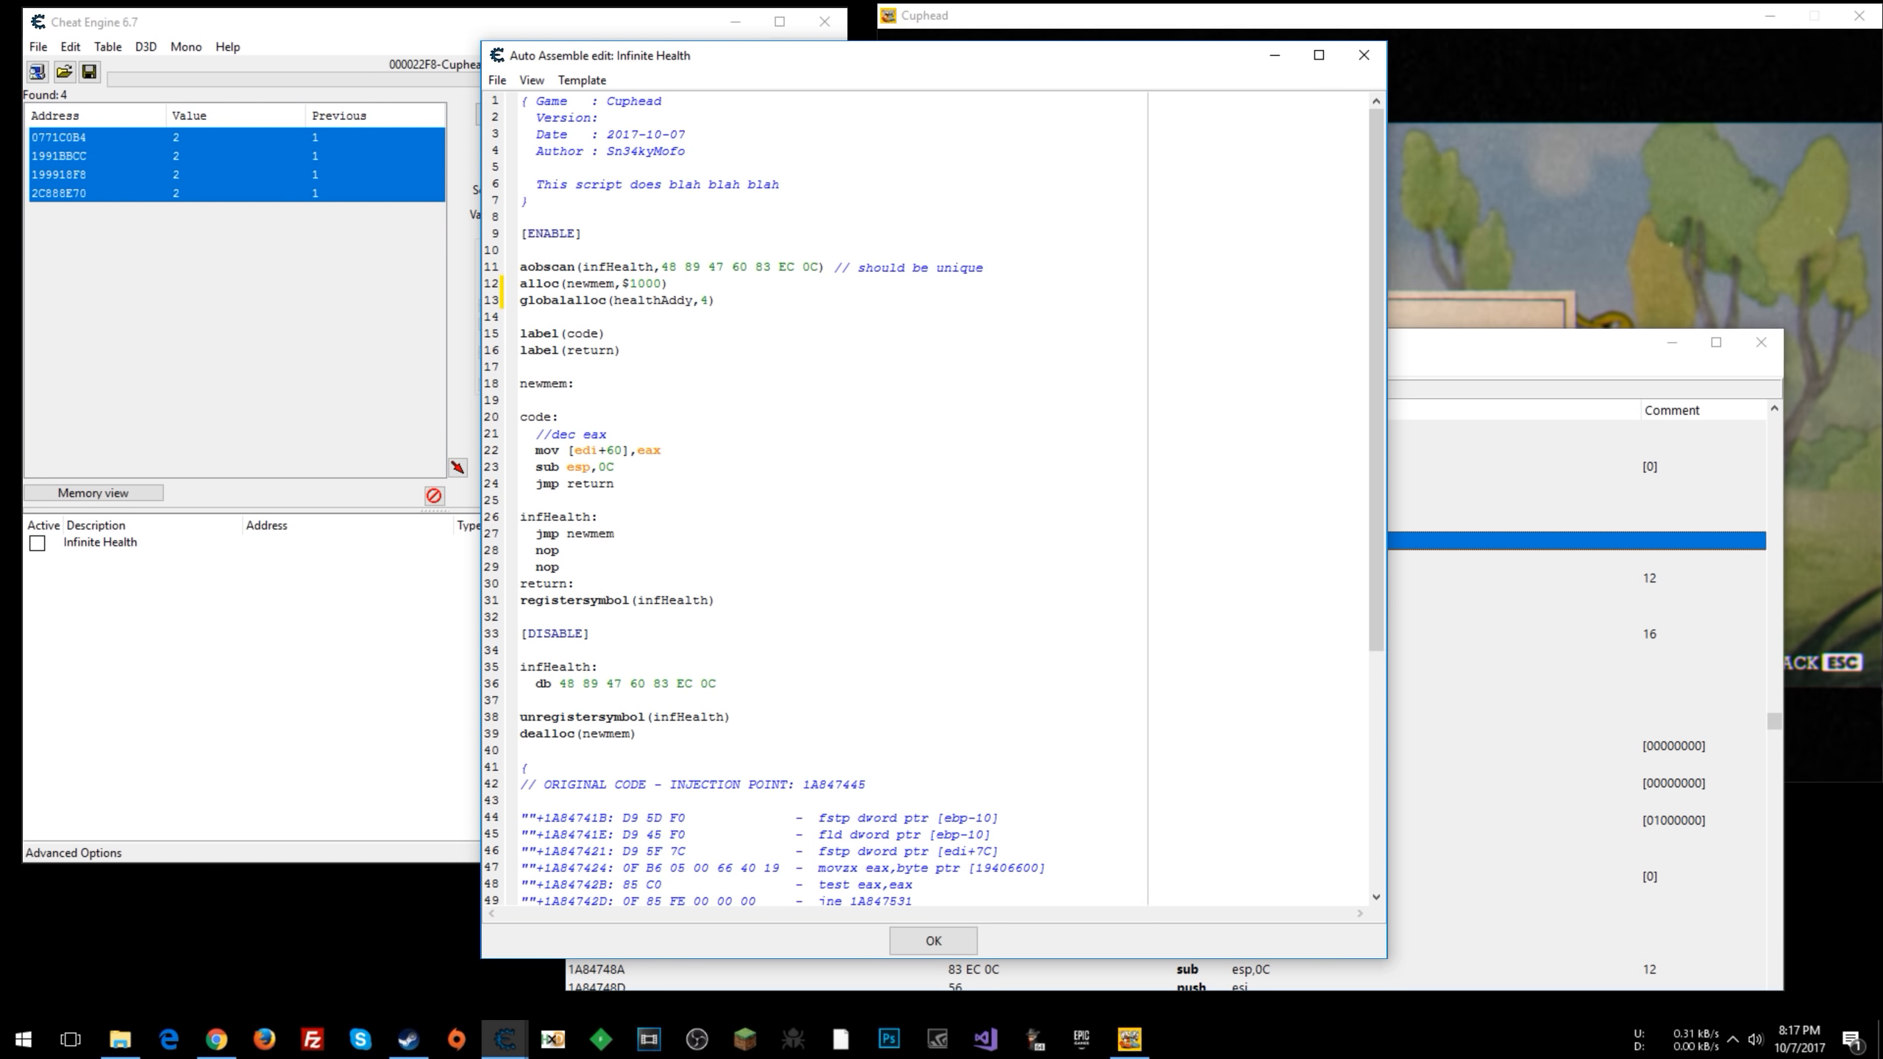
left_click(517, 300)
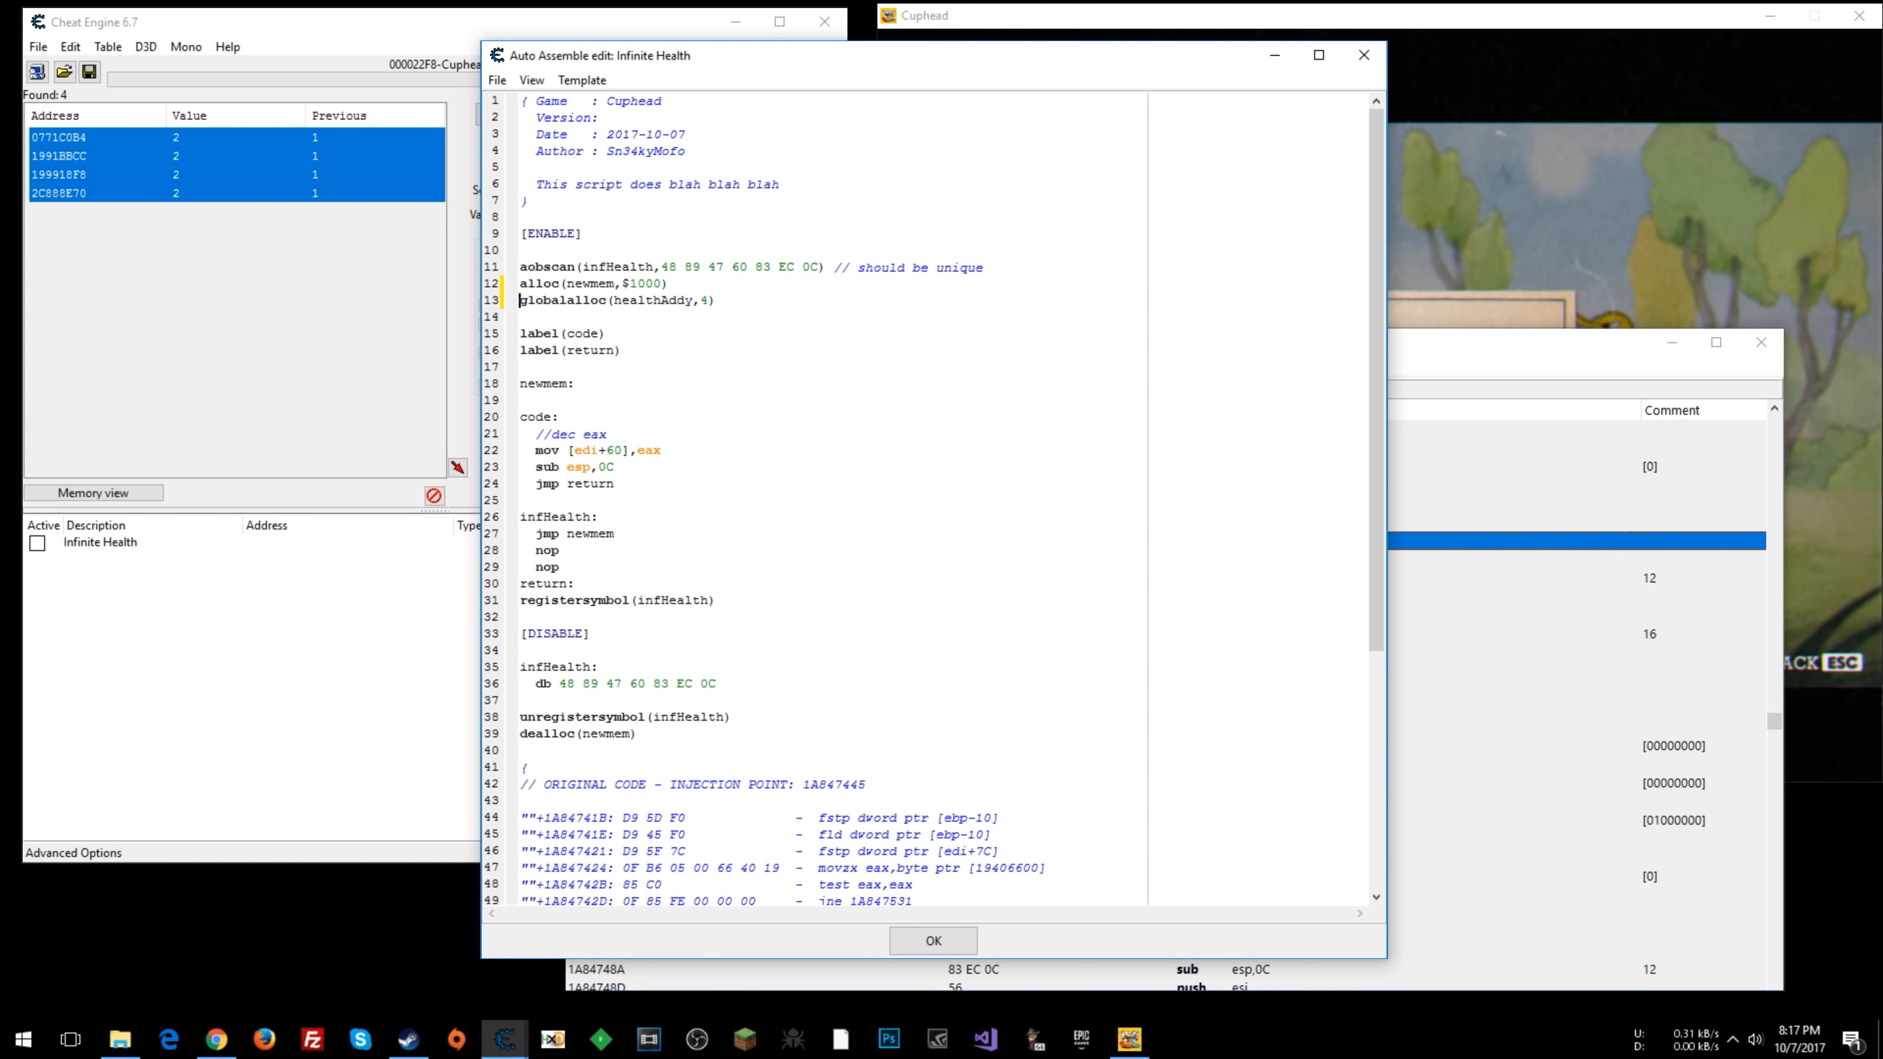
double_click(635, 300)
type("b")
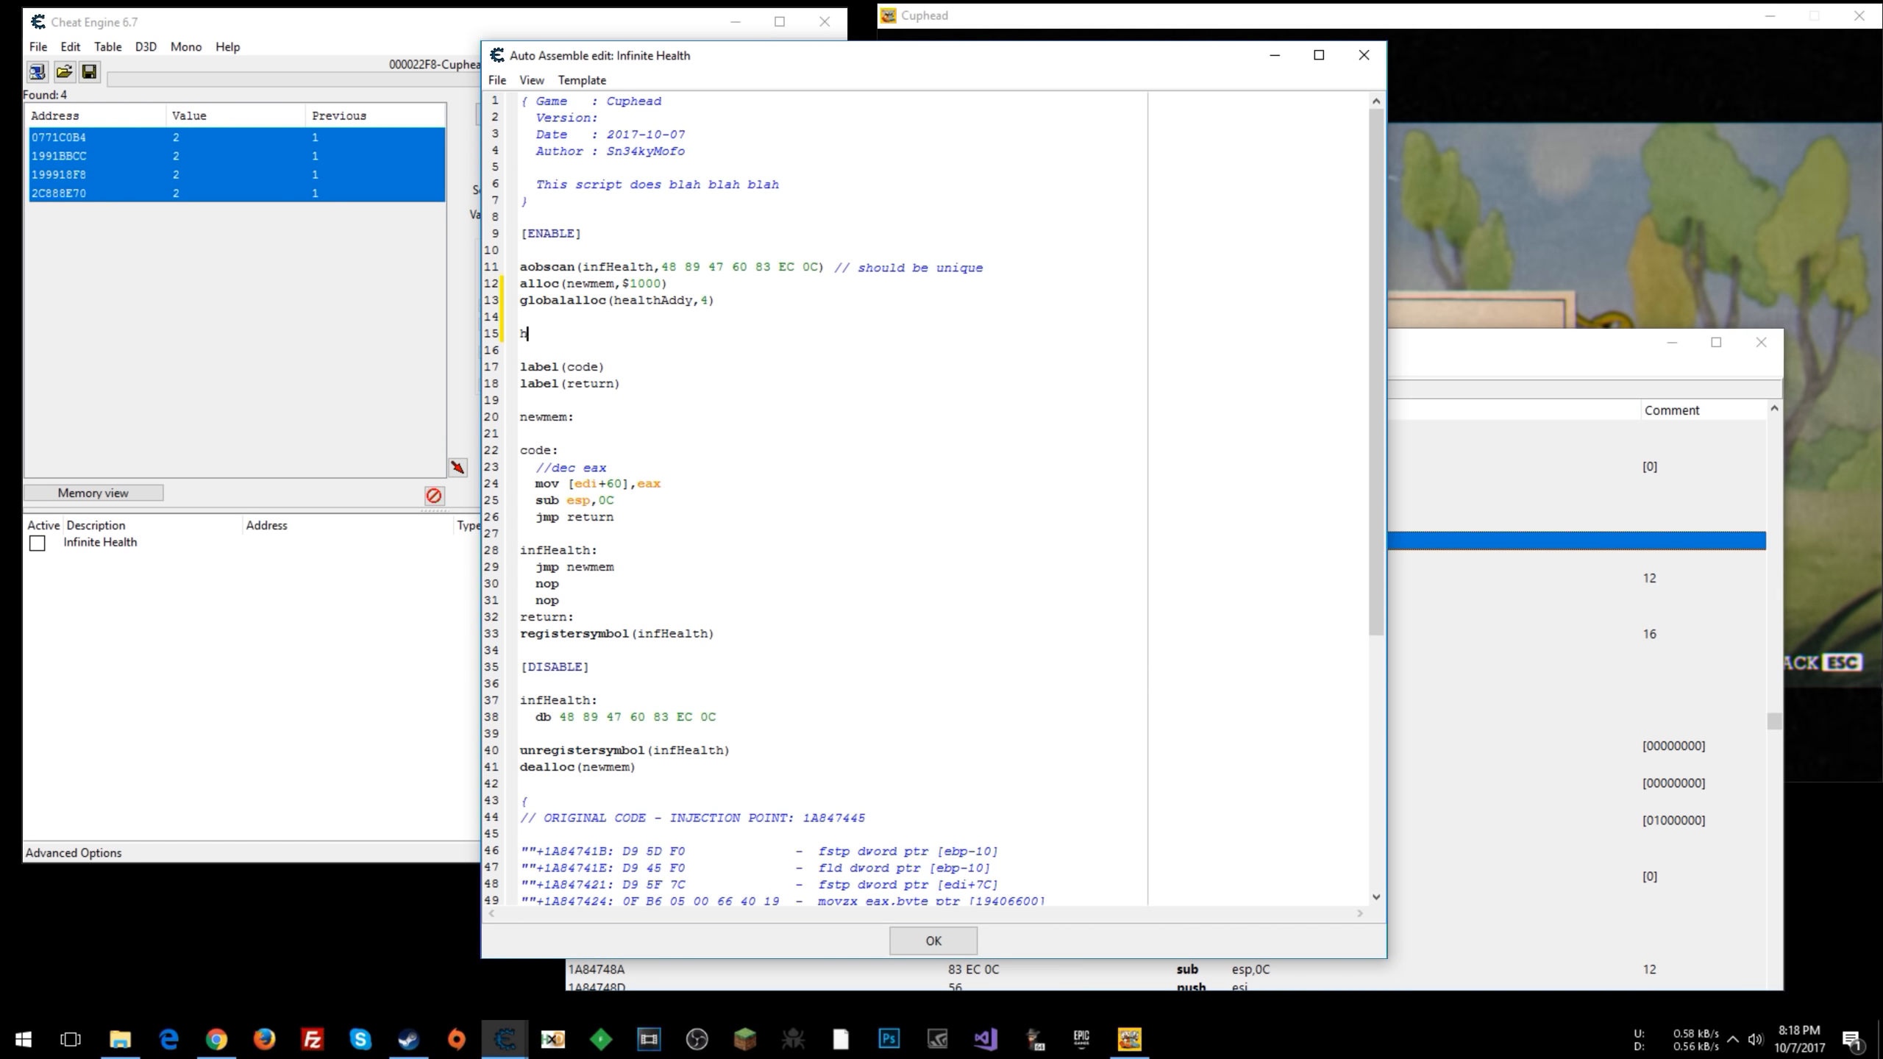
- Define 'healthAddy: dd 0' and copy the healthAddy allocation into the [DISABLE] section
type("healthAddy:")
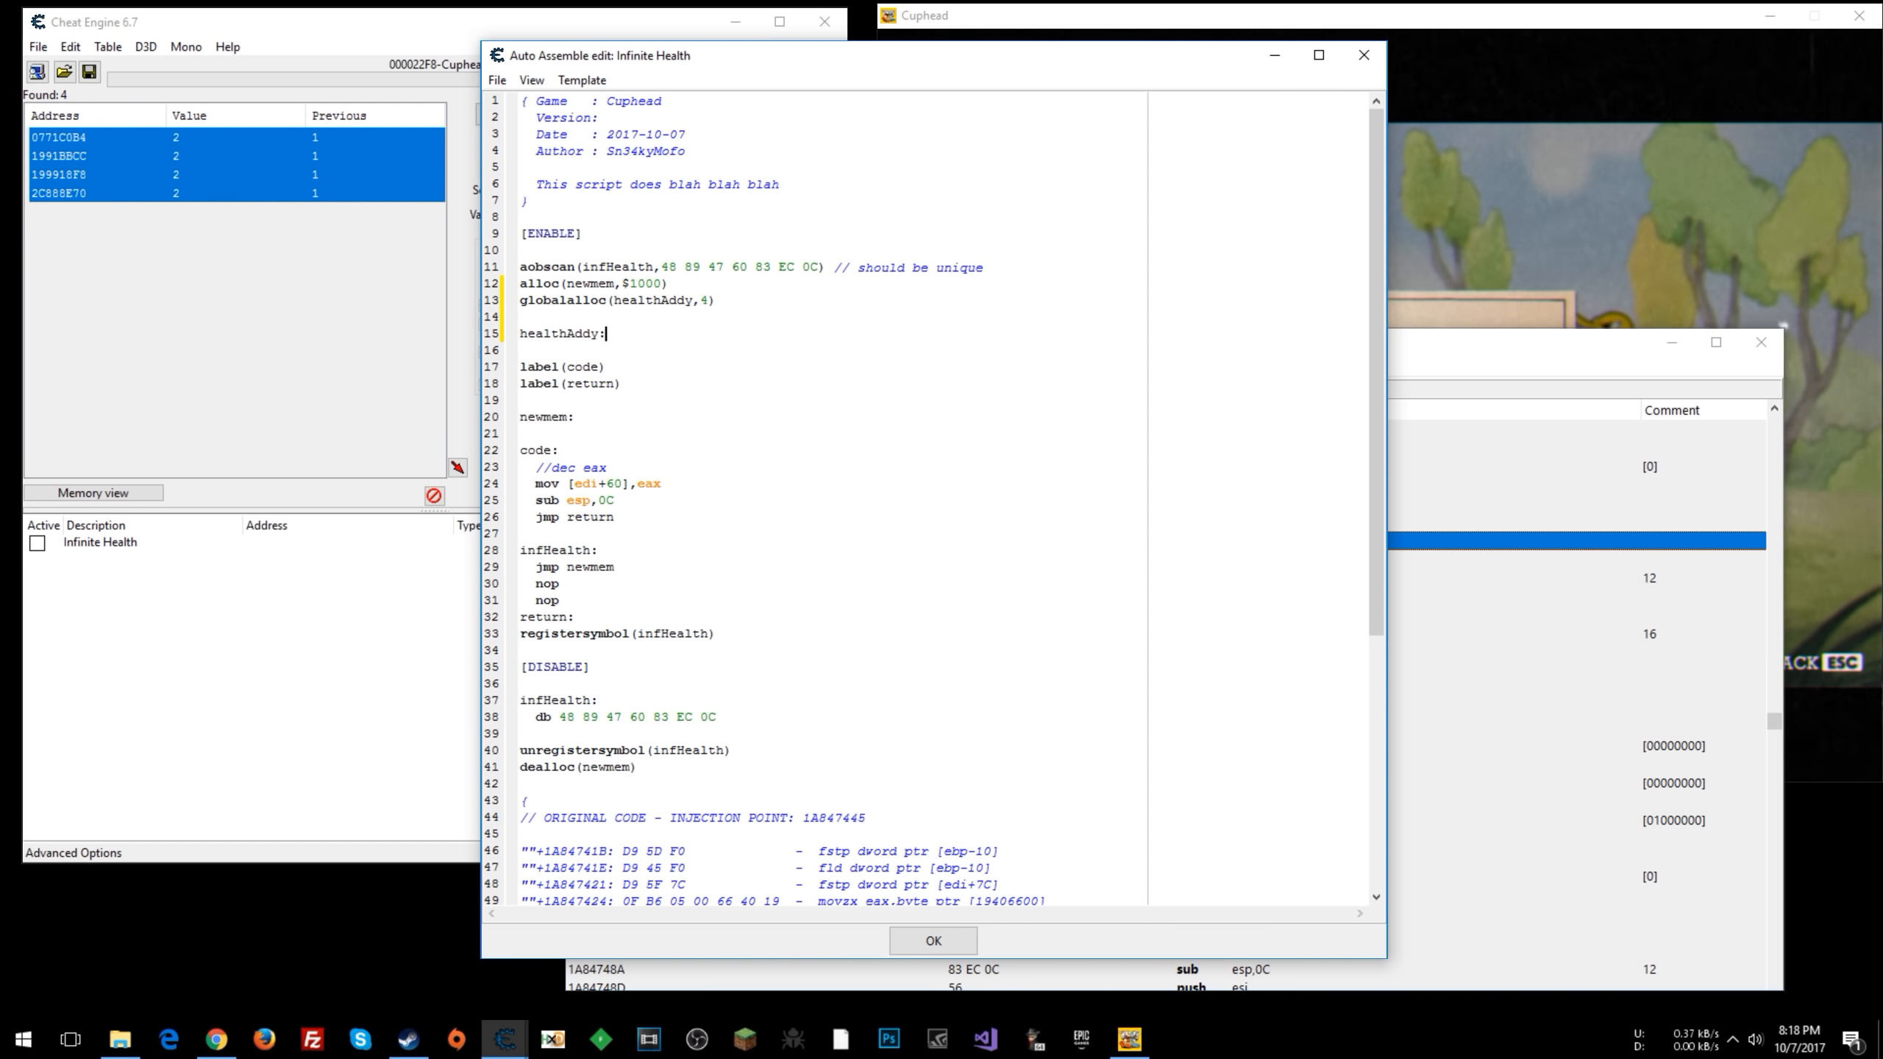
type("dd 0")
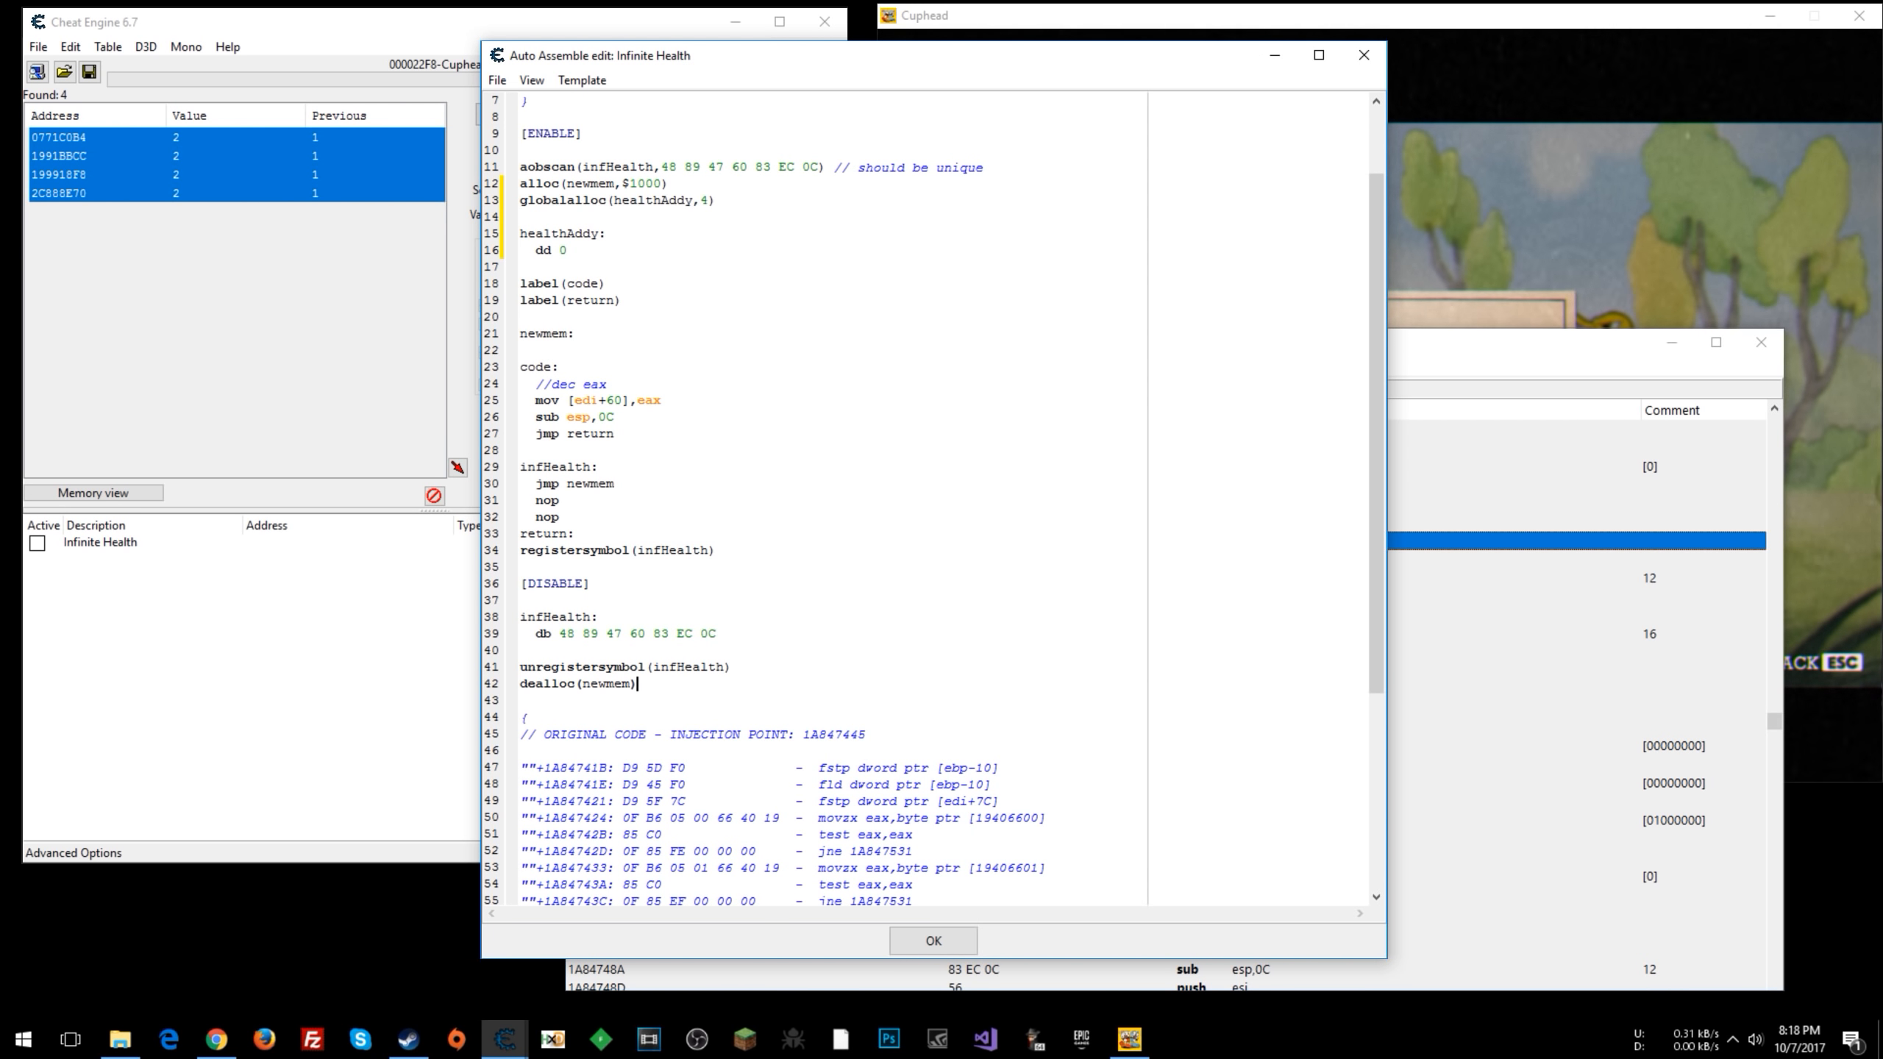
type("globalalloc(healthAddy,4)")
type("dealloc(healthAddy")
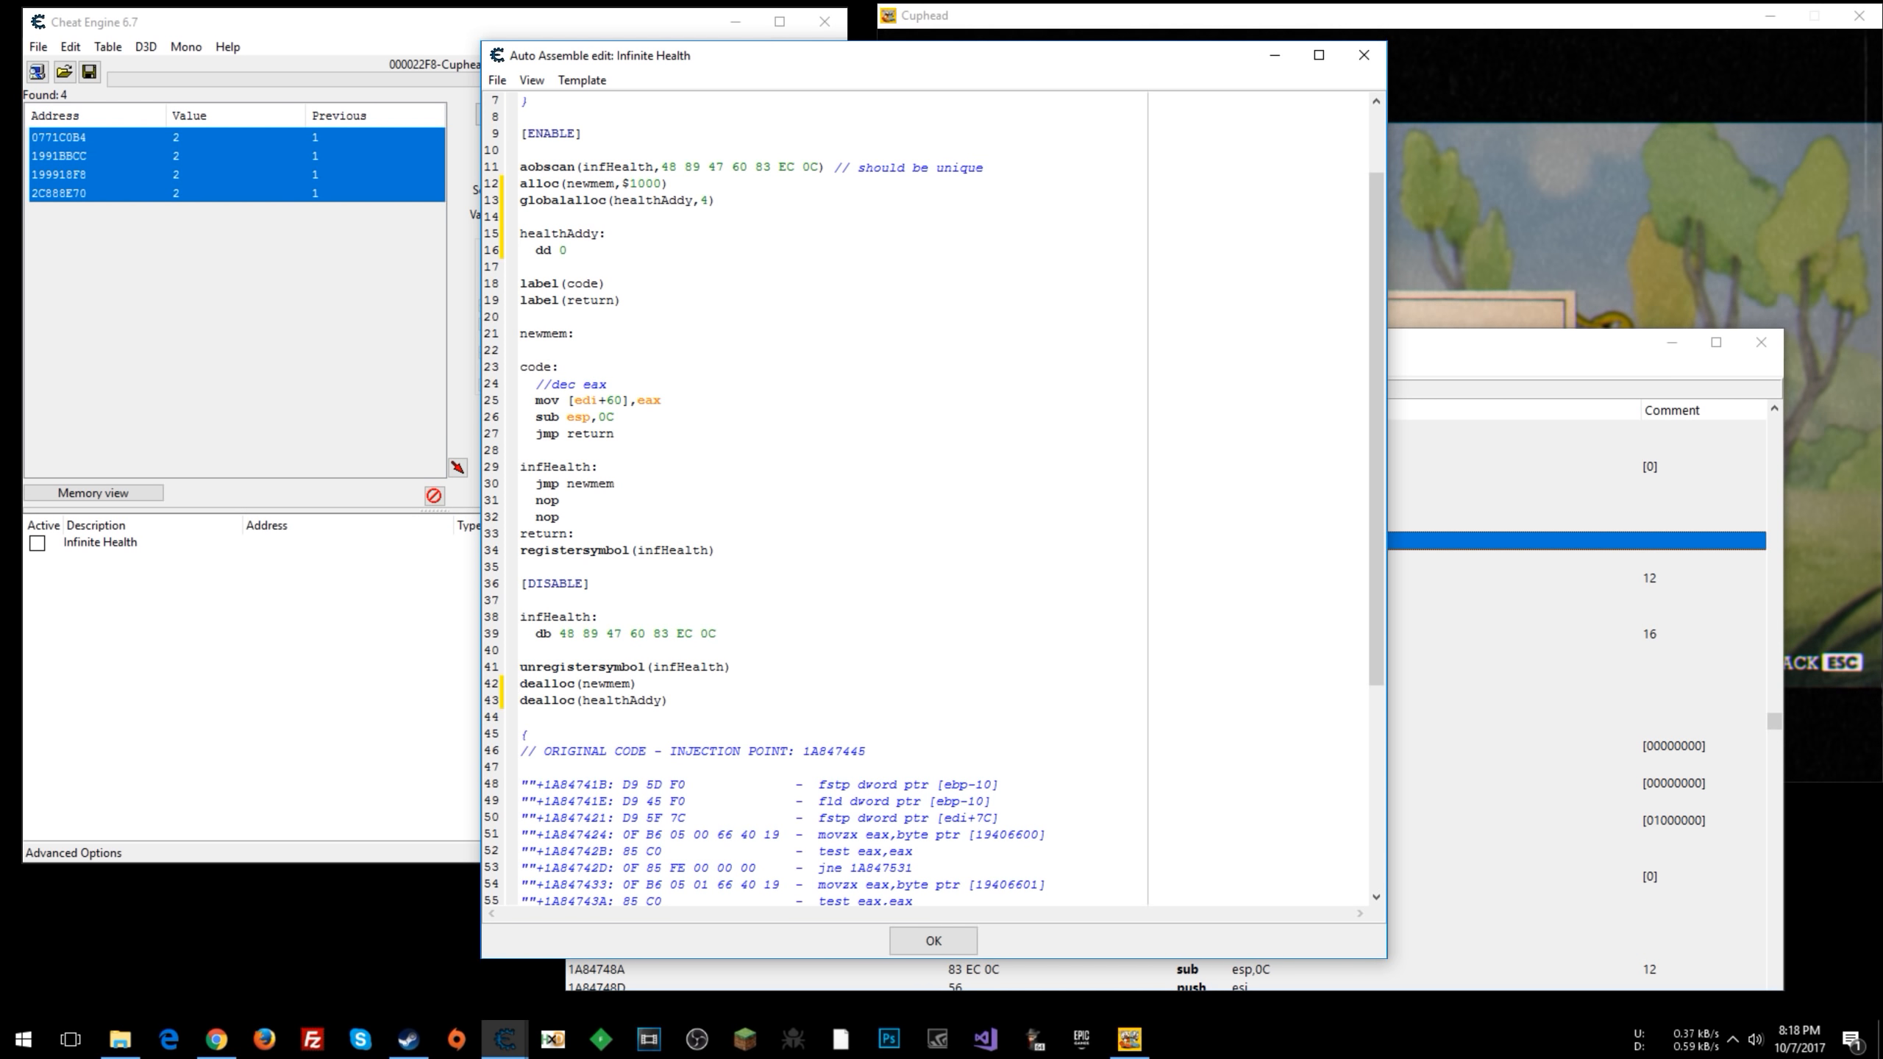
type("globalalloc(healthAddy,4")
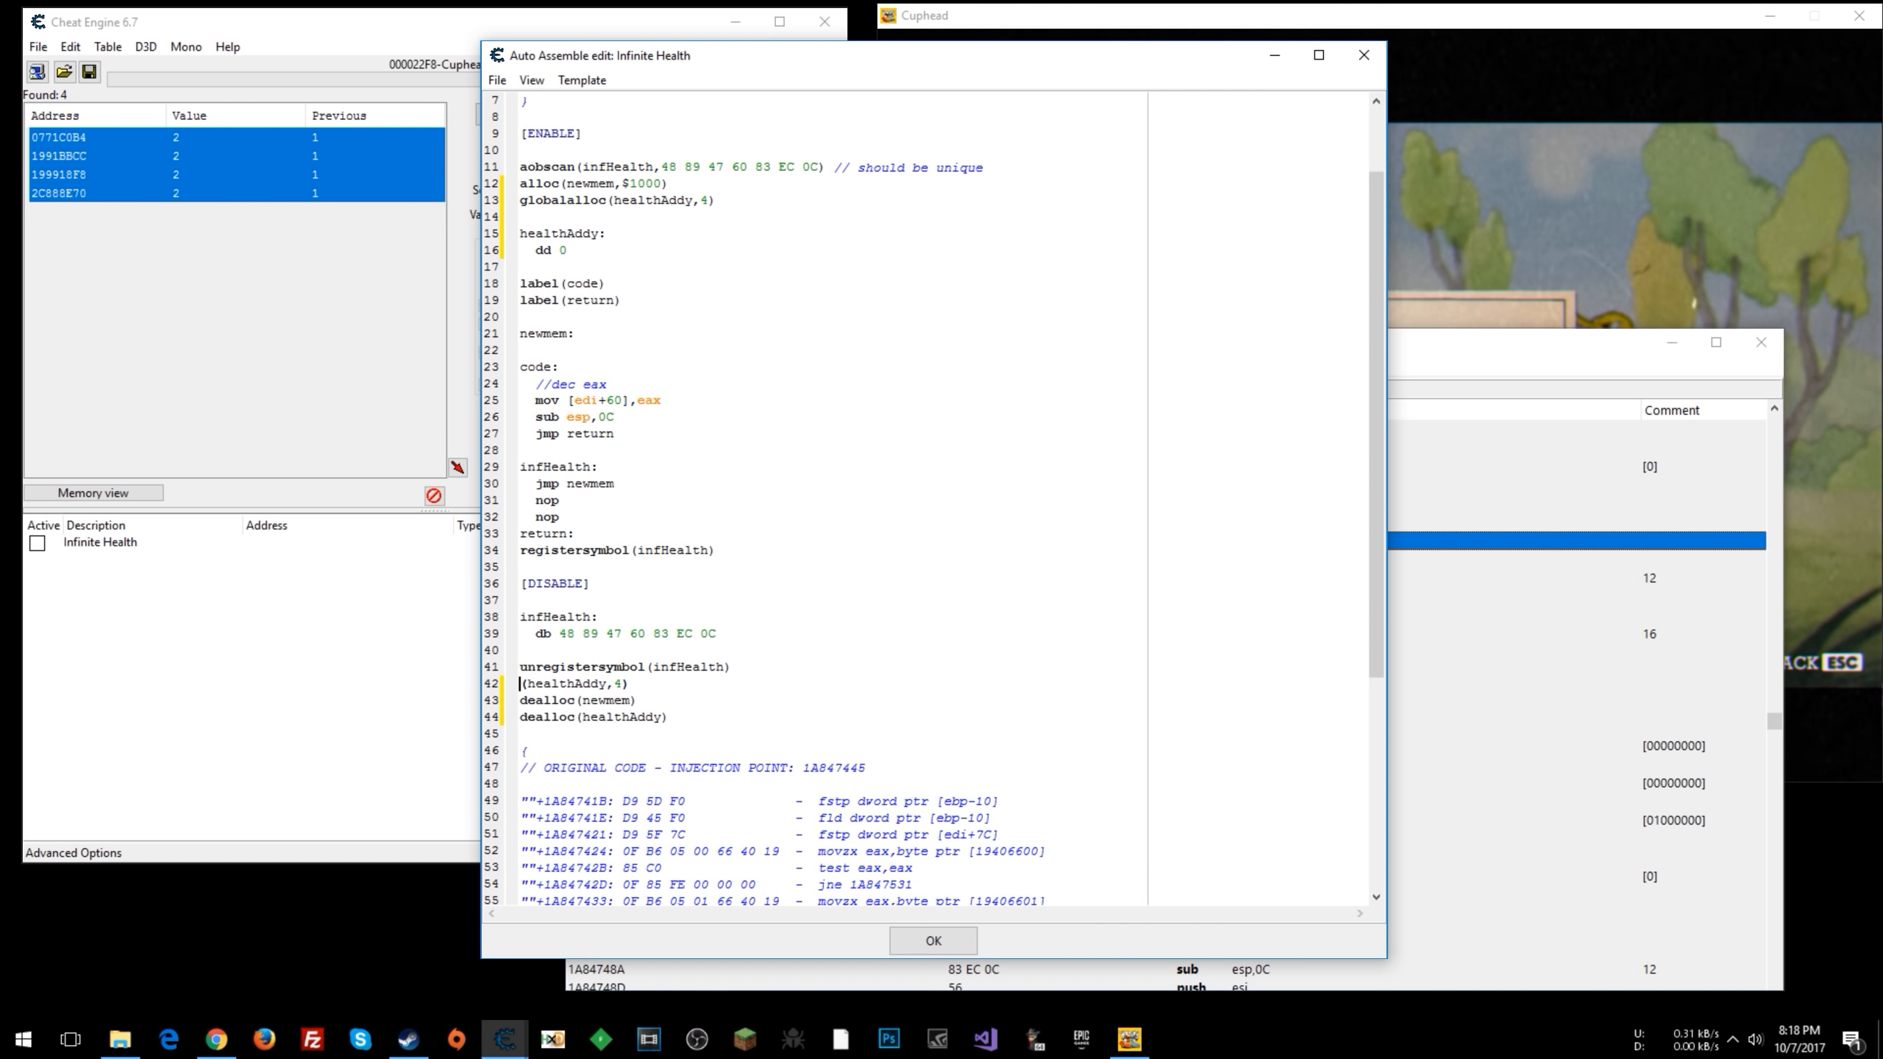
- Turn the disable lines into unregistersymbol(healthAddy) and dealloc(healthAddy)
type("unregistersymbol")
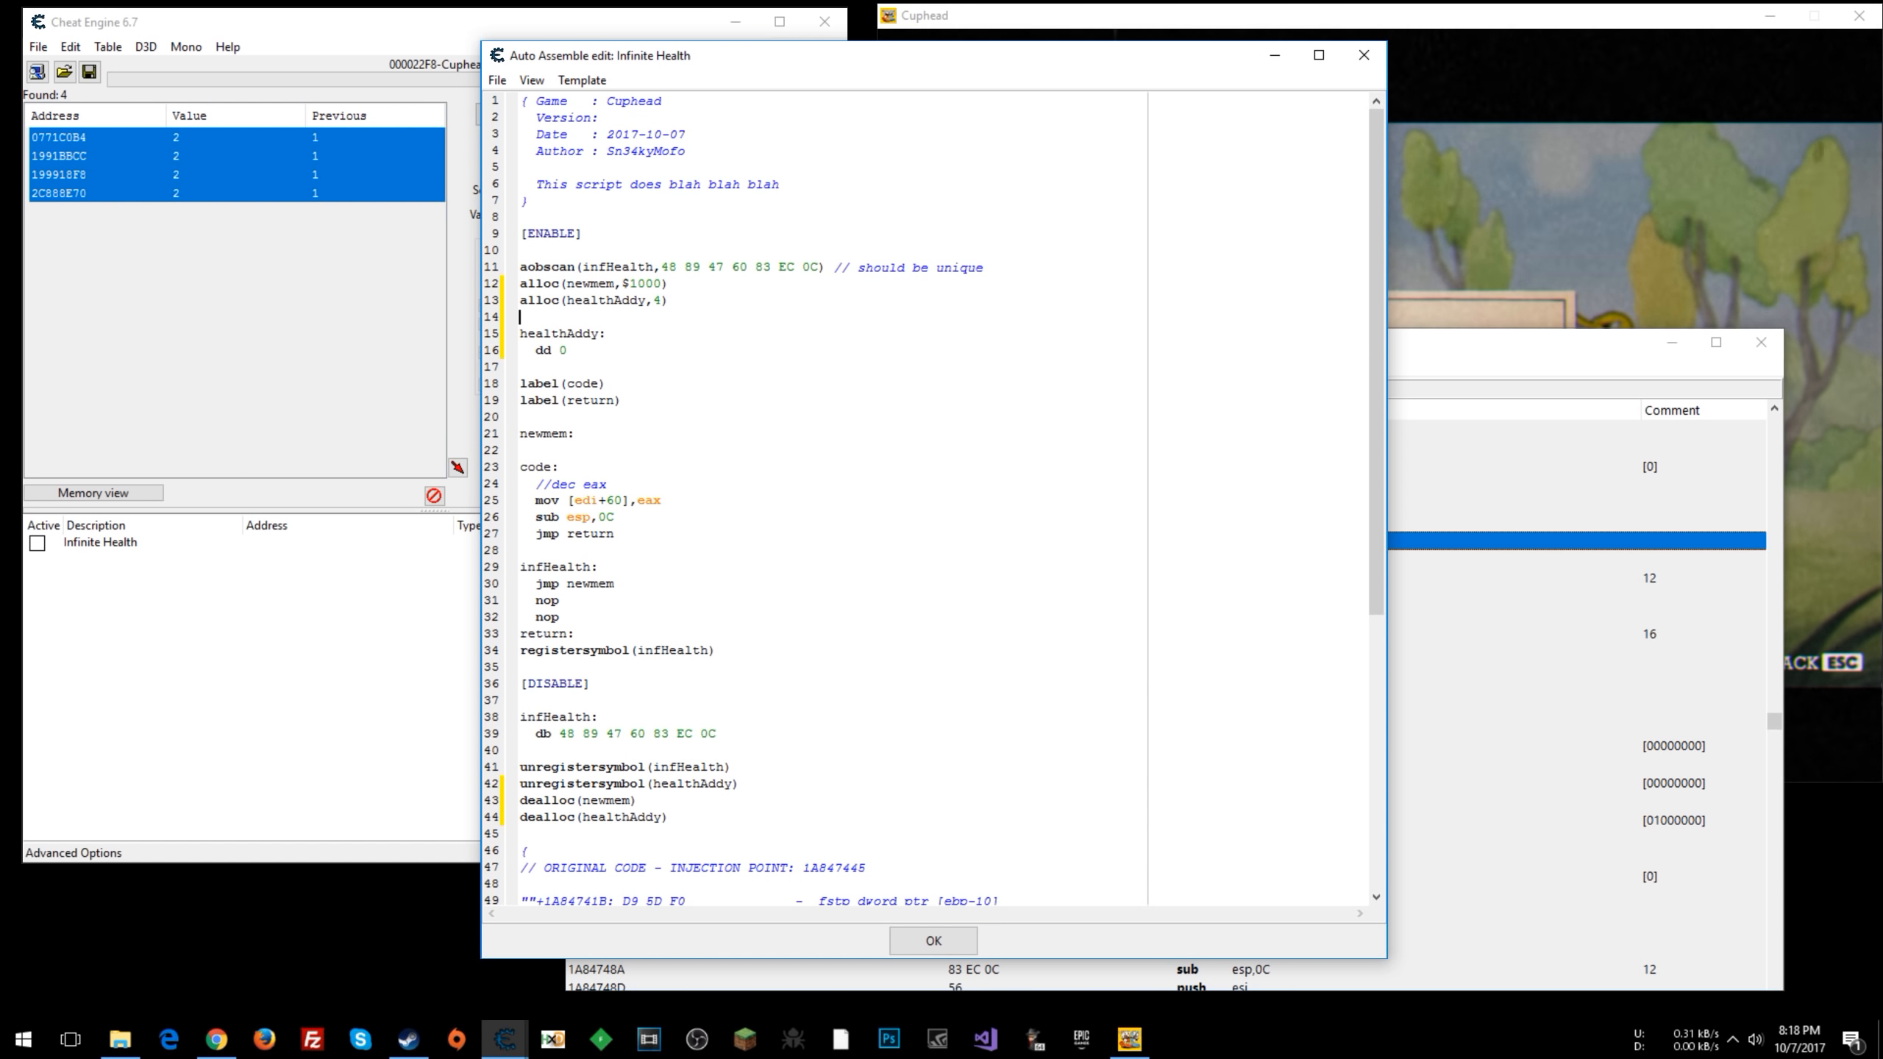
type("register")
left_click(943, 300)
type("global")
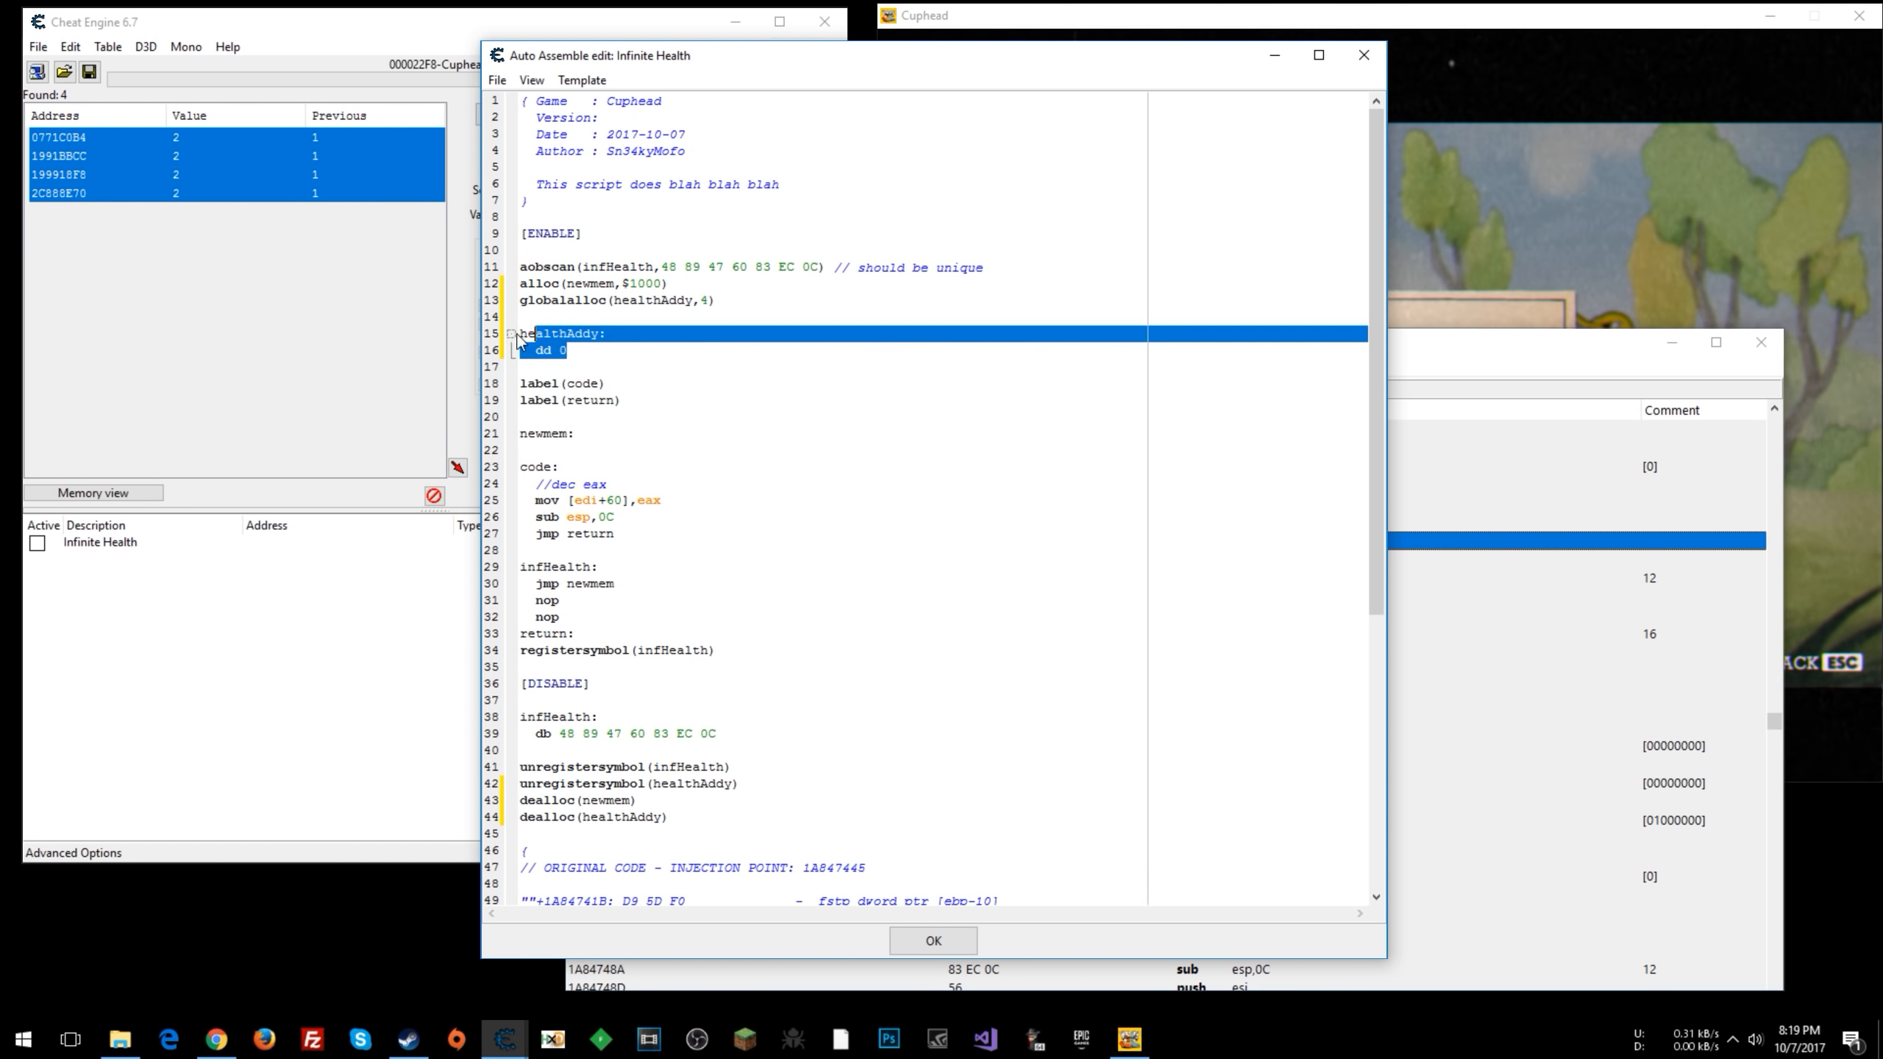
- Insert 'mov [healthAddy],edi' on line 25 before the health write in the injected code
scroll("down", 3)
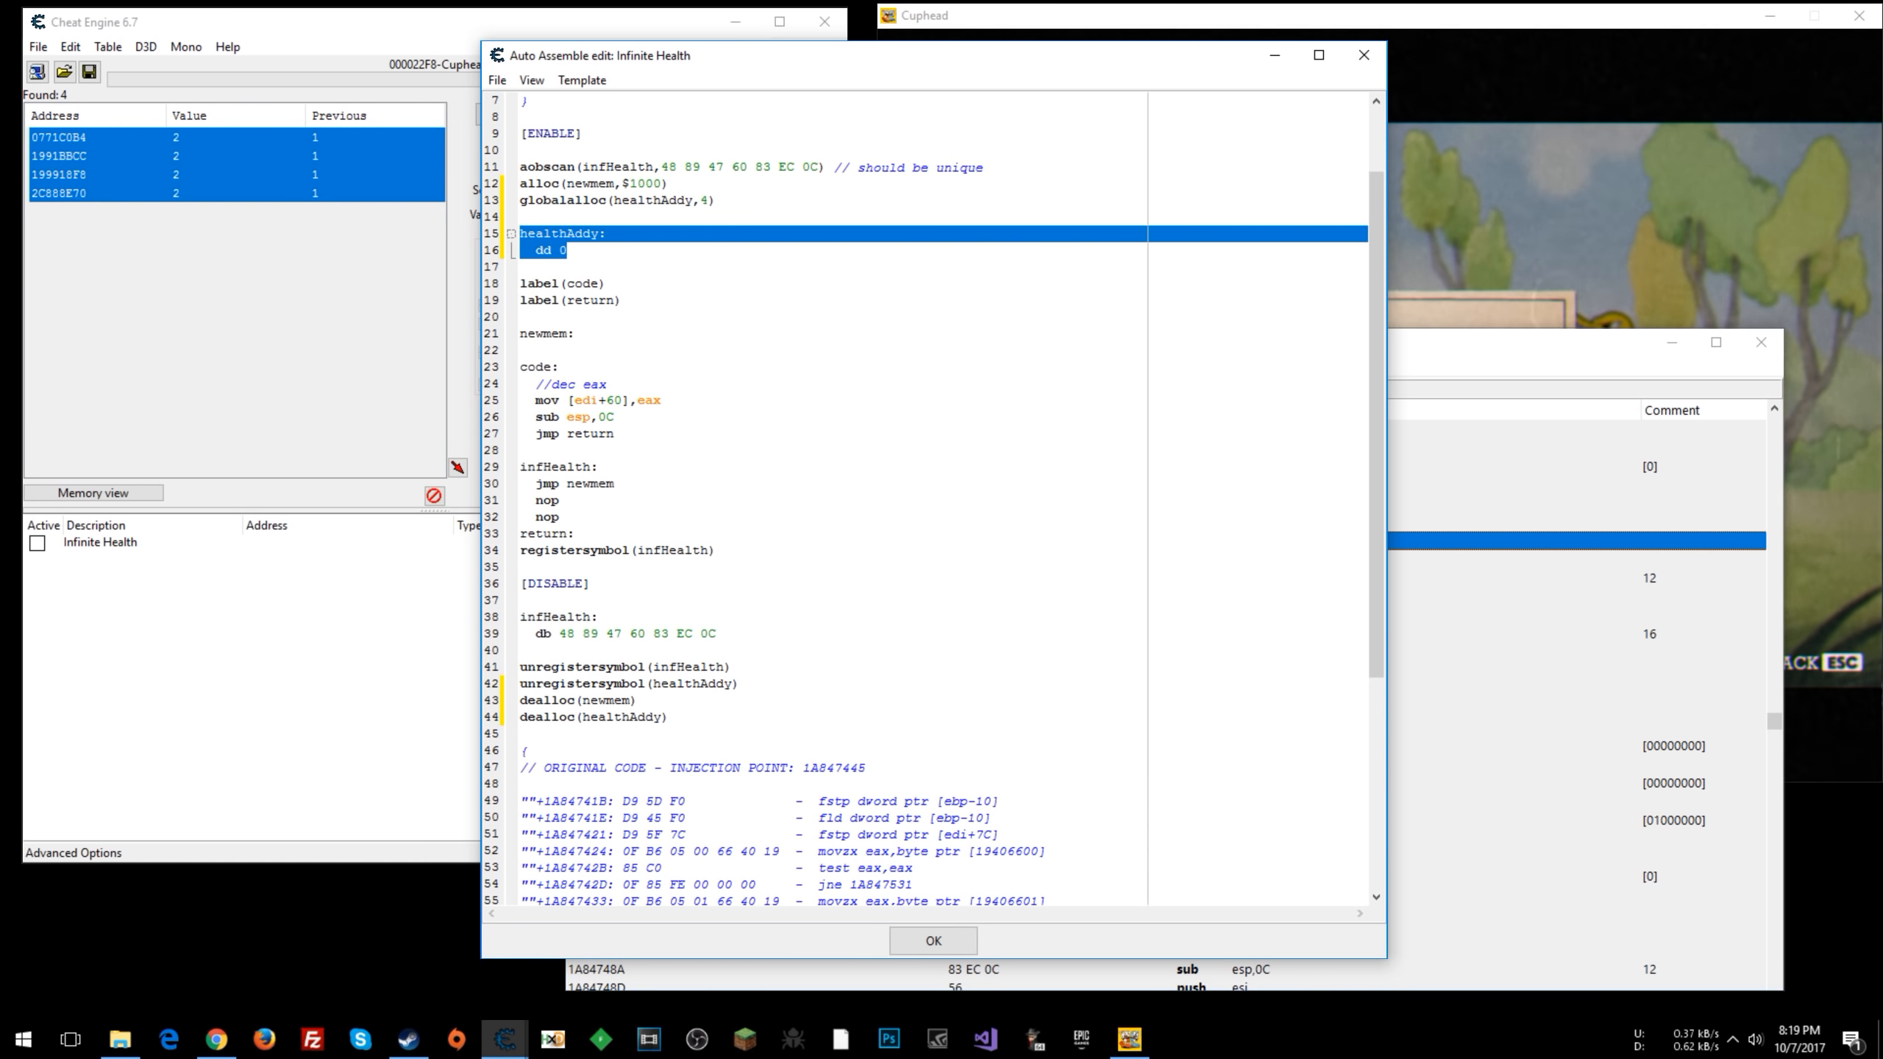
type("mov")
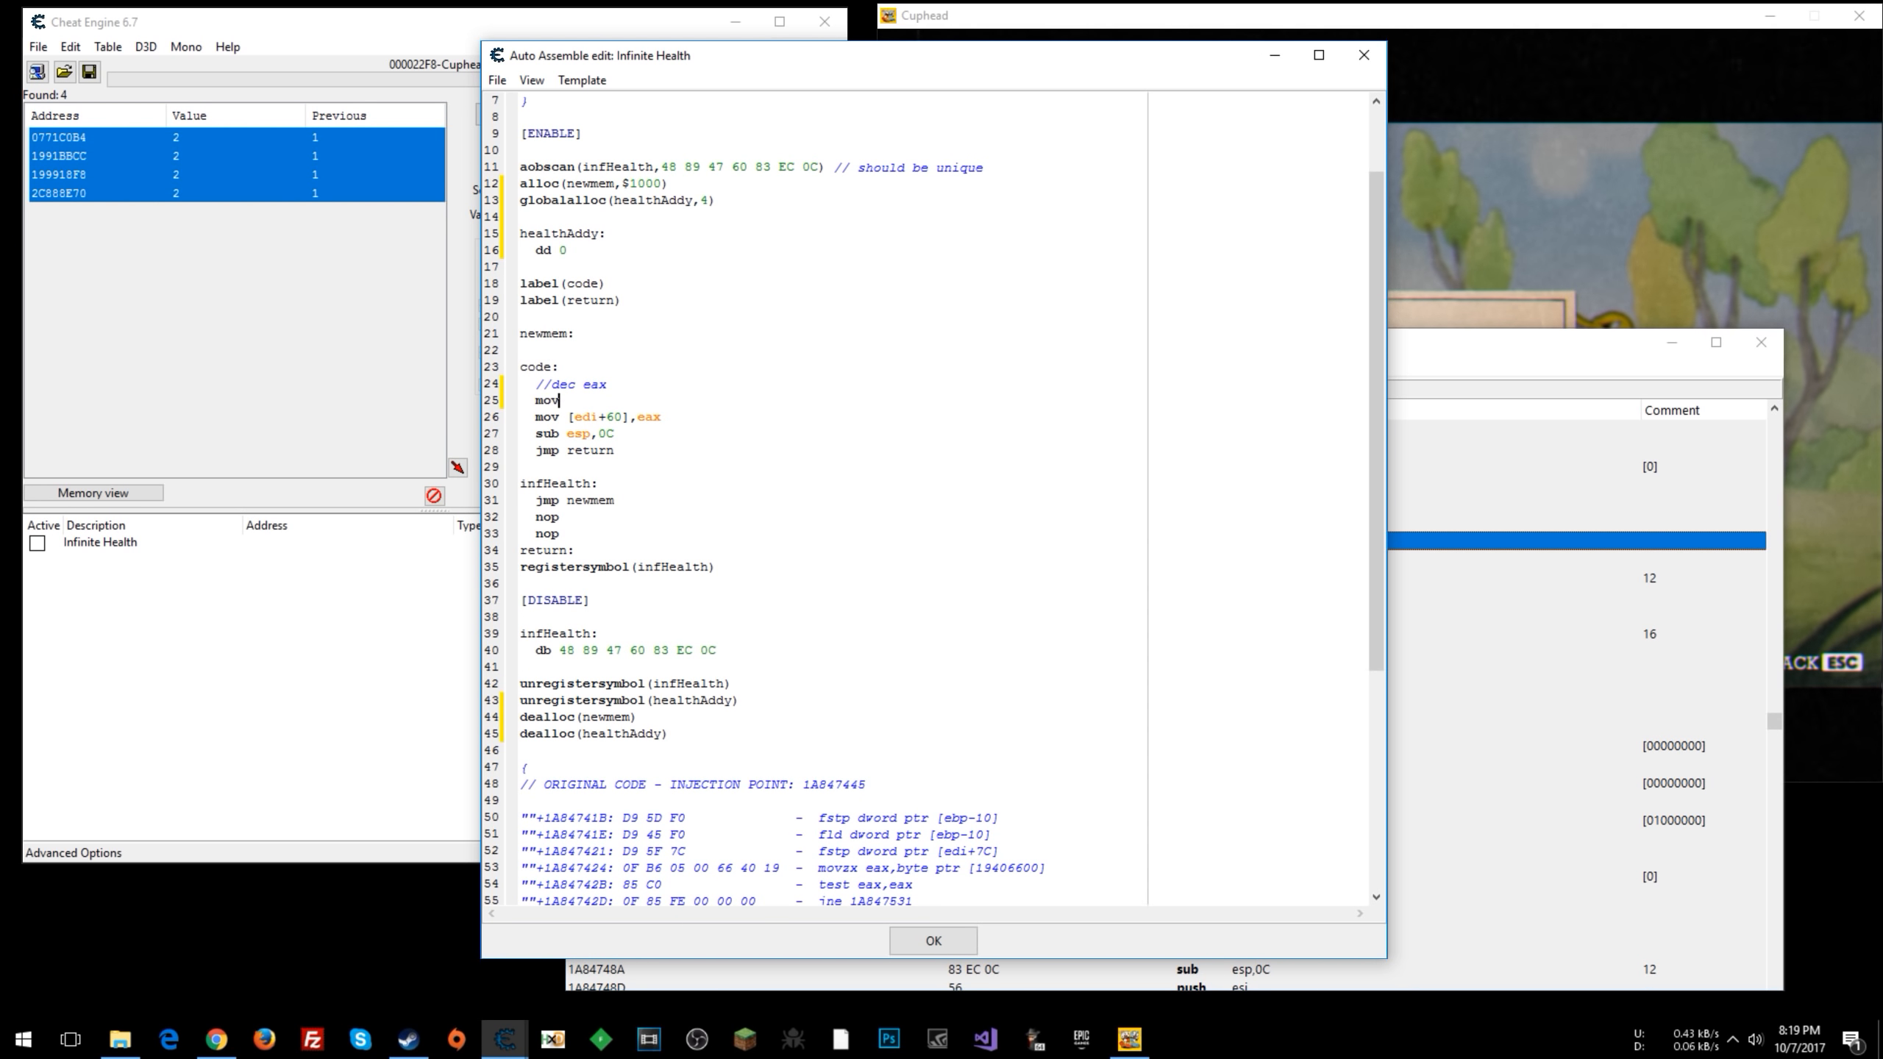
type("[]")
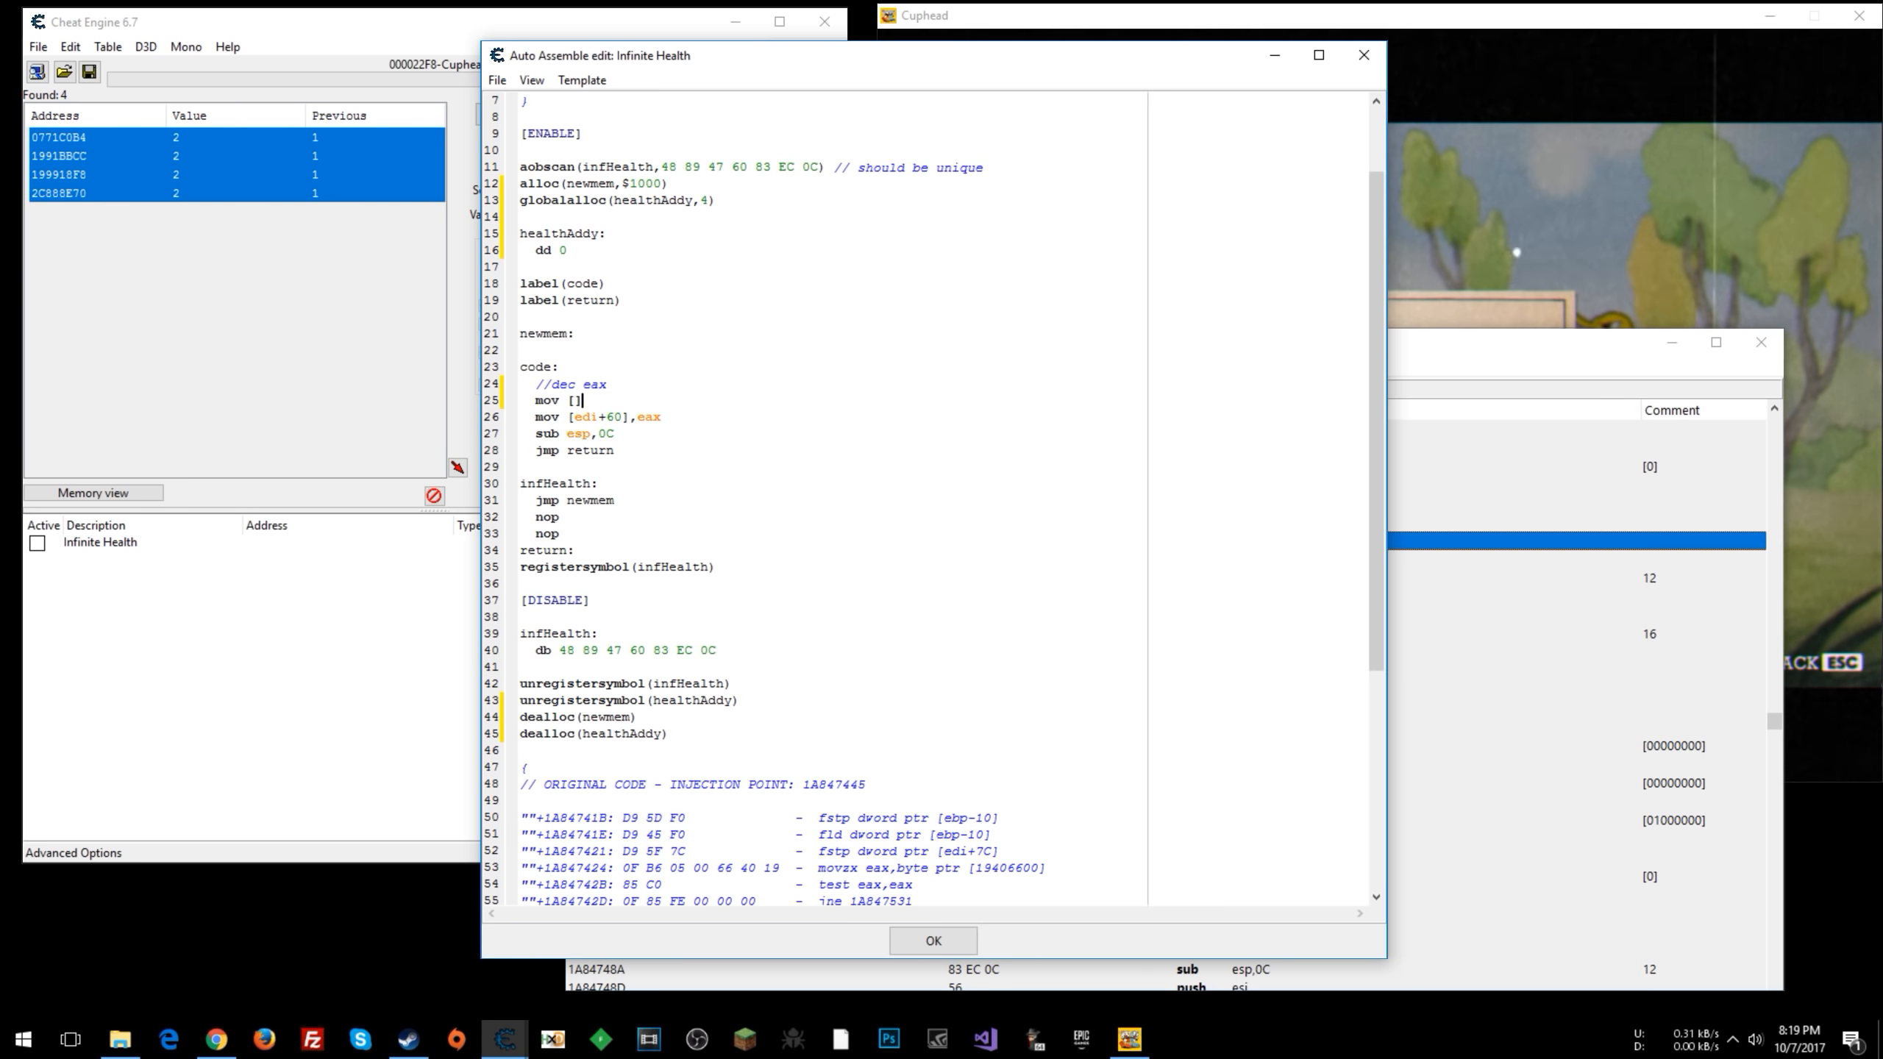
type("health")
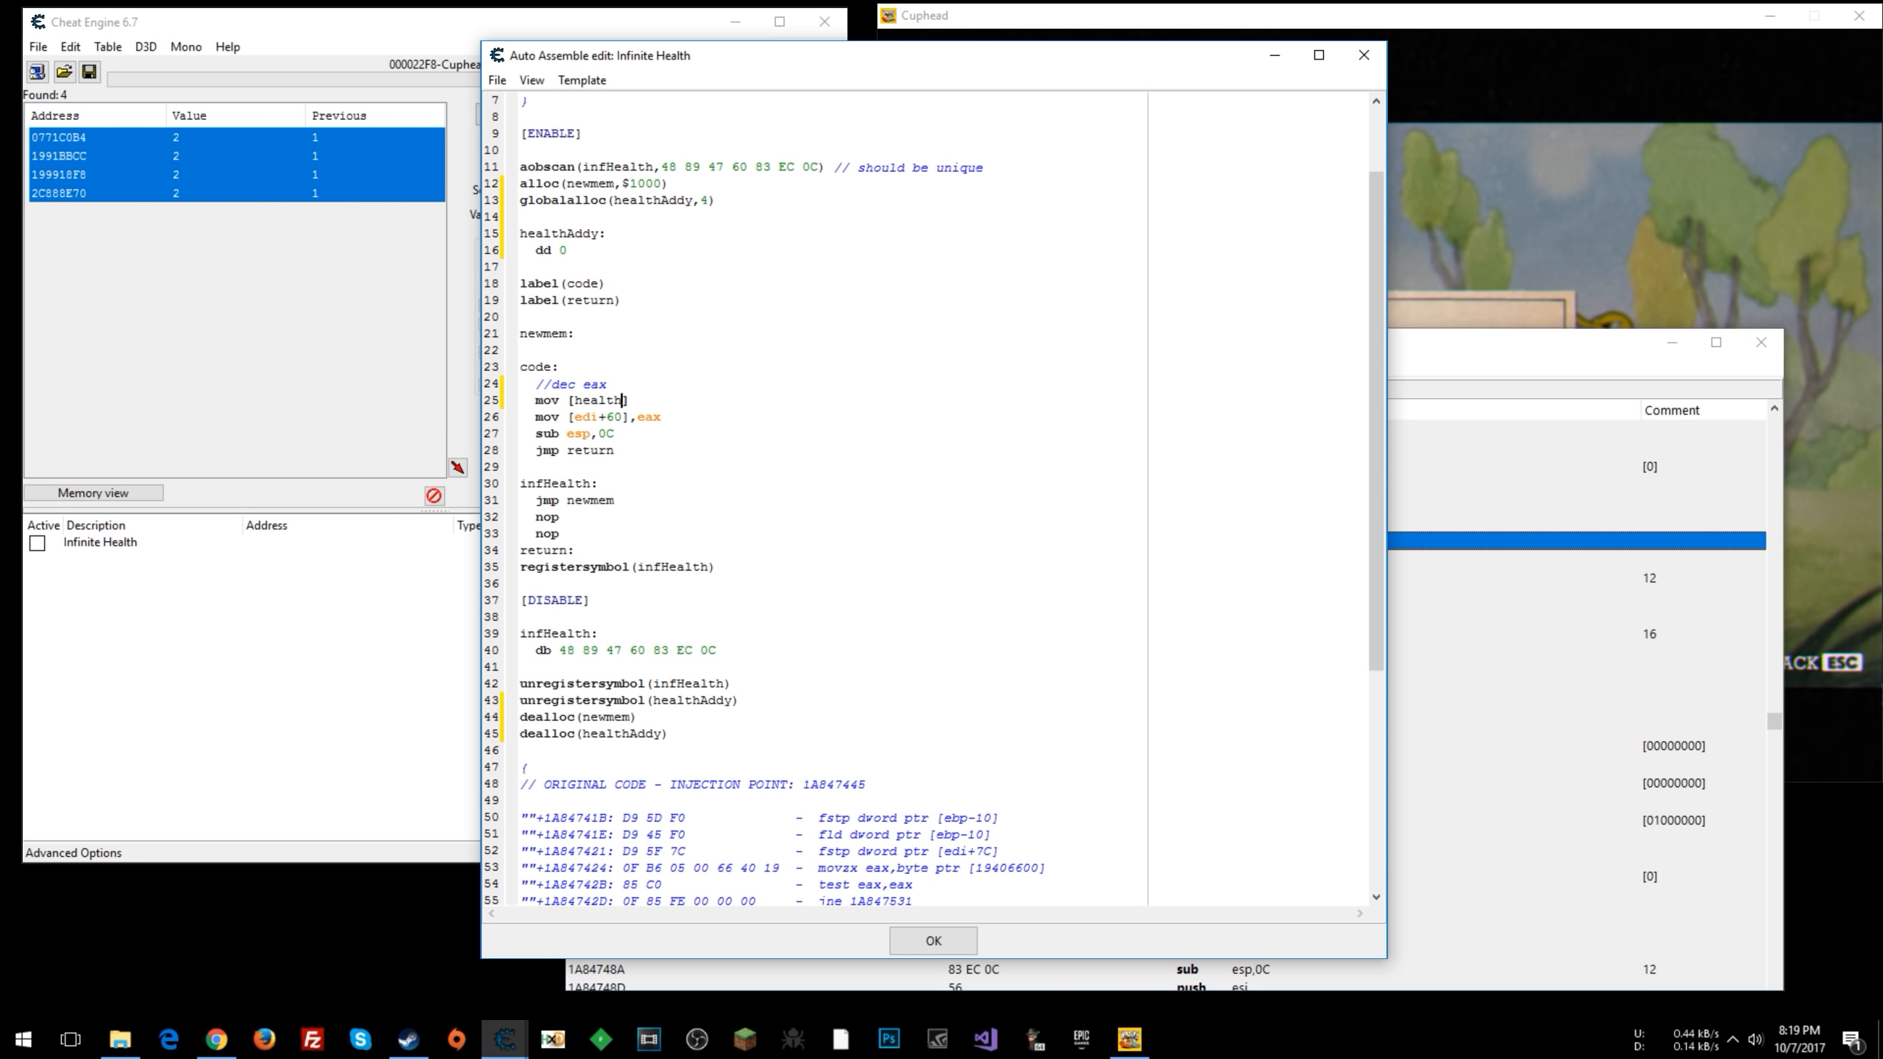
type("Addy")
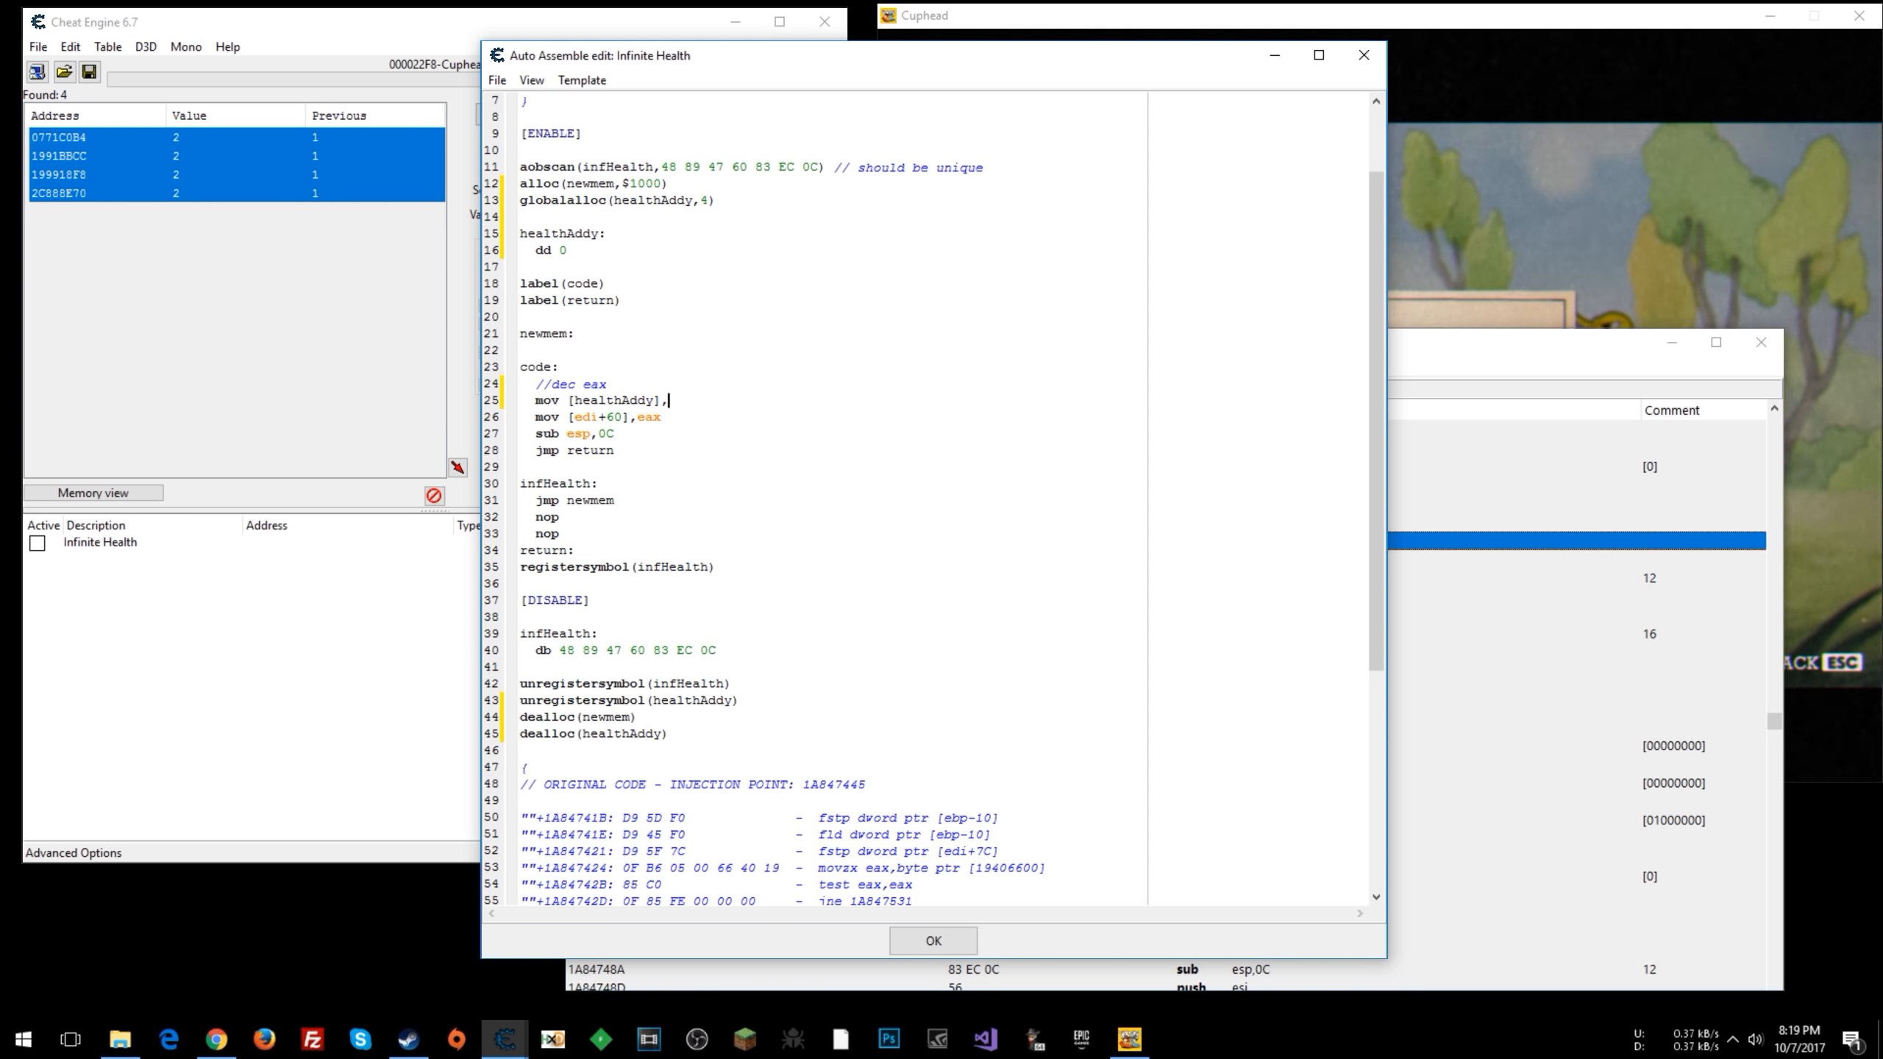
type("edi")
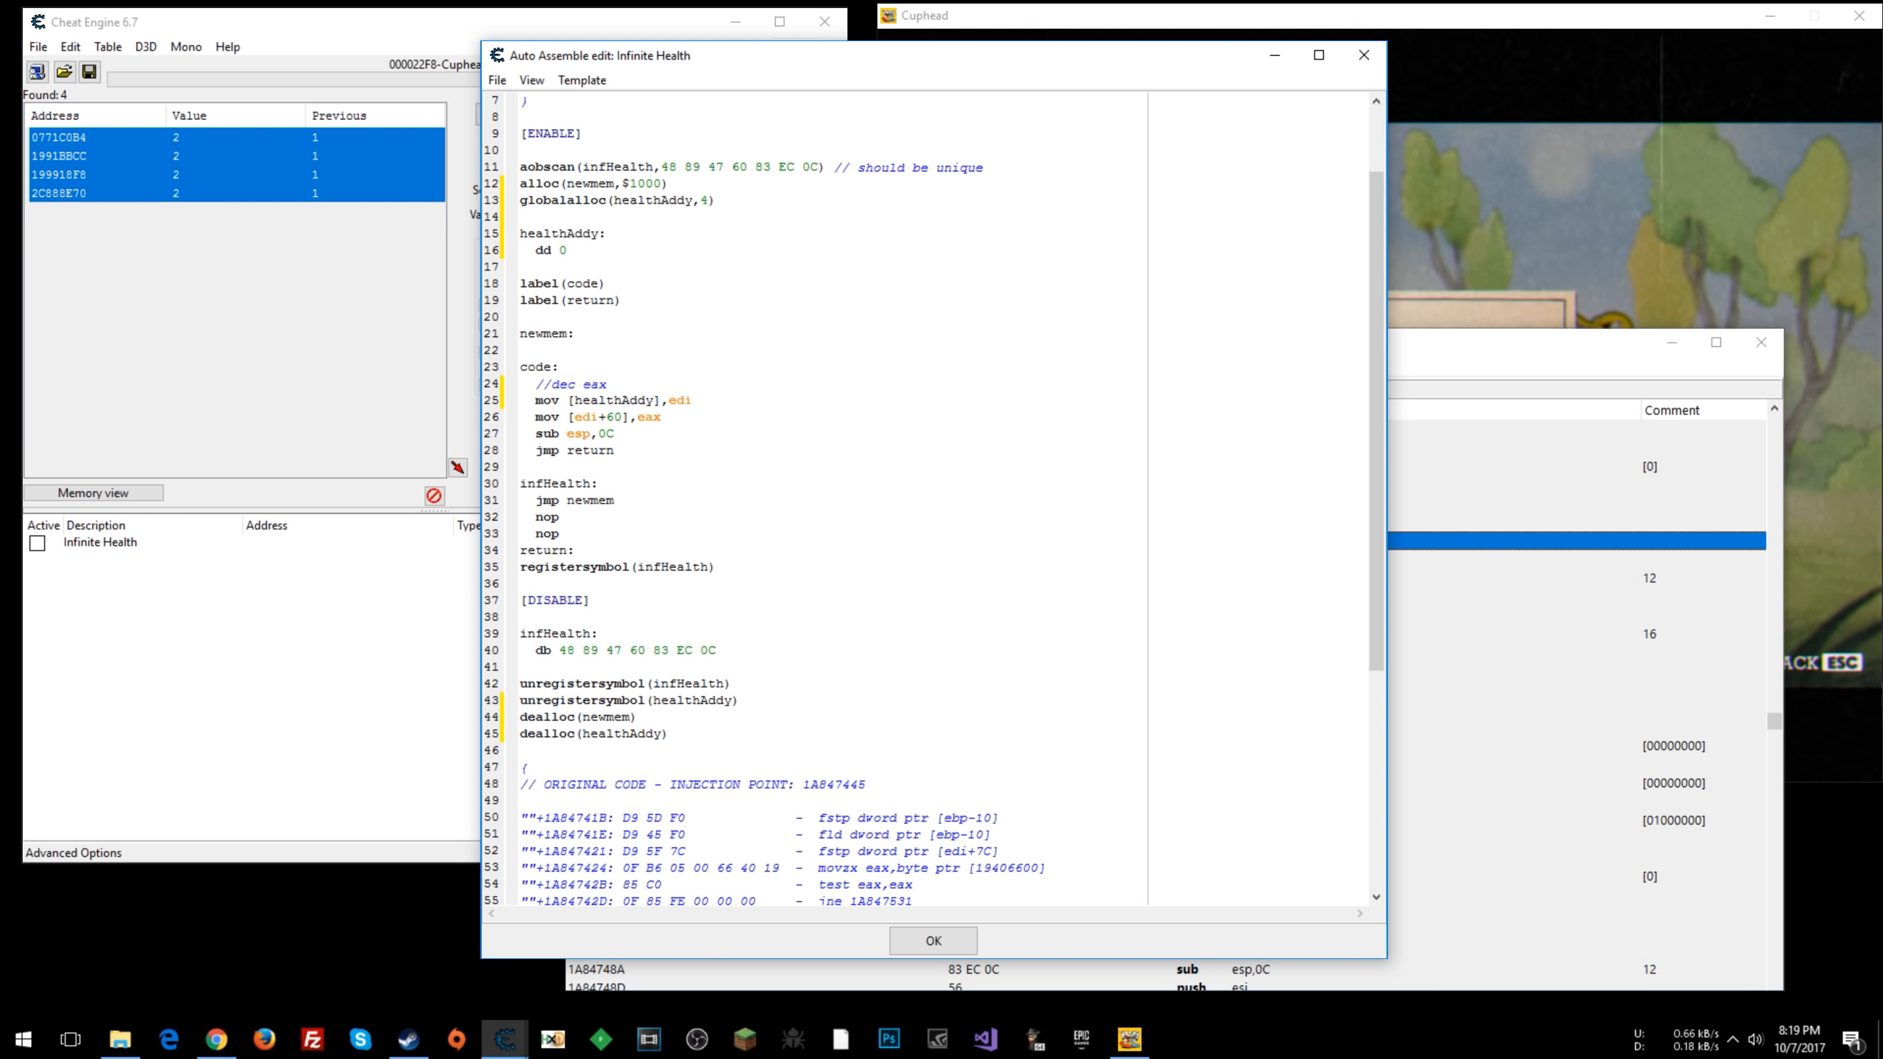
double_click(588, 416)
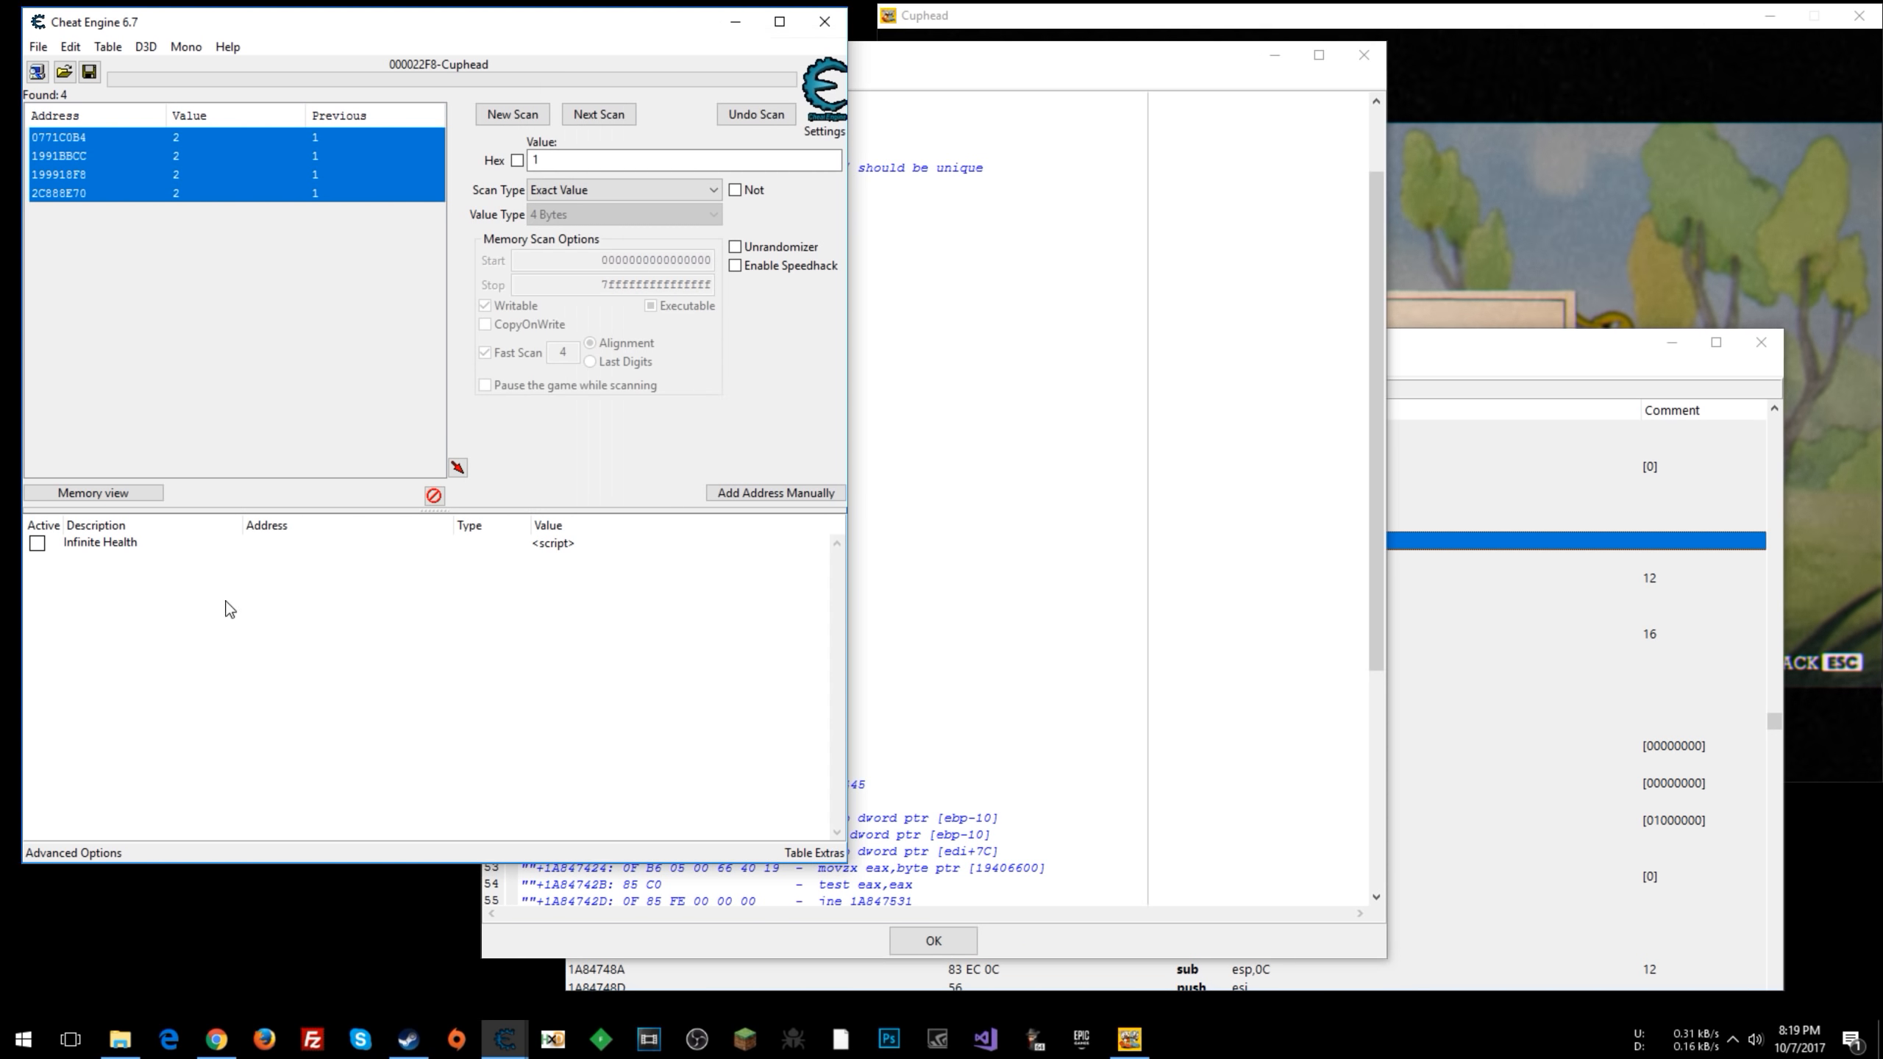
- Add a 4-byte 'Health' entry at address [healthAddy]+60 to the cheat table
left_click(775, 493)
type("[healthAddy")
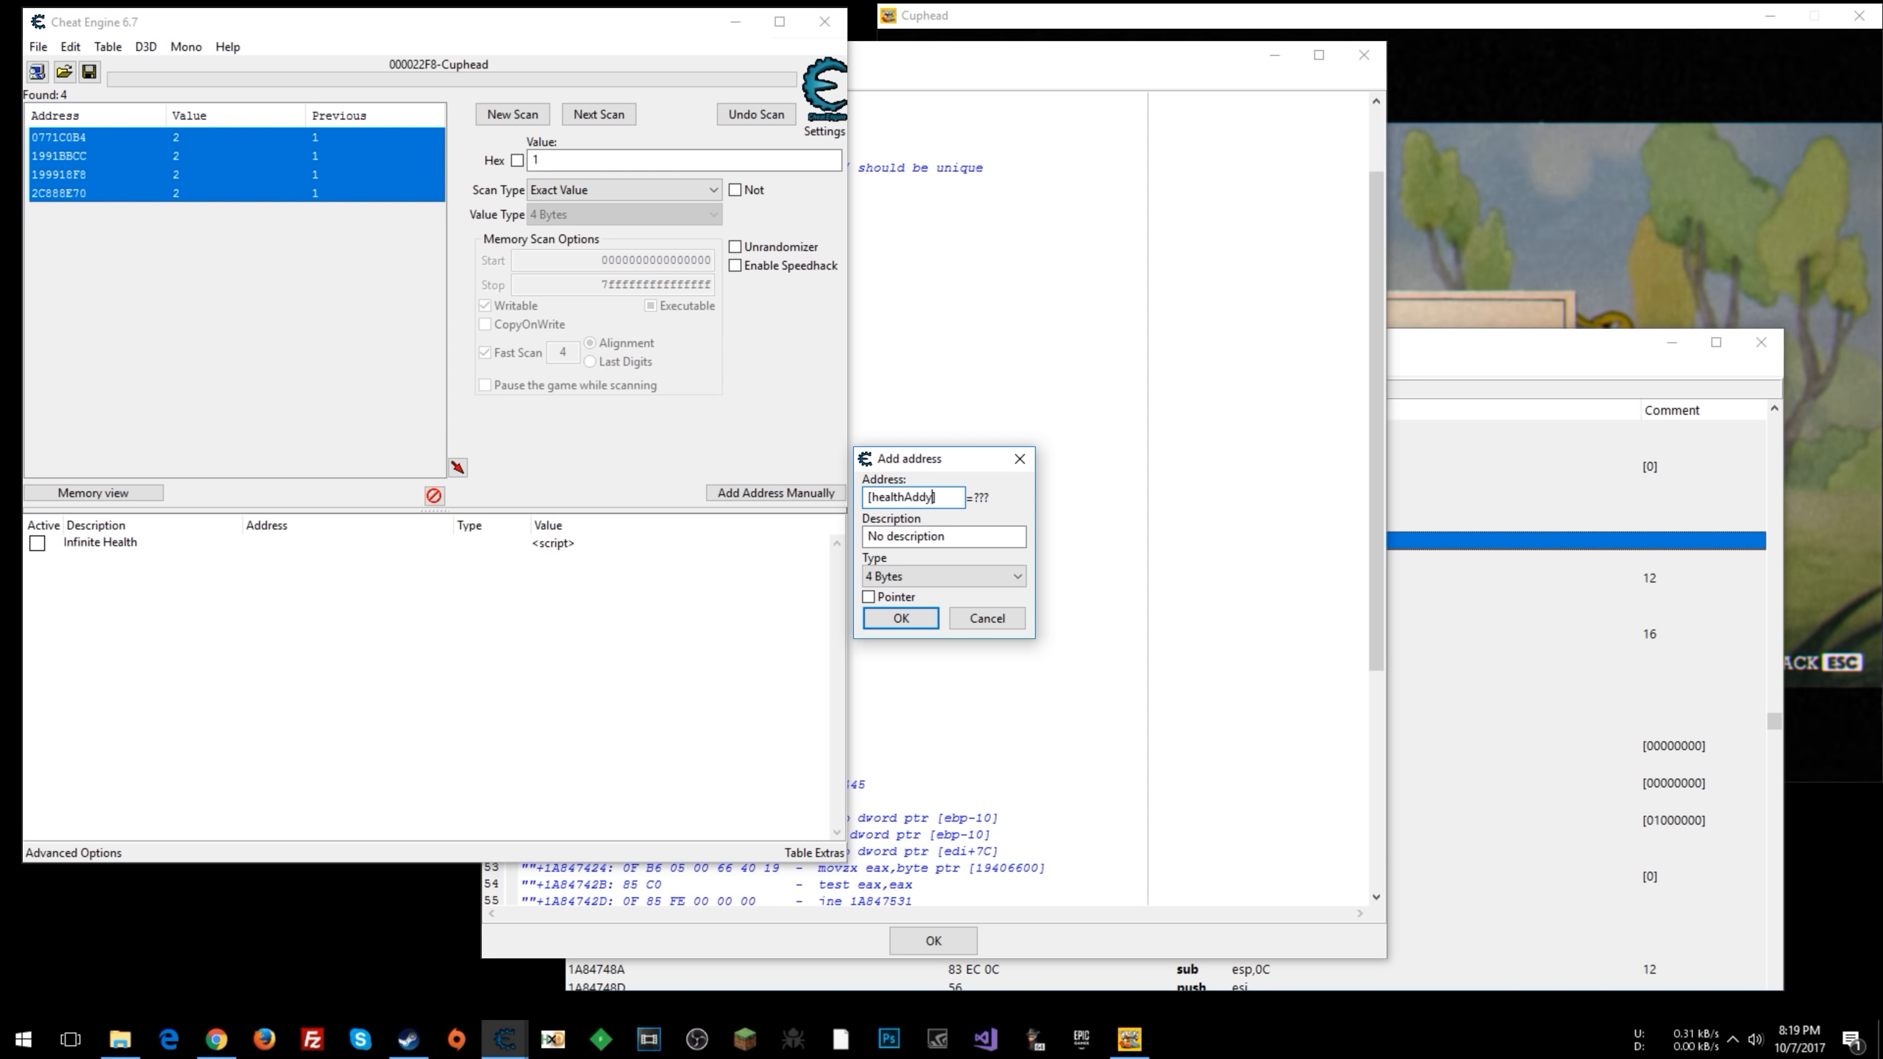
type("+")
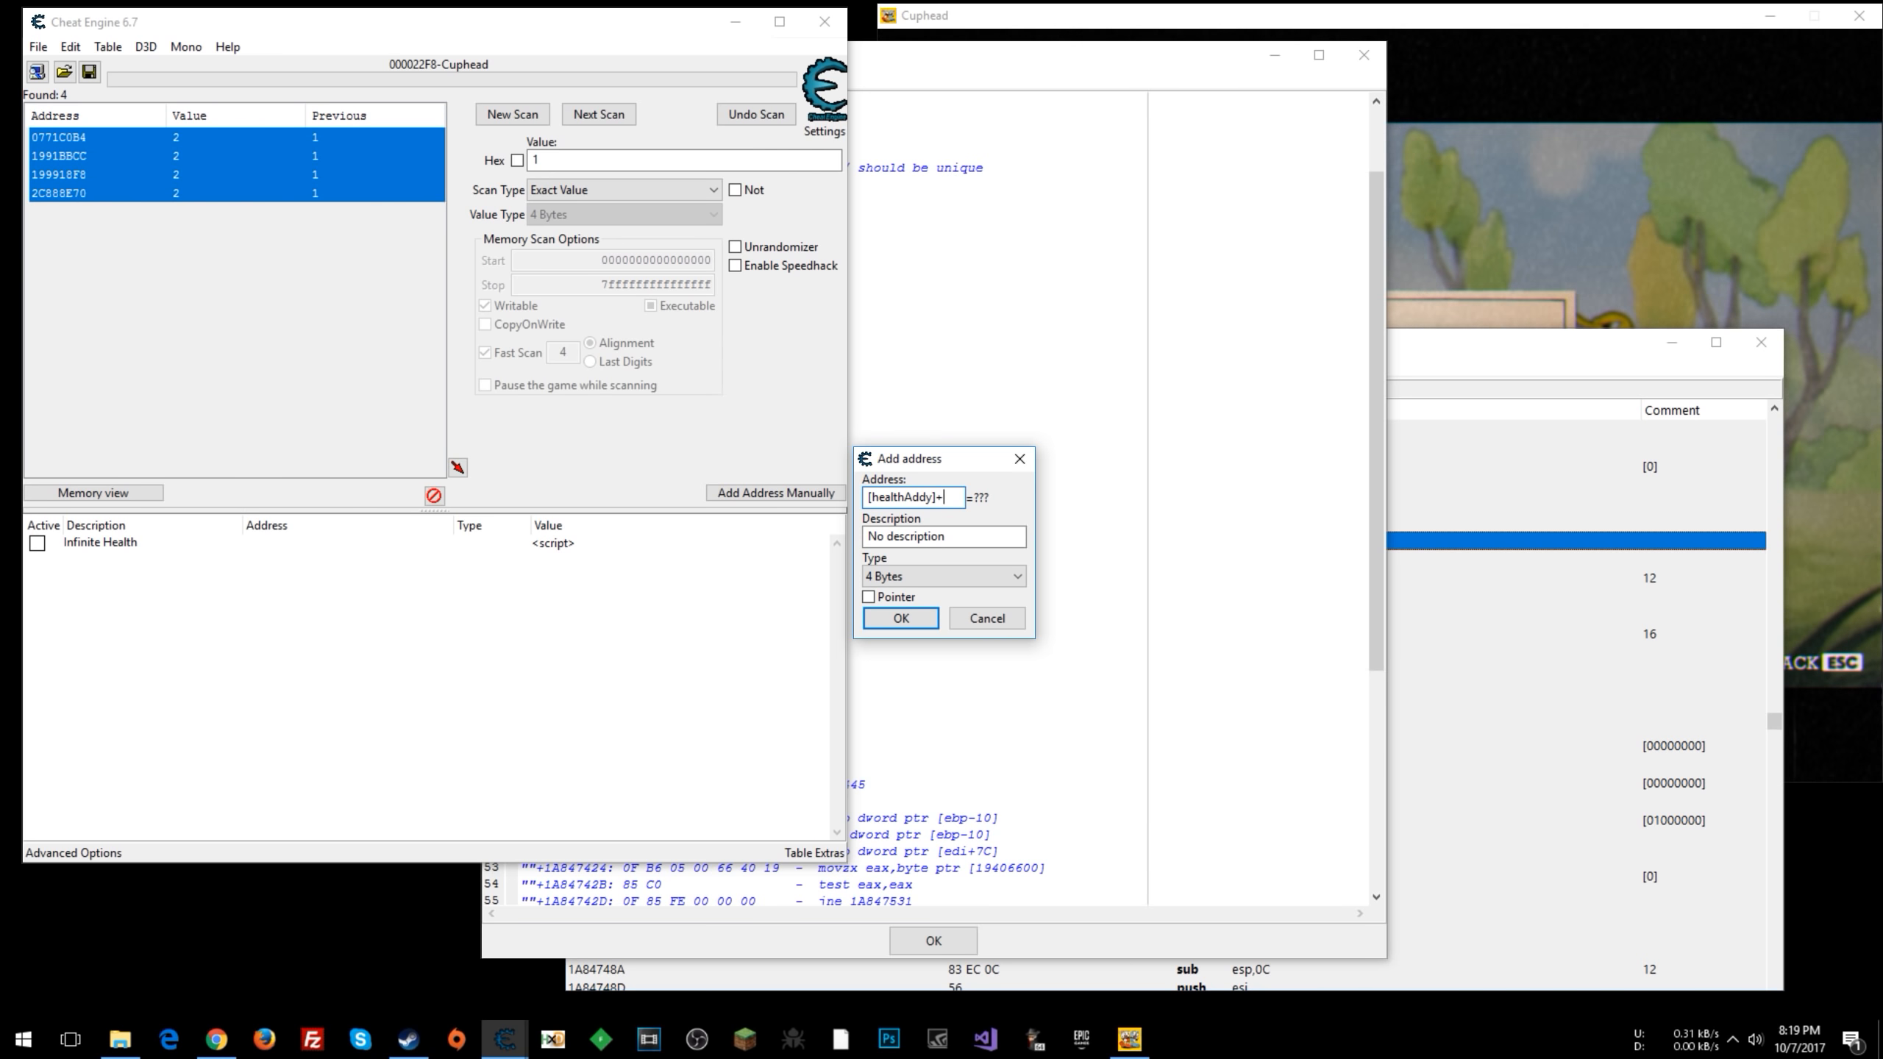
type("60")
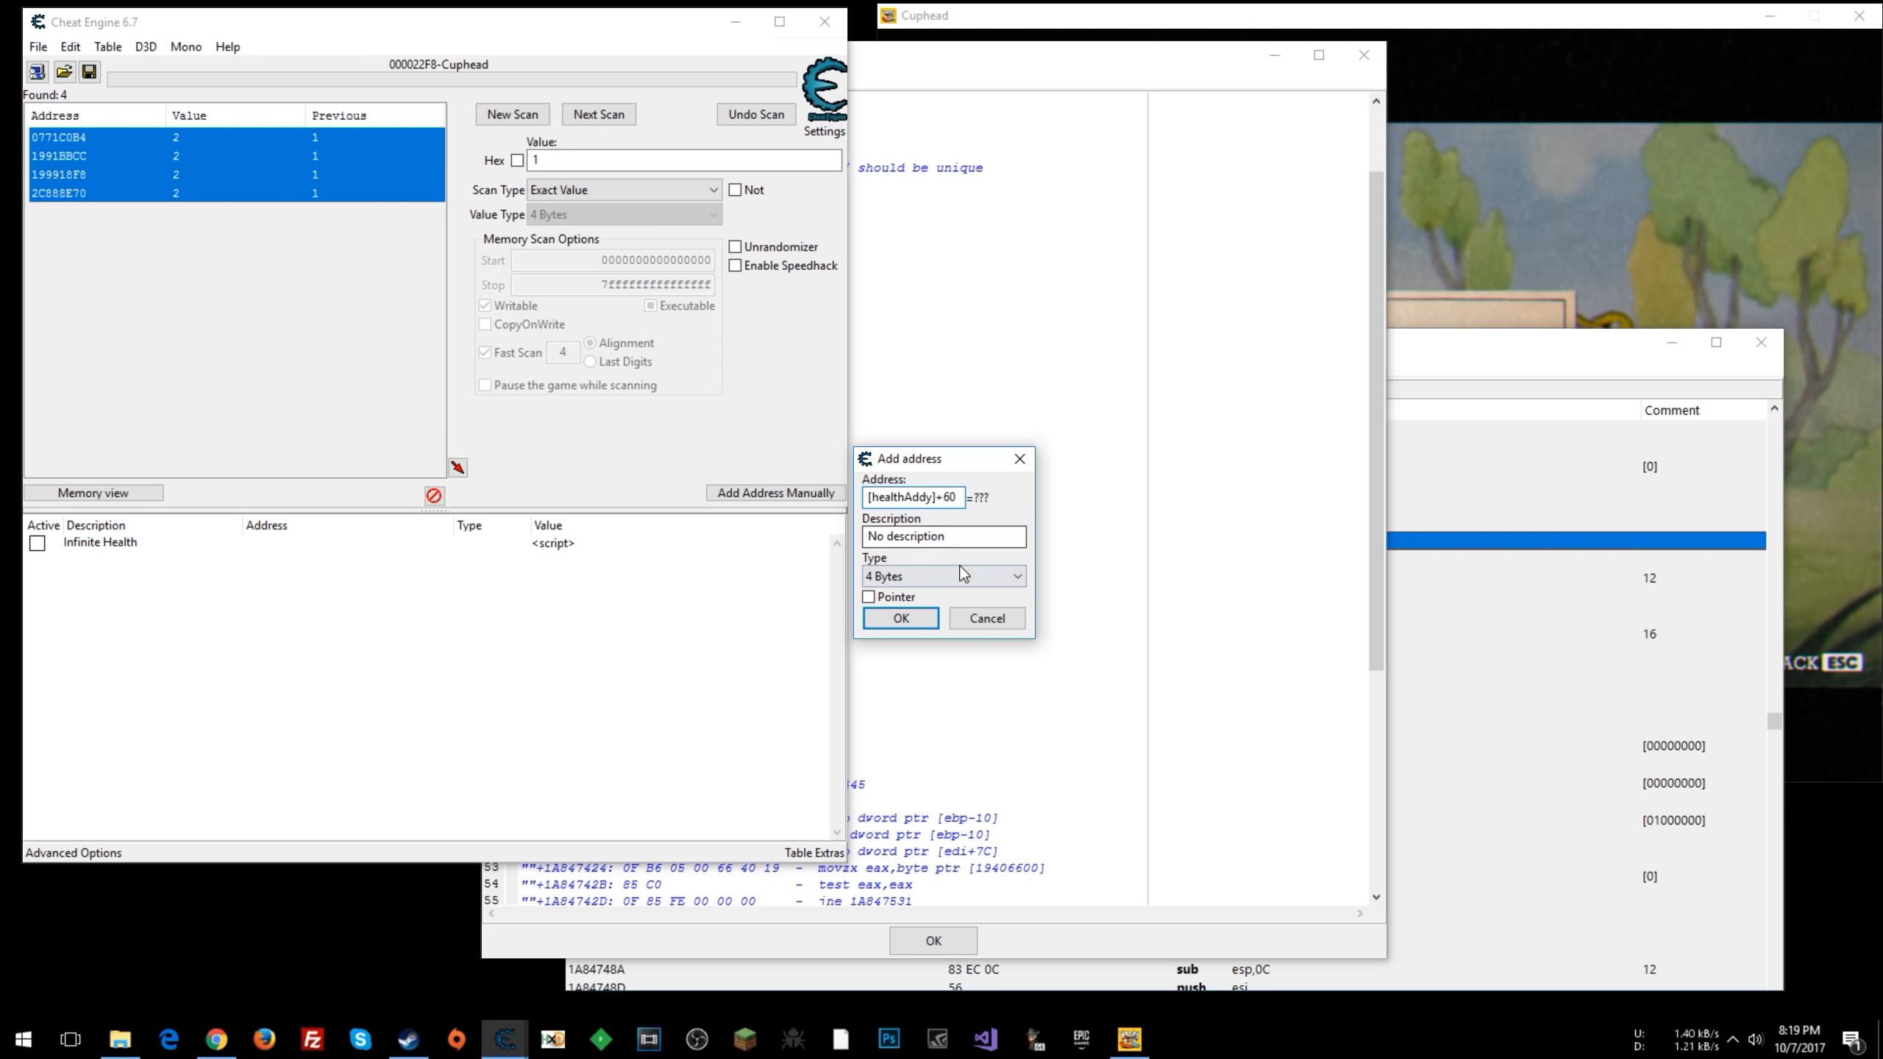
mouse_move(940, 554)
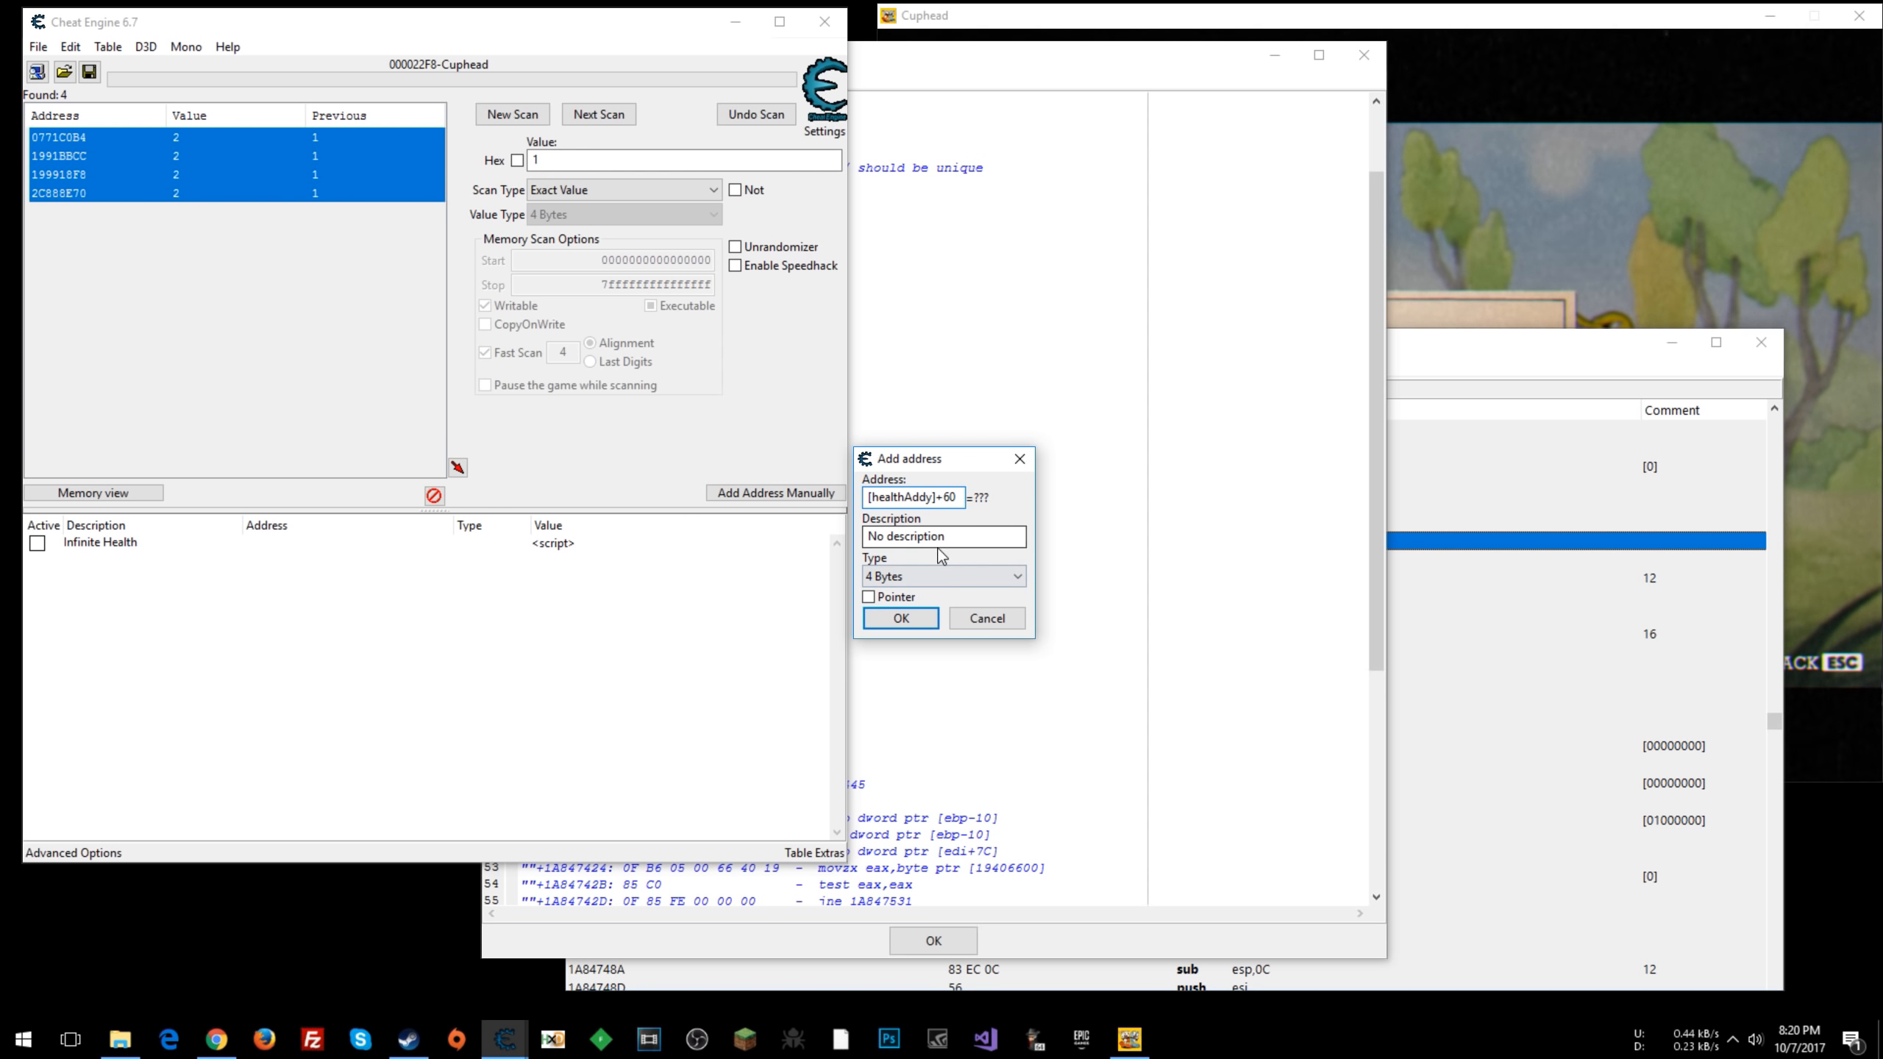
type("Health")
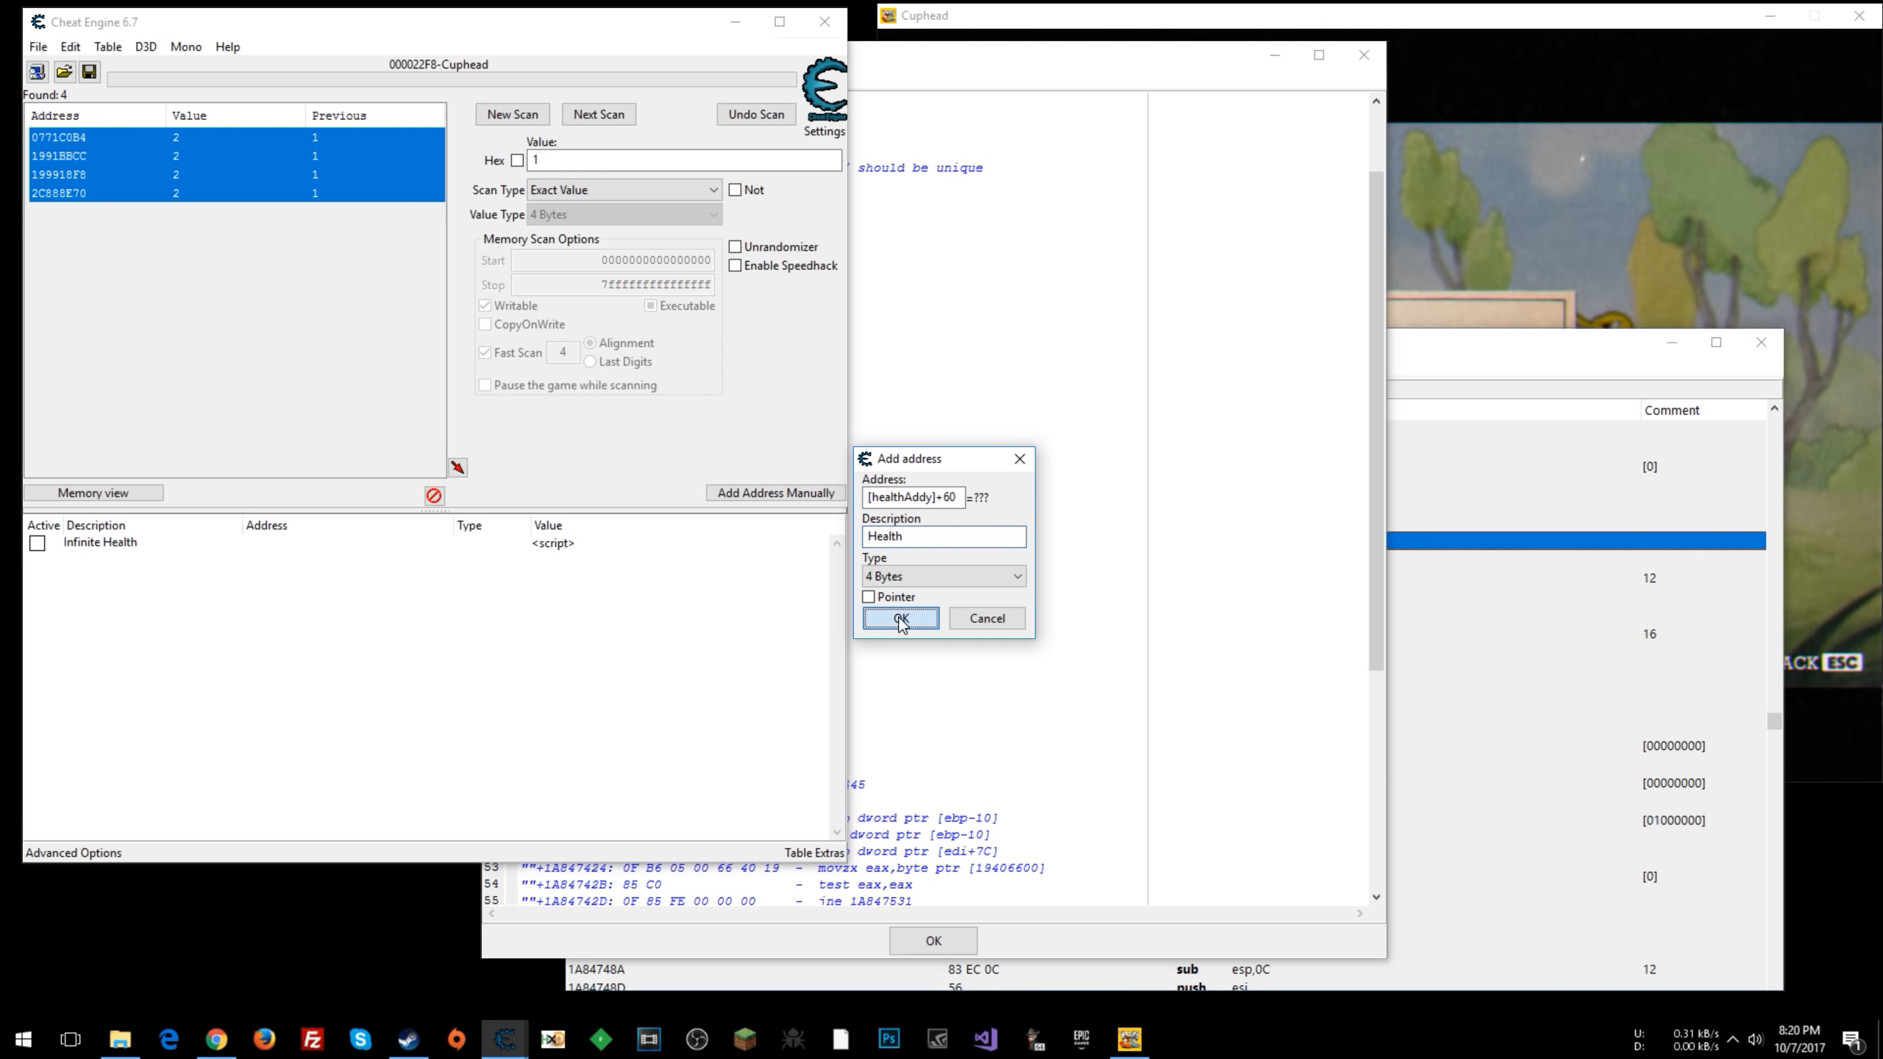
left_click(898, 618)
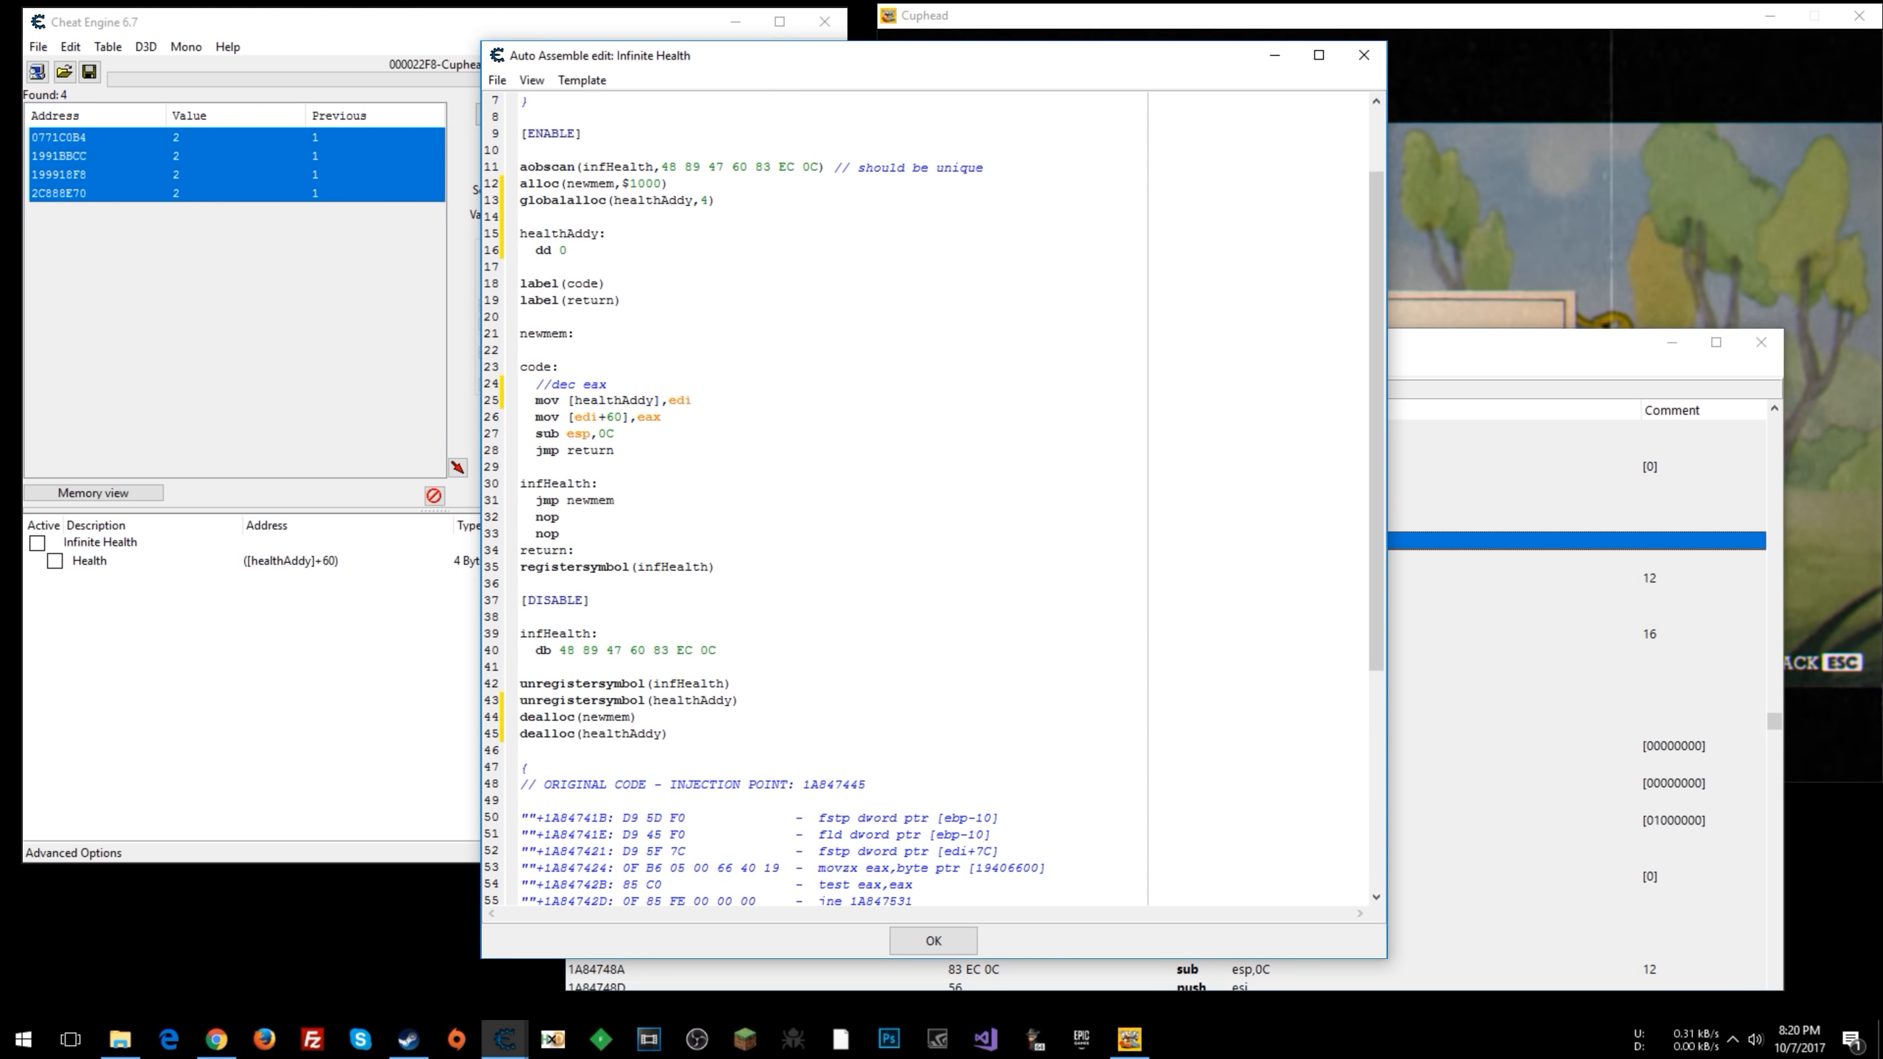
- Check the healthAddy name in the injected line and save the script, closing the editor
double_click(609, 417)
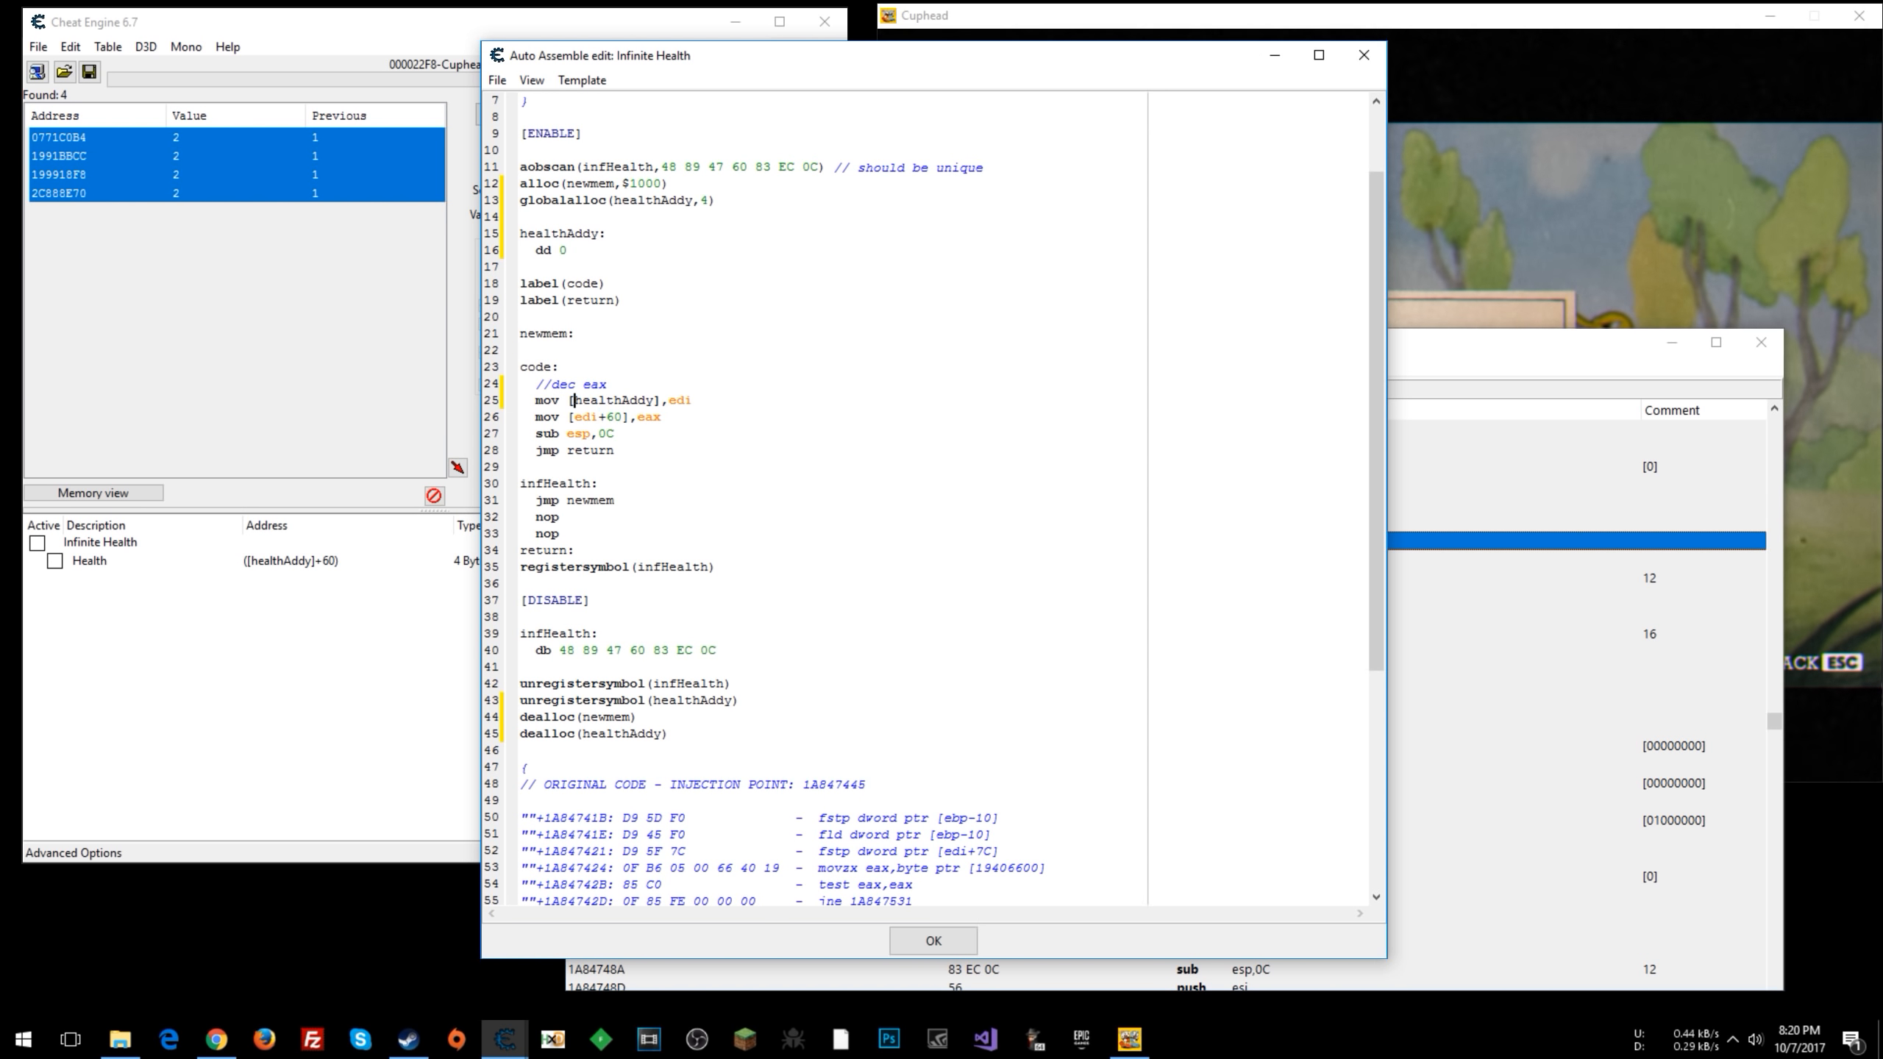
double_click(613, 400)
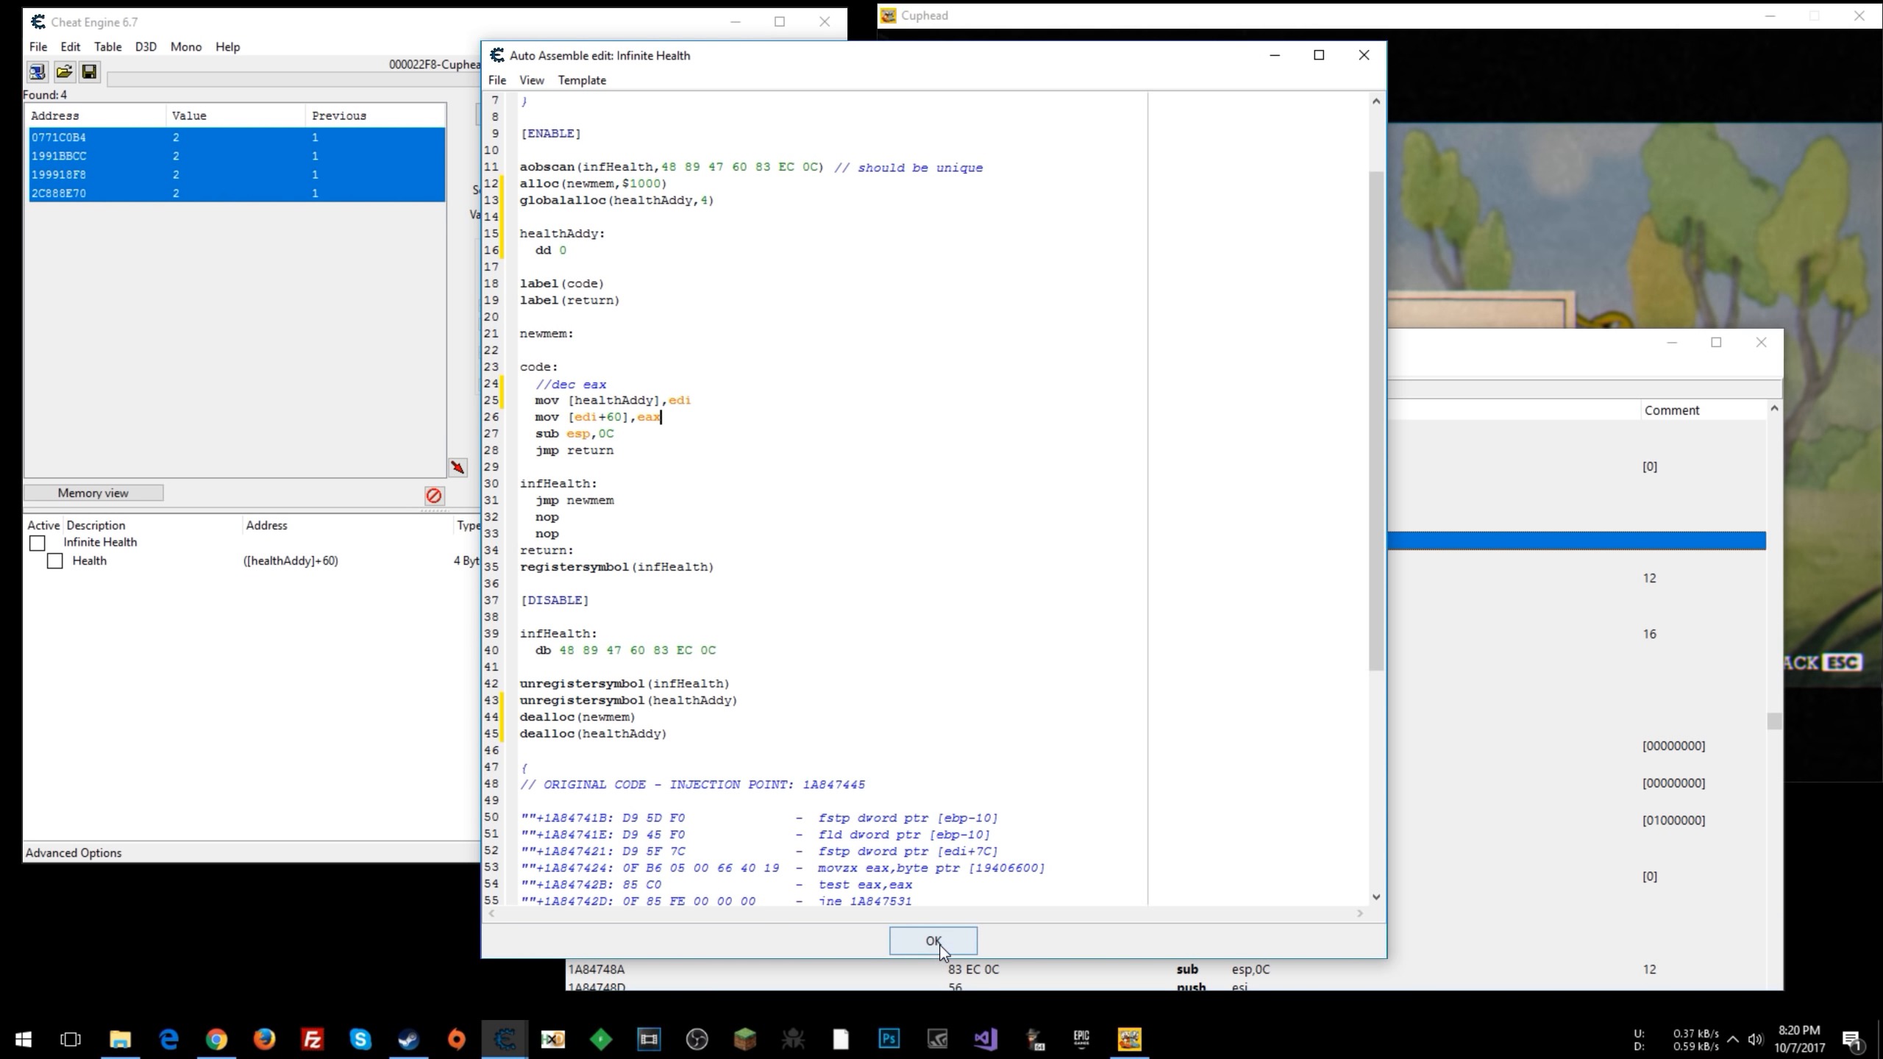
left_click(933, 940)
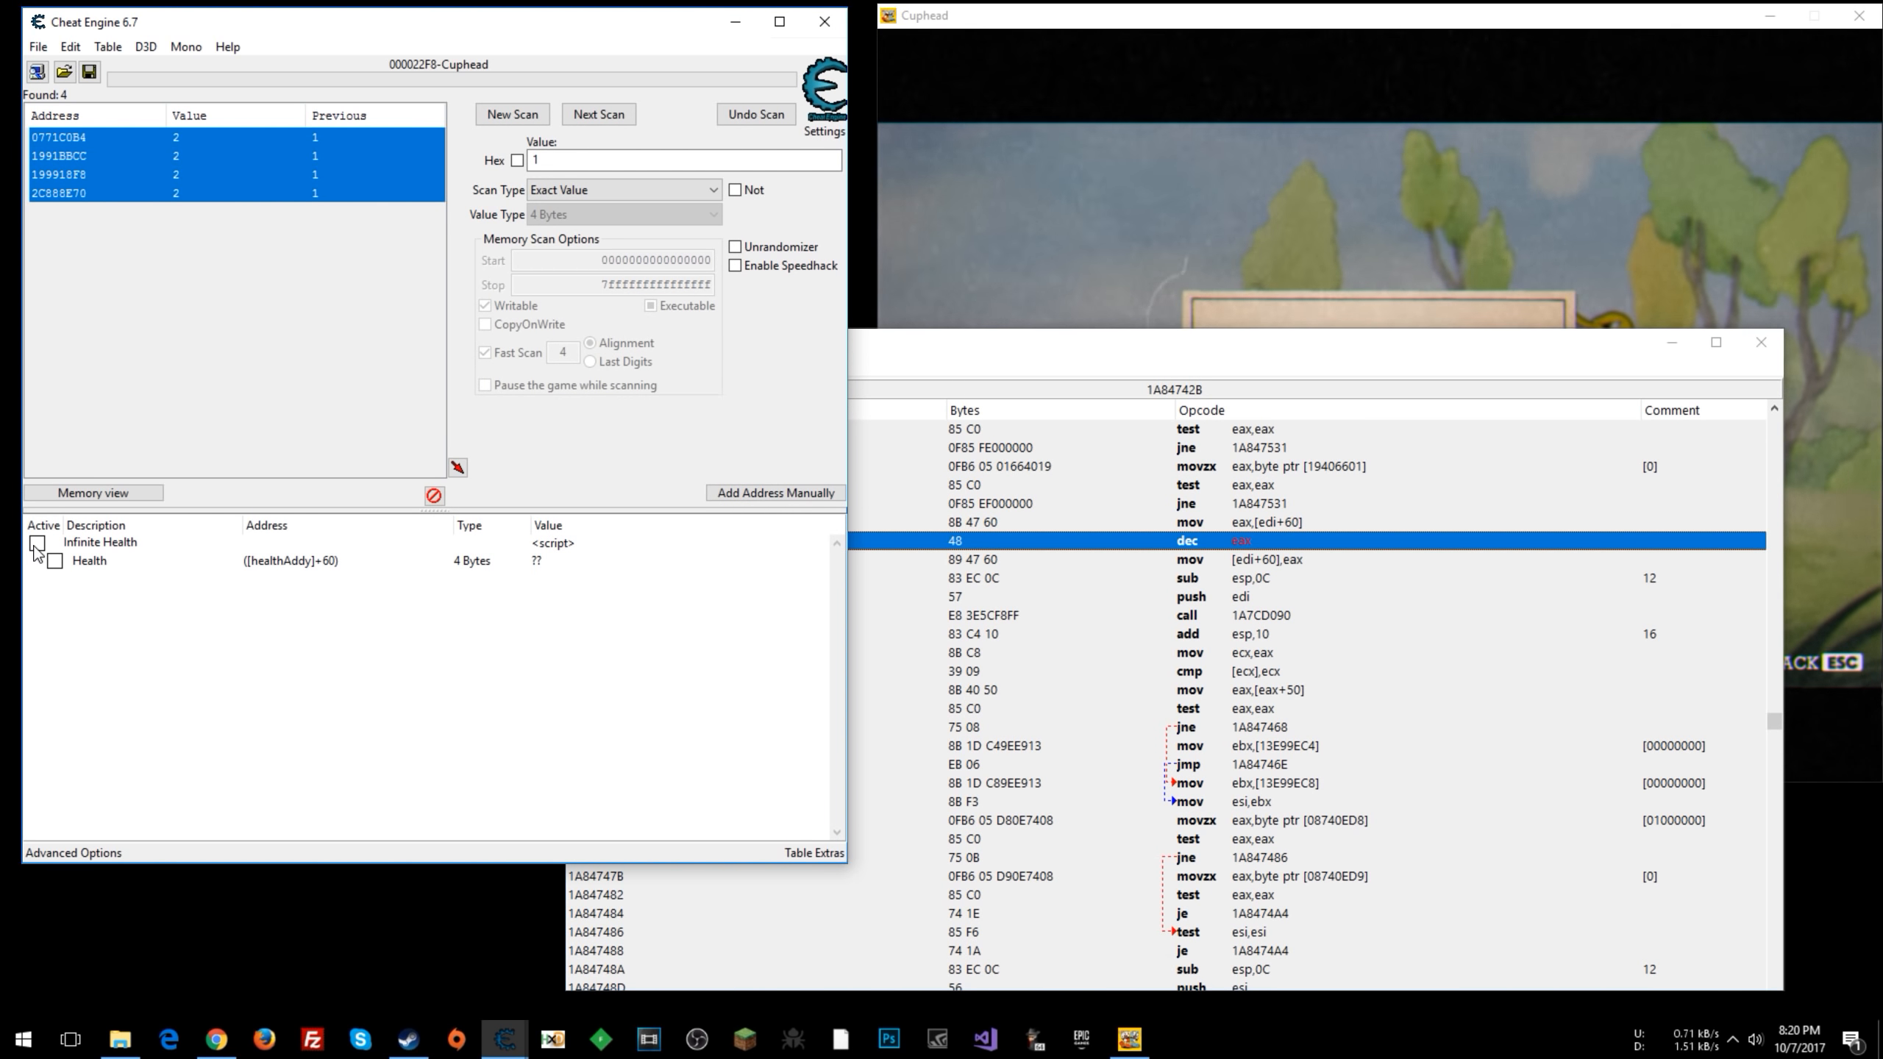
- Enable Infinite Health so Health resolves to 199918F8, then set its value to 3
left_click(37, 543)
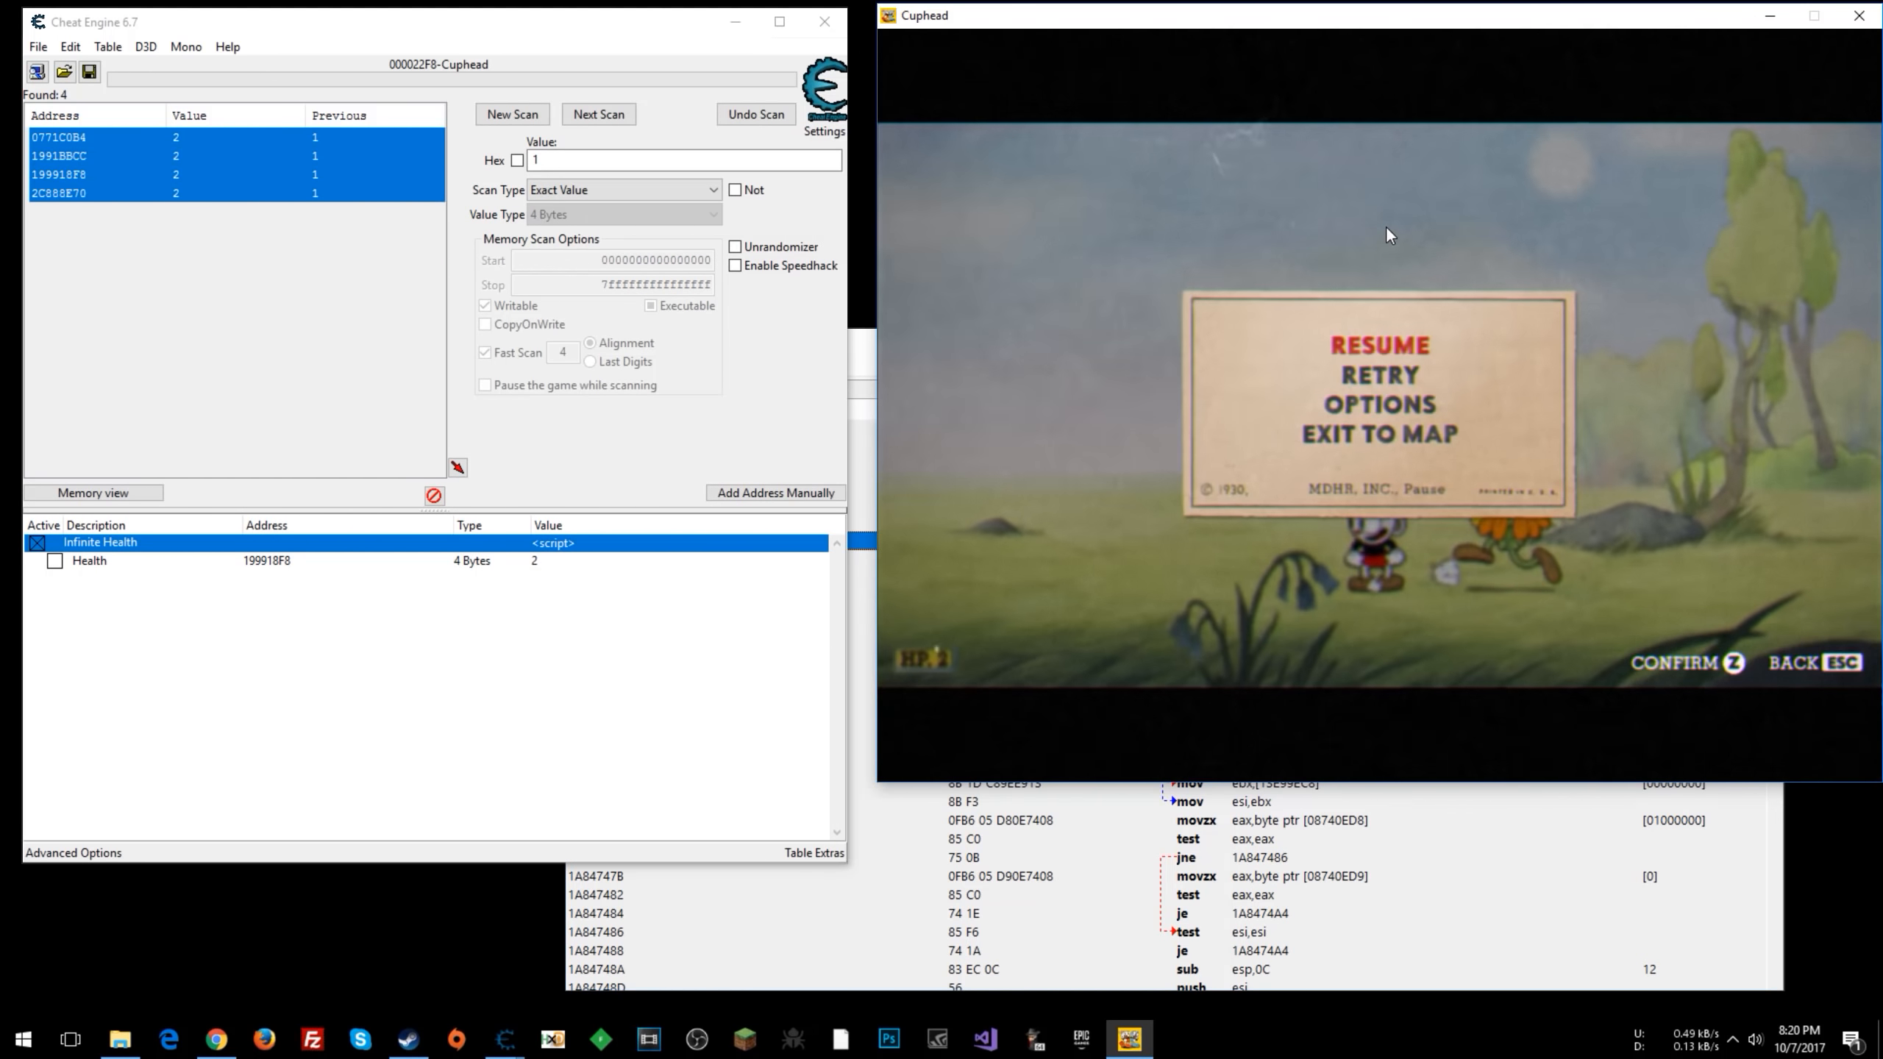
mouse_move(292, 571)
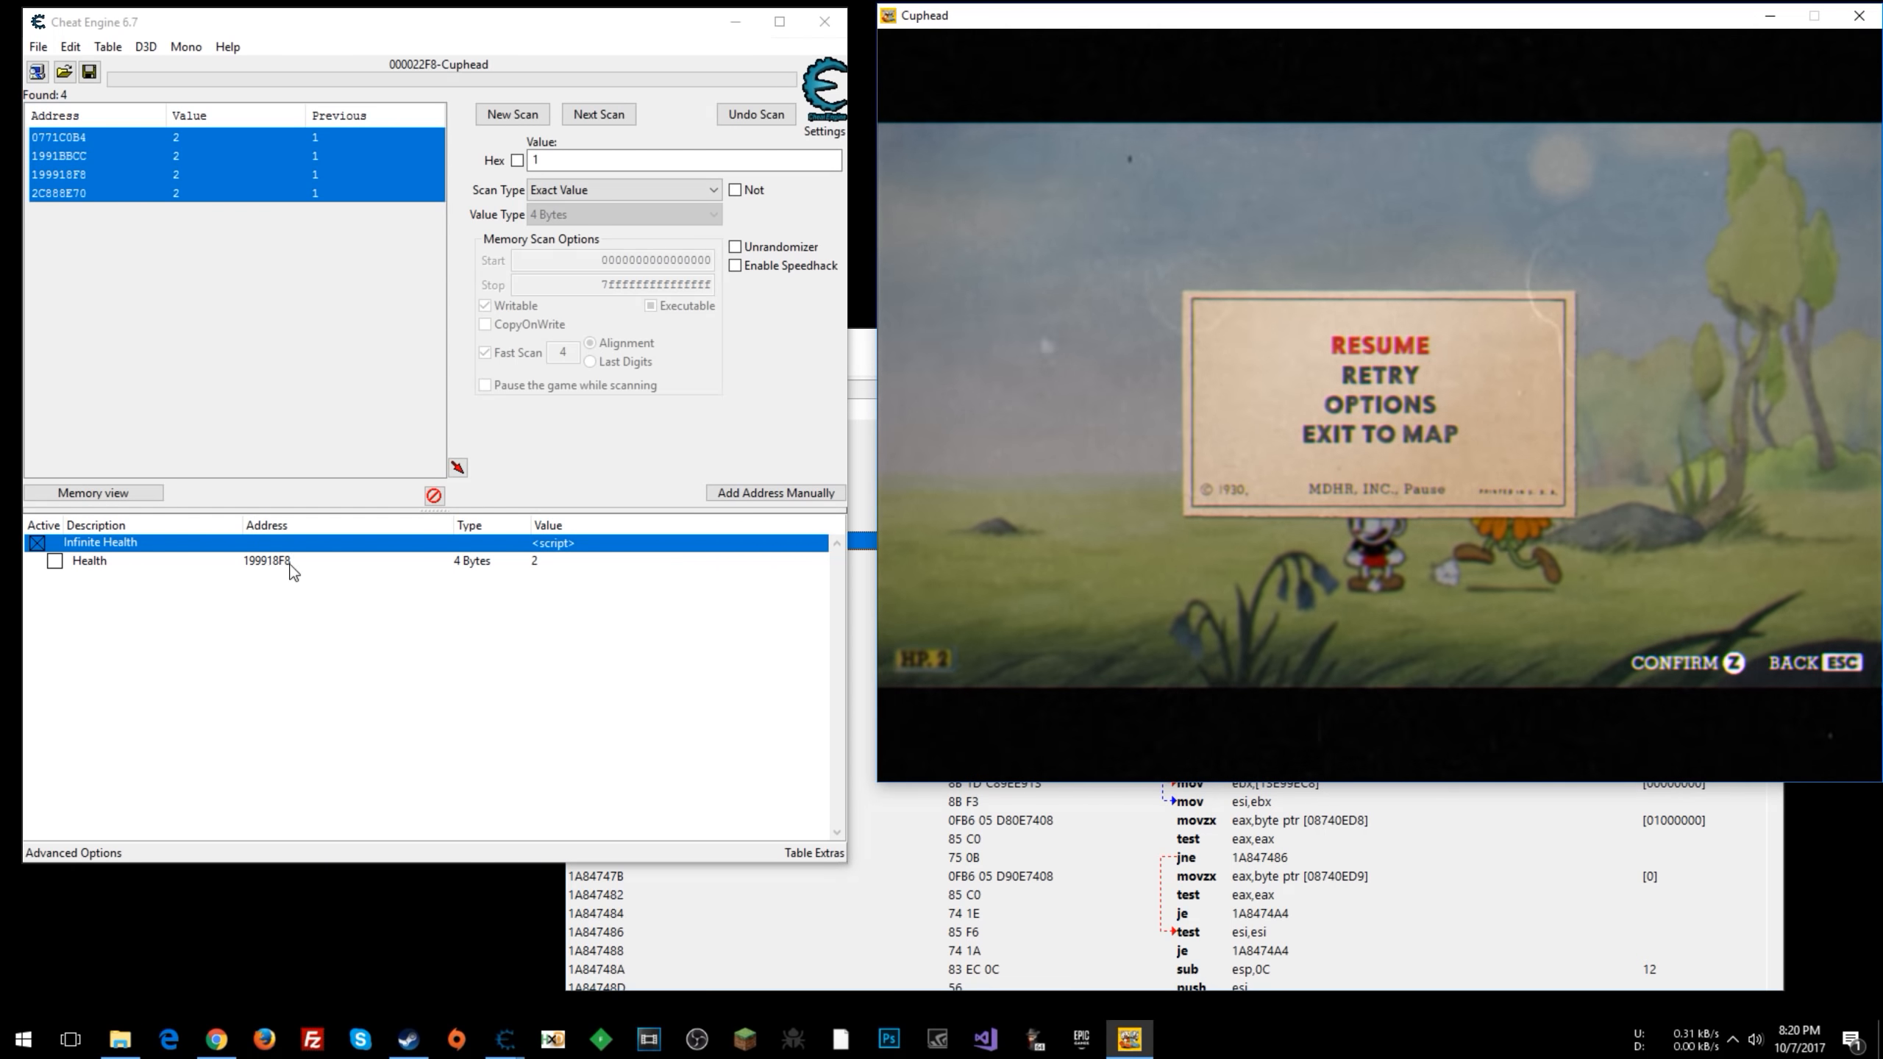
double_click(535, 560)
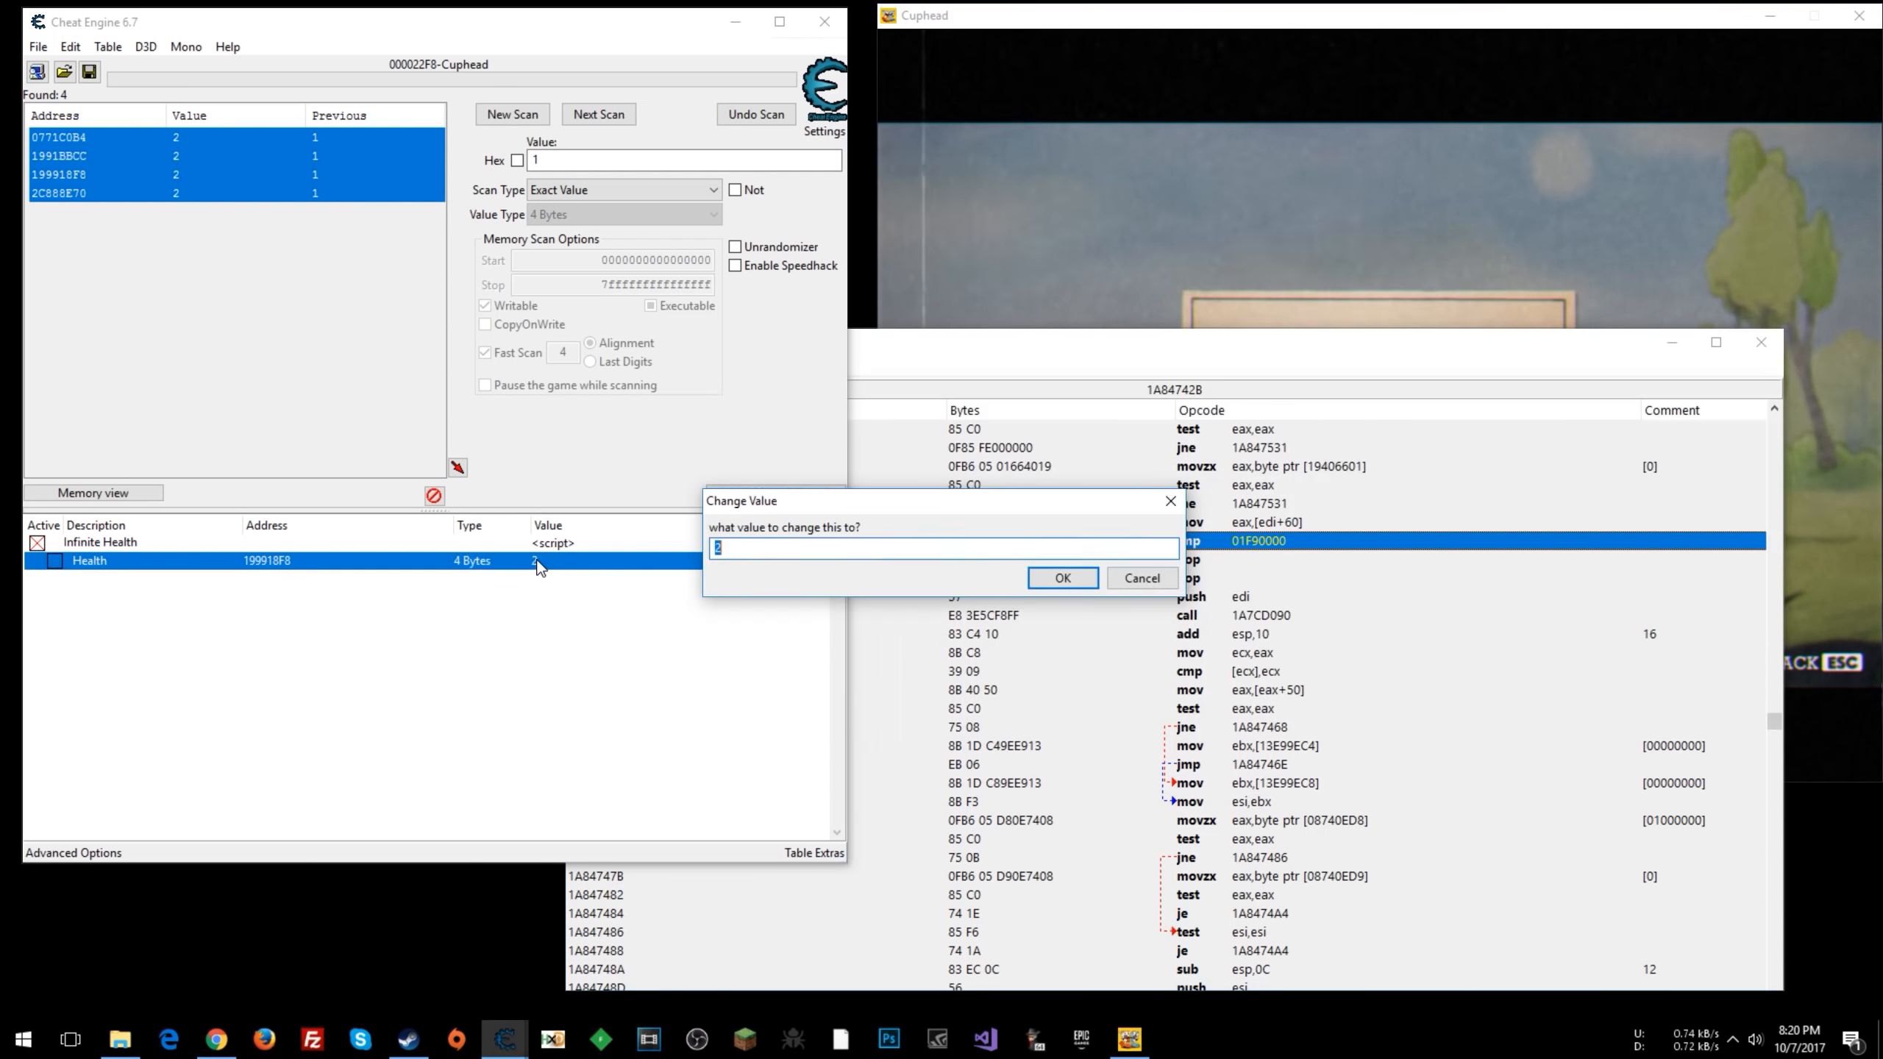
left_click(1061, 578)
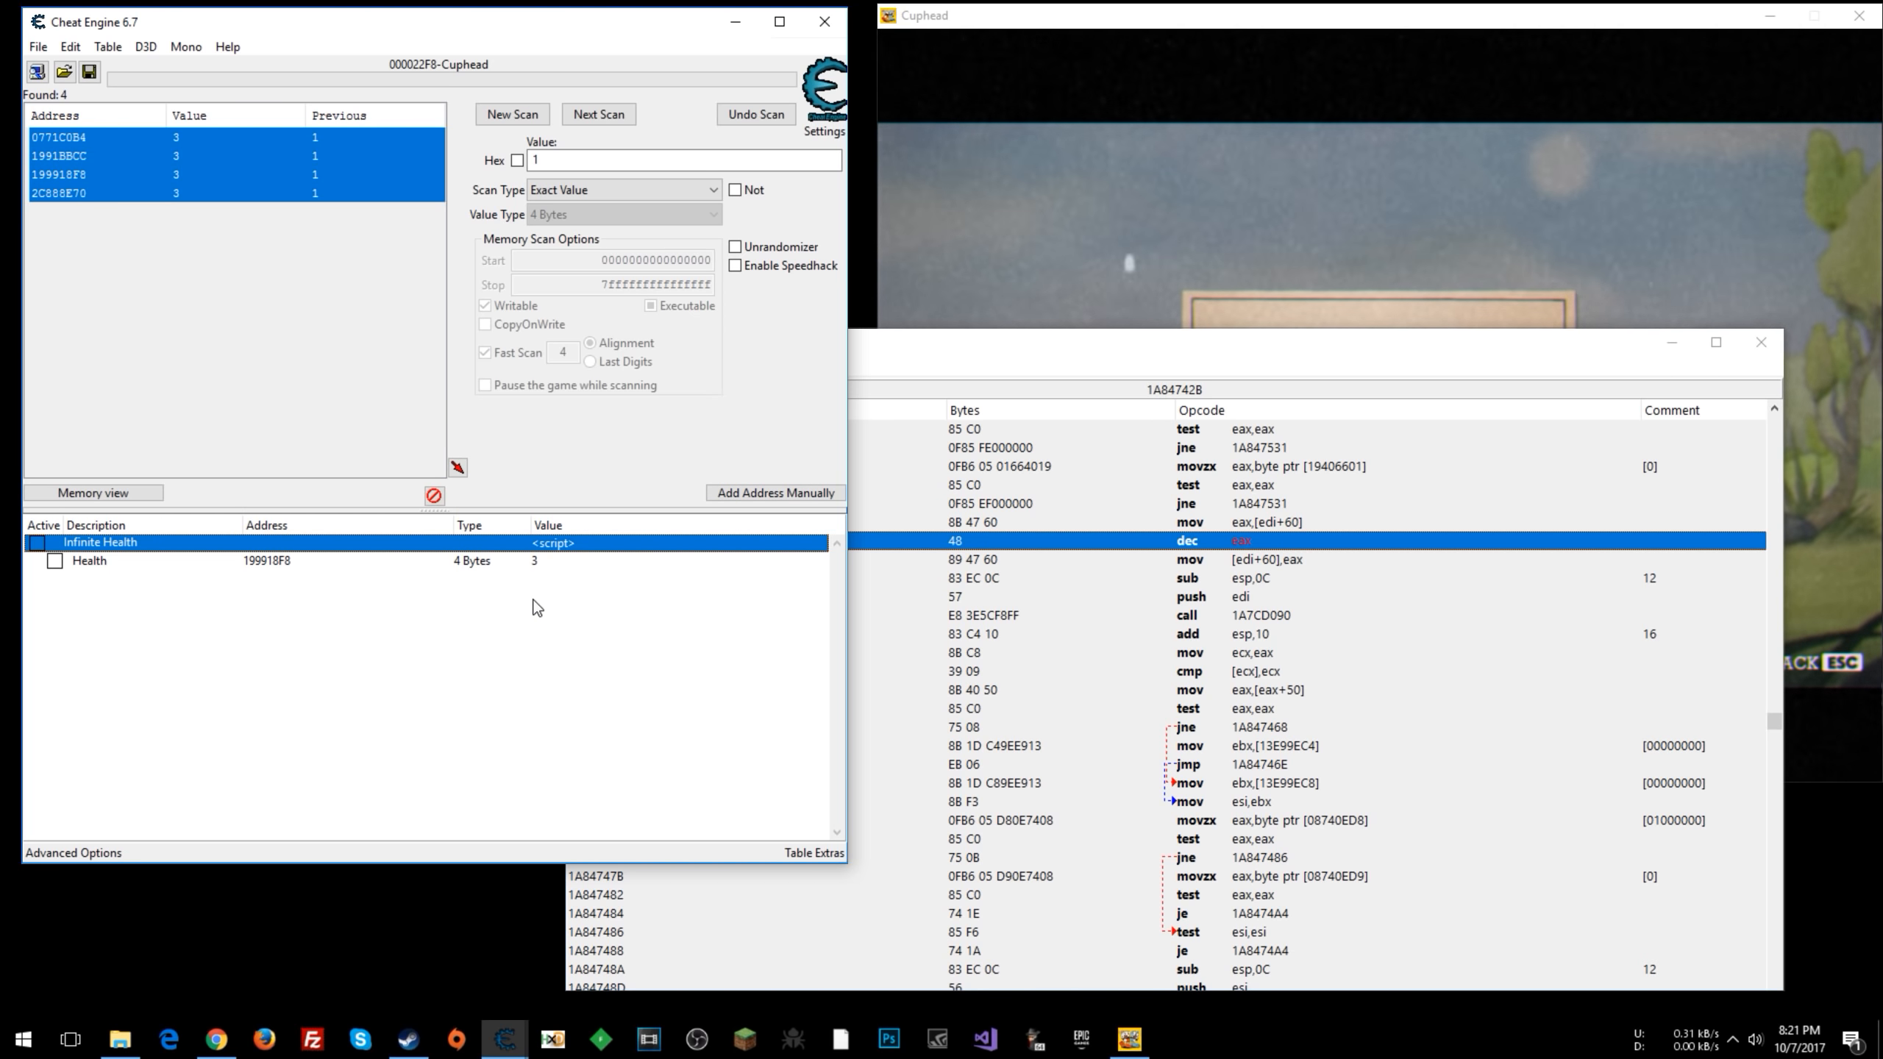
- Toggle '//' comments so only dec eax on line 24 stays commented, keeping the healthAddy cleanup lines
double_click(100, 541)
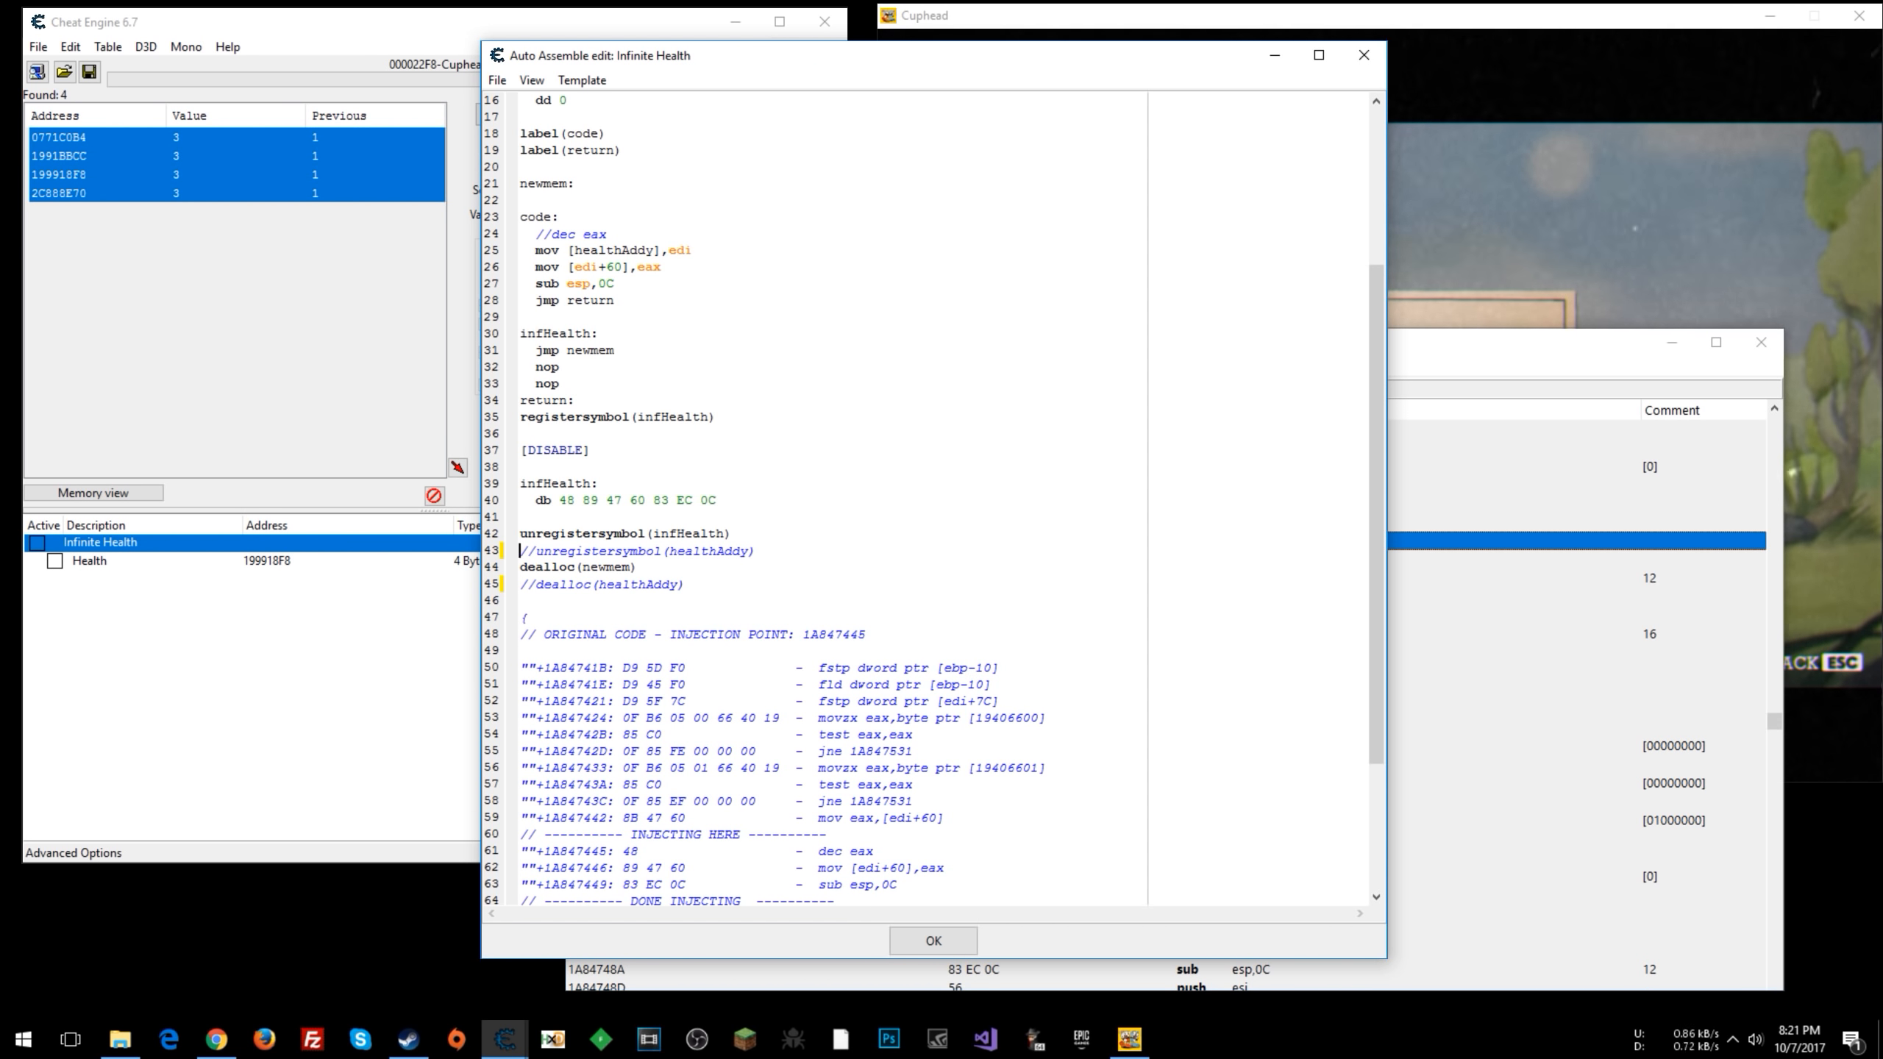
mouse_move(265, 665)
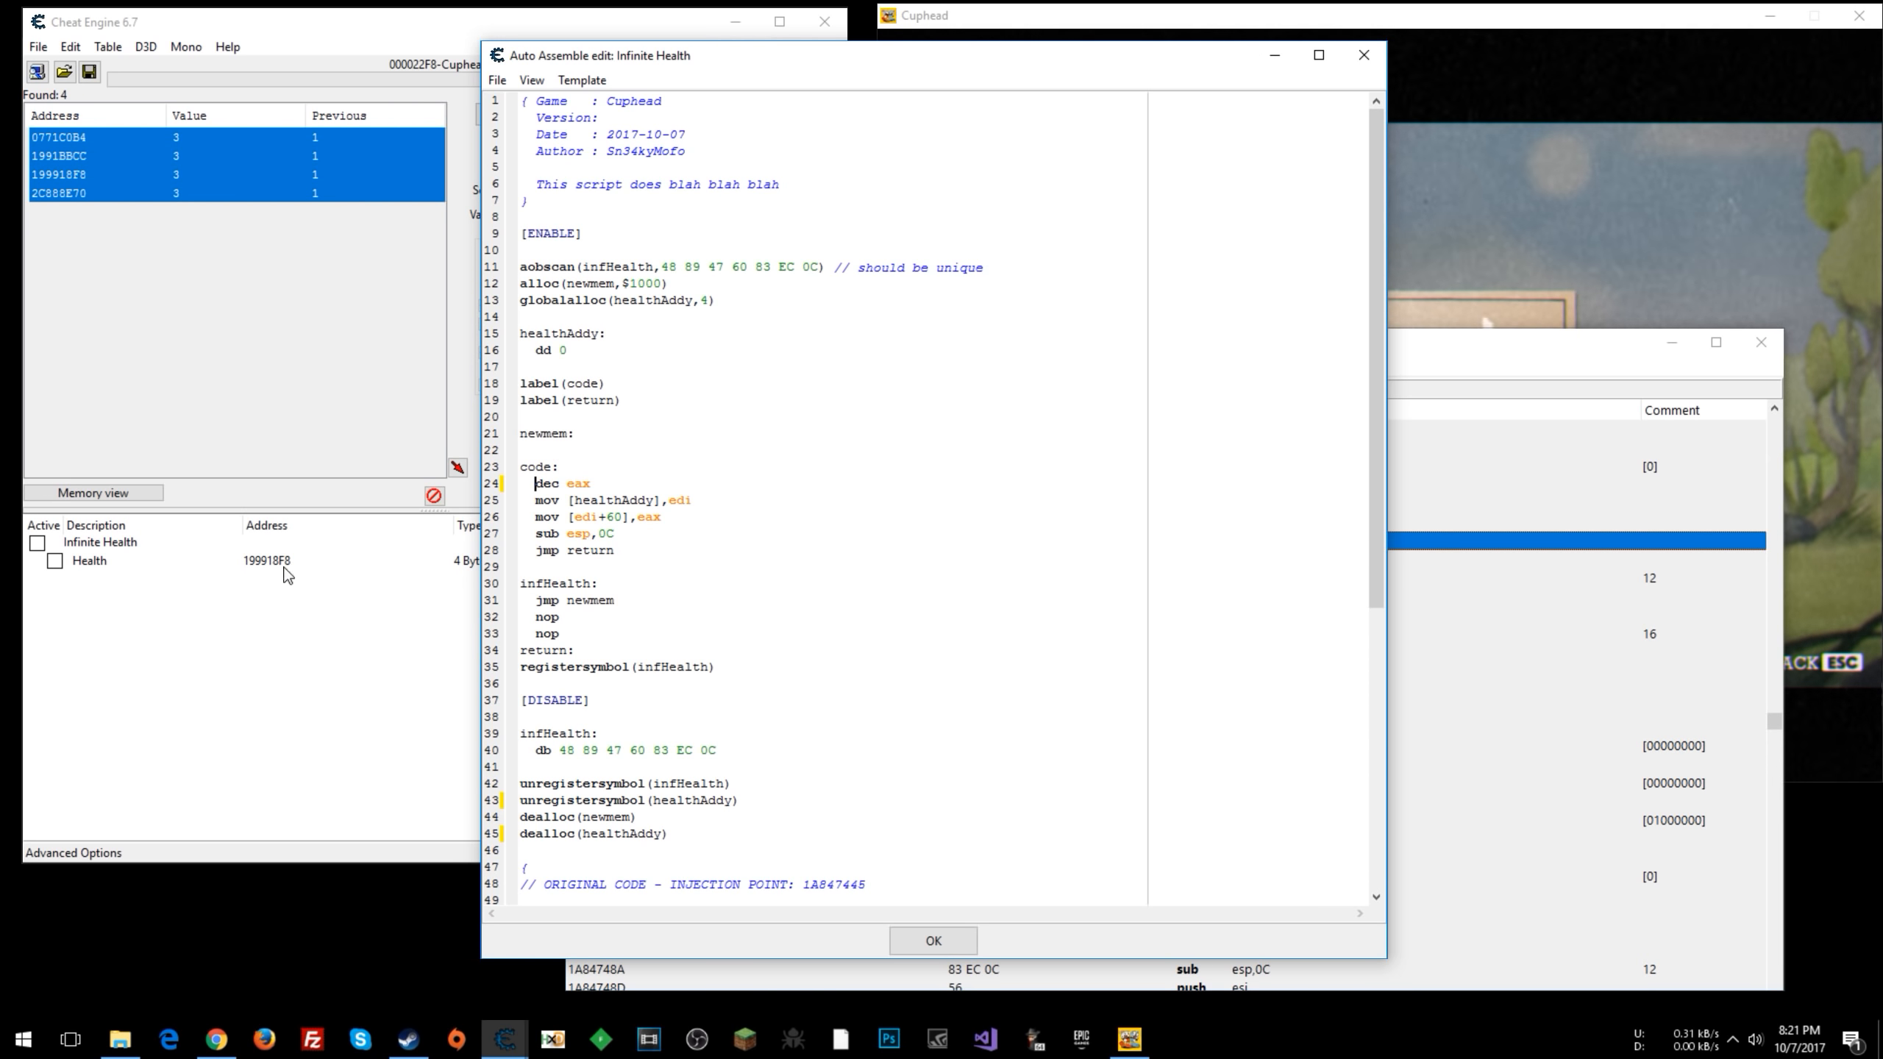
type("//")
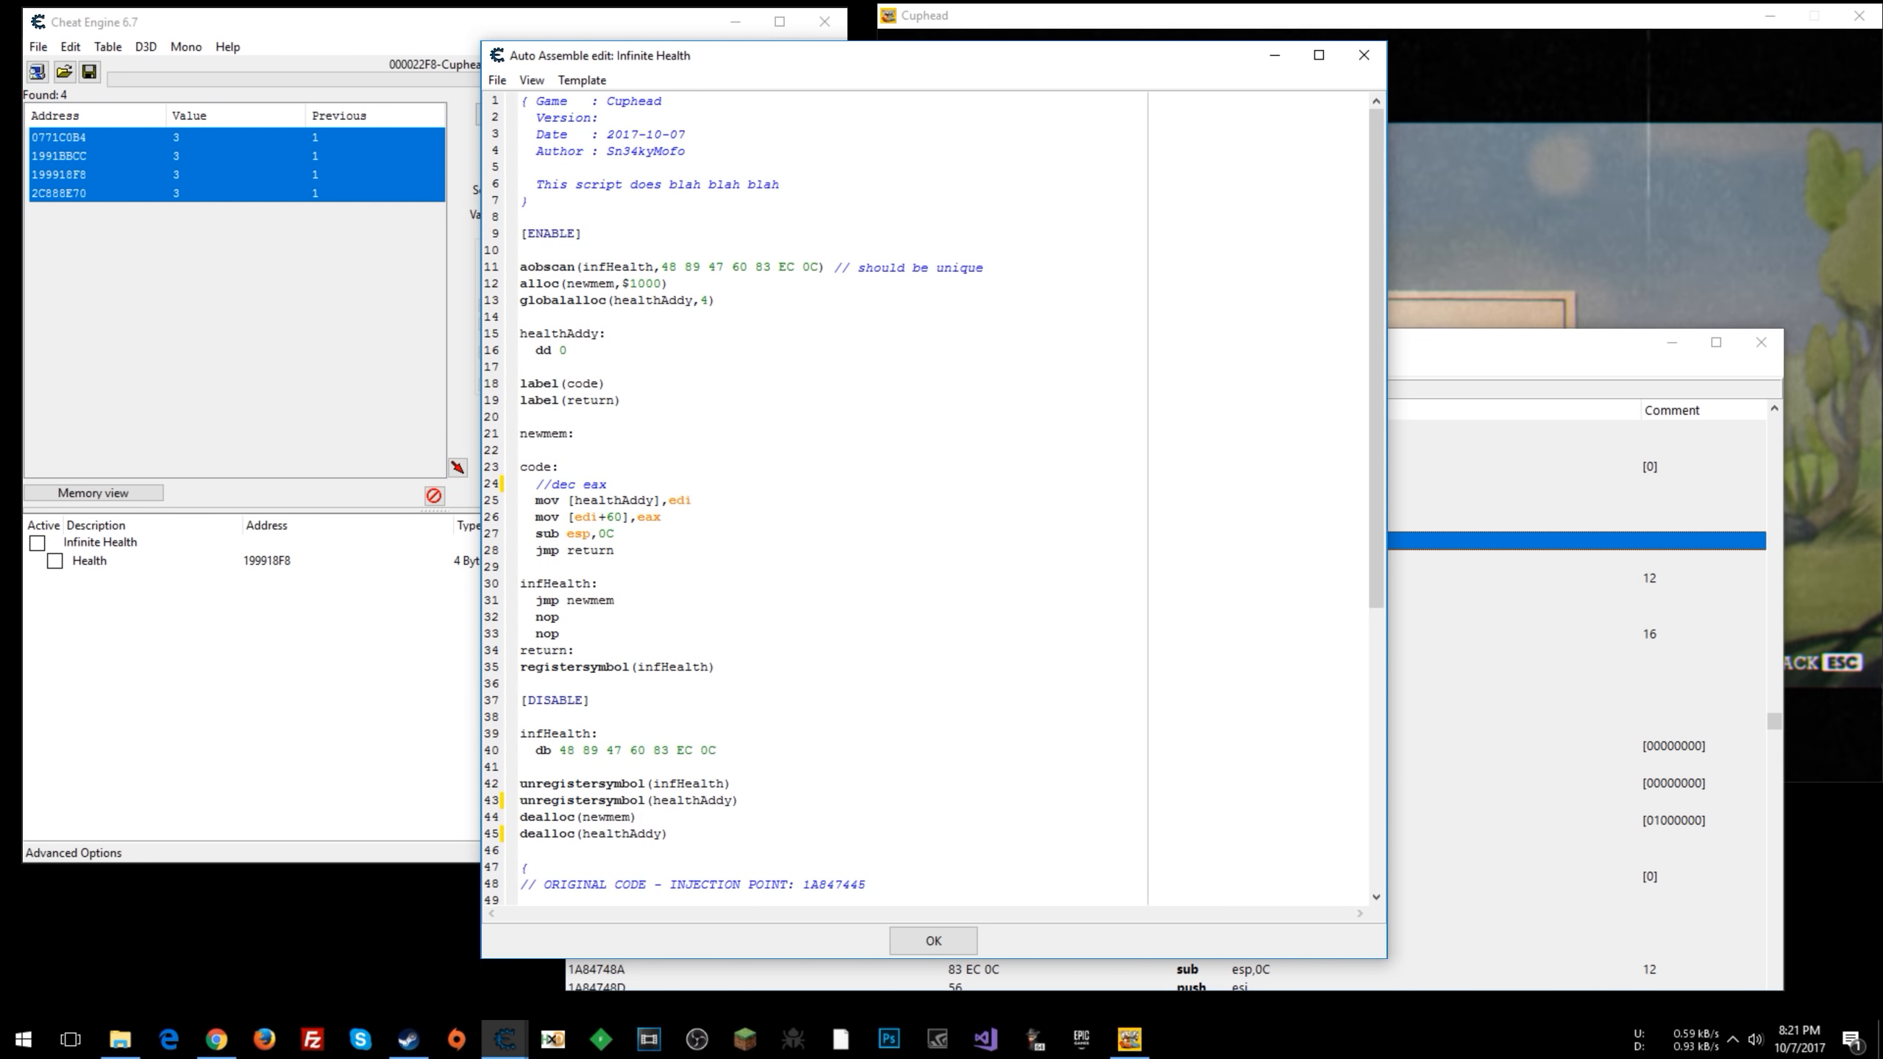
left_click(559, 484)
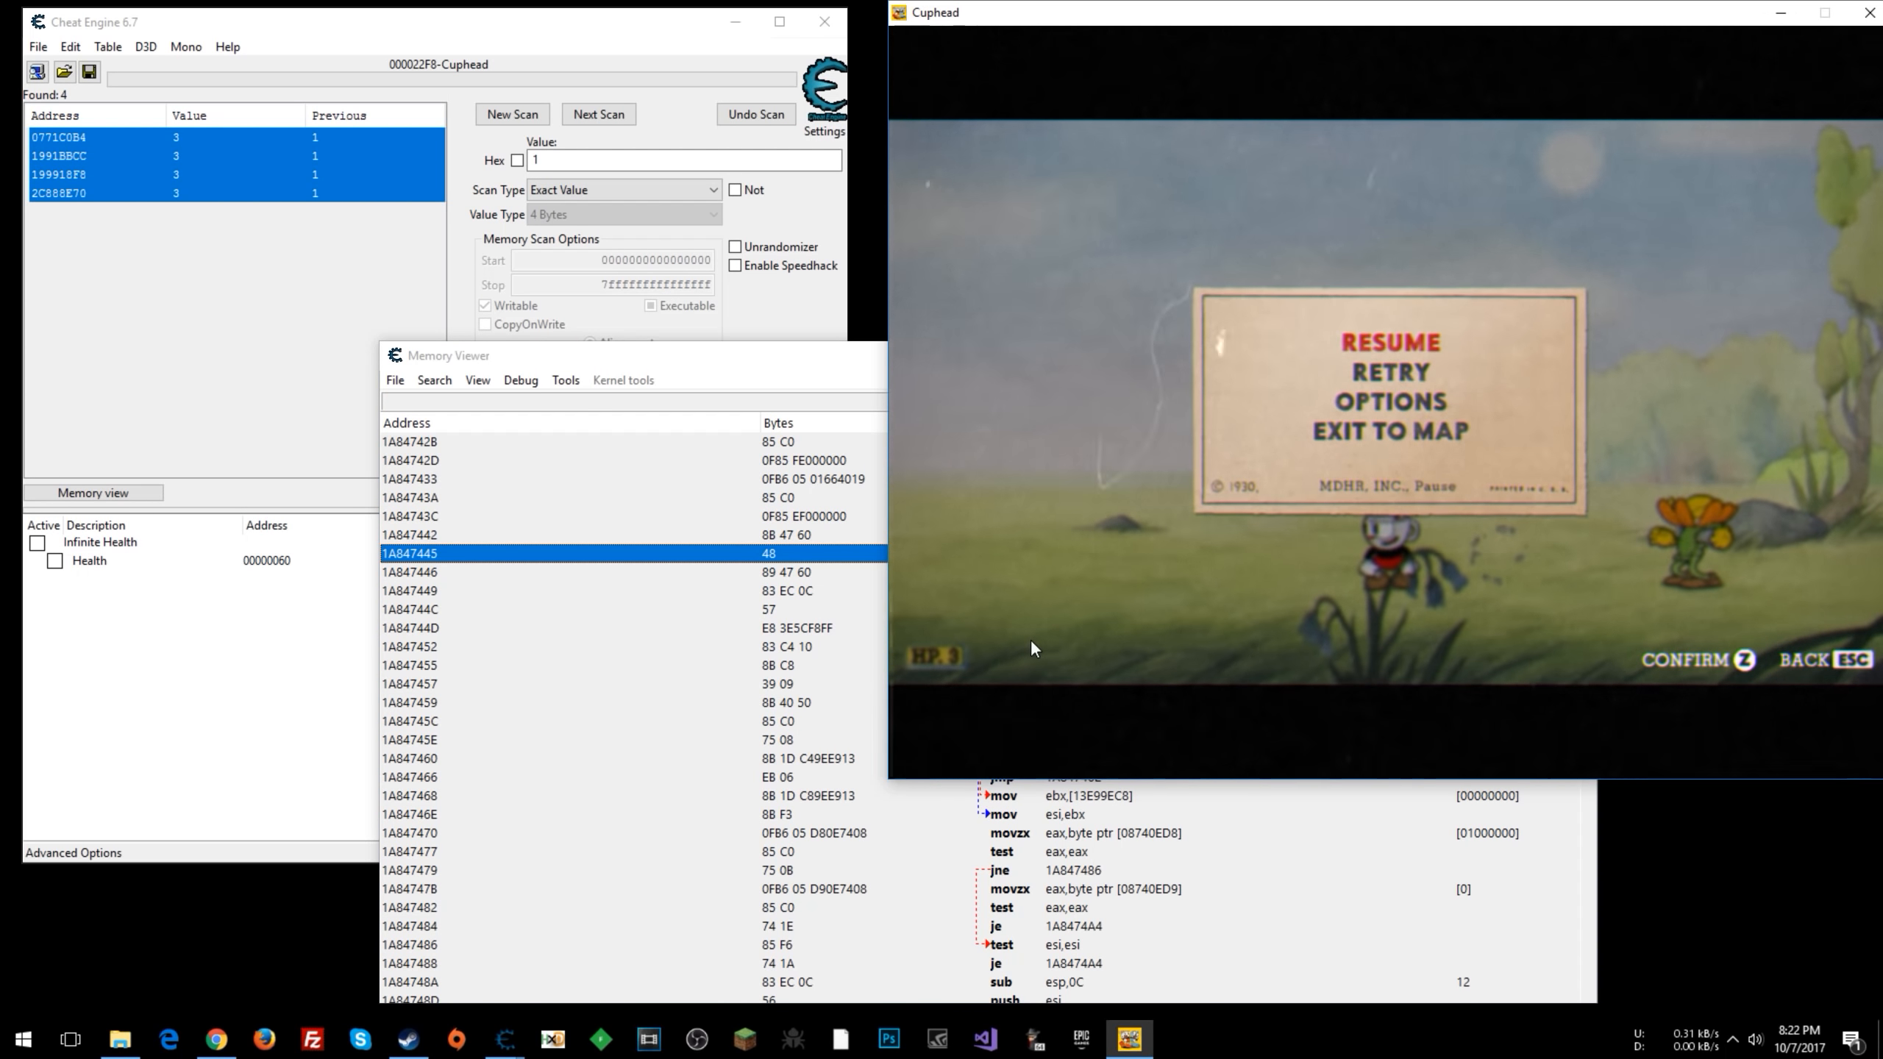
mouse_move(1021, 653)
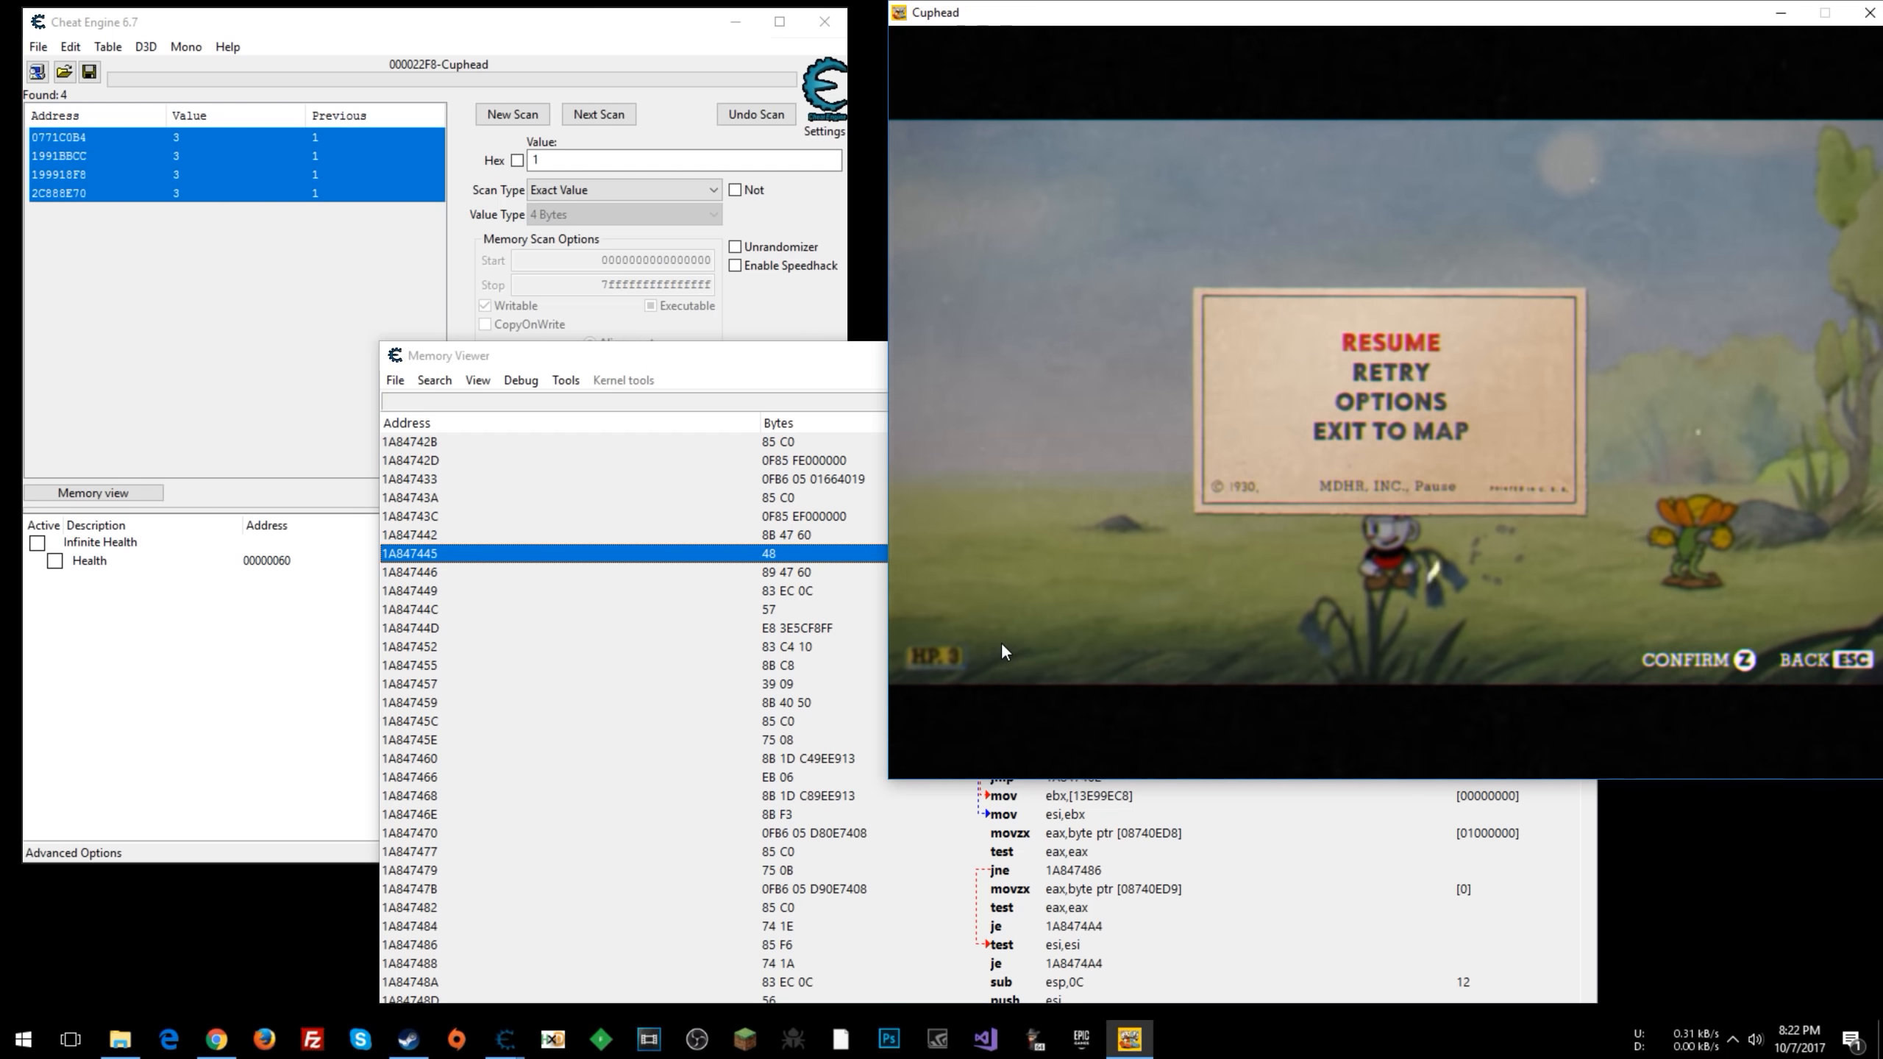
mouse_move(1272, 538)
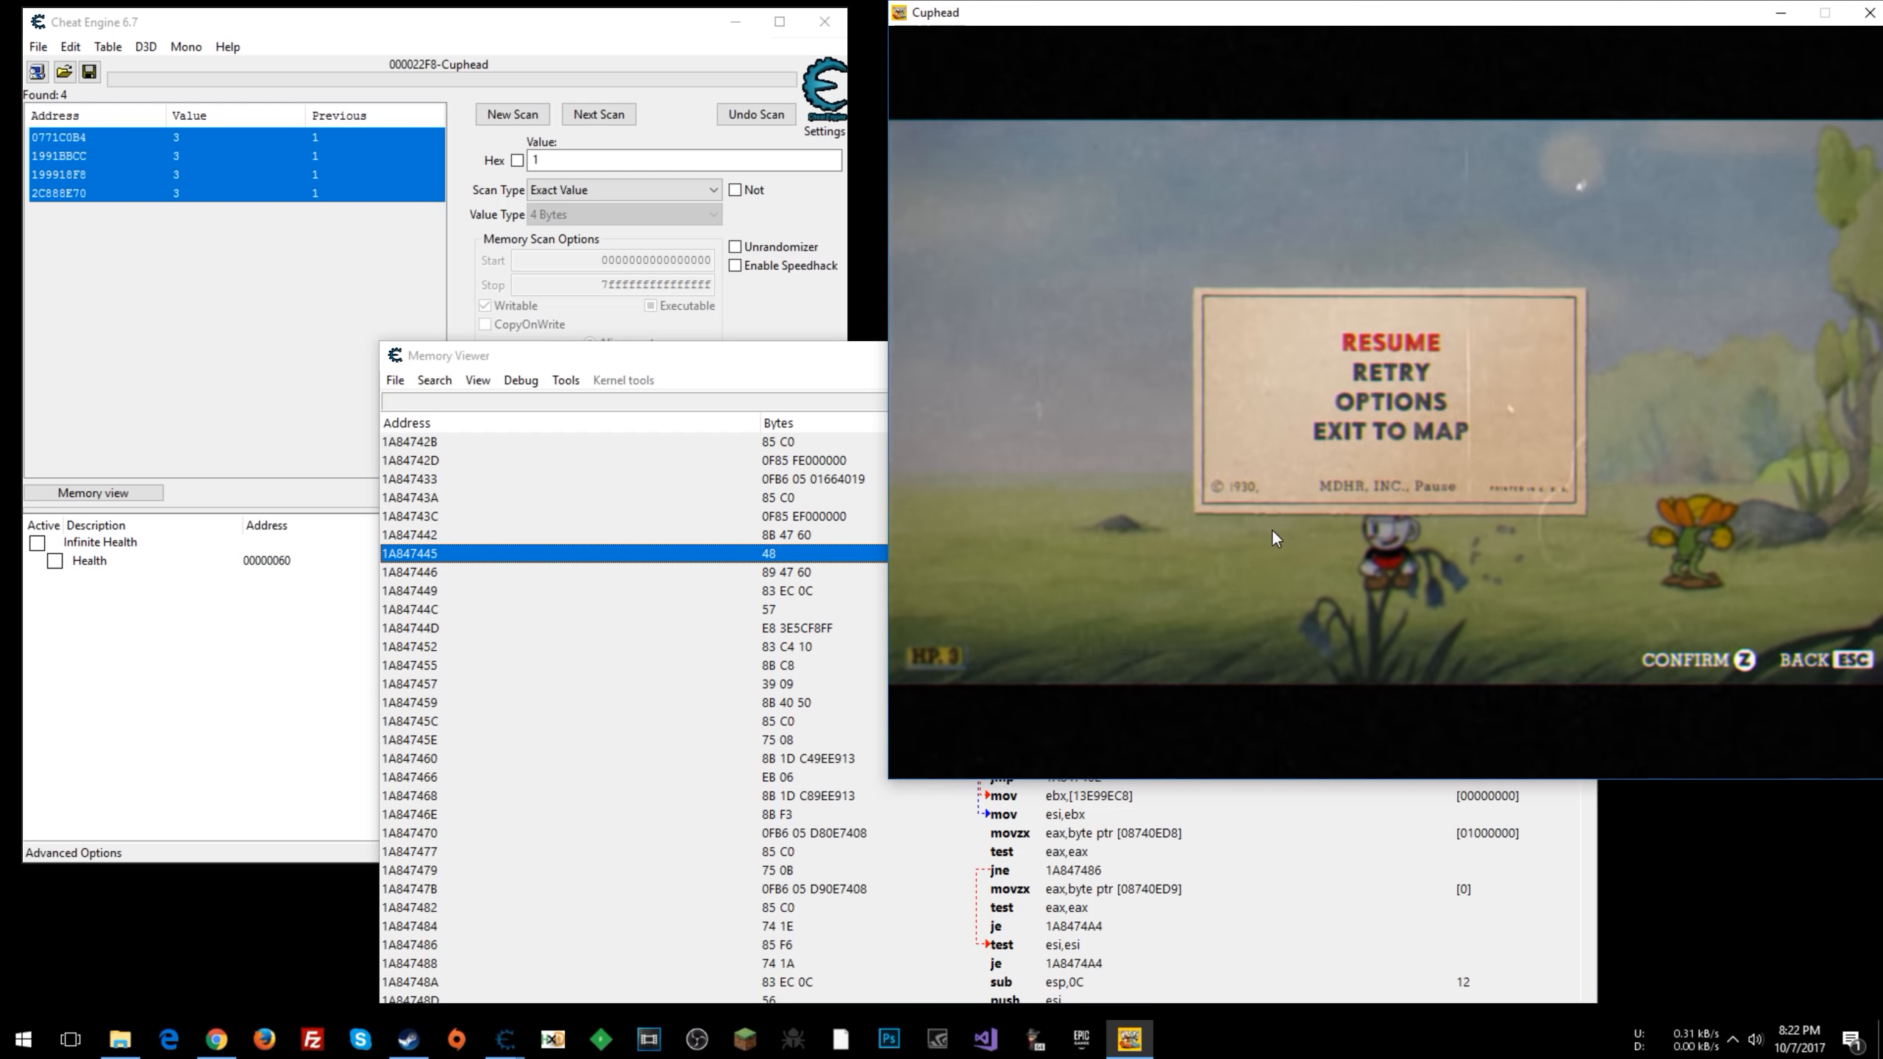